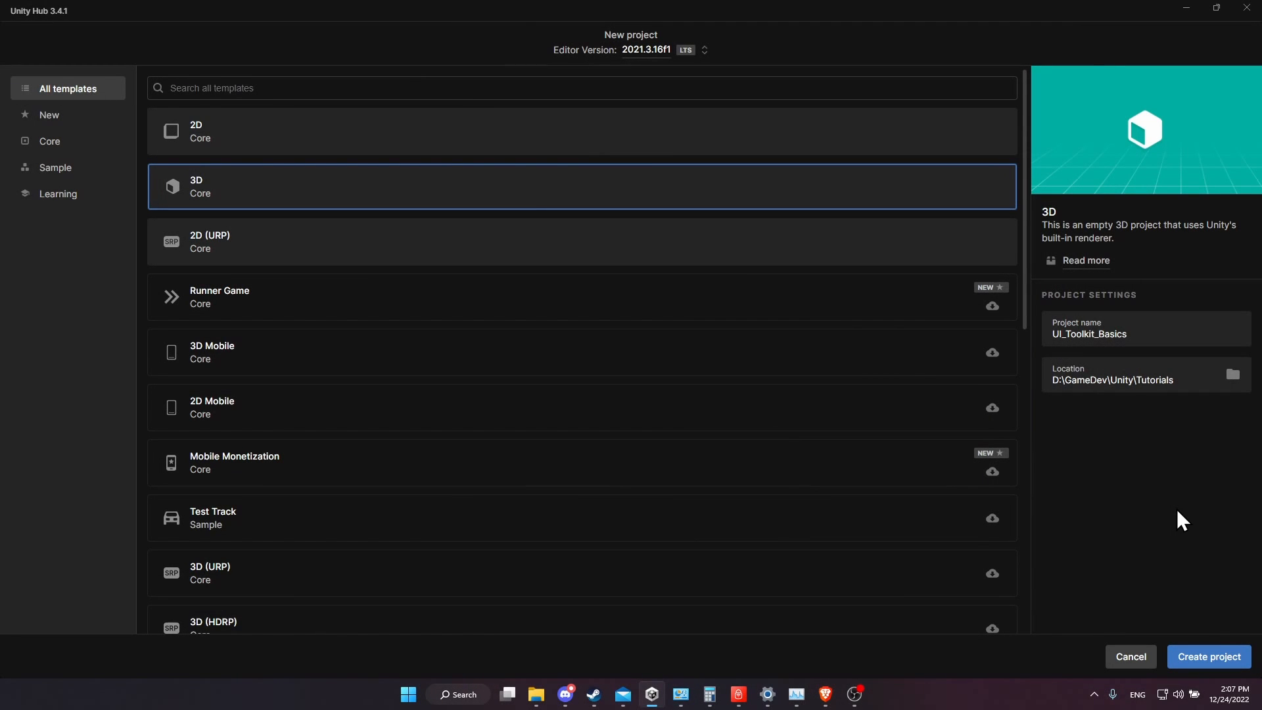
mouse_move(1121, 471)
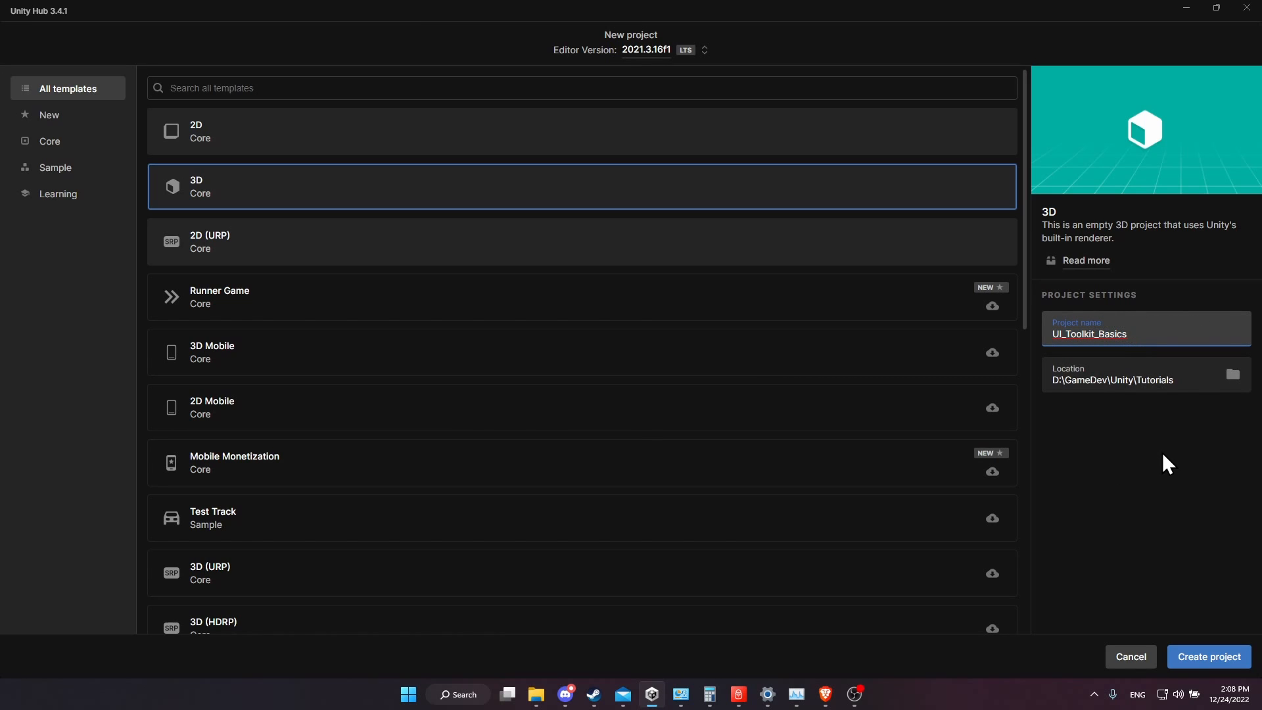
Choose the 3D Core template for a new project named UI_Toolkit_Basics in the Unity Tutorials folder
click(1074, 332)
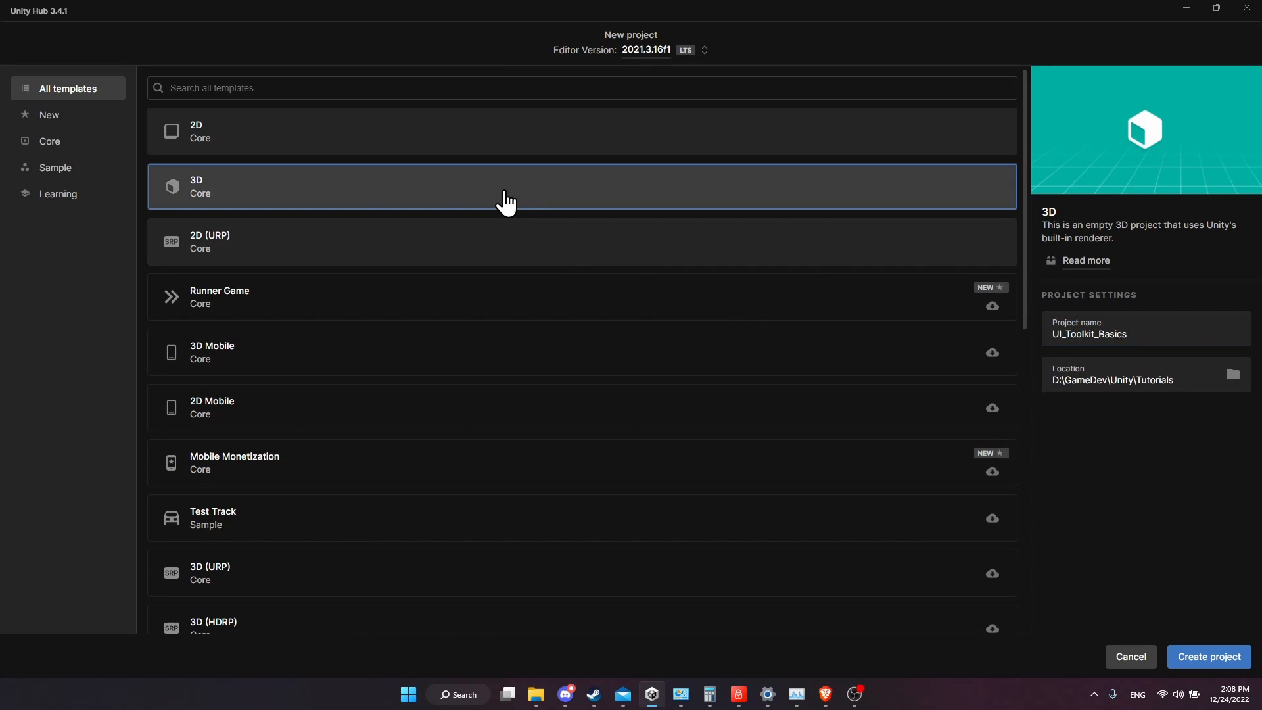
mouse_move(1206, 658)
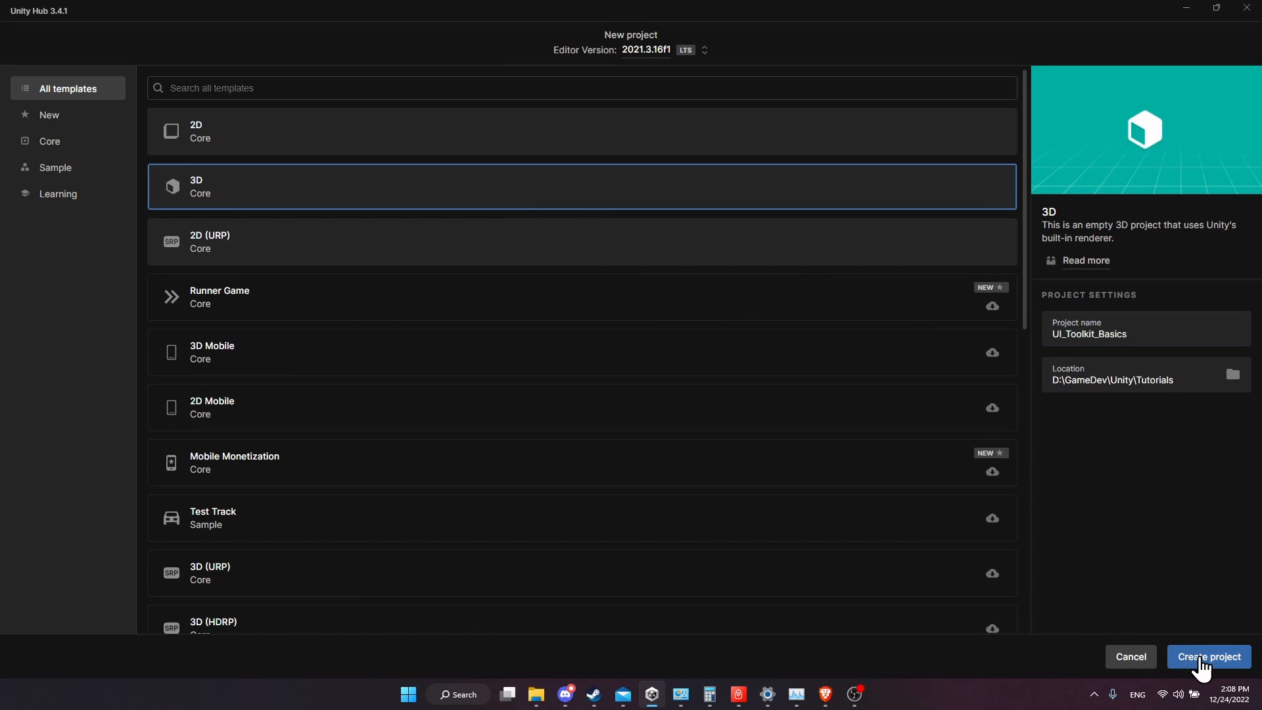
Create the project, add an EventSystem and a Canvas to SampleScene, and view the scene in 2D
click(1208, 656)
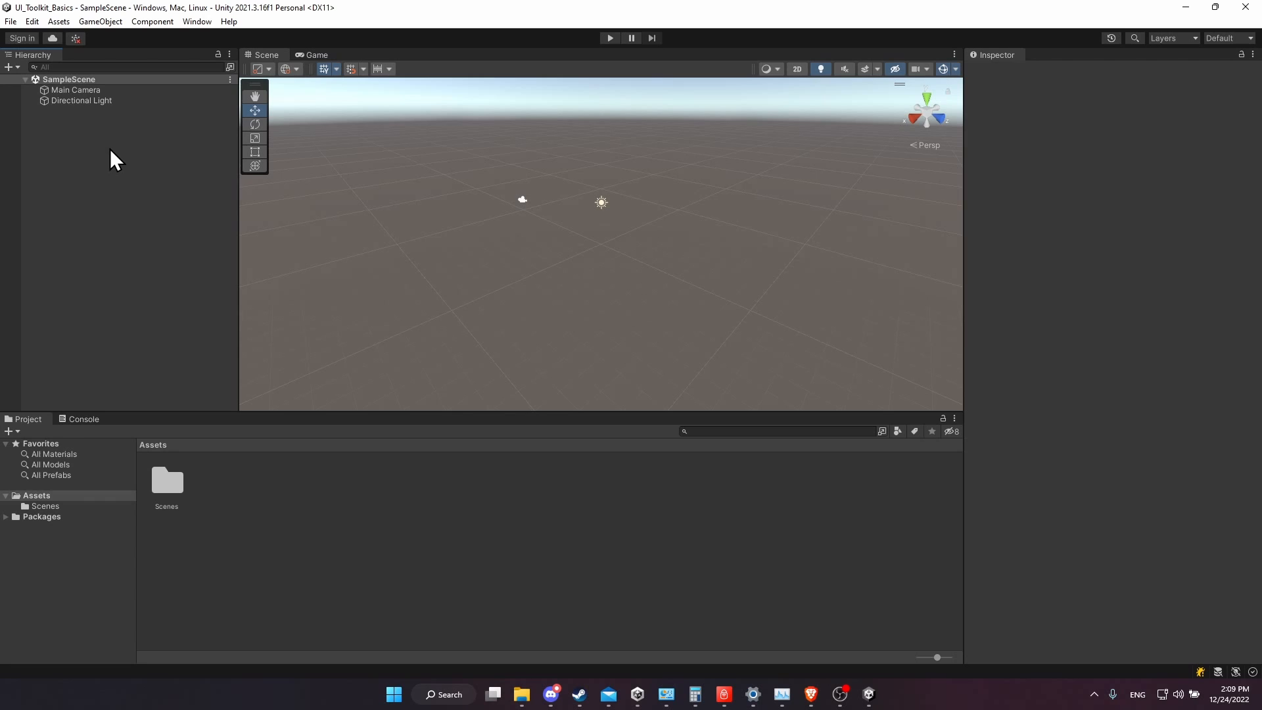
mouse_move(101, 158)
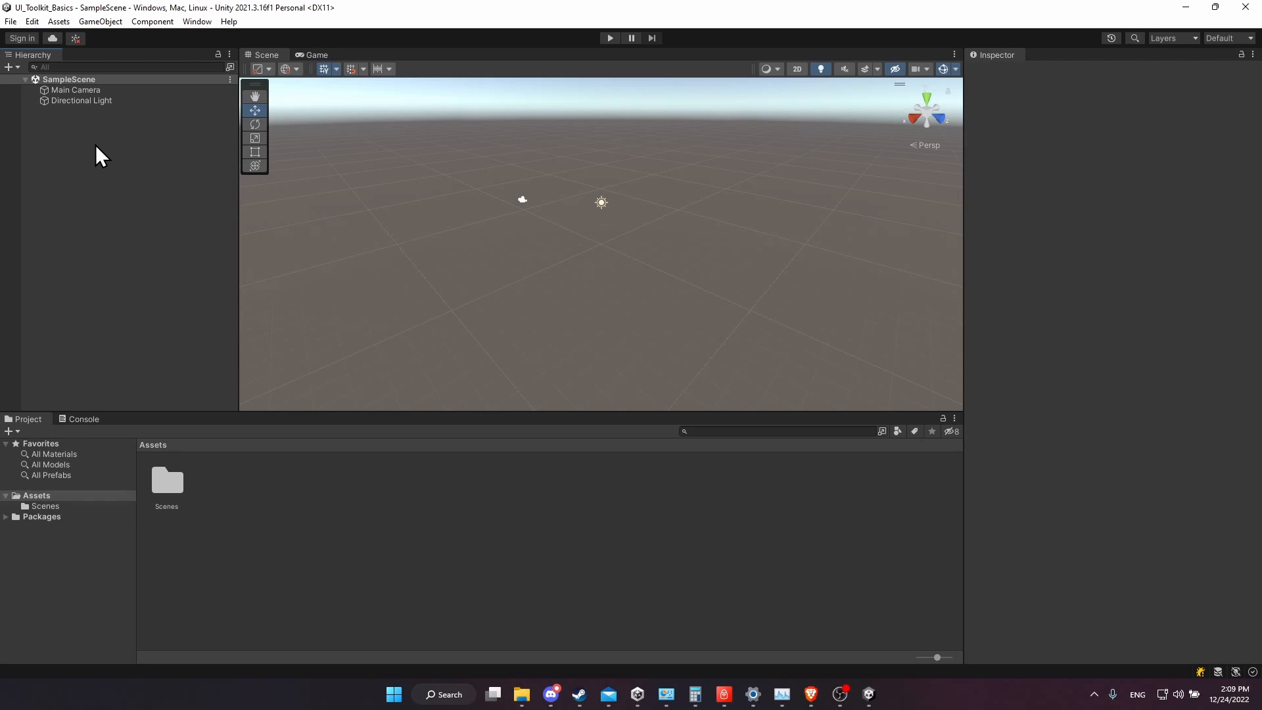
mouse_move(154, 138)
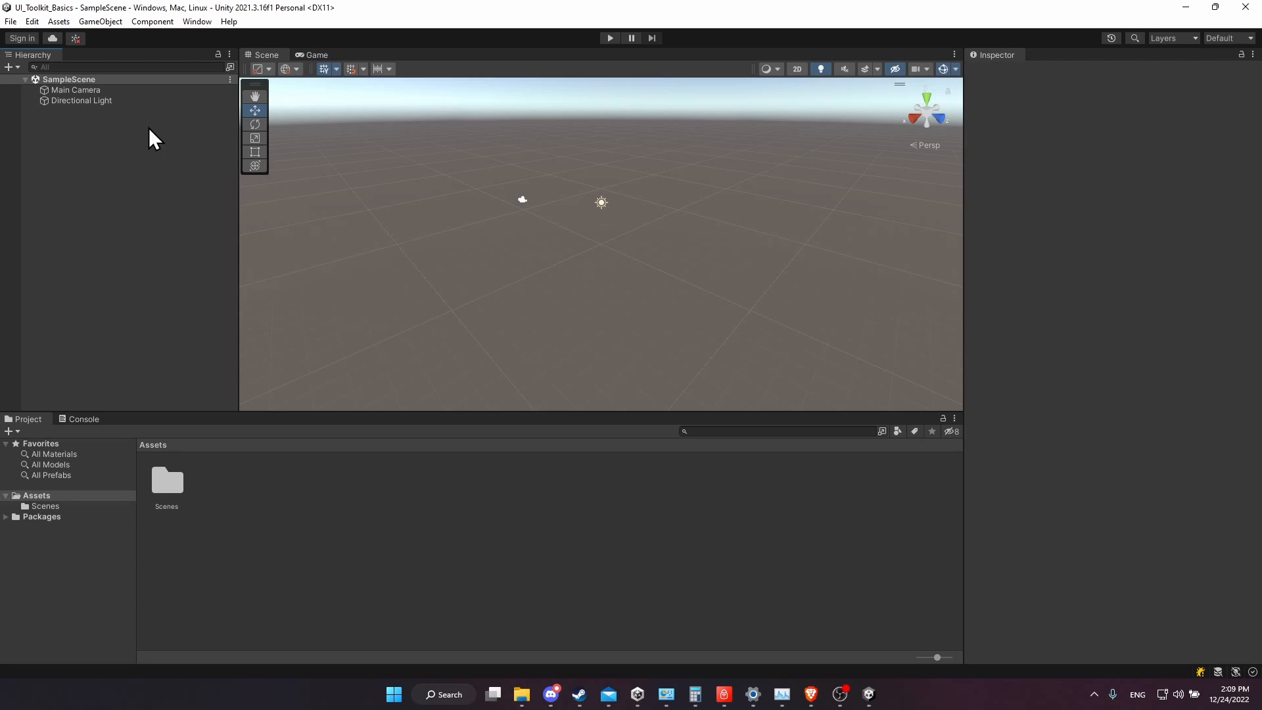
mouse_move(69, 141)
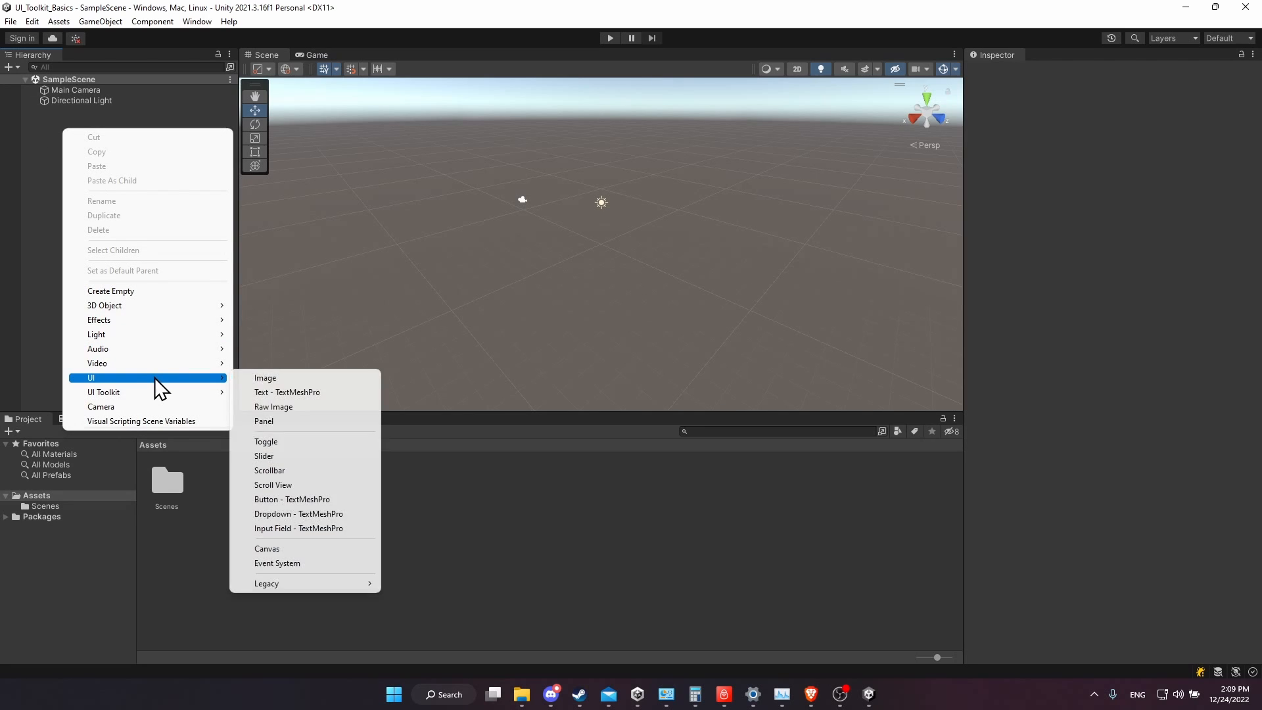
mouse_move(314, 562)
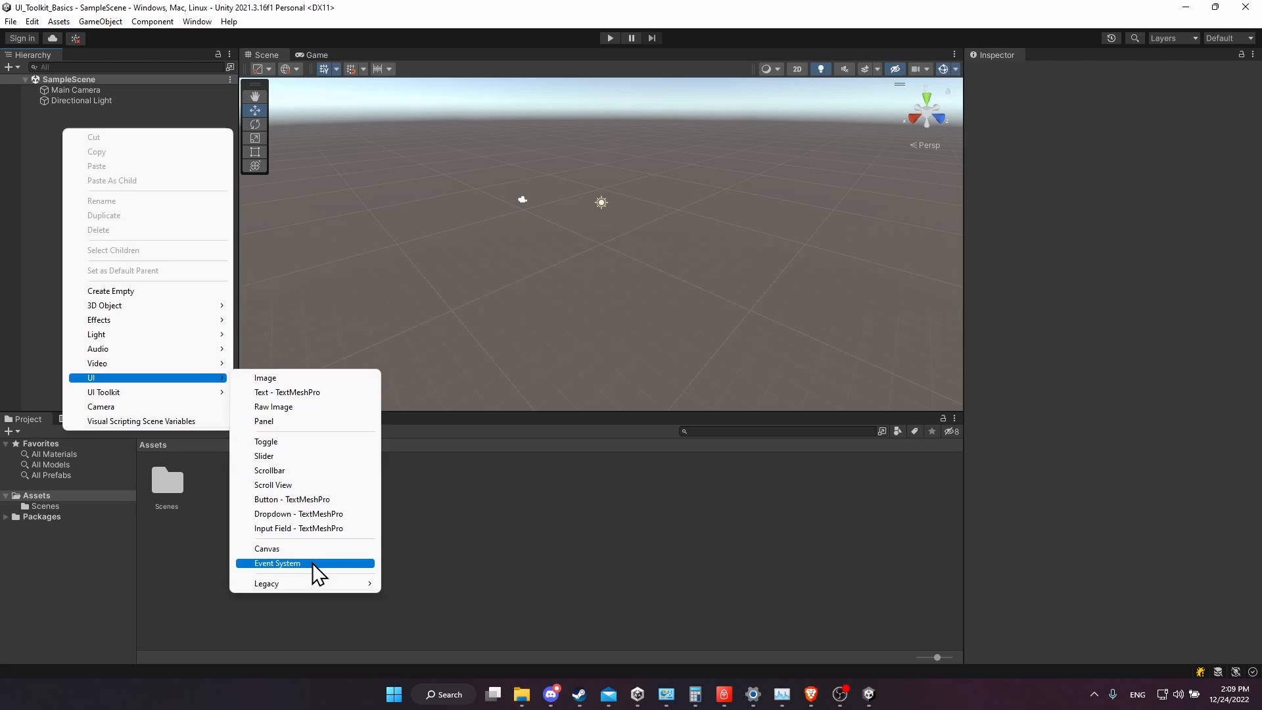
click(277, 563)
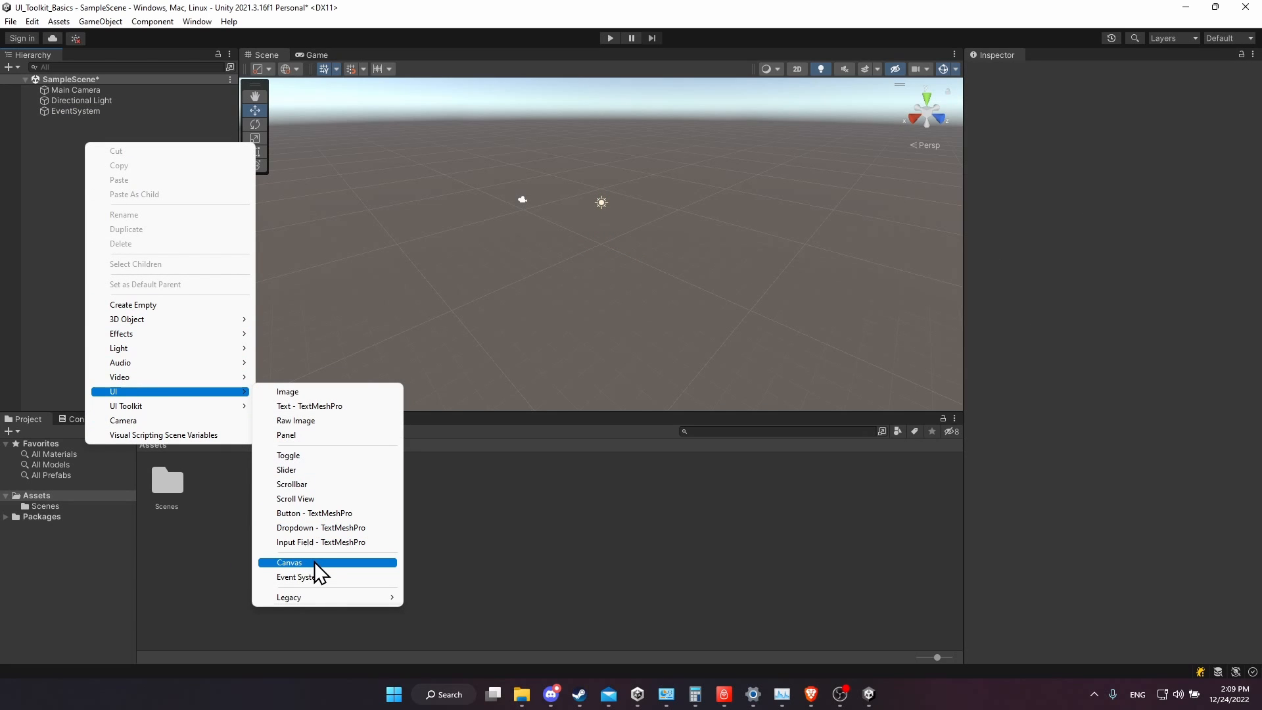
click(289, 562)
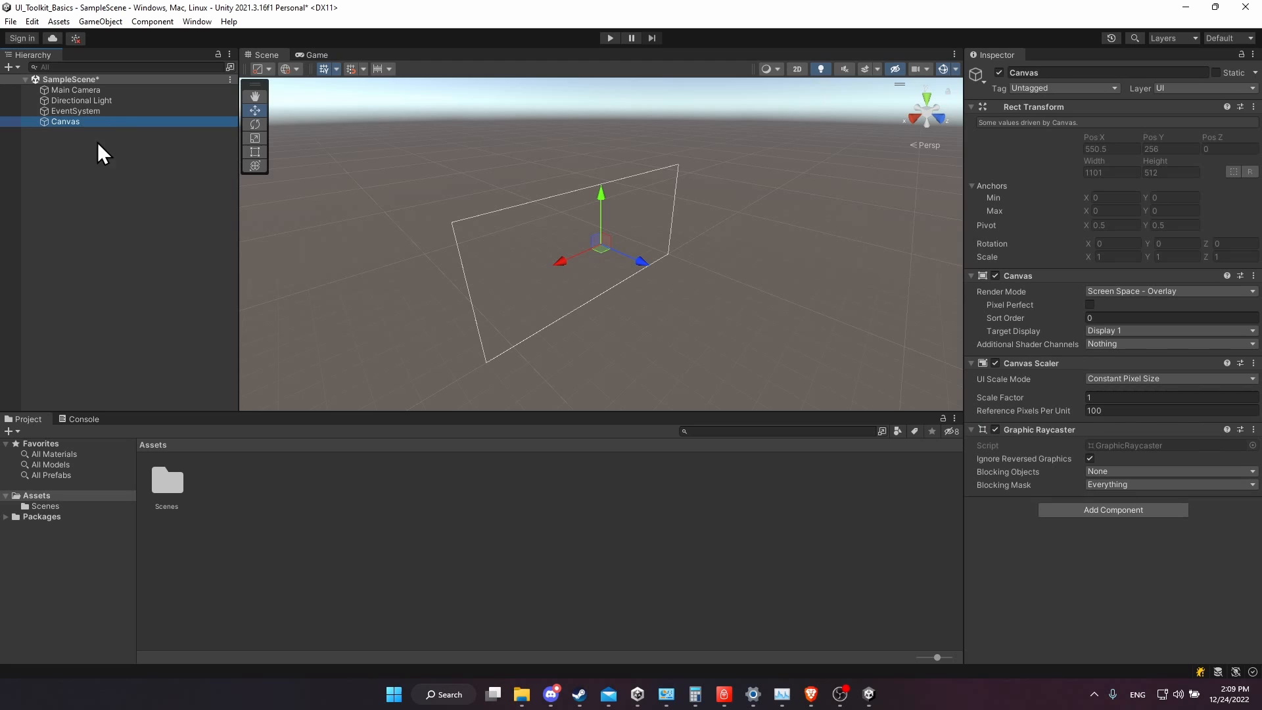
mouse_move(87, 134)
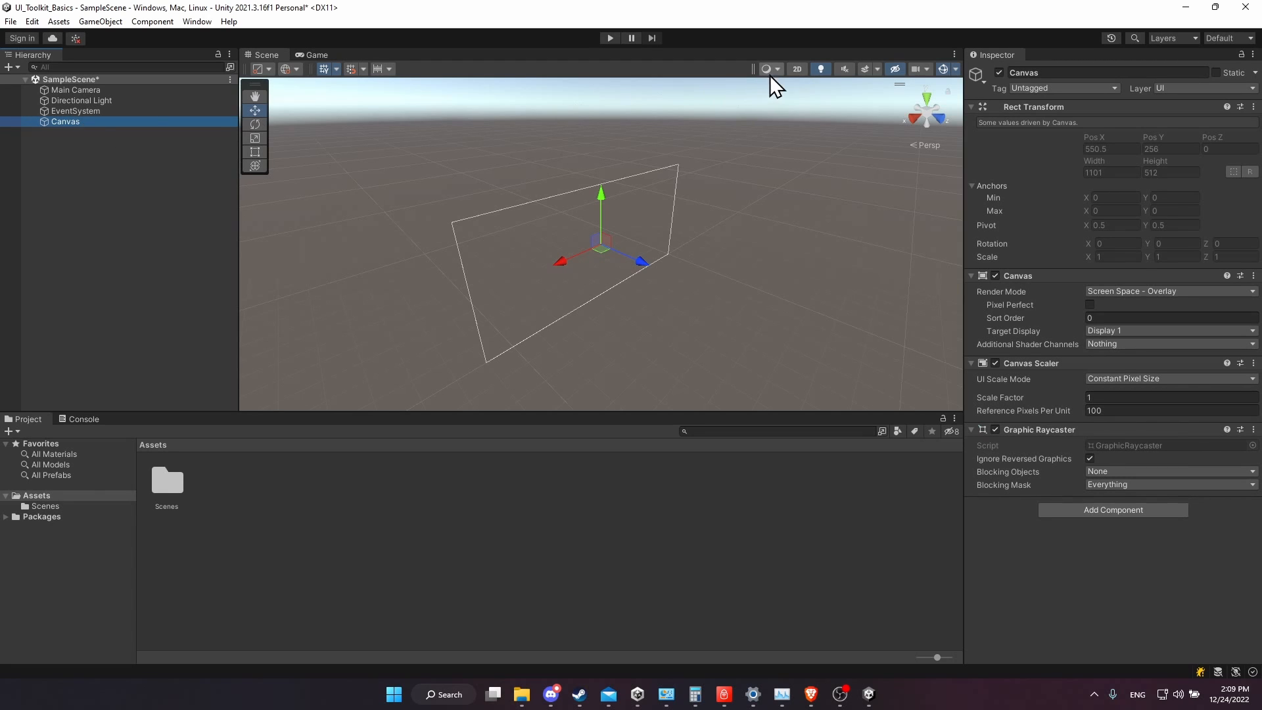
click(795, 68)
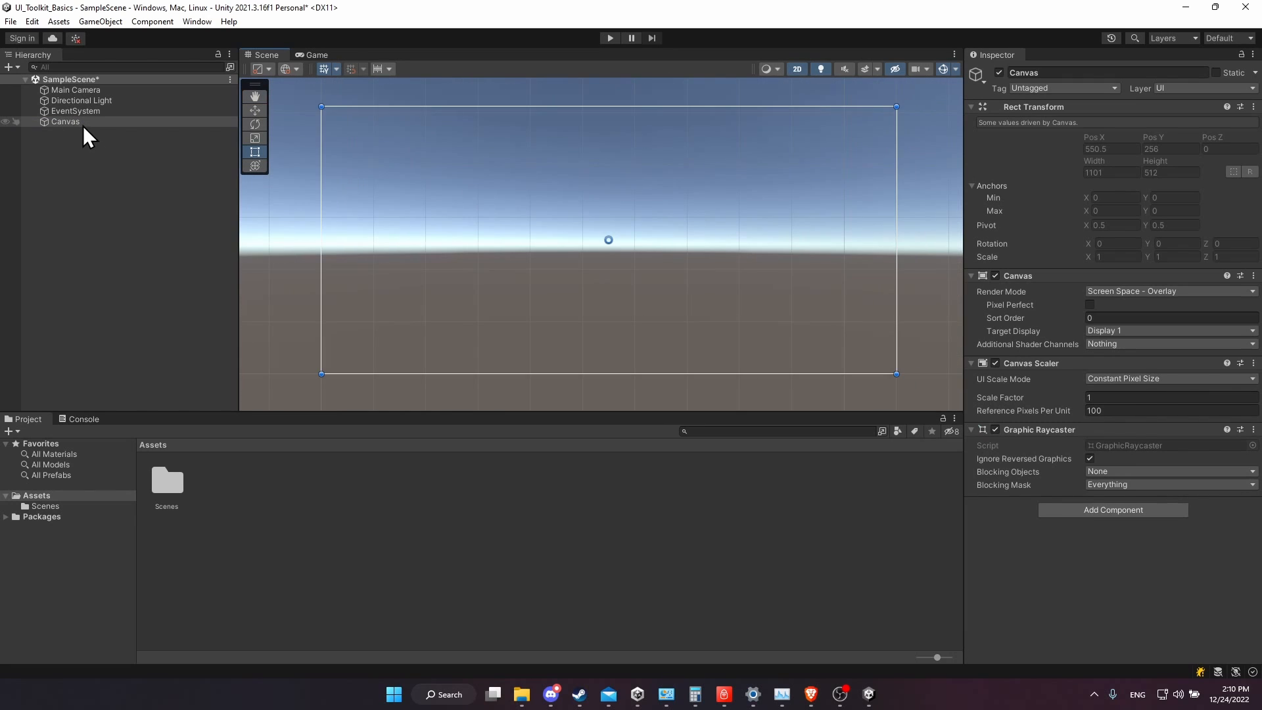
mouse_move(87, 155)
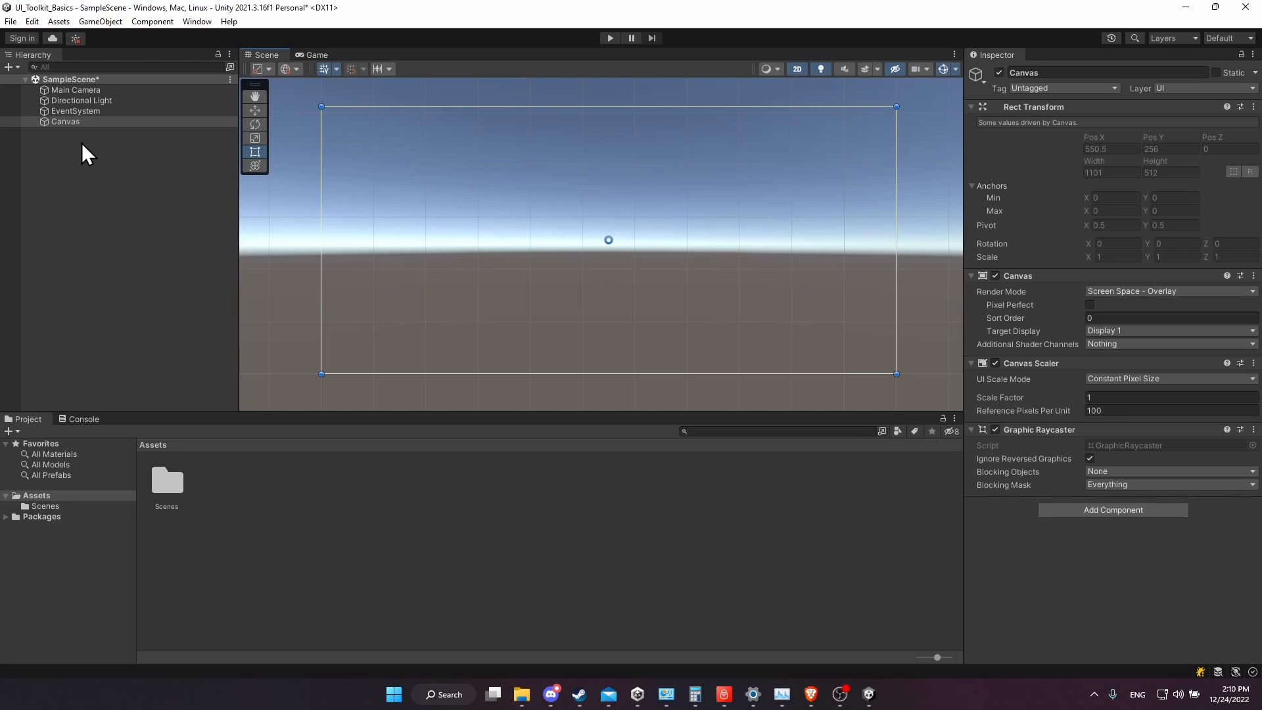
mouse_move(178, 473)
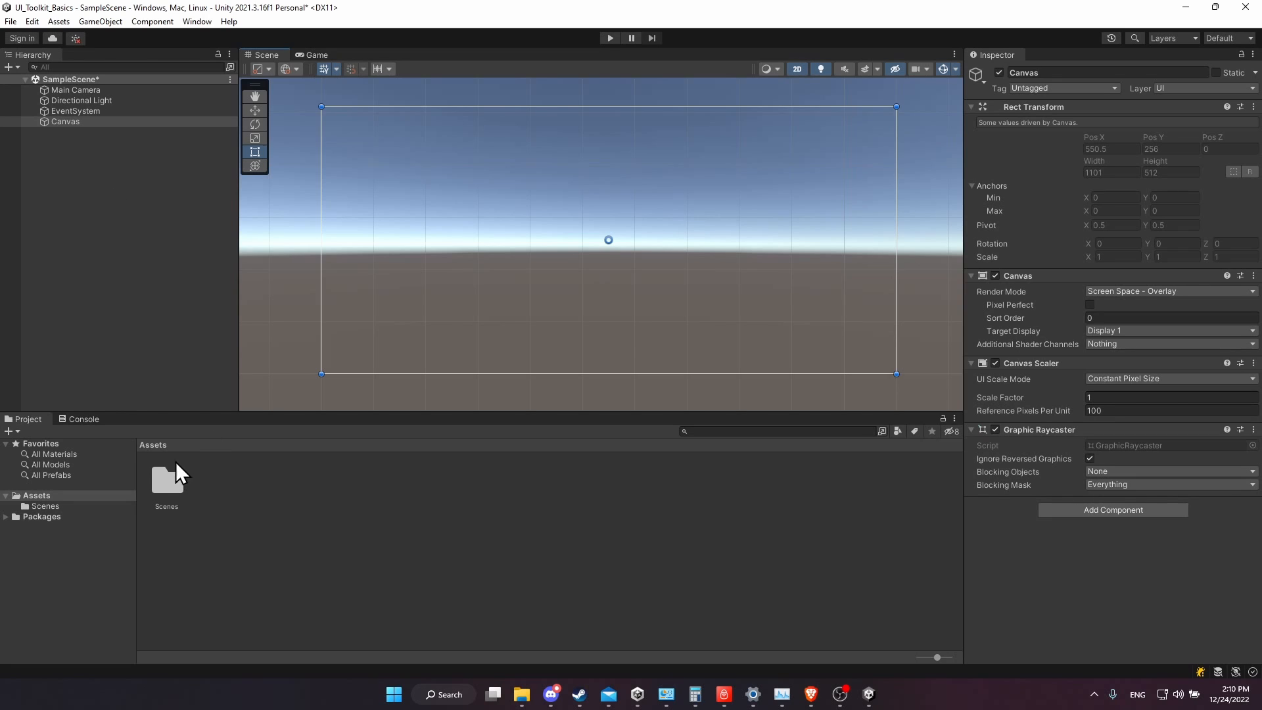
mouse_move(204, 485)
text(UI)
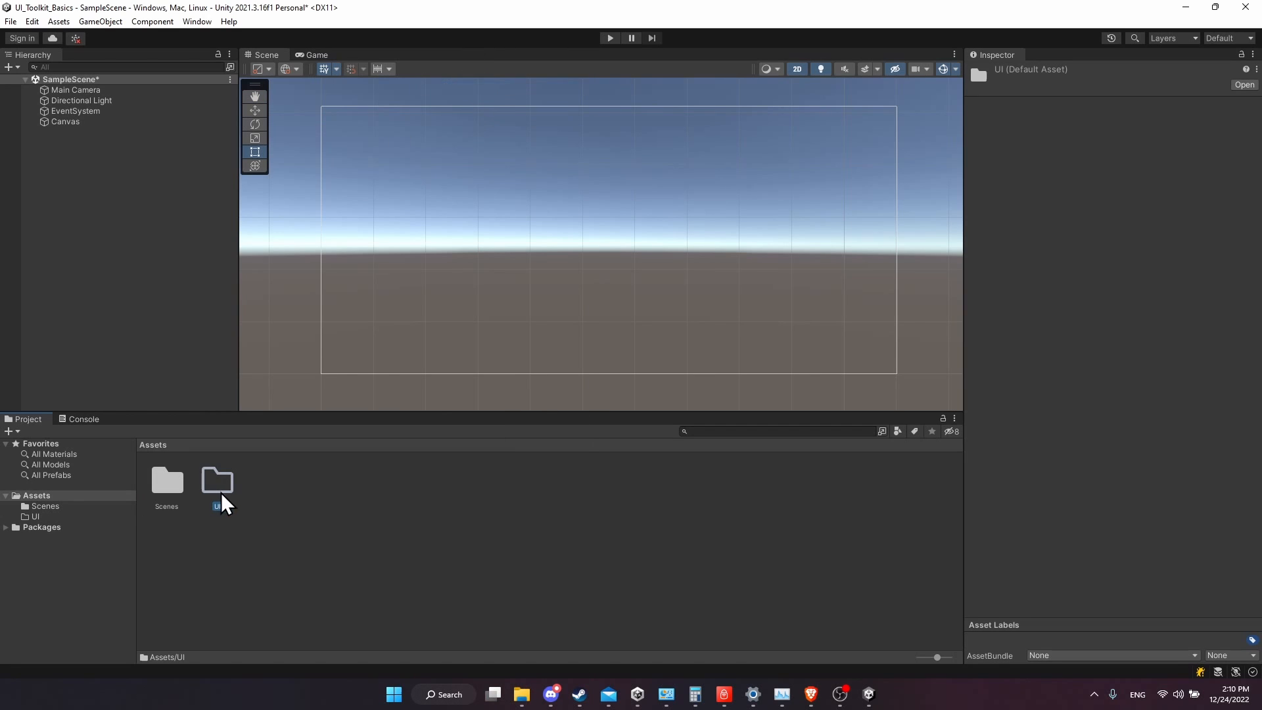
Inside the new UI folder, create a UI Document named UIBase and select it
double_click(215, 479)
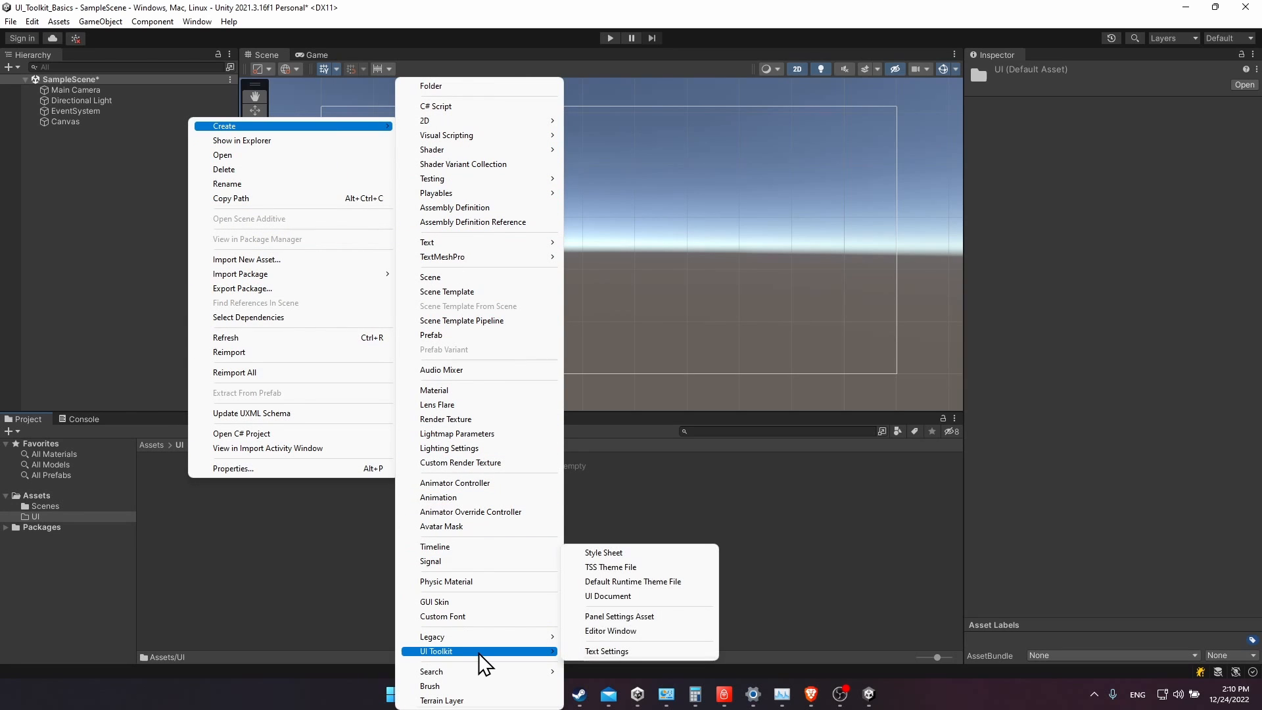
mouse_move(524, 667)
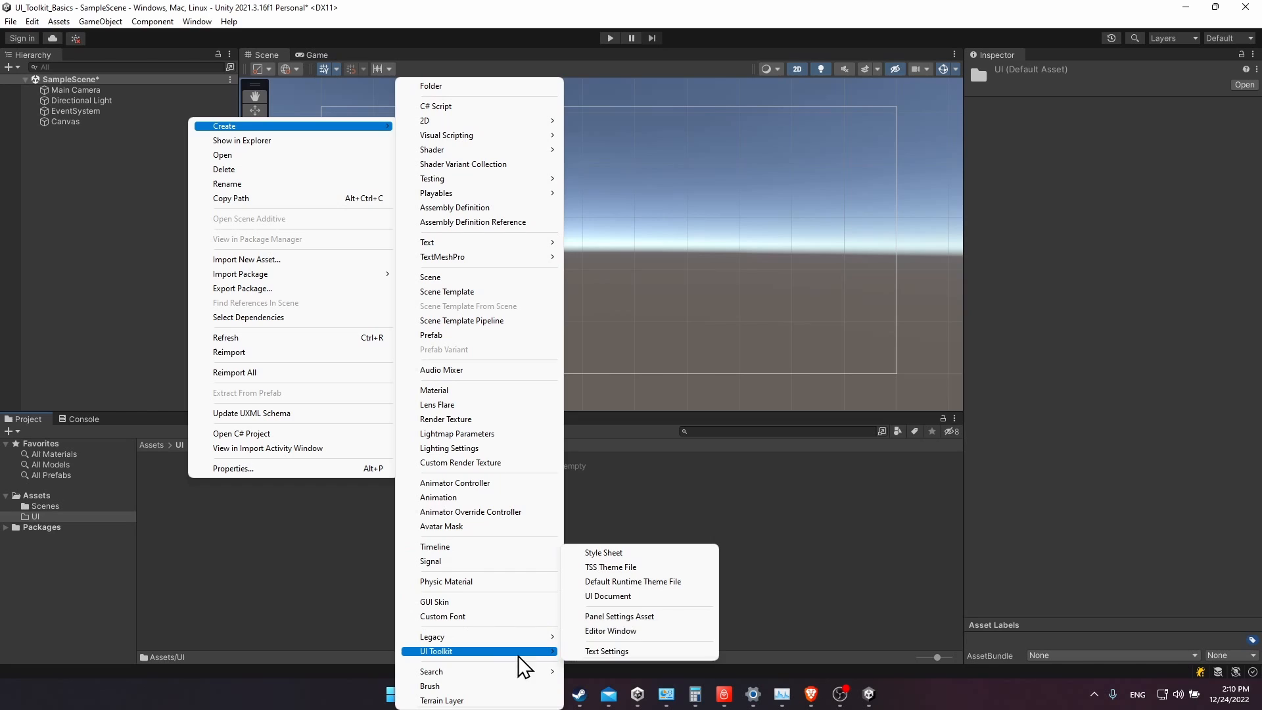
mouse_move(607, 596)
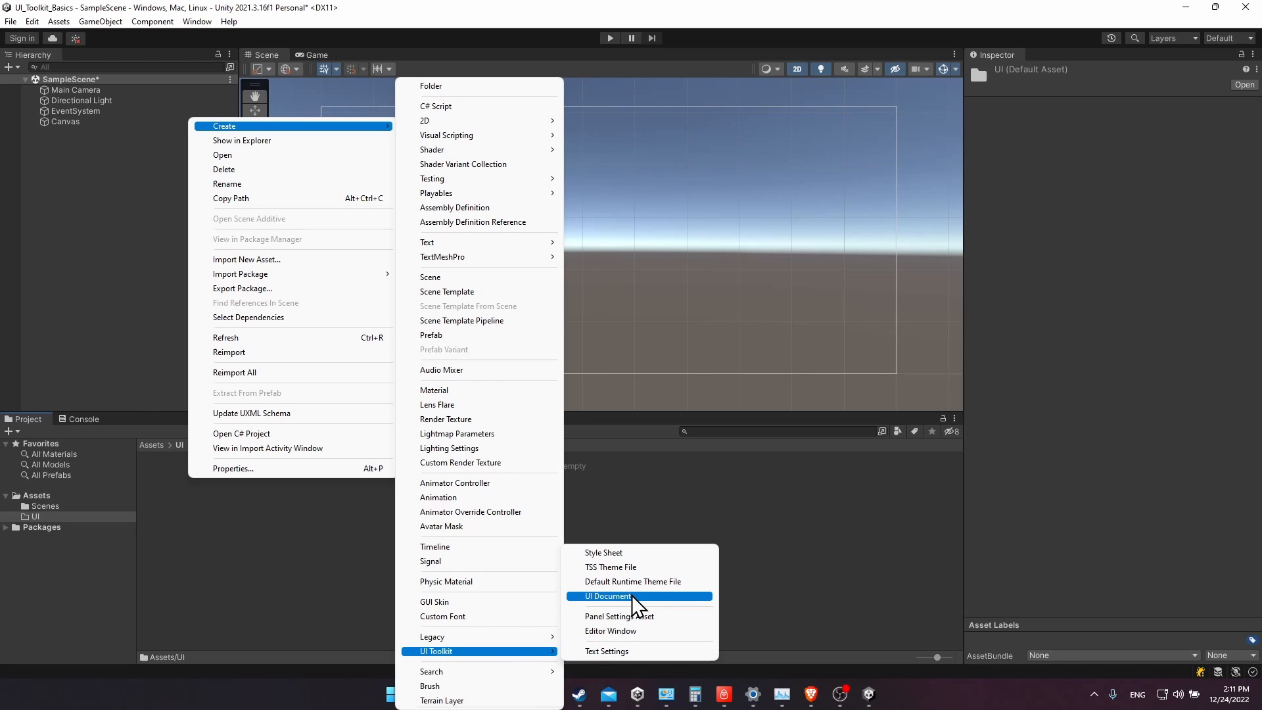
click(606, 595)
text(UIBase)
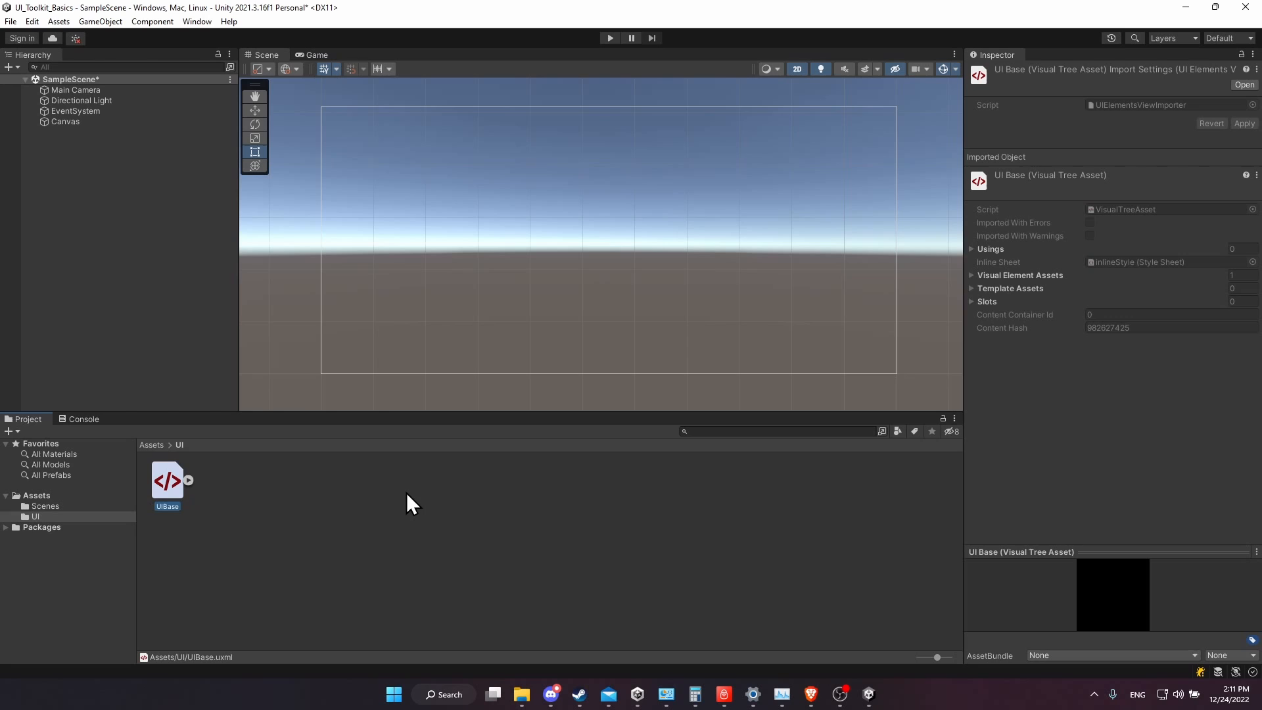
mouse_move(953, 171)
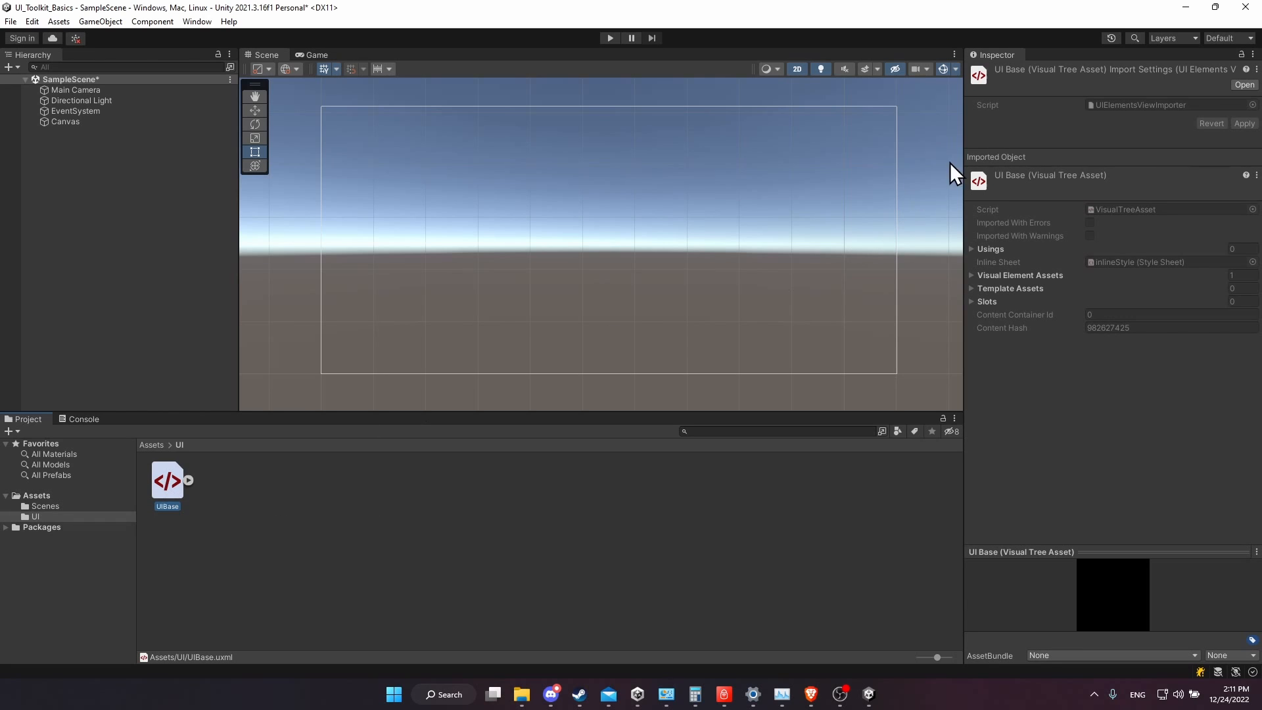
mouse_move(195, 496)
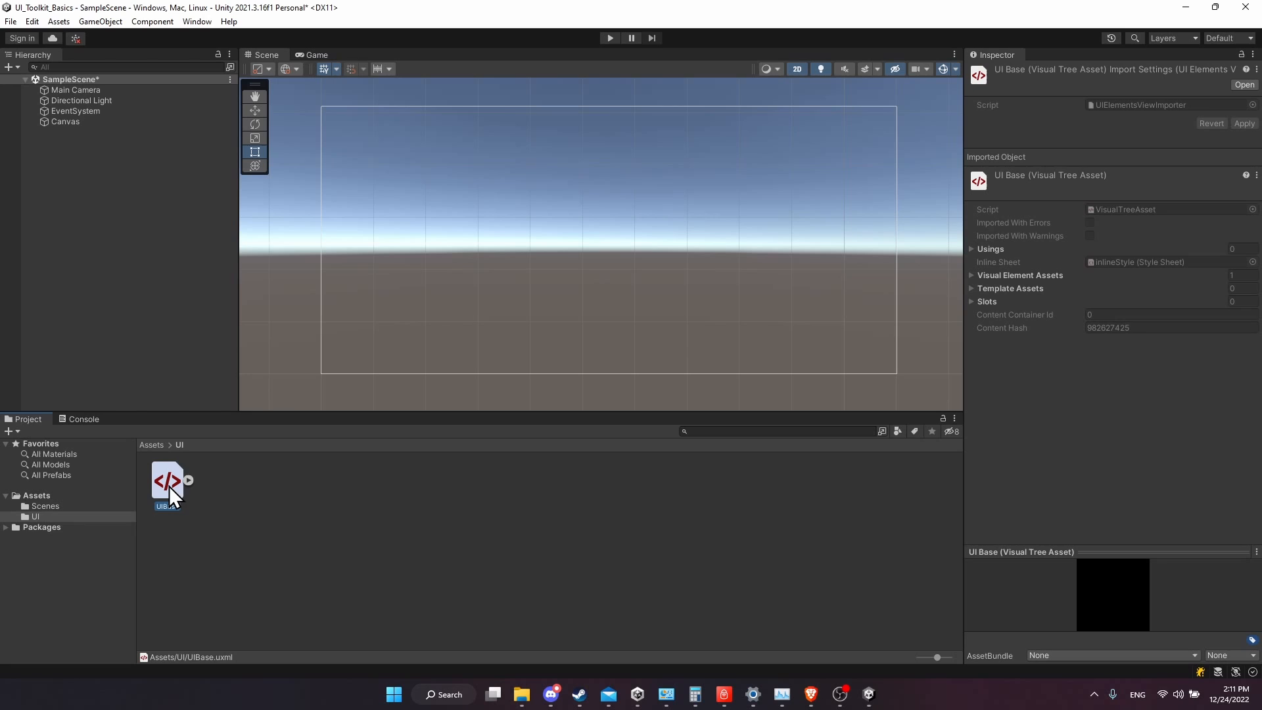
click(196, 21)
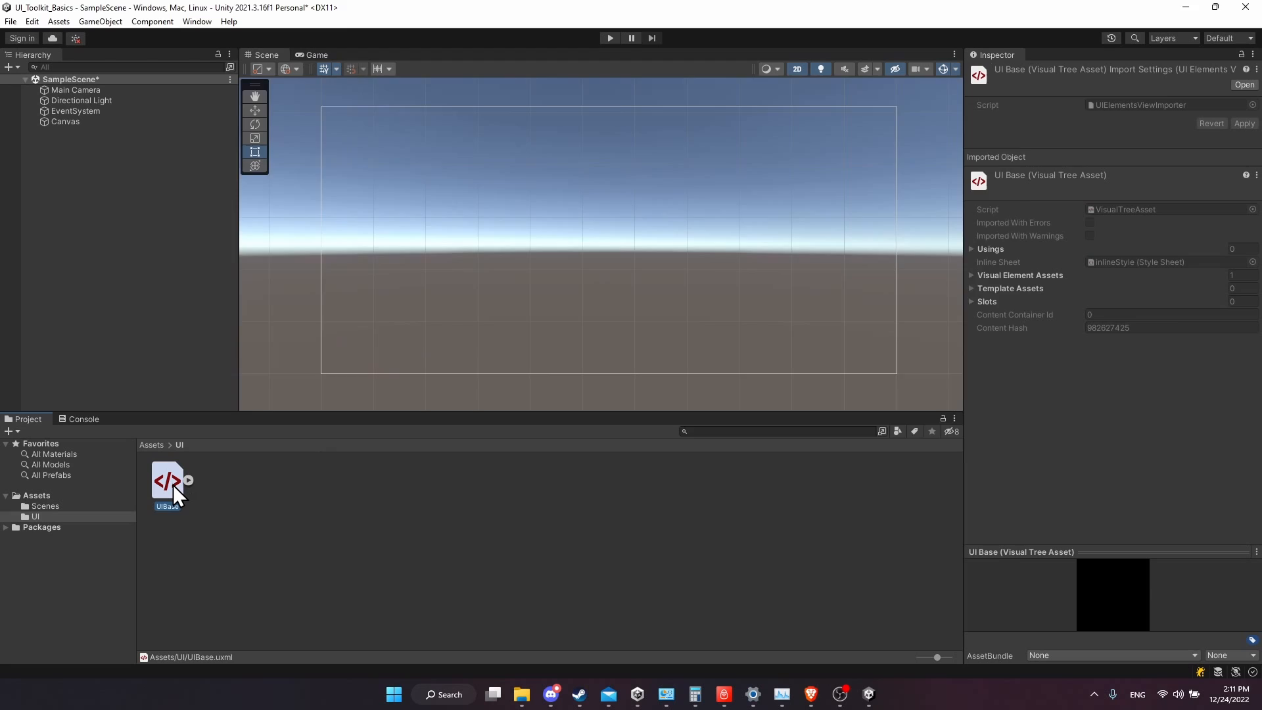
Open UIBase.uxml in UI Builder, dock it beside the Scene tab, and select its root
double_click(167, 480)
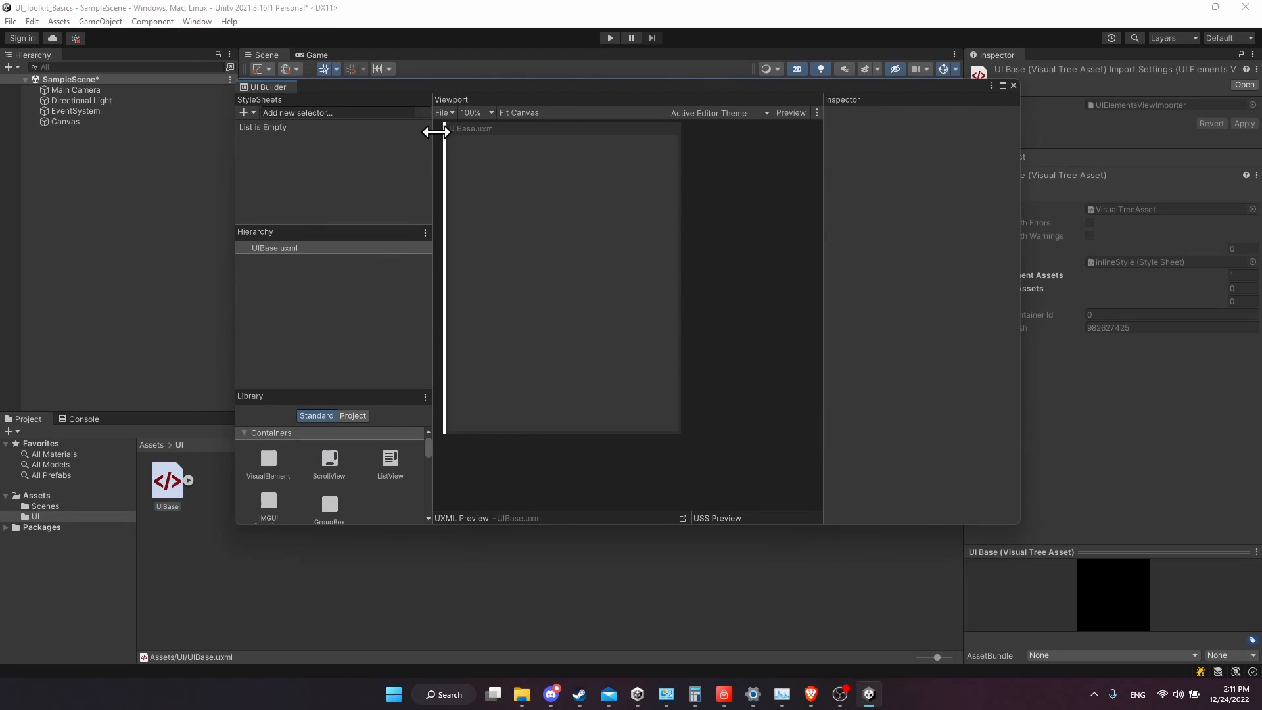
drag(267, 87, 353, 157)
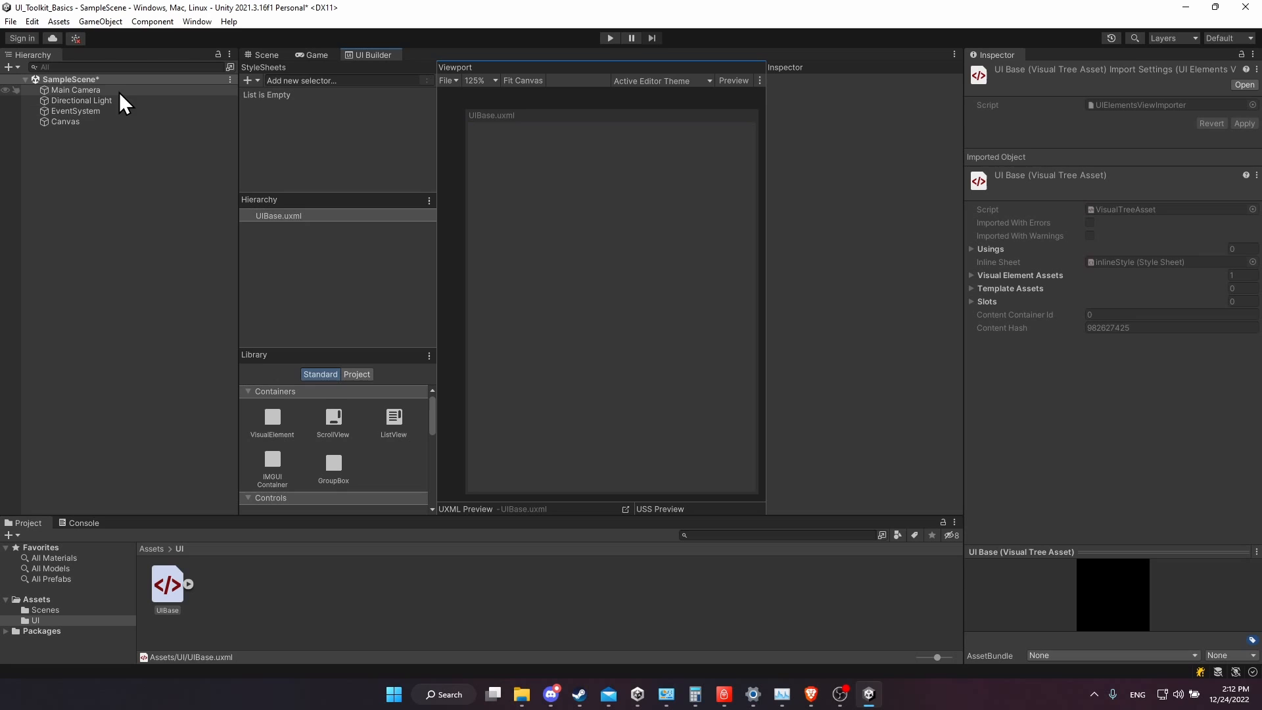
click(278, 215)
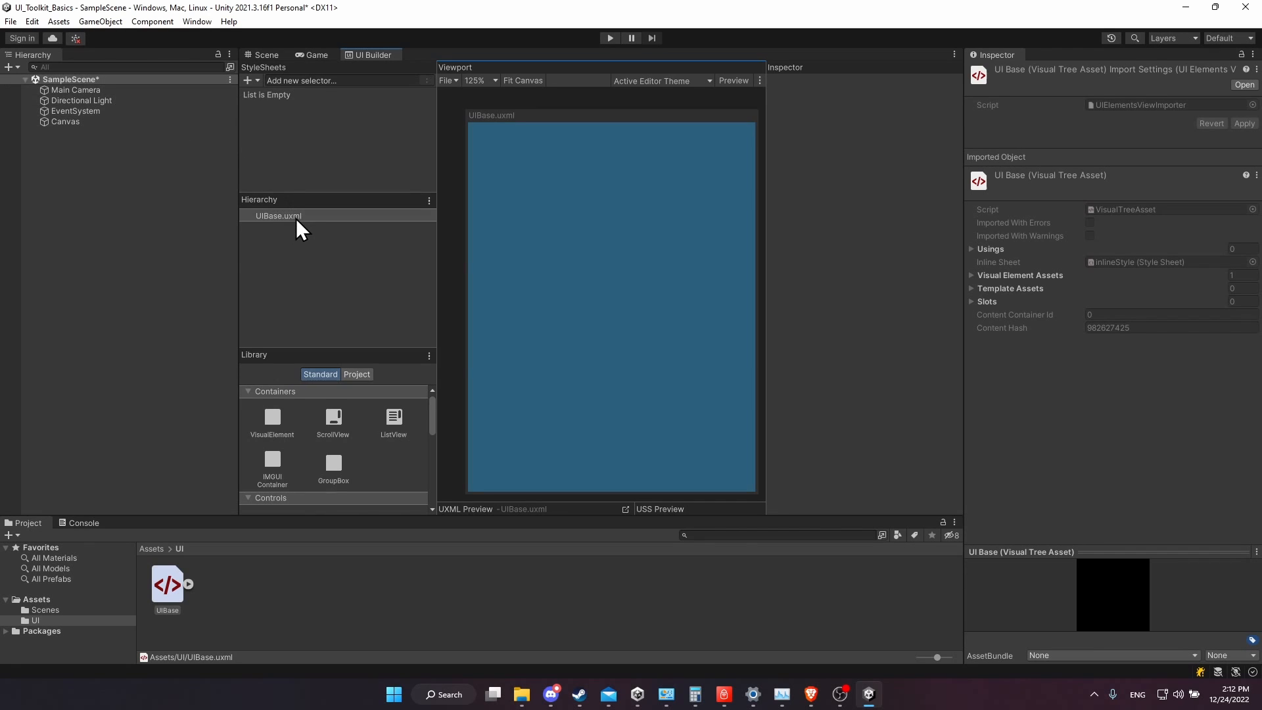
mouse_move(289, 223)
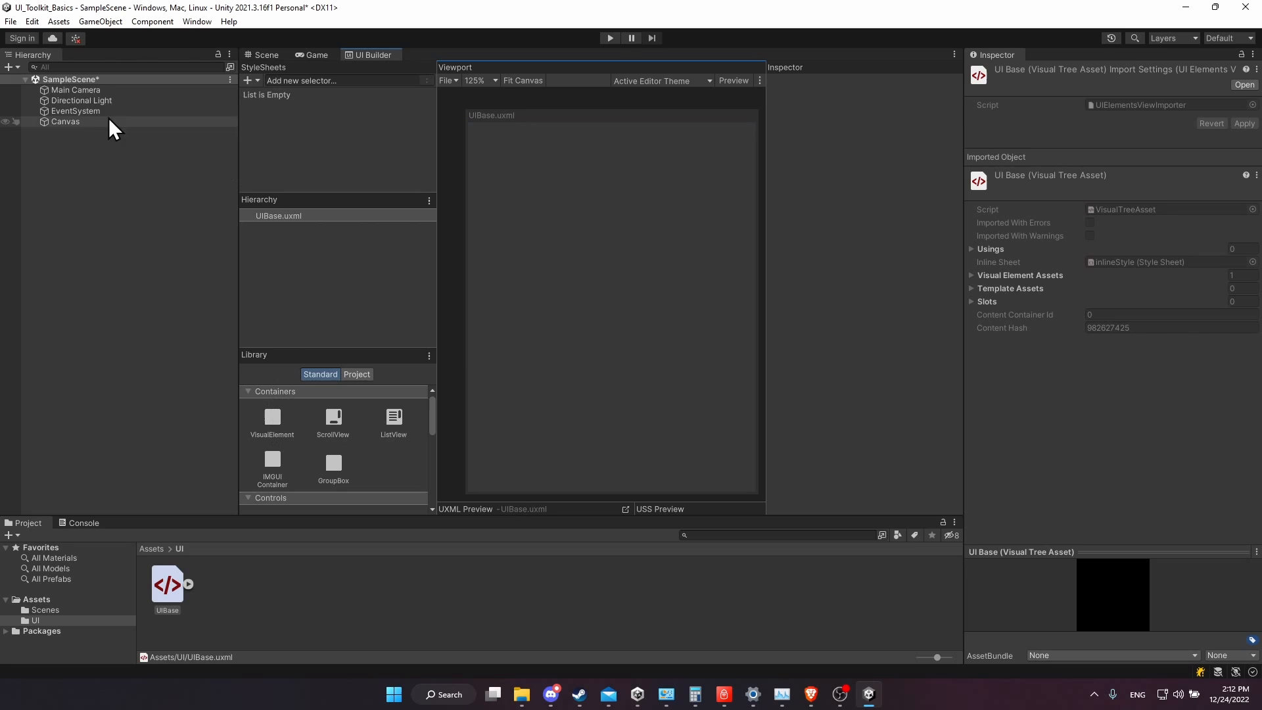
mouse_move(330, 246)
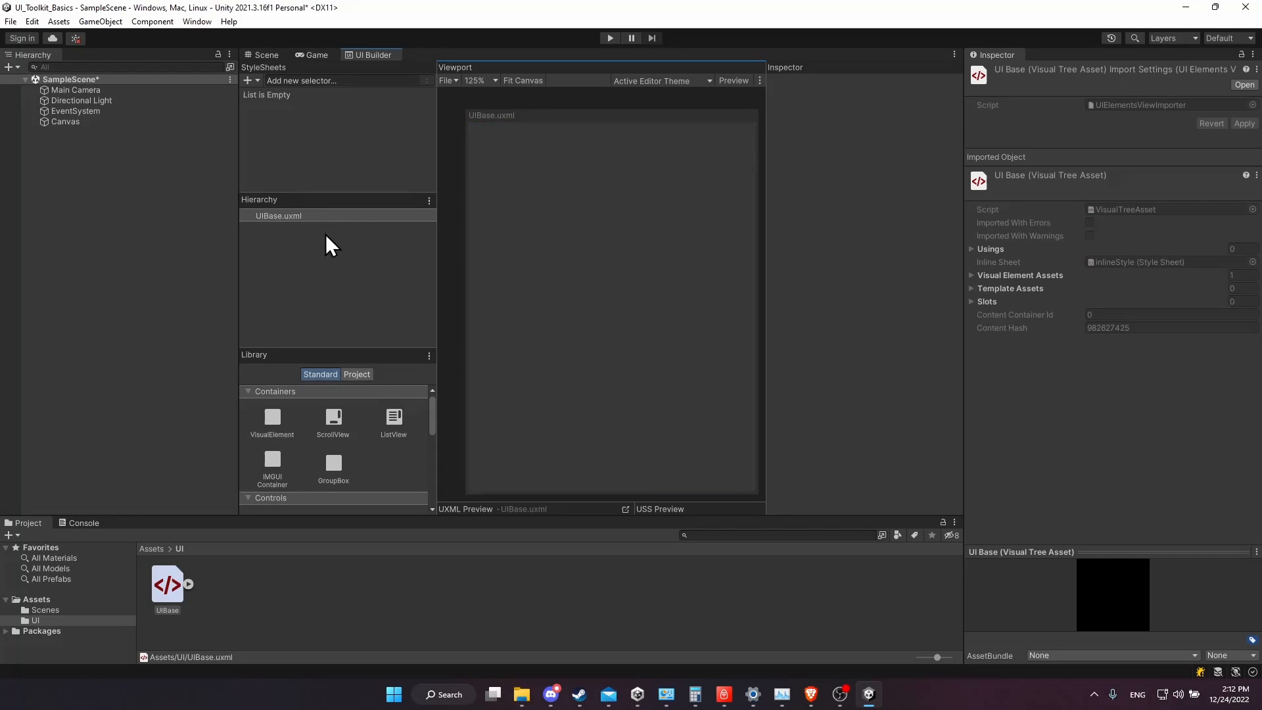
mouse_move(307, 296)
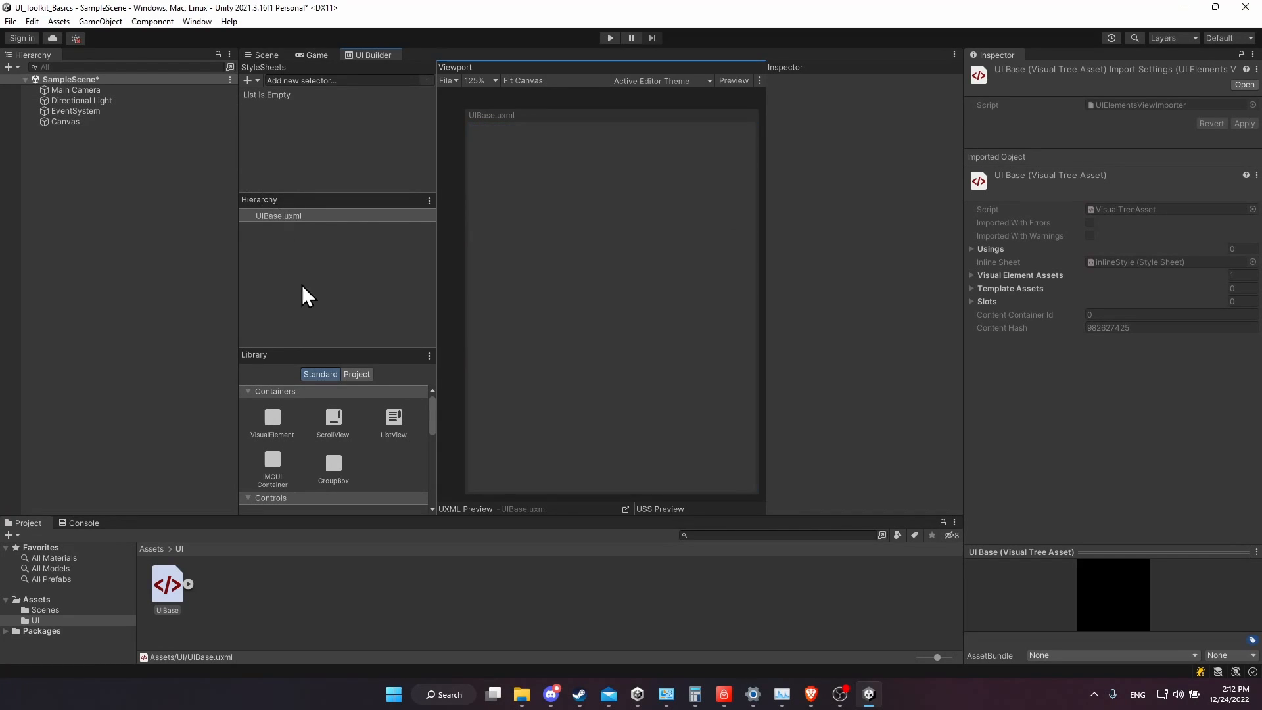
click(272, 422)
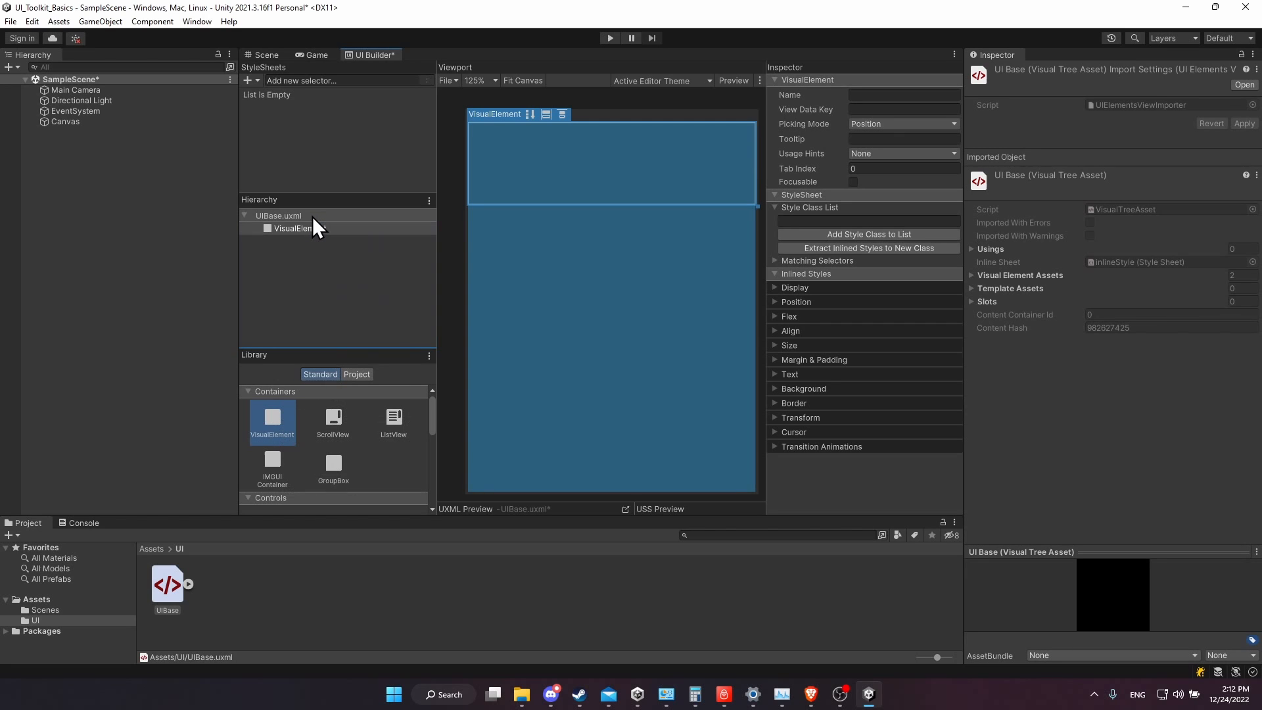
click(304, 227)
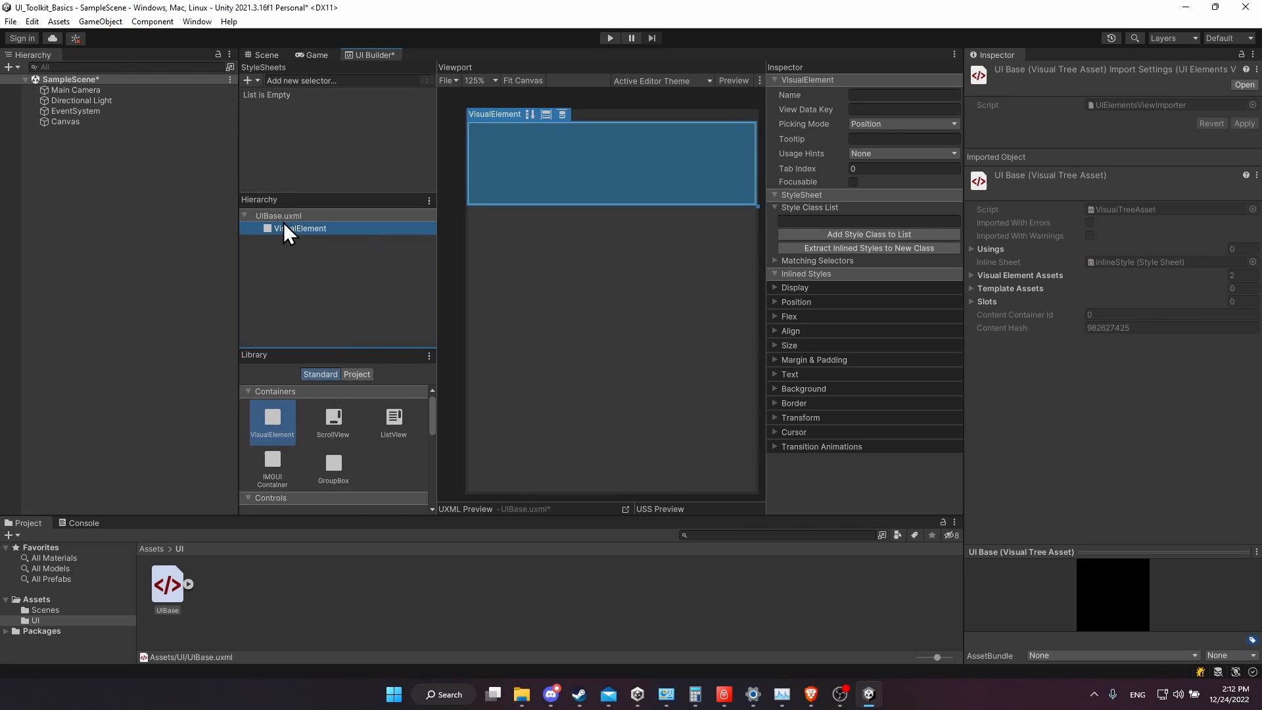
mouse_move(418, 243)
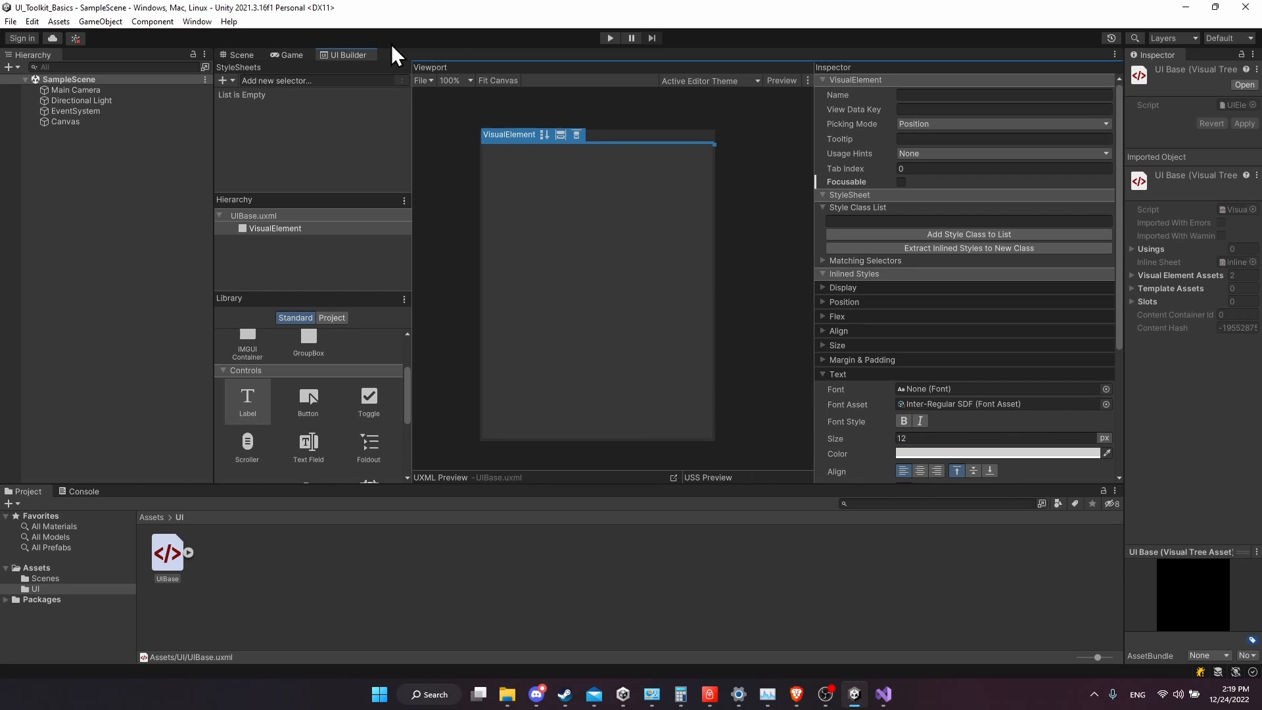
mouse_move(292, 113)
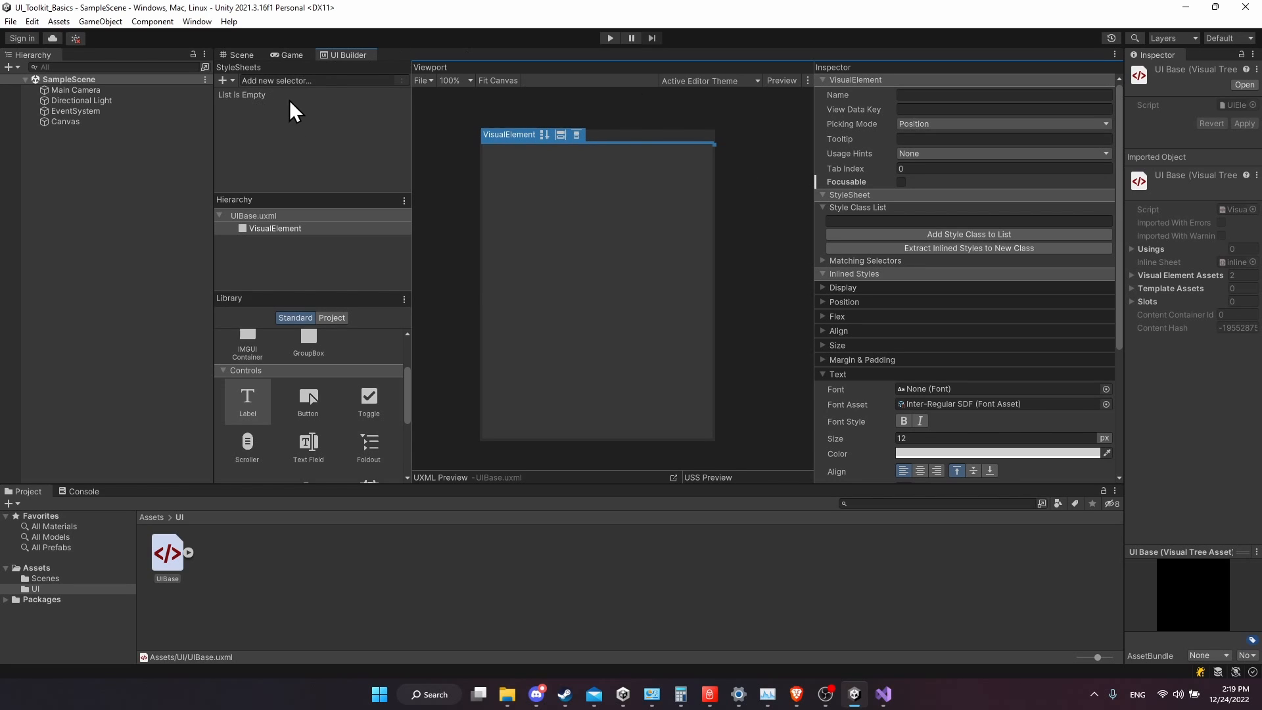
mouse_move(399, 121)
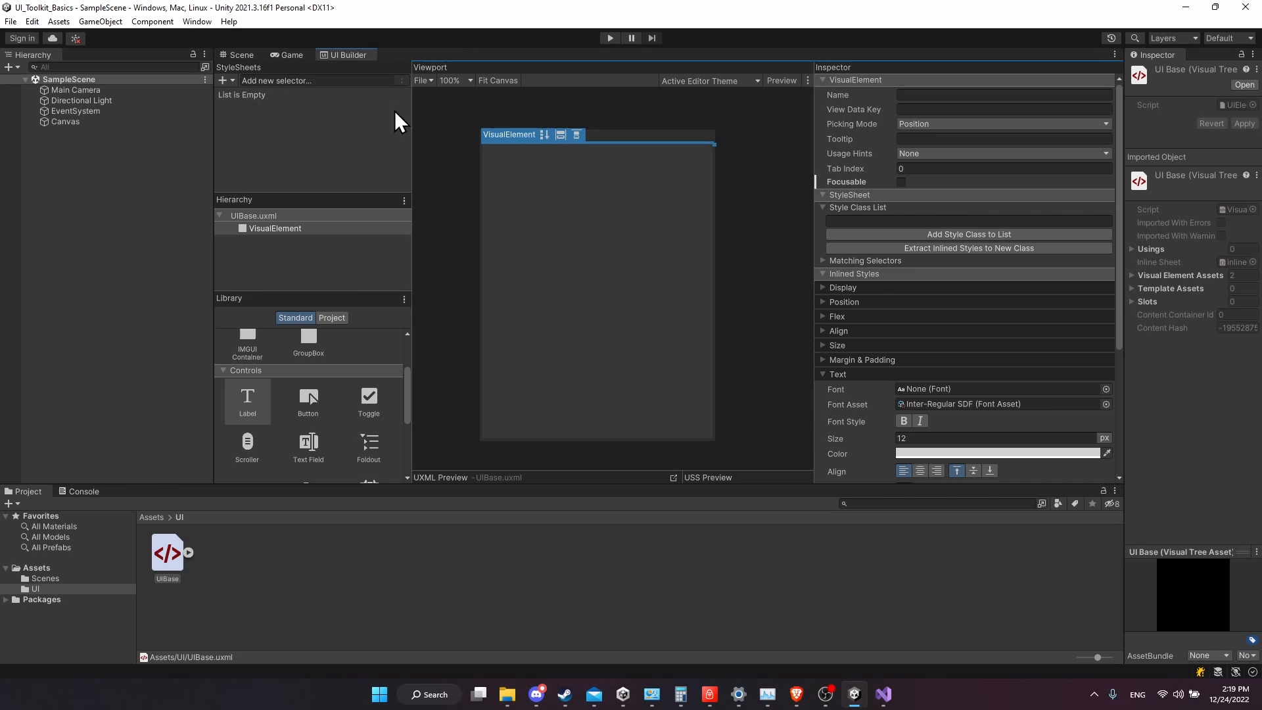
mouse_move(491, 171)
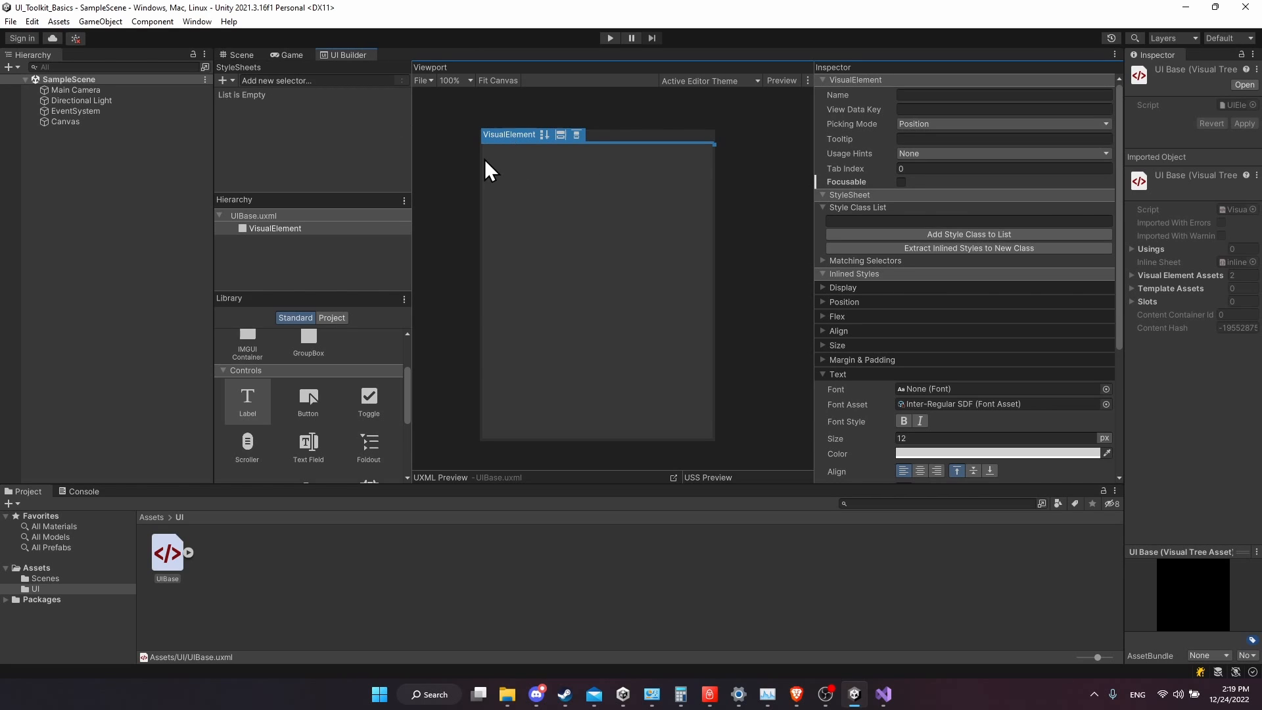
mouse_move(485, 144)
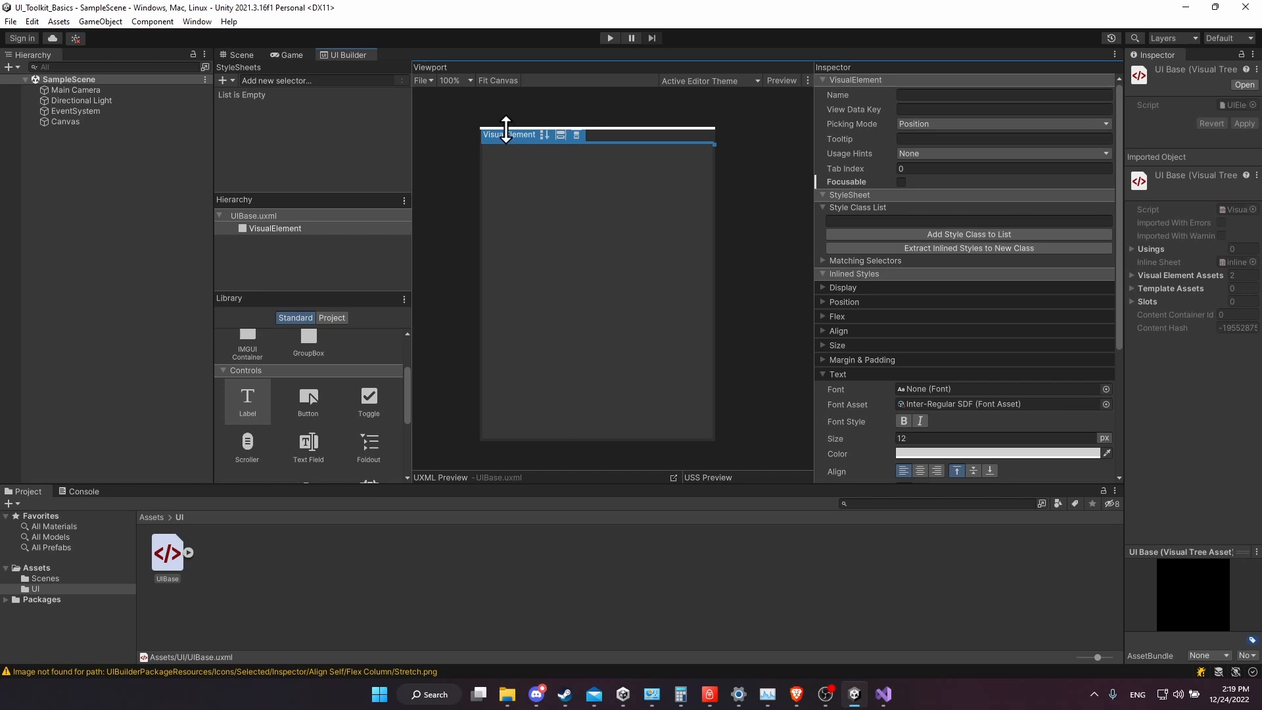
mouse_move(247, 80)
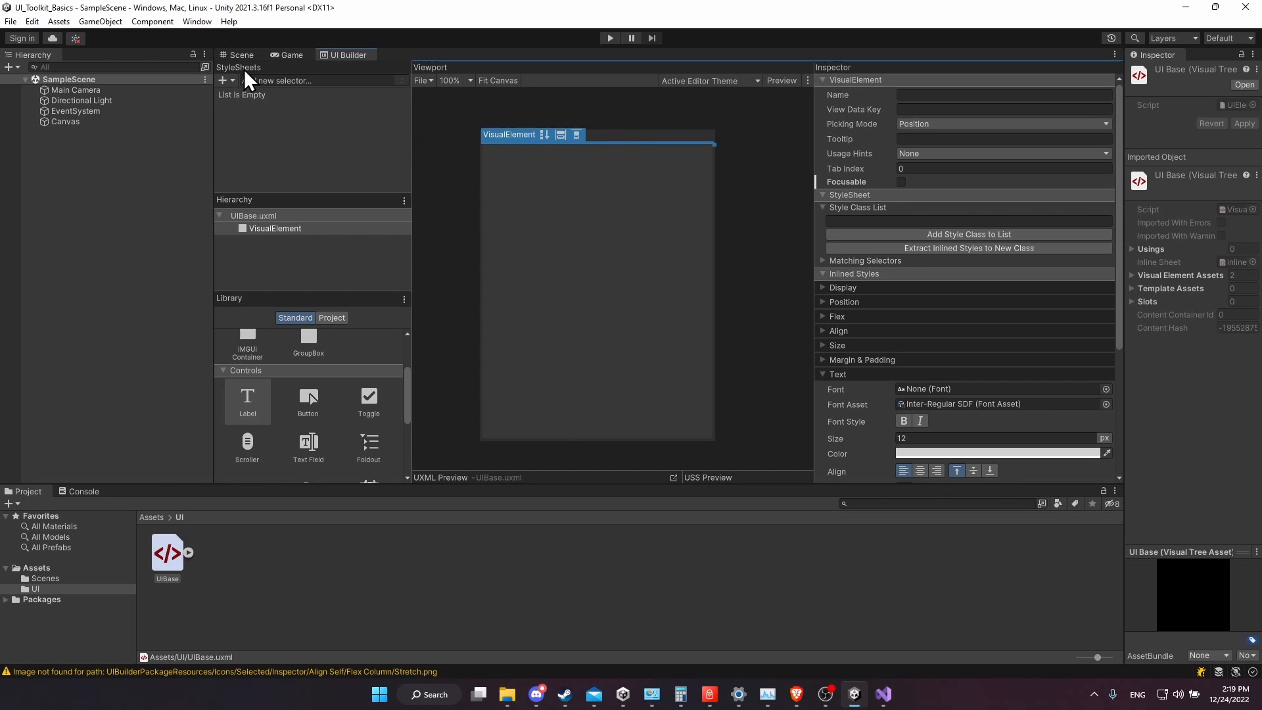
mouse_move(289, 84)
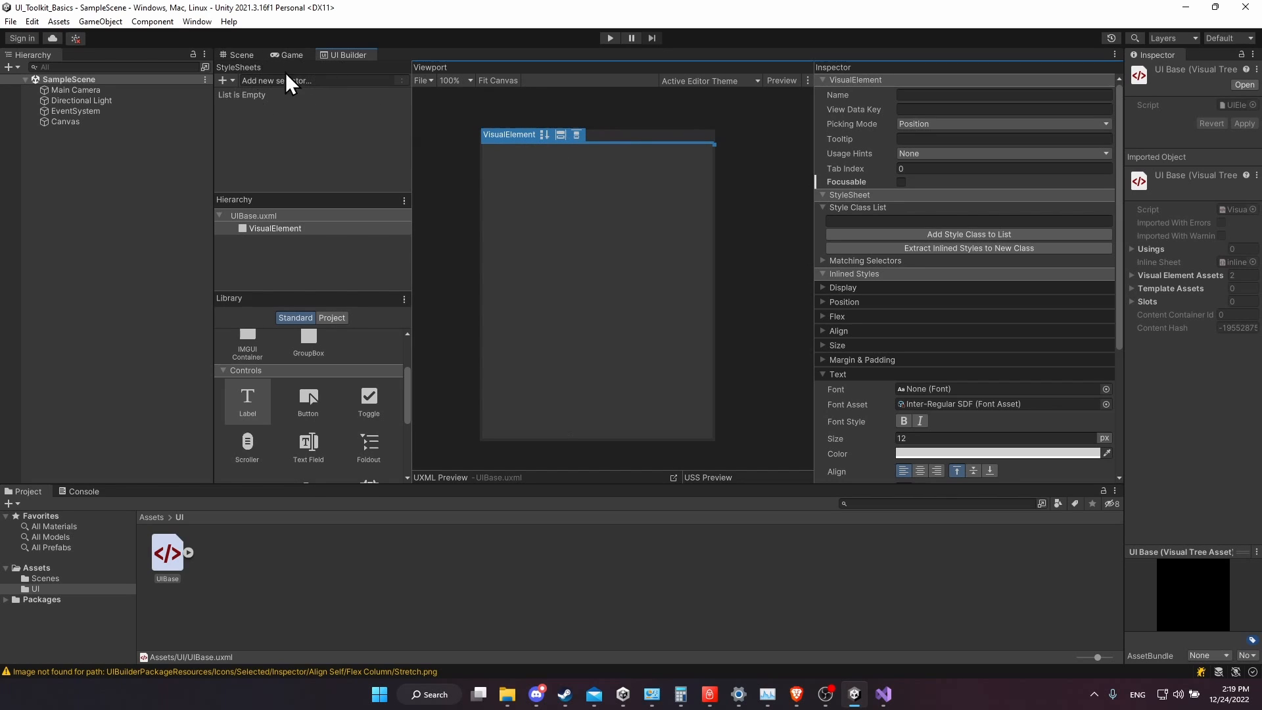
Create a new USS file named BaseUI in the UI folder, attached to UIBase
click(223, 80)
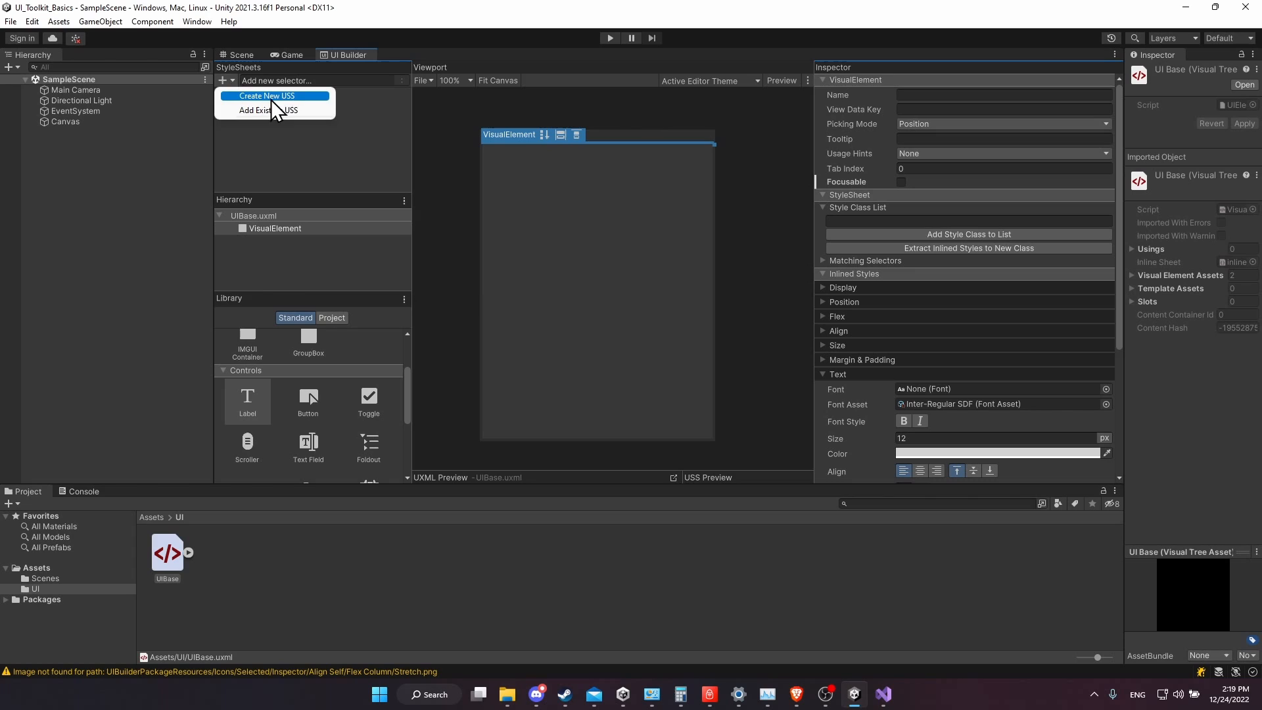
mouse_move(310, 105)
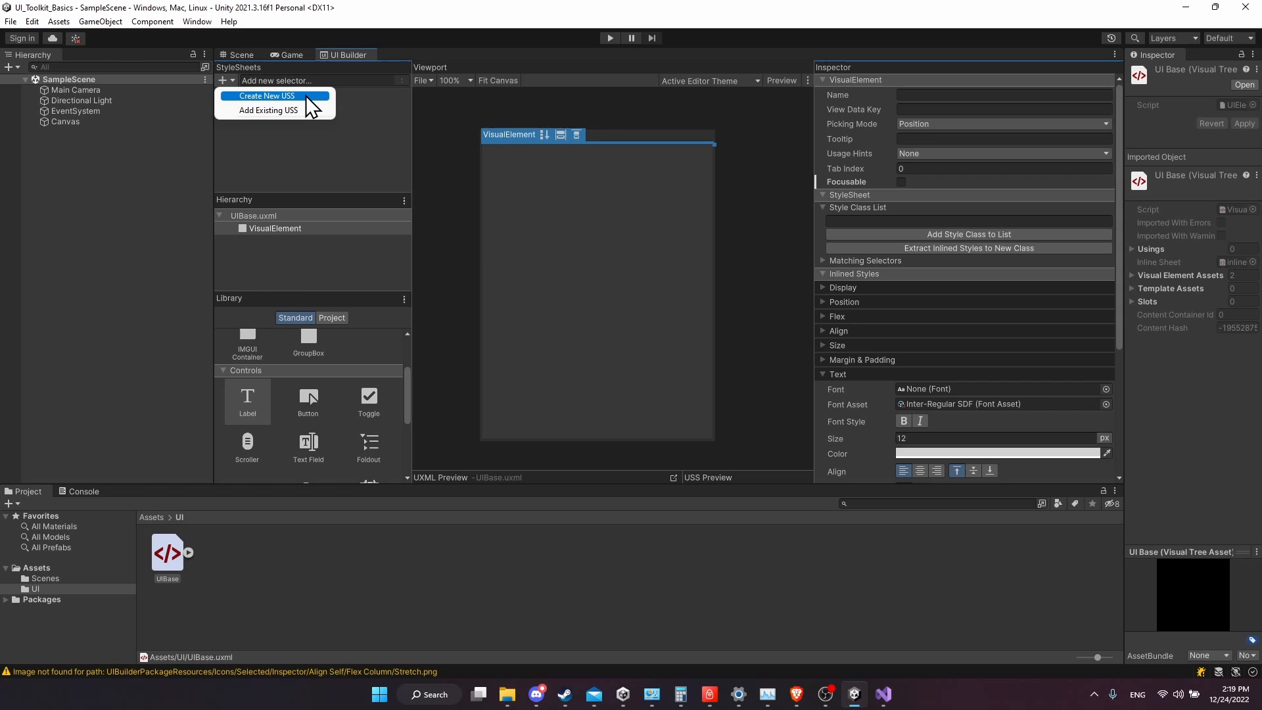
click(267, 95)
text(B)
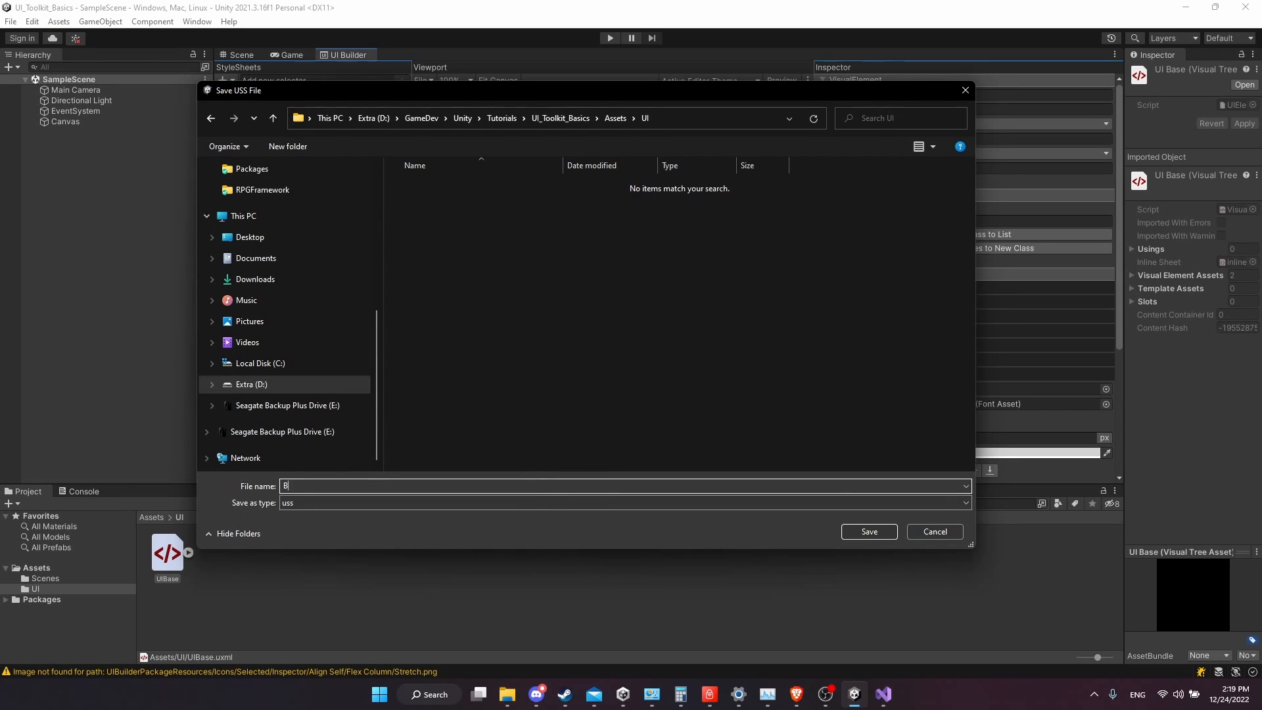
text(aseUI)
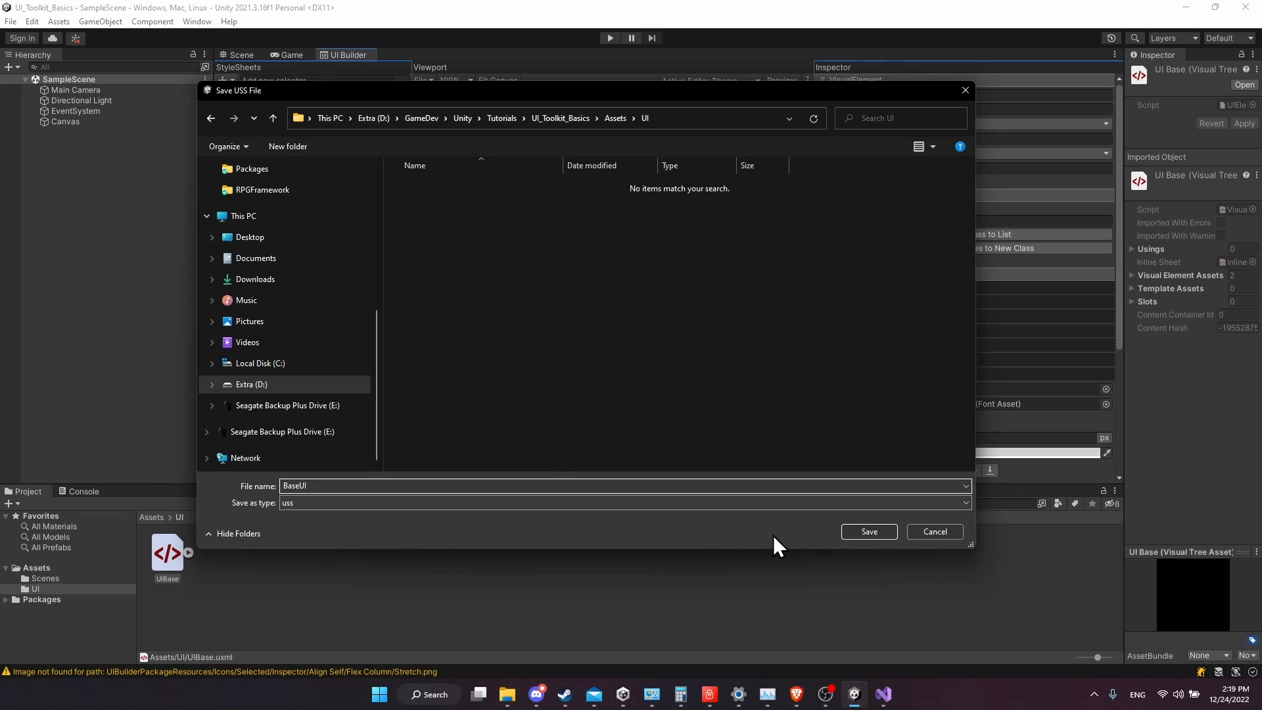
click(868, 531)
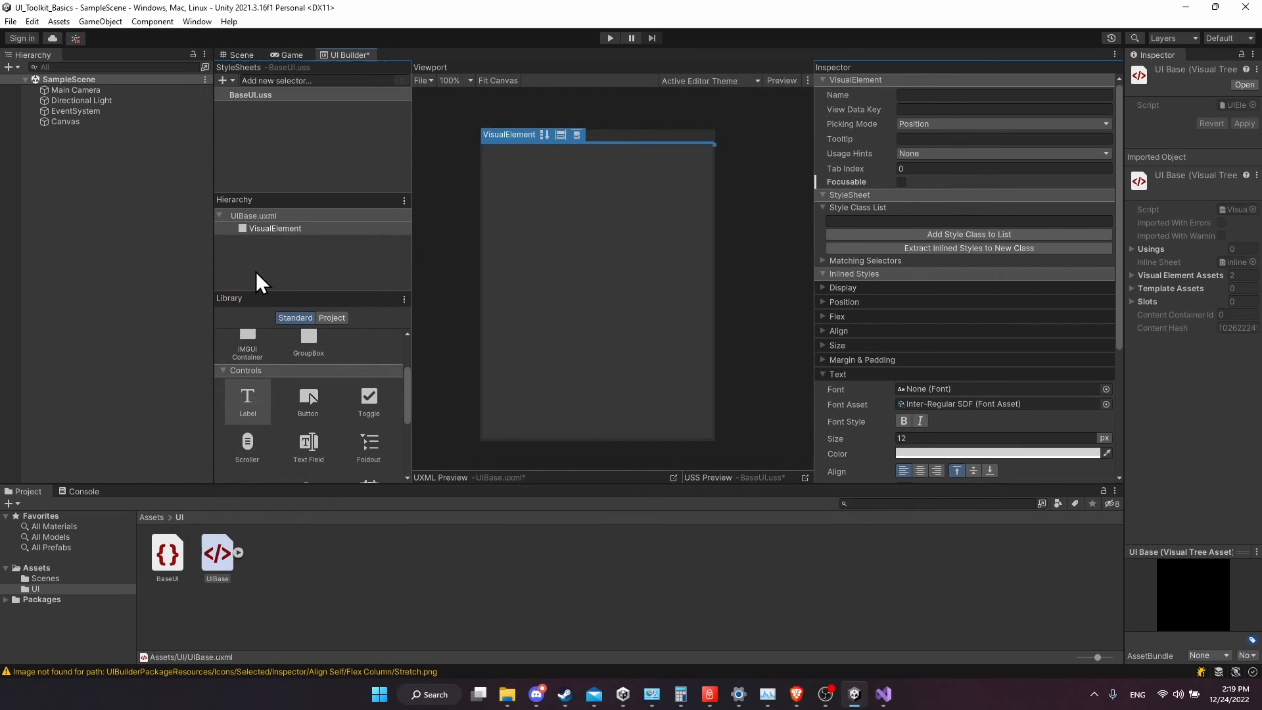
Name the root VisualElement 'Container' in the Inspector
click(275, 227)
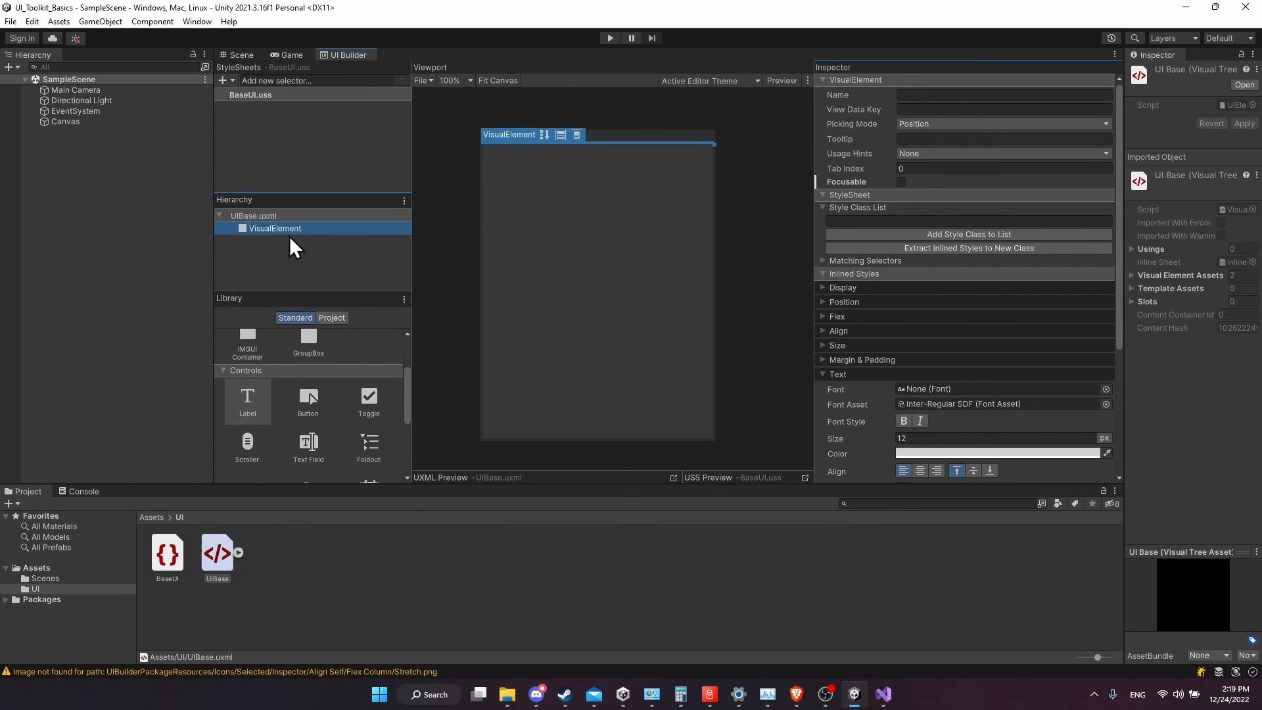
mouse_move(302, 266)
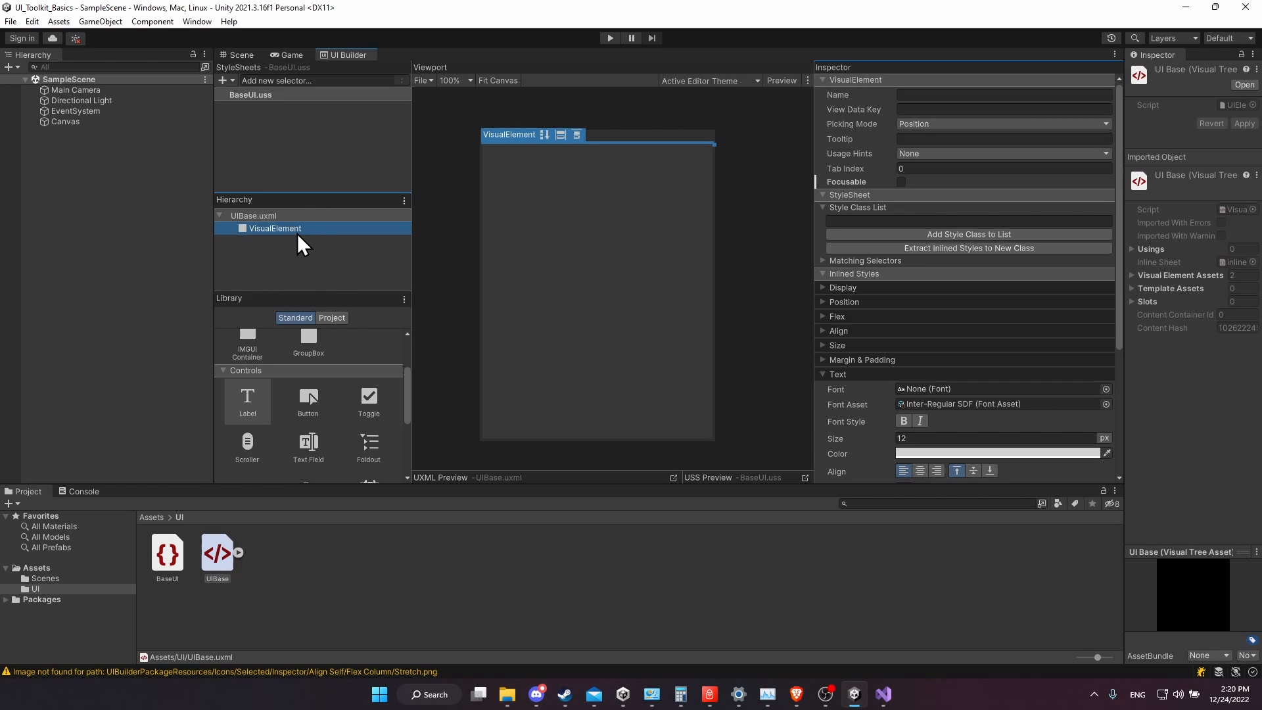
mouse_move(247, 399)
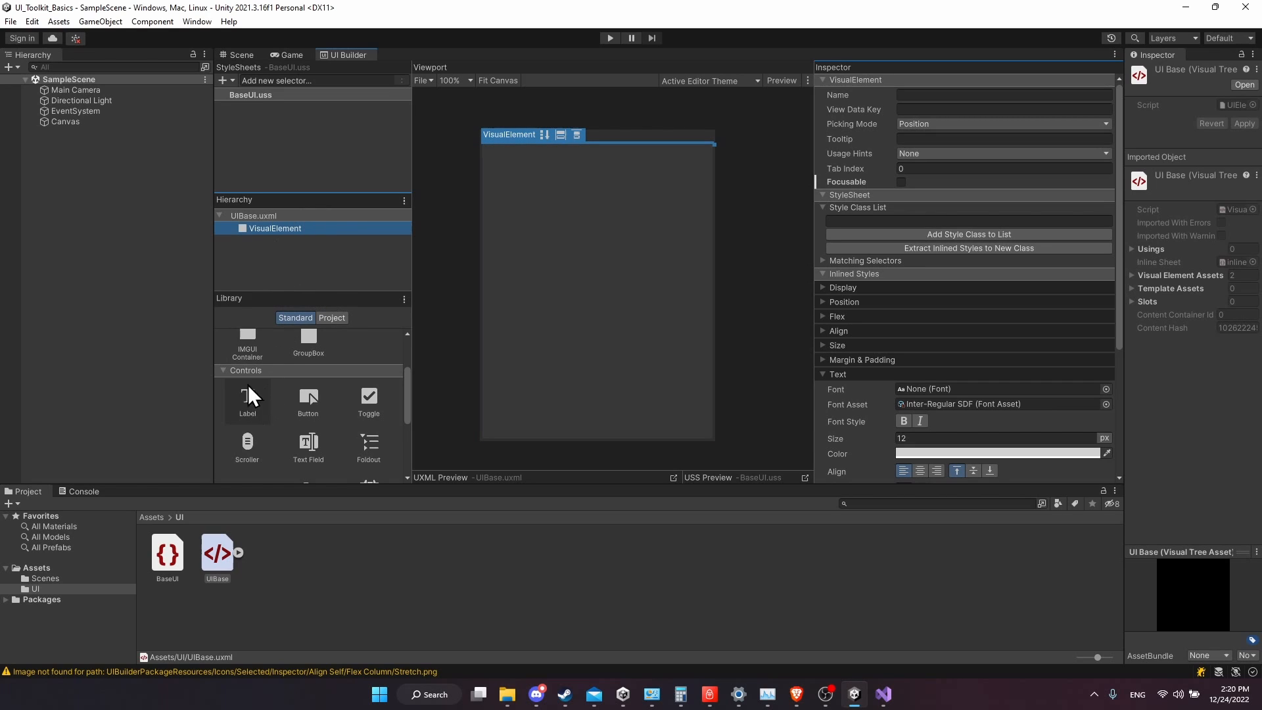
mouse_move(303, 244)
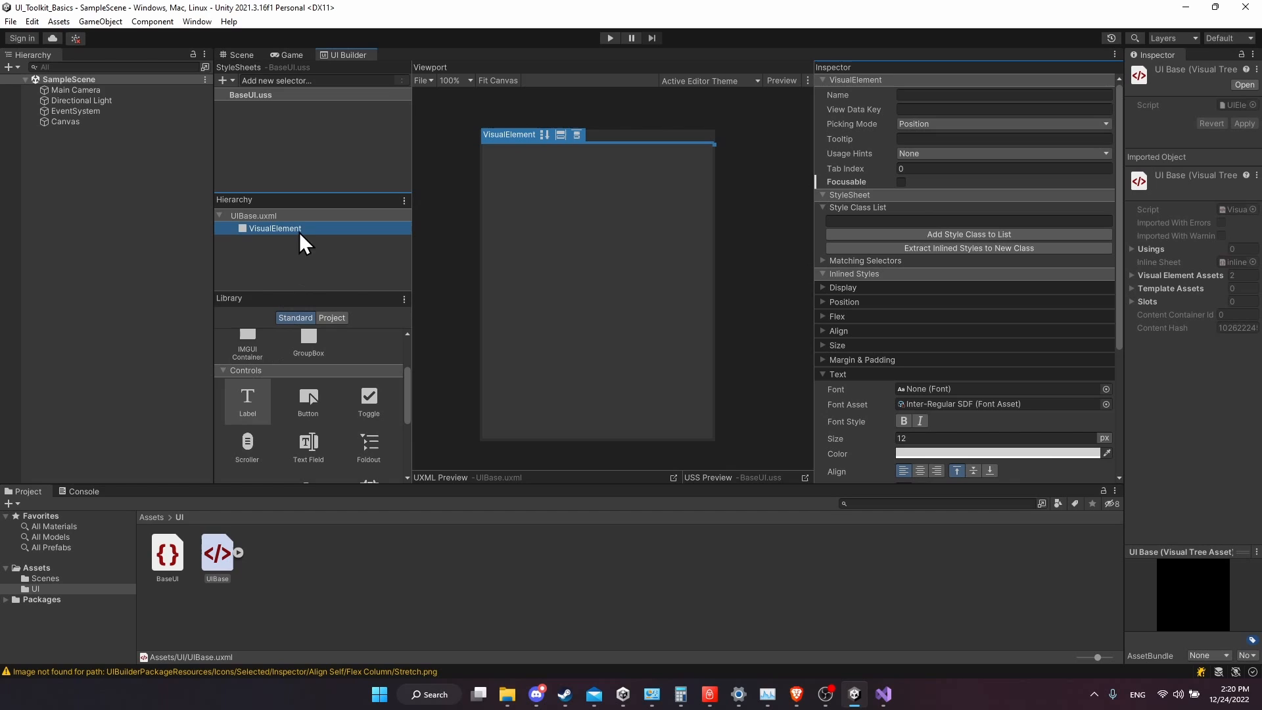
click(1002, 95)
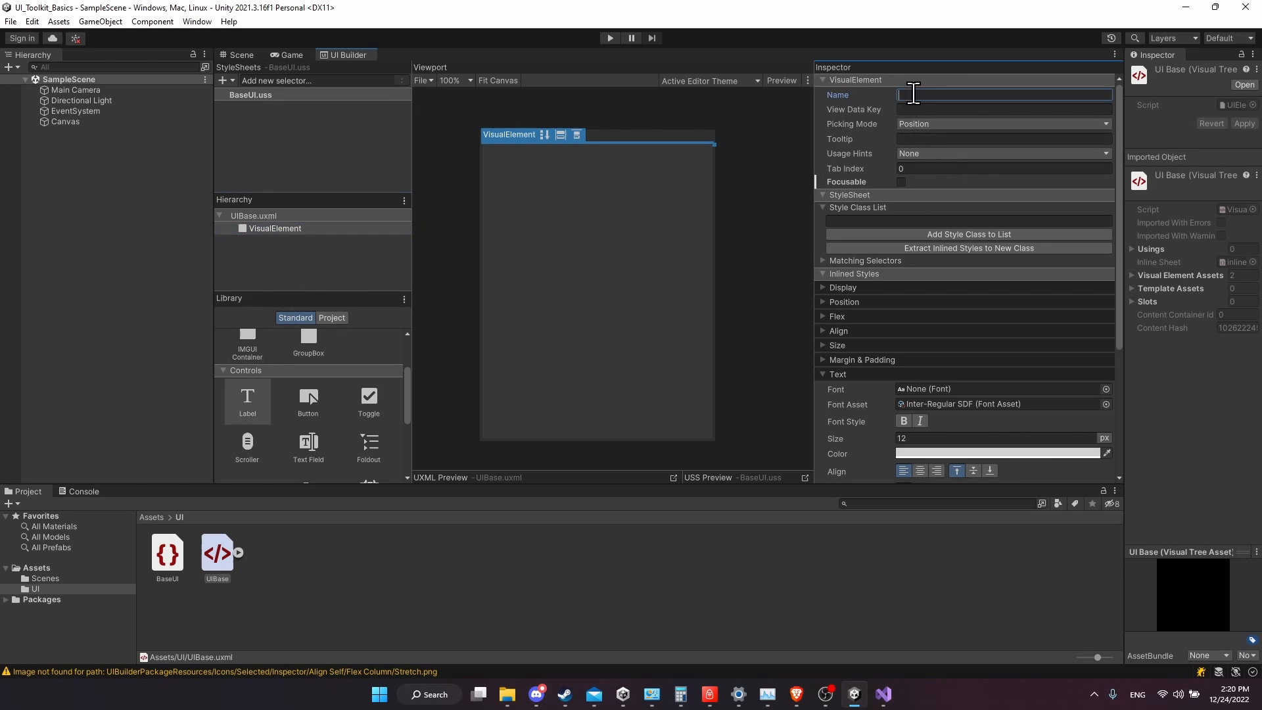
text(Container)
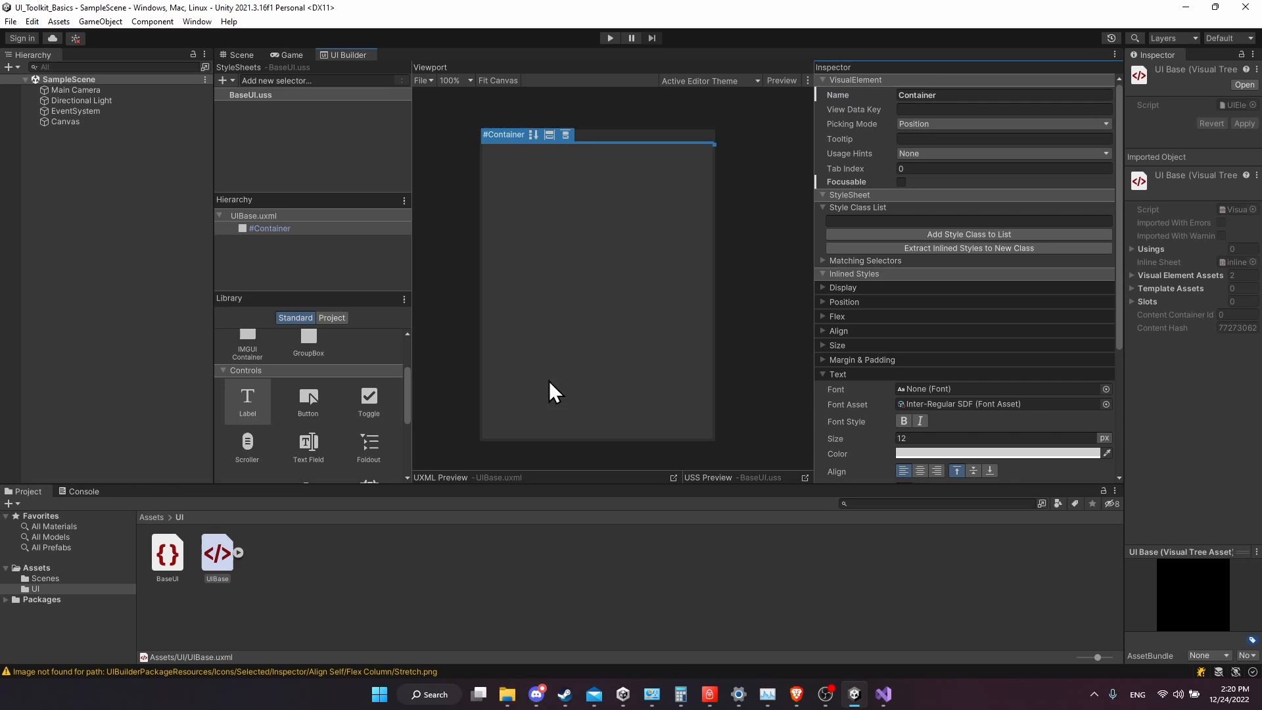
mouse_move(424, 208)
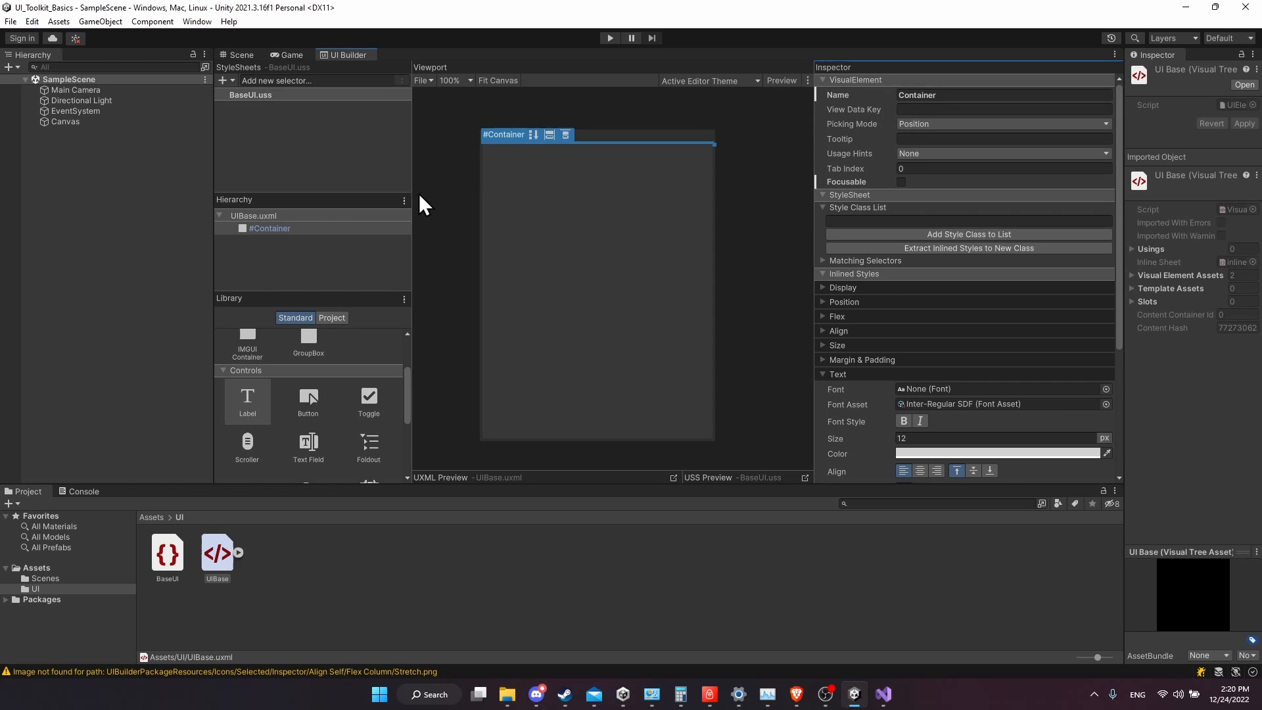
Add a Label inside Container with its text set to 'Test Title'
click(269, 229)
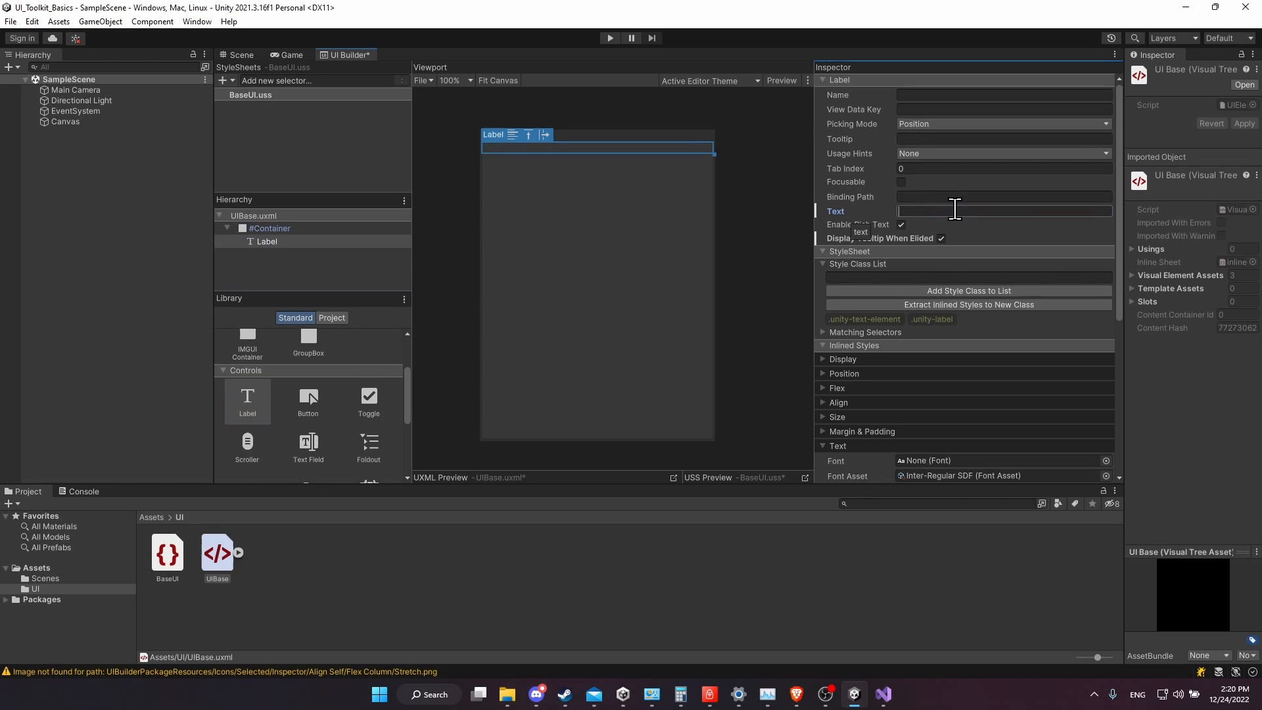
text(Test Title)
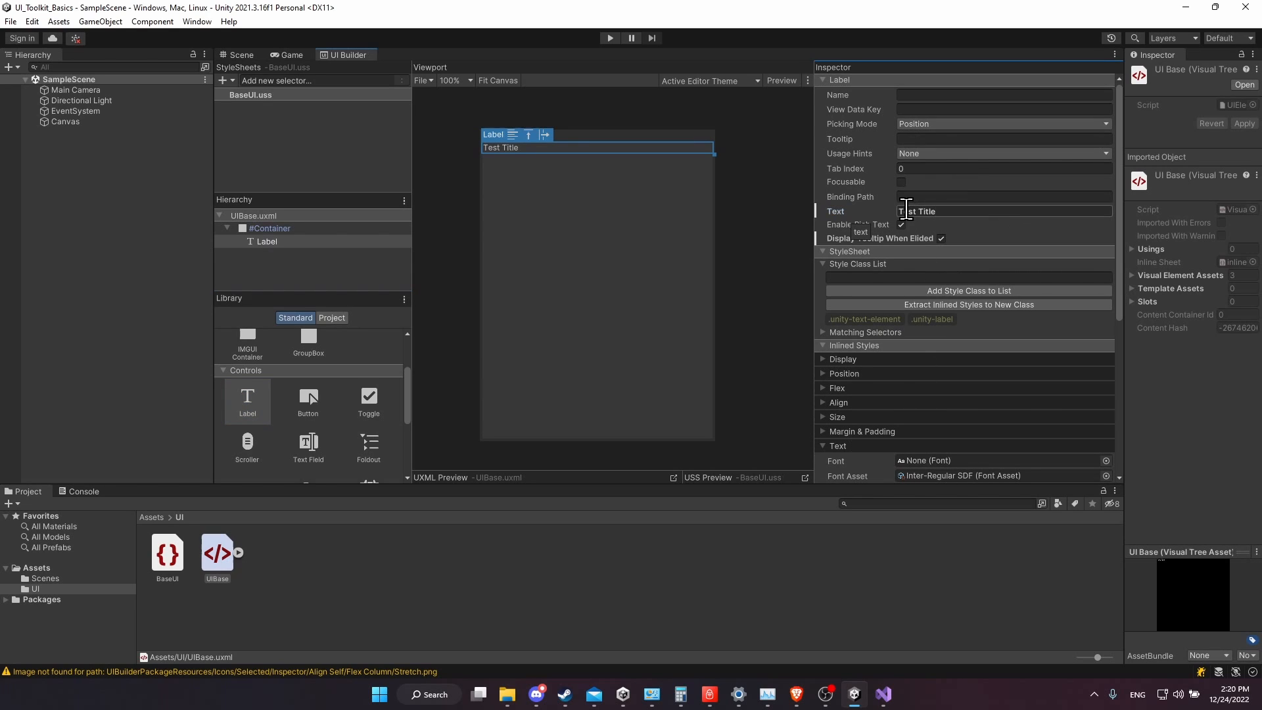
click(1001, 196)
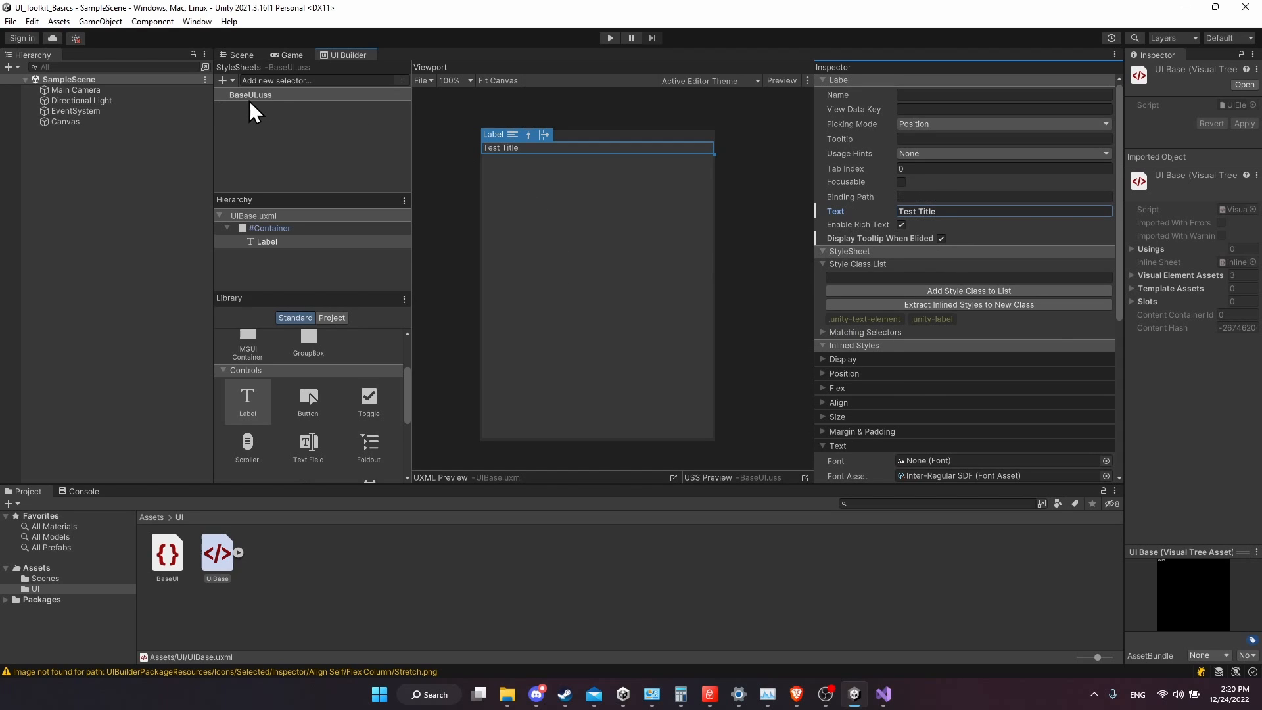
mouse_move(721, 128)
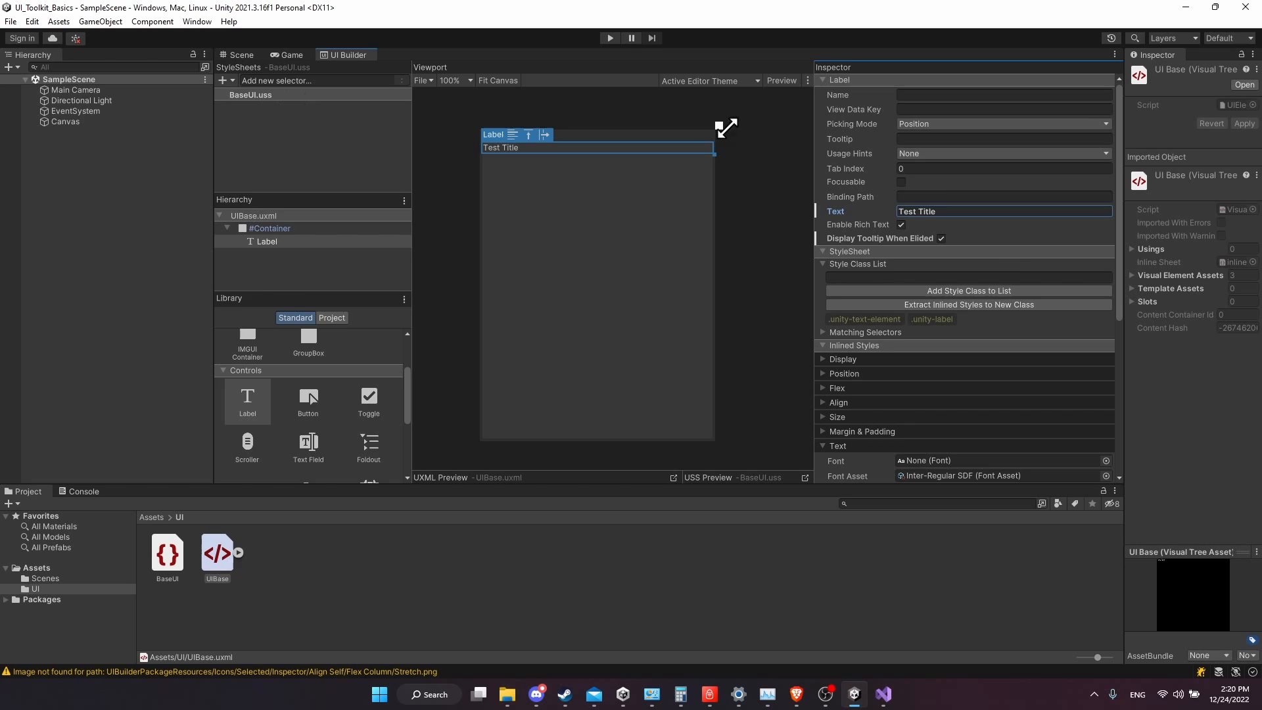
Add a .header style class to the label, saving the generated empty rule in BaseUI.uss
click(969, 278)
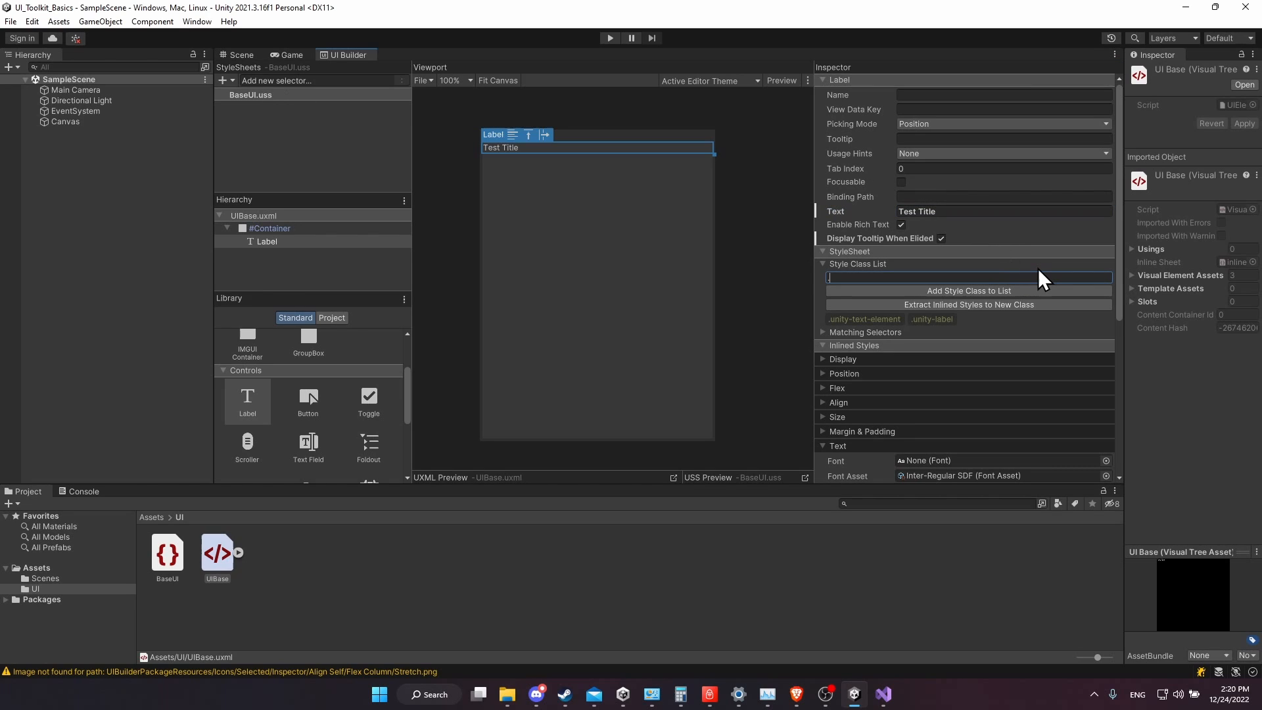
text(header)
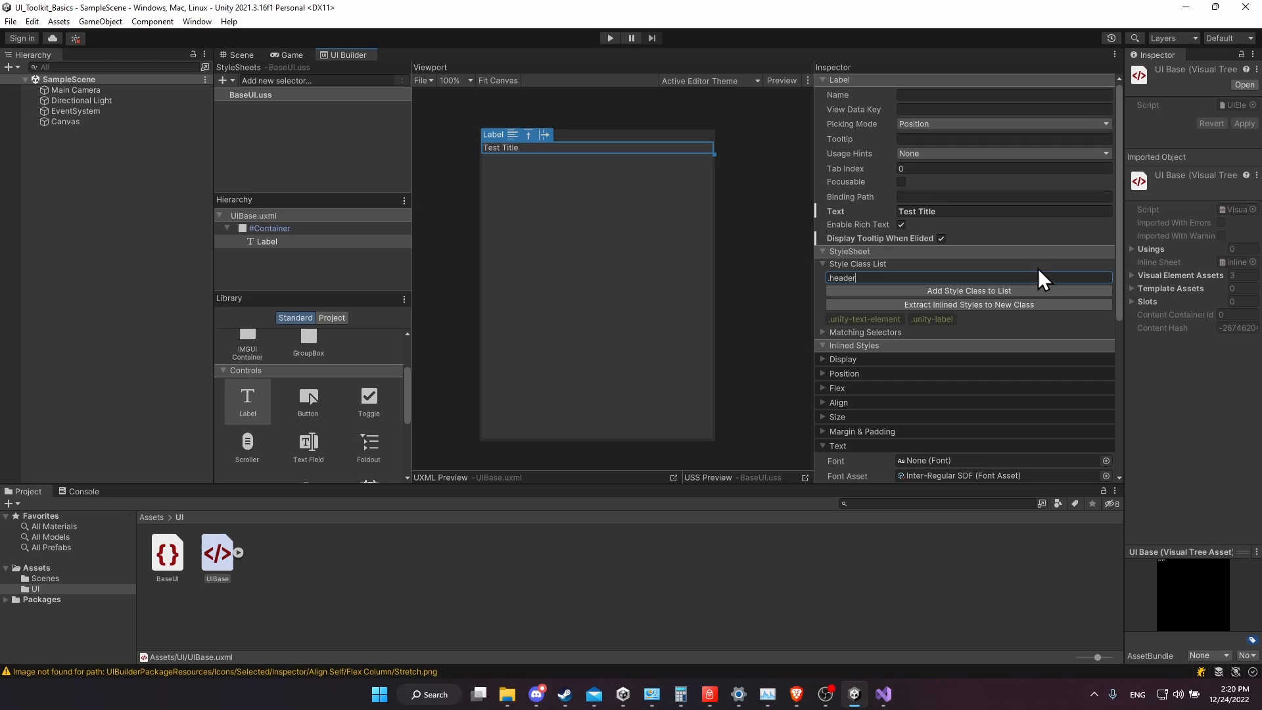
click(969, 290)
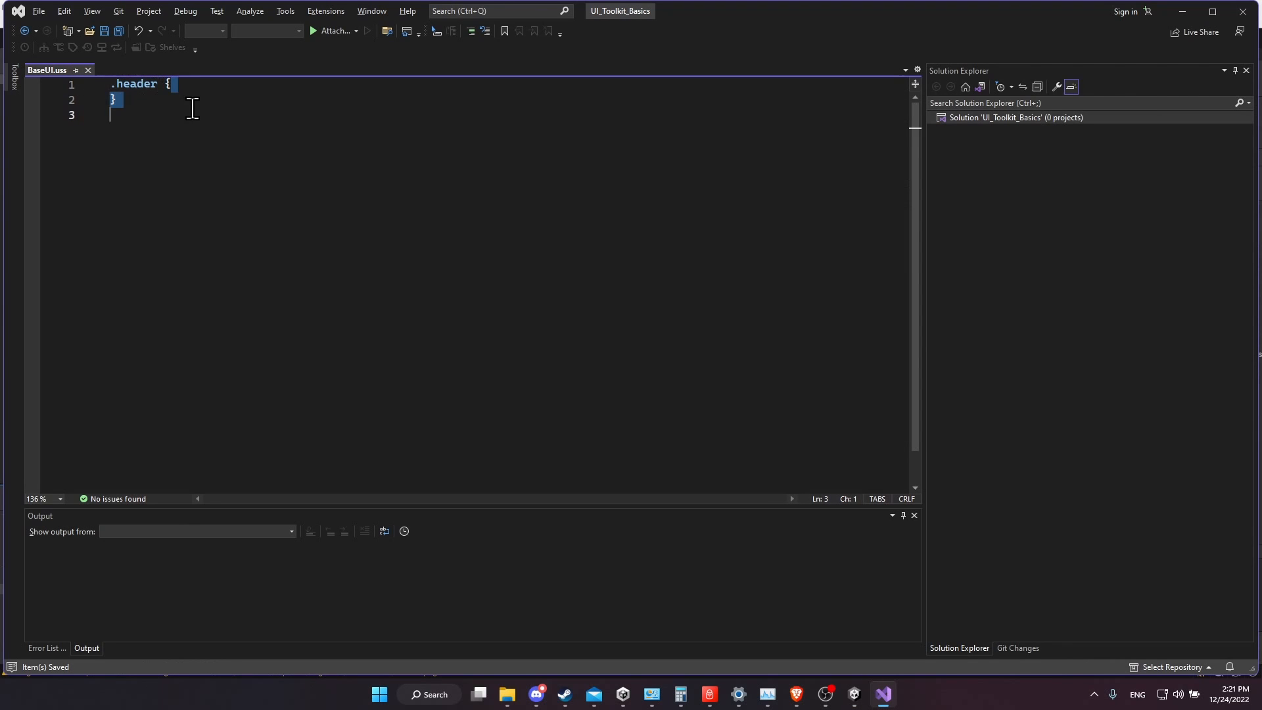
click(169, 84)
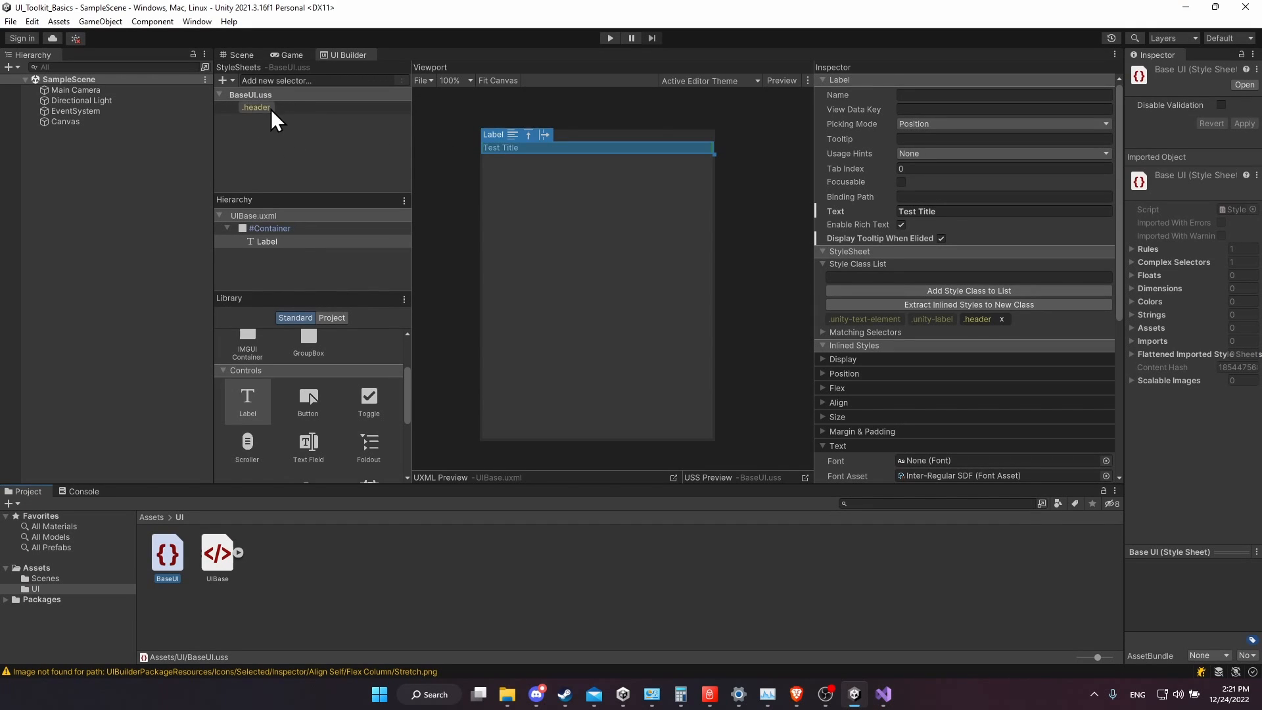
Set the .header selector's text color to orange and preview the orange Test Title
click(256, 106)
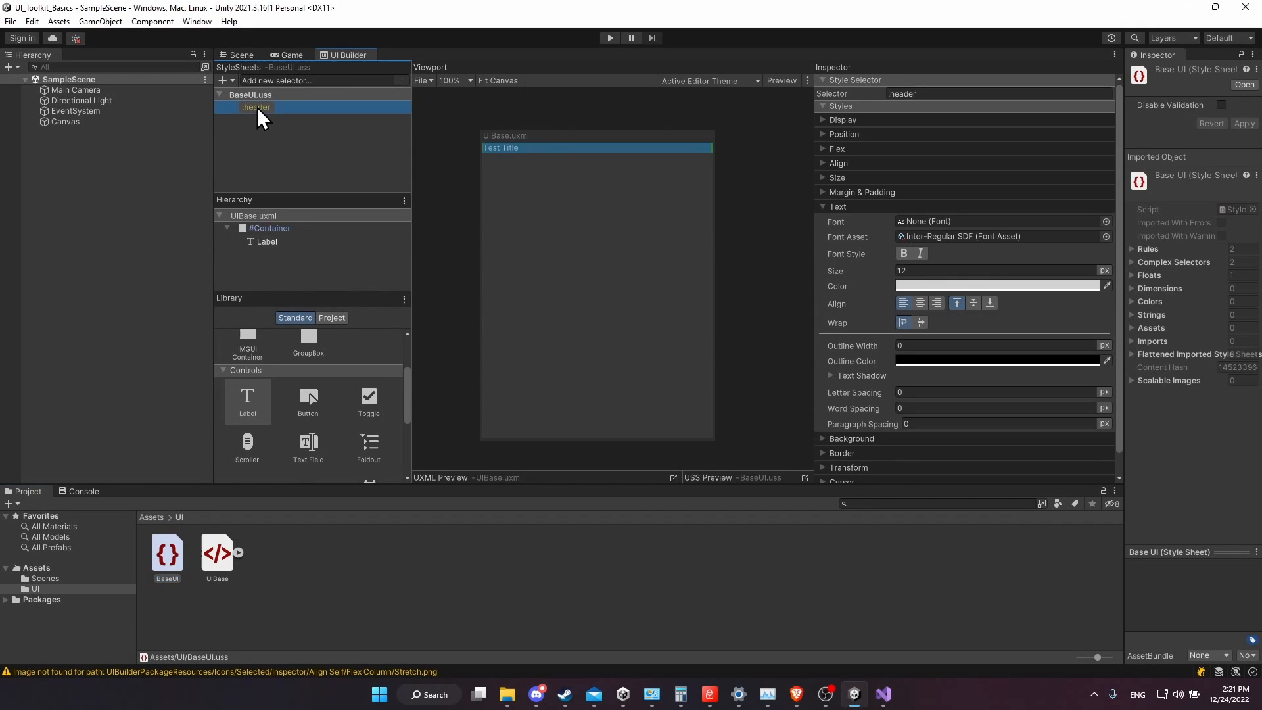
mouse_move(266, 121)
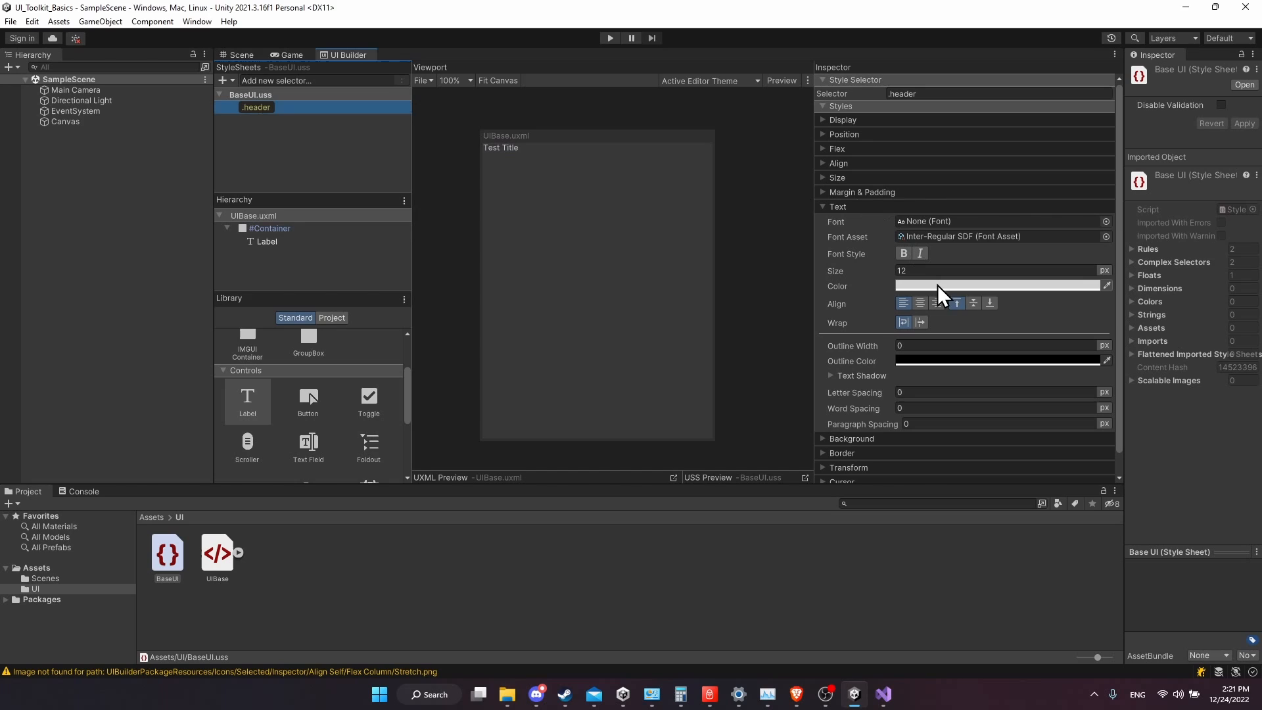
click(998, 285)
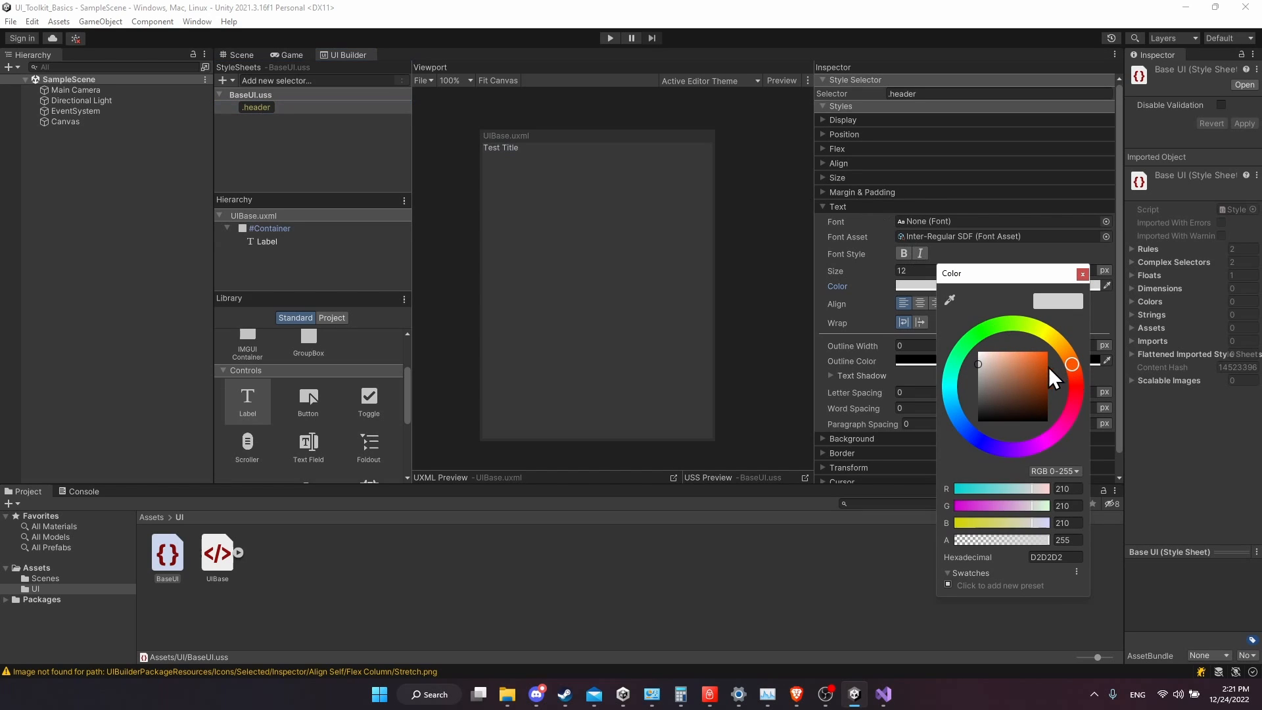
click(1041, 351)
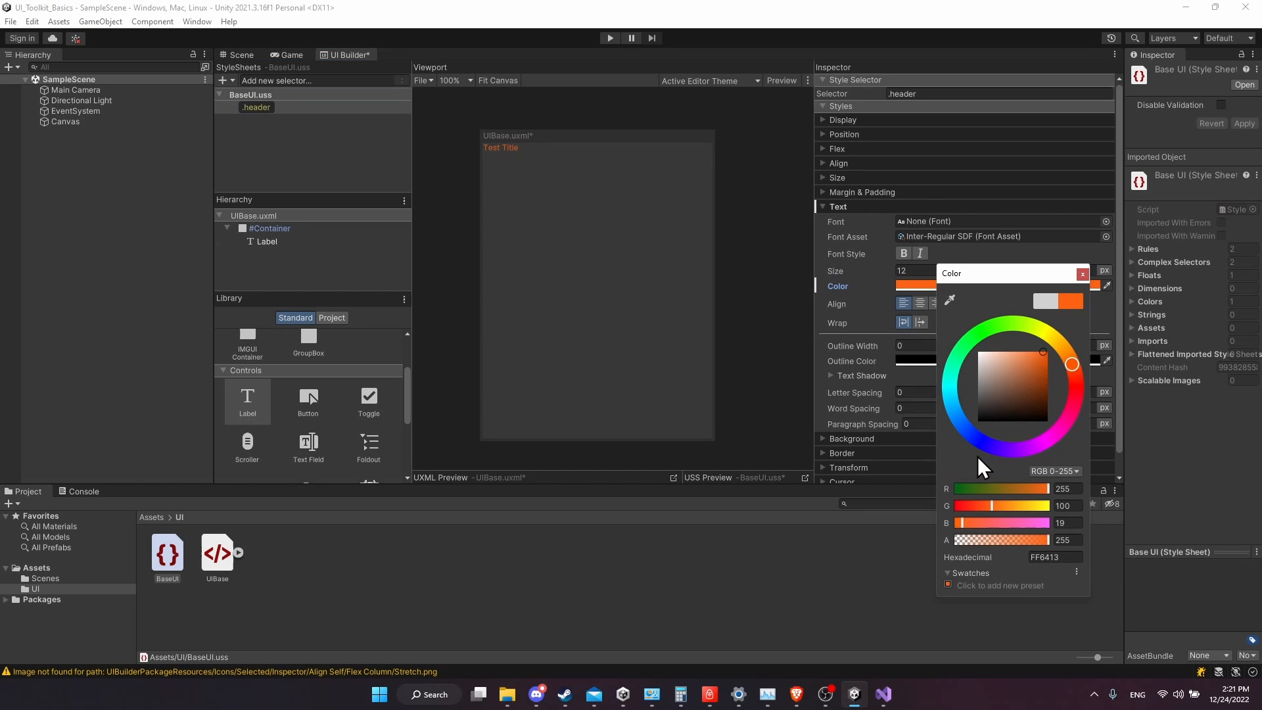
click(1082, 274)
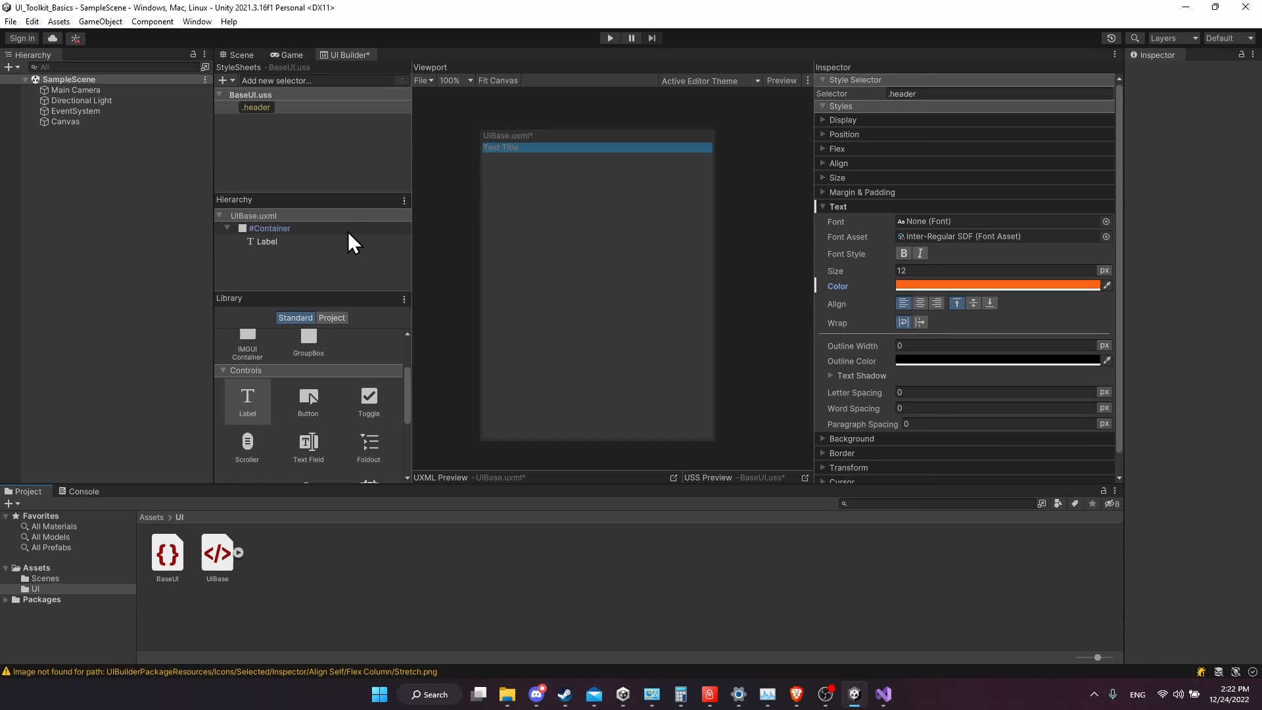
click(555, 170)
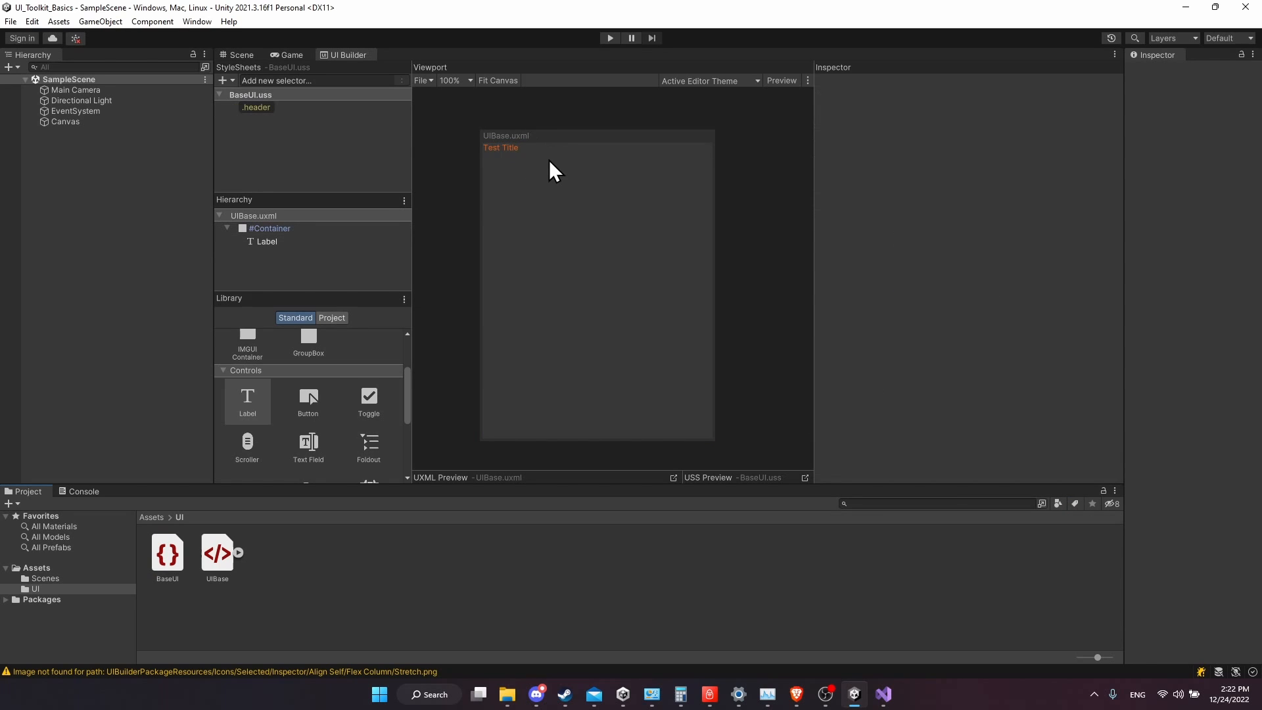
In BaseUI.uss, add 'font-size: 30px;' to the .header rule after the color line
click(882, 694)
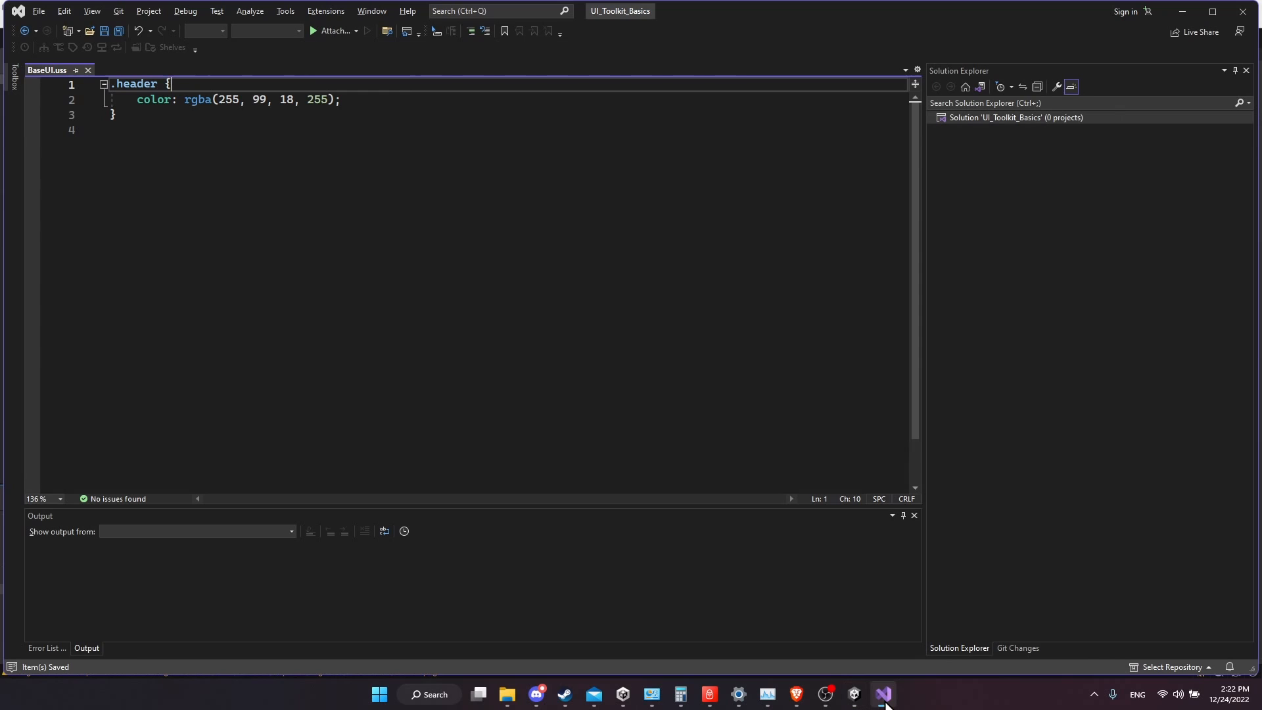
click(138, 99)
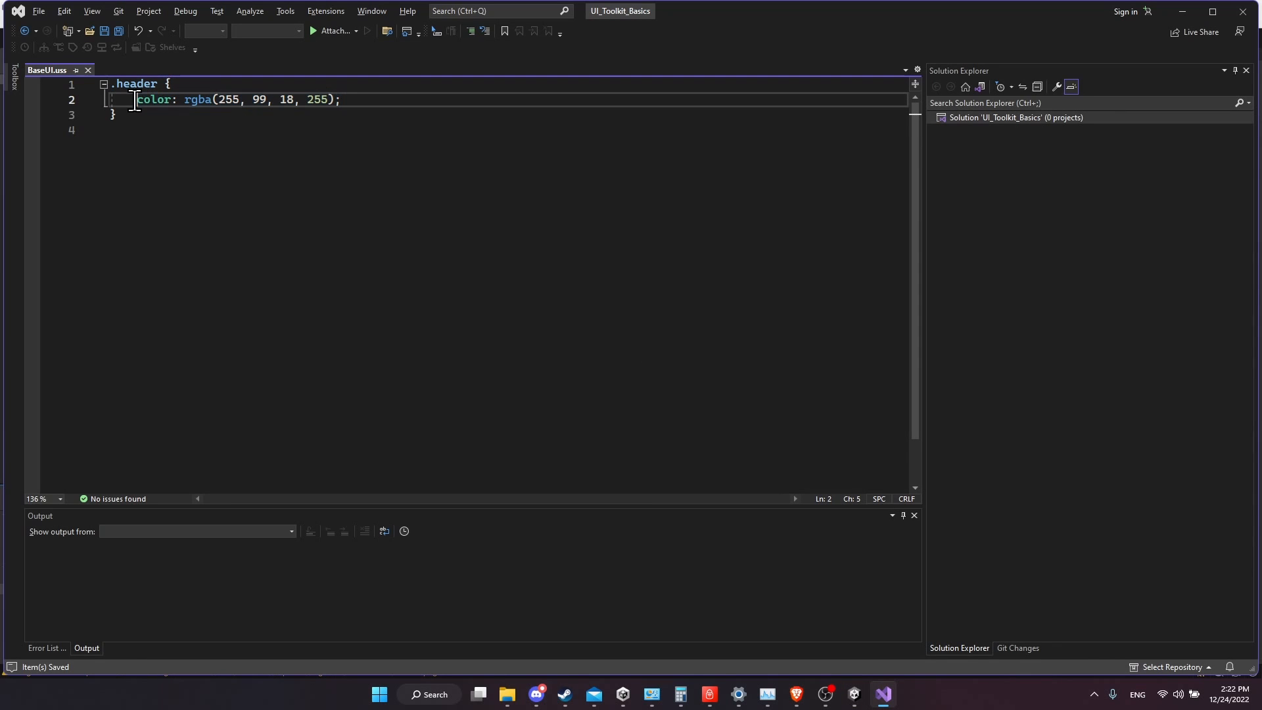
drag(117, 84, 117, 116)
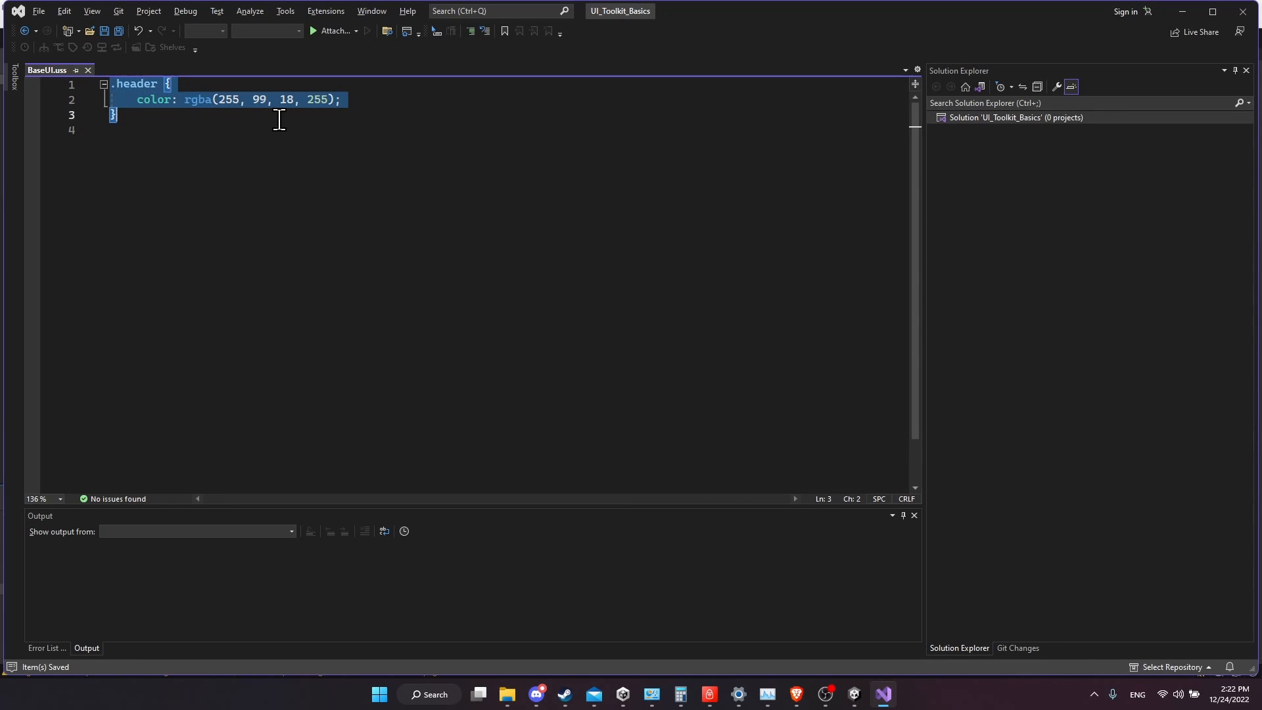
click(220, 115)
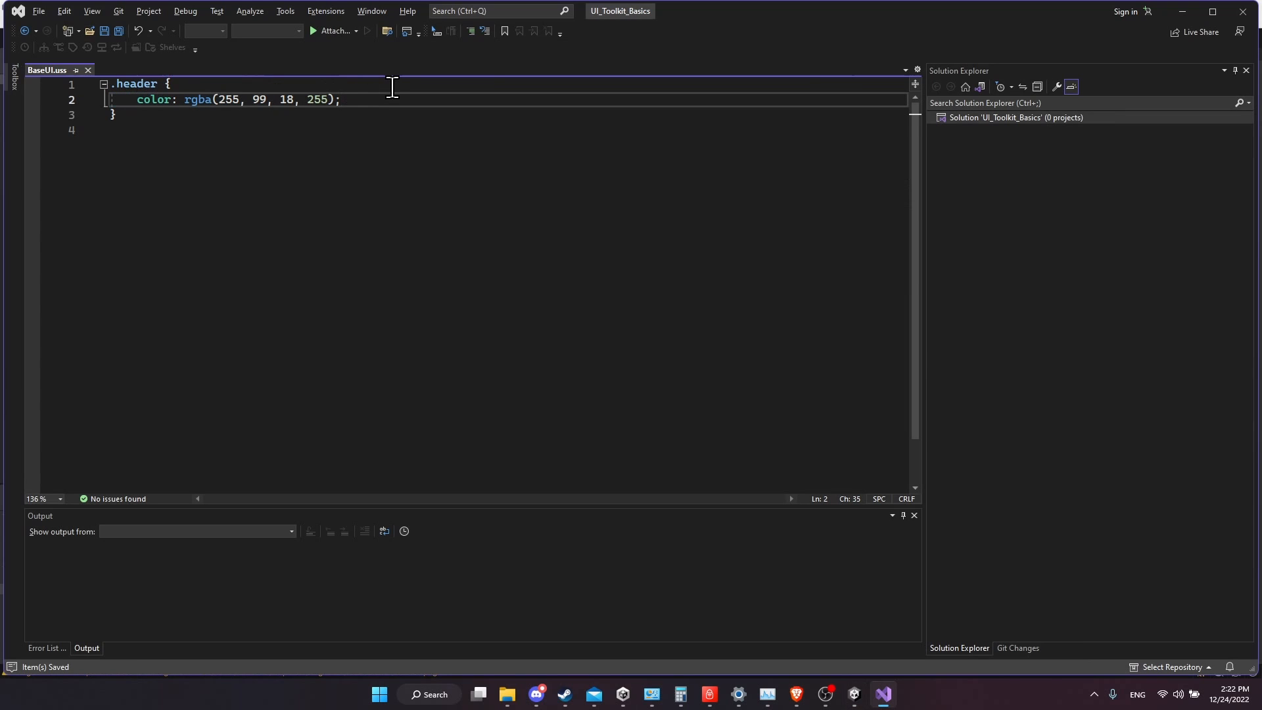
text(font-size:)
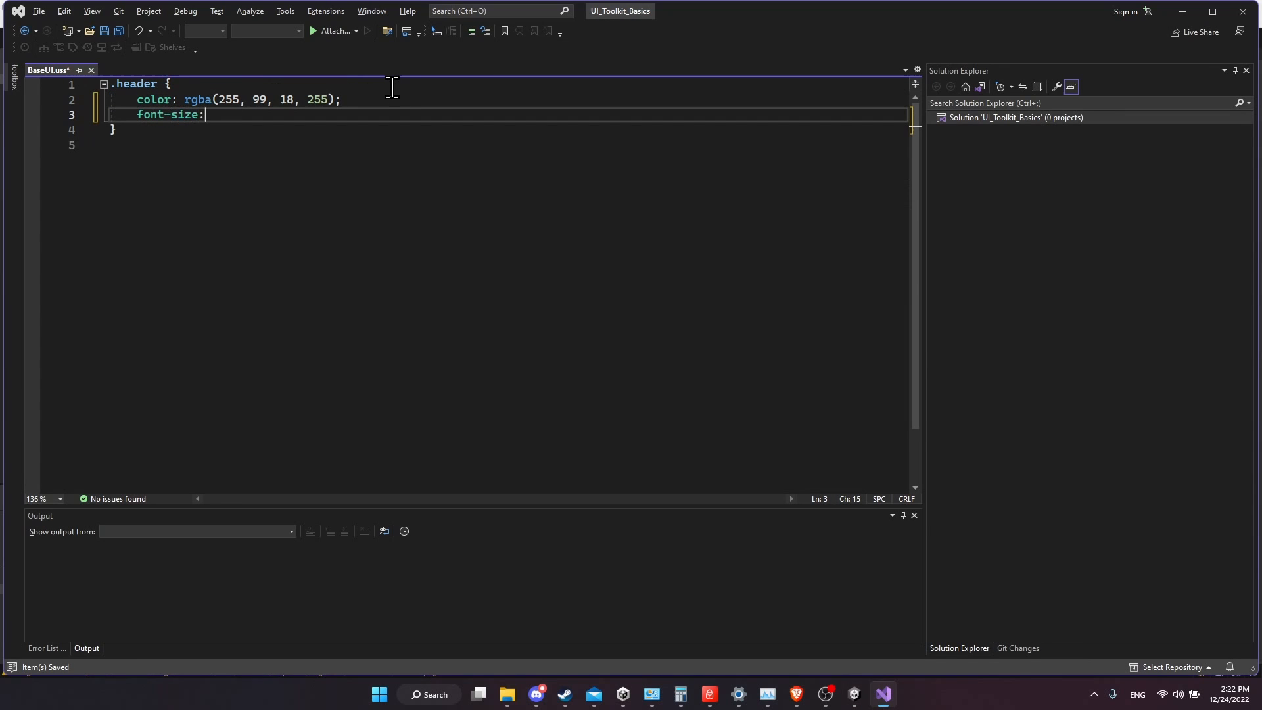
text(30px;)
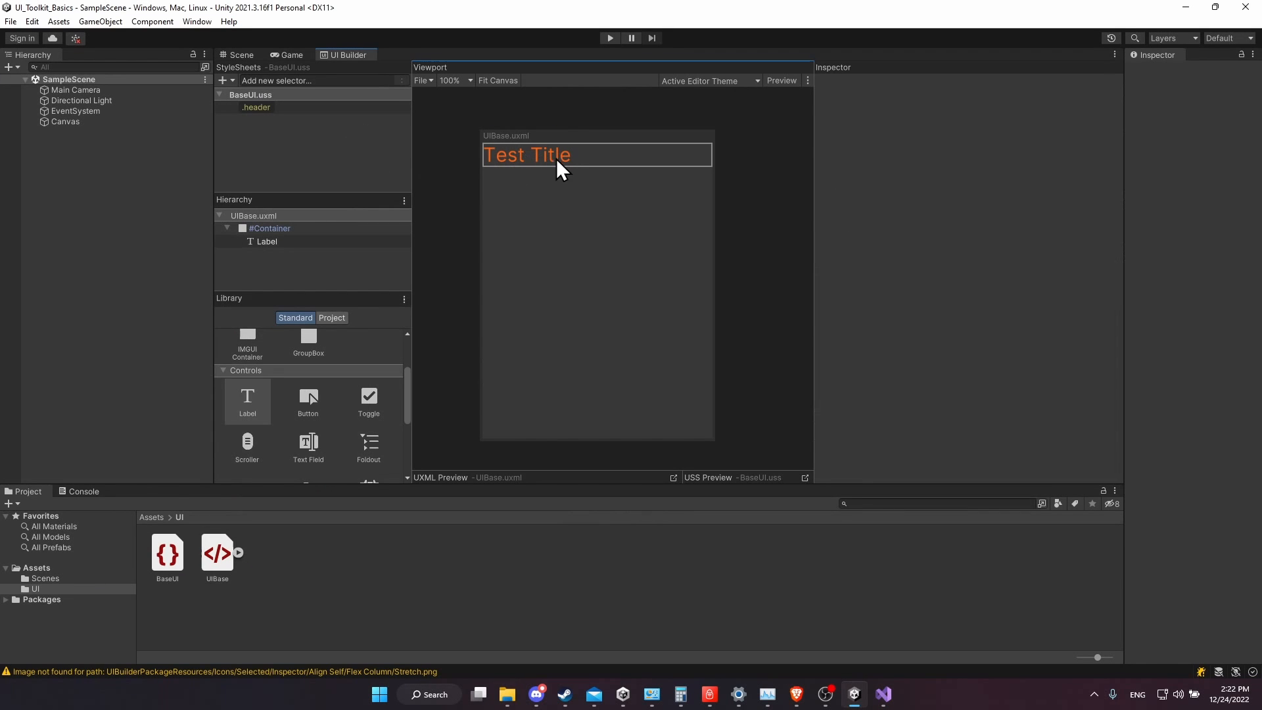
Return to the UI Builder showing Test Title in its larger orange .header styling
click(256, 107)
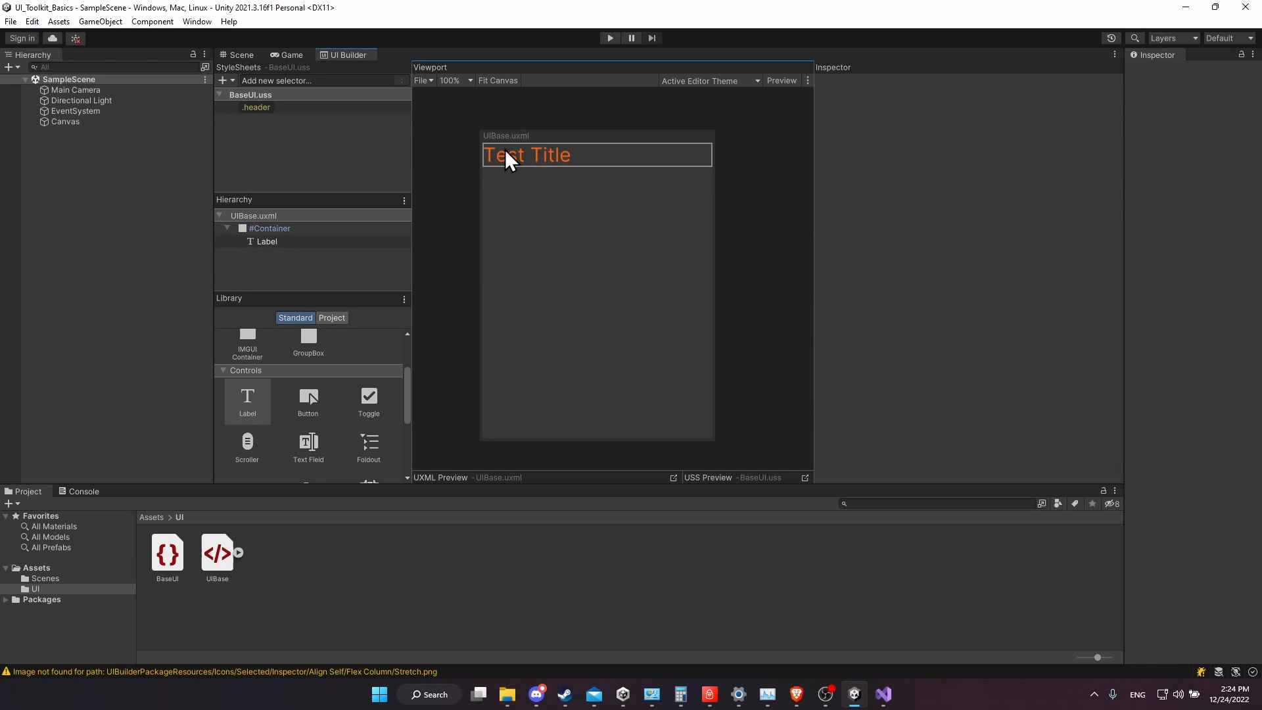
mouse_move(560, 159)
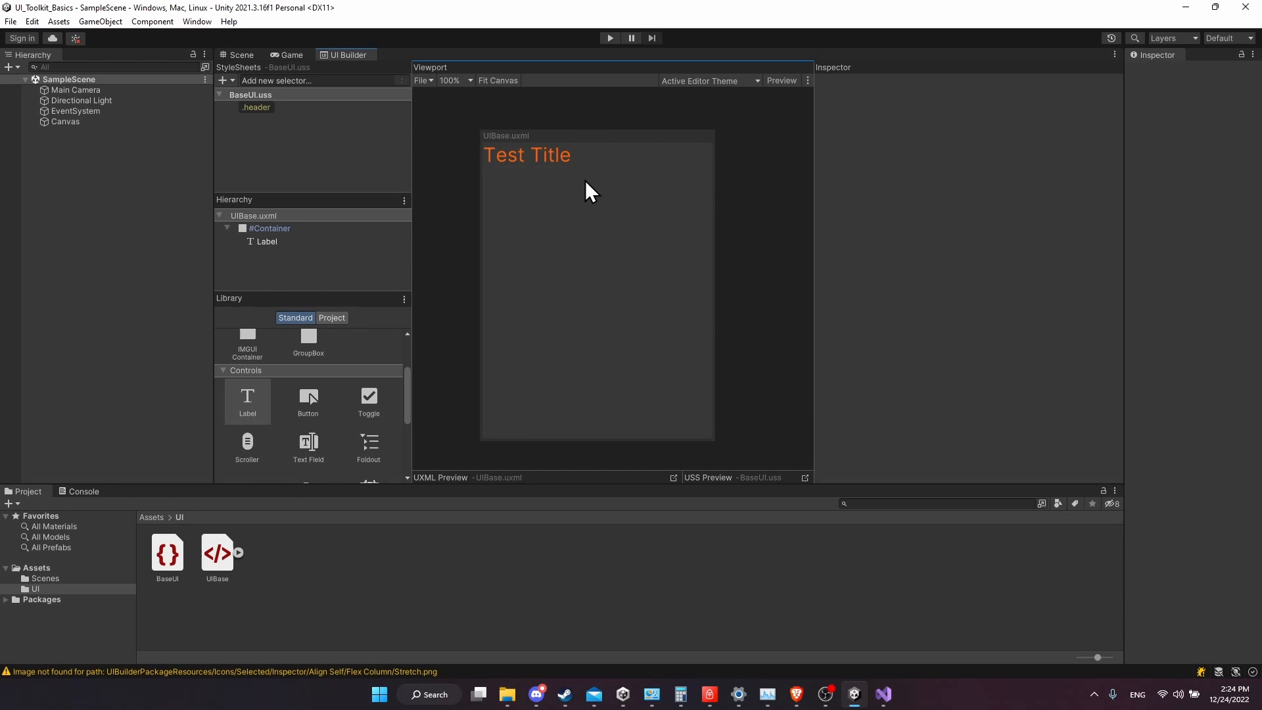
mouse_move(270, 68)
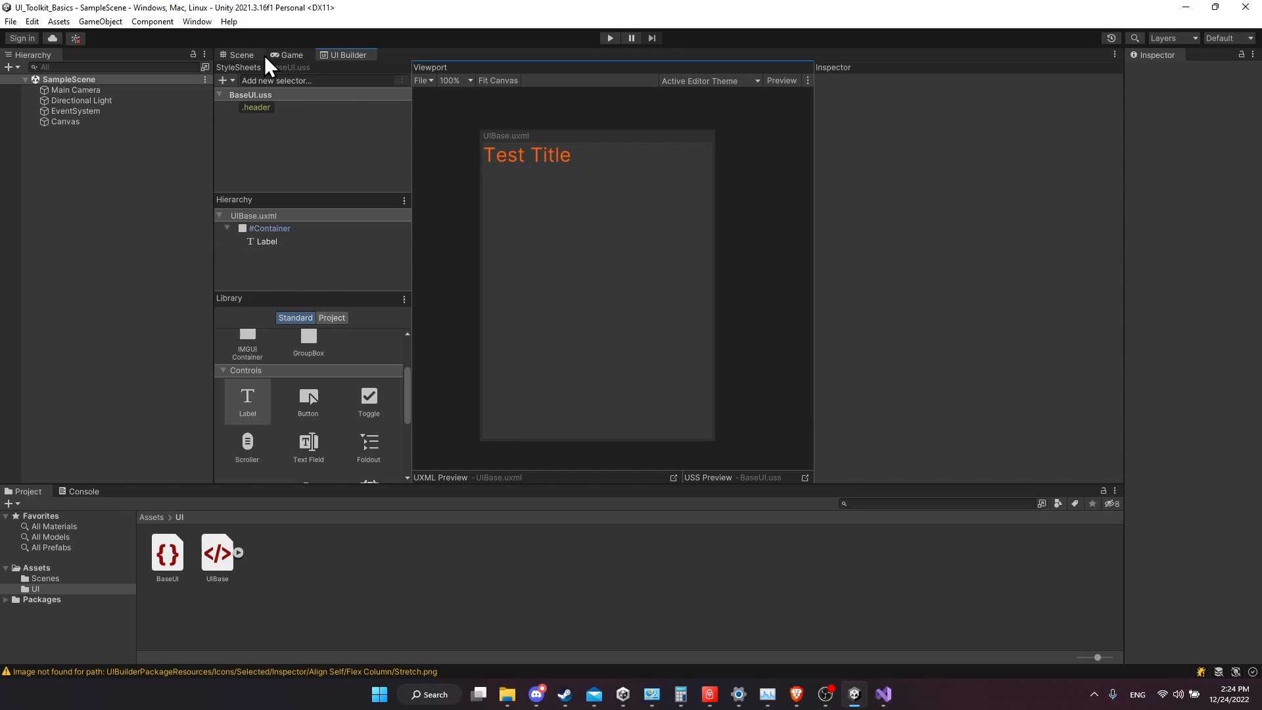
Show the Scene view with the Canvas selected, framed, and its properties in the Inspector
click(241, 56)
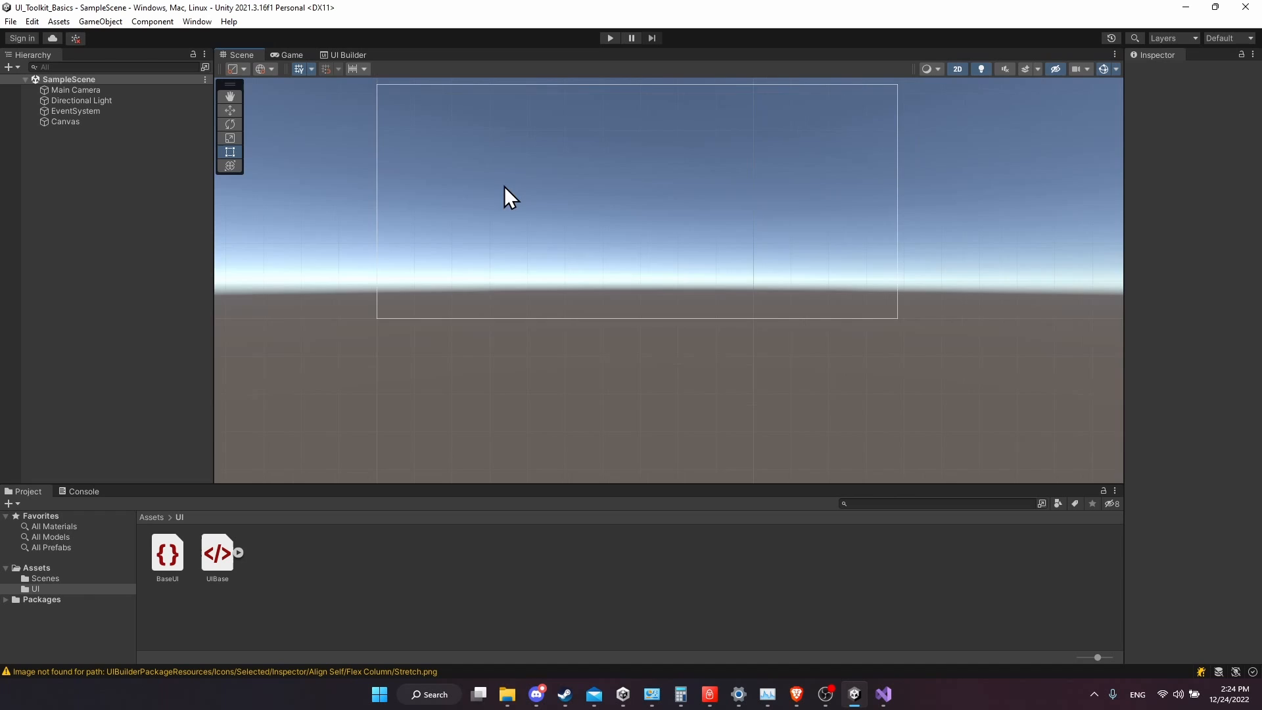
click(66, 120)
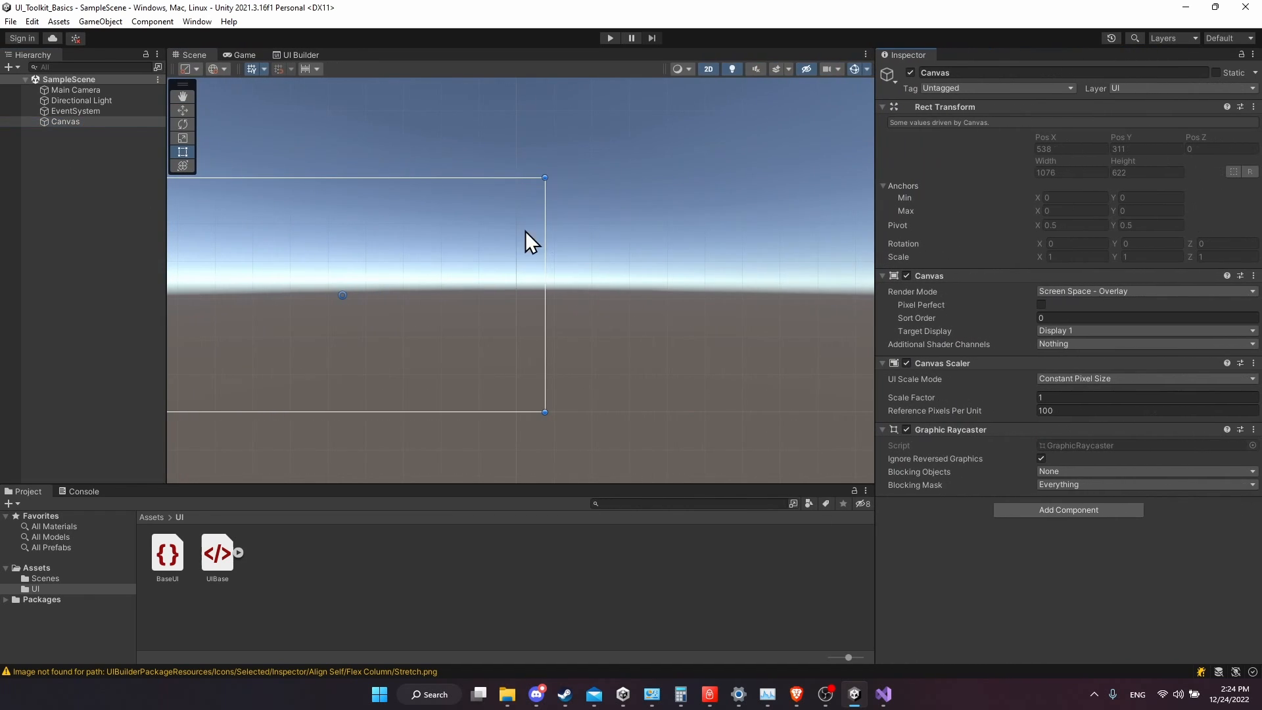
click(65, 121)
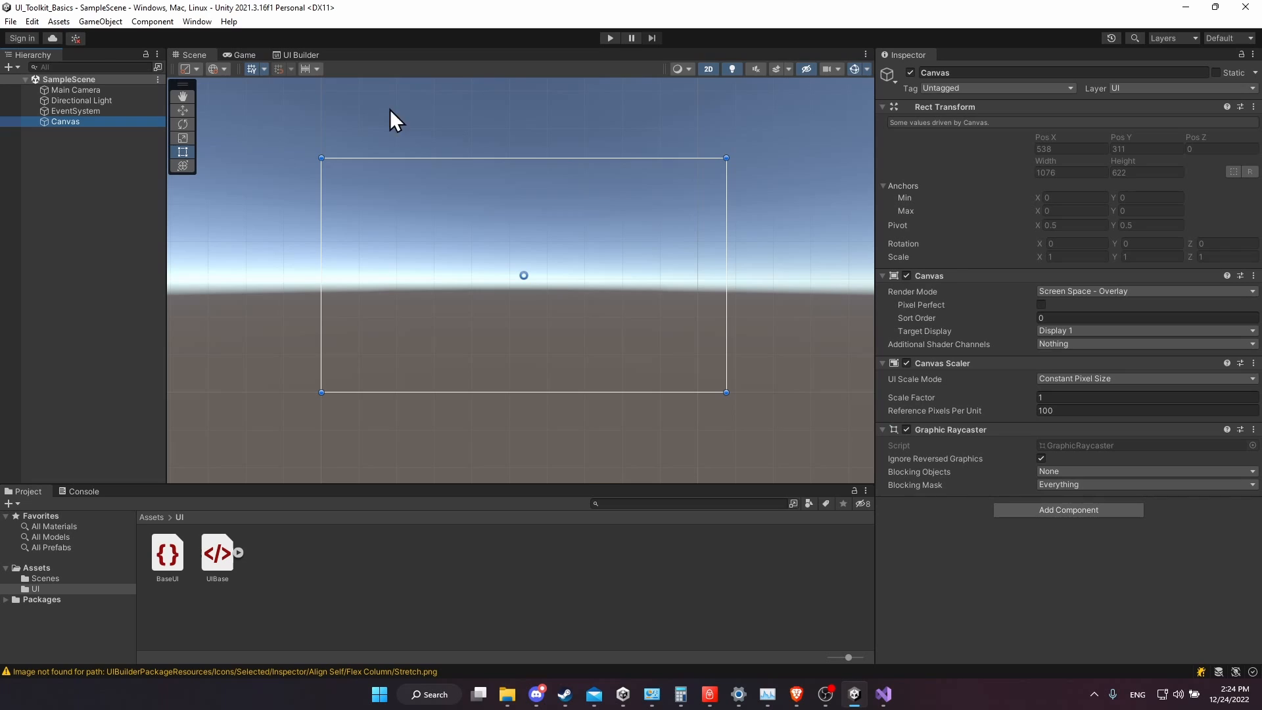
mouse_move(65, 133)
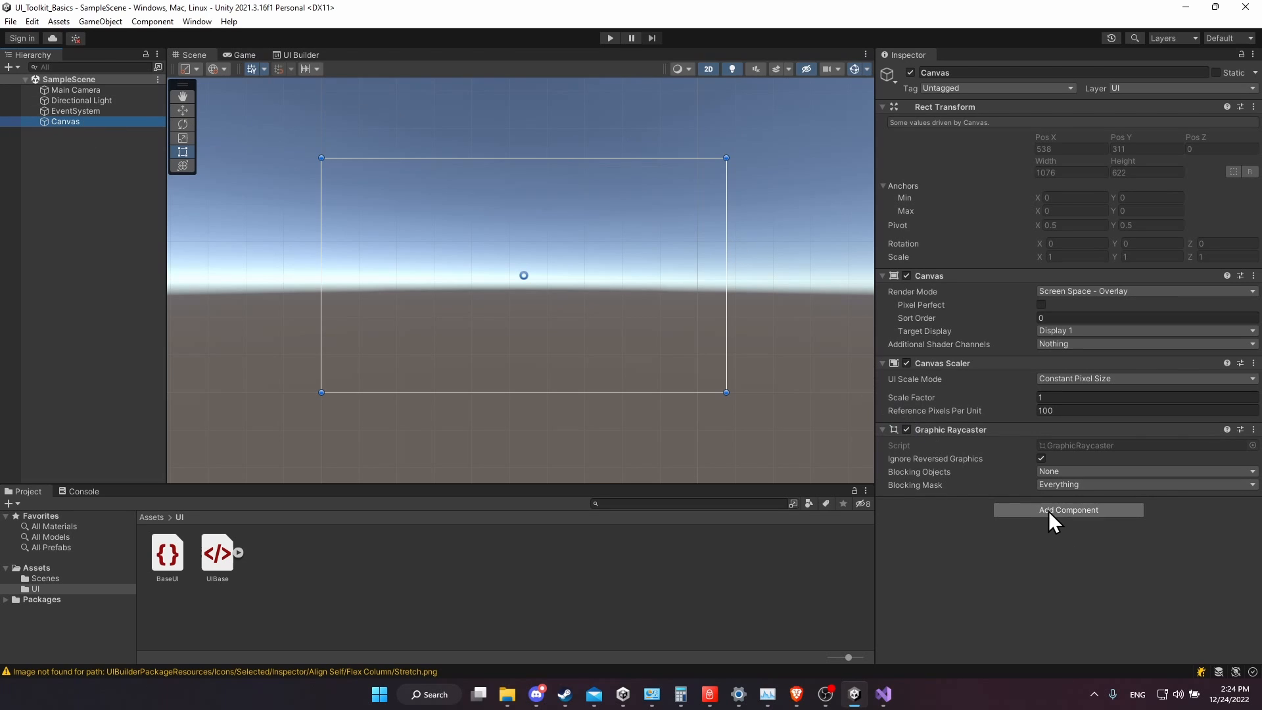
mouse_move(1020, 499)
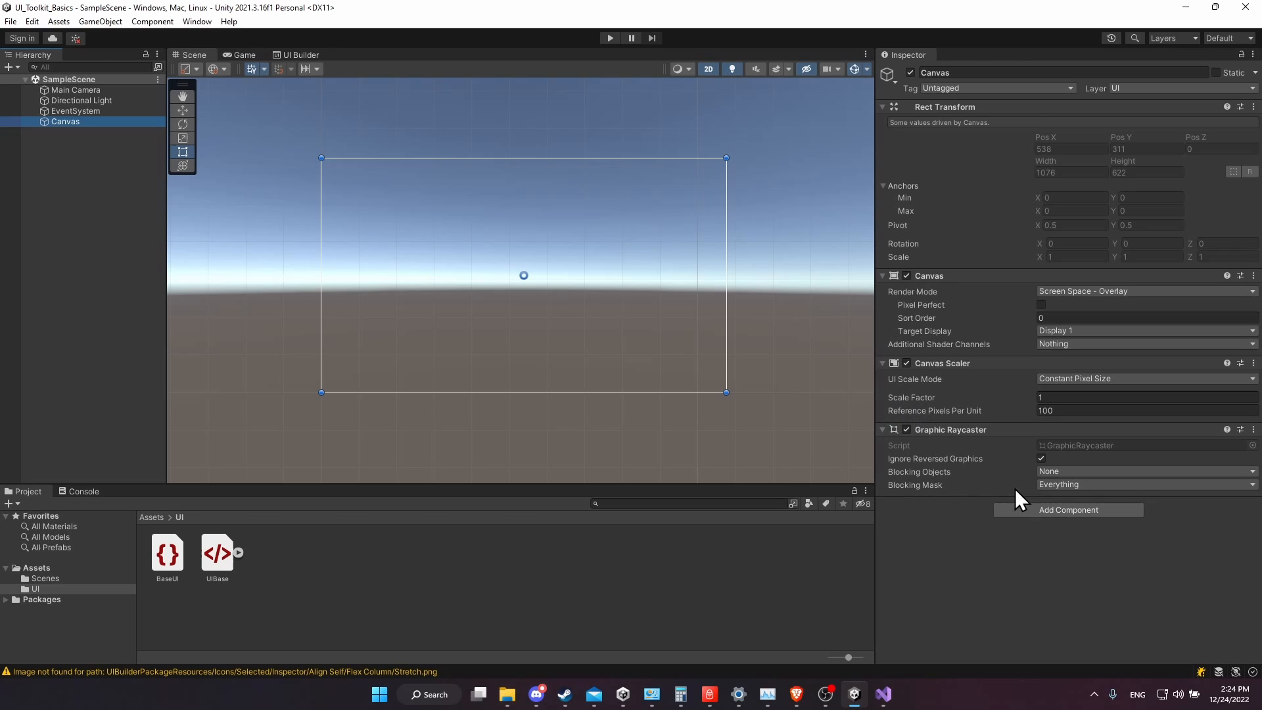
mouse_move(1072, 482)
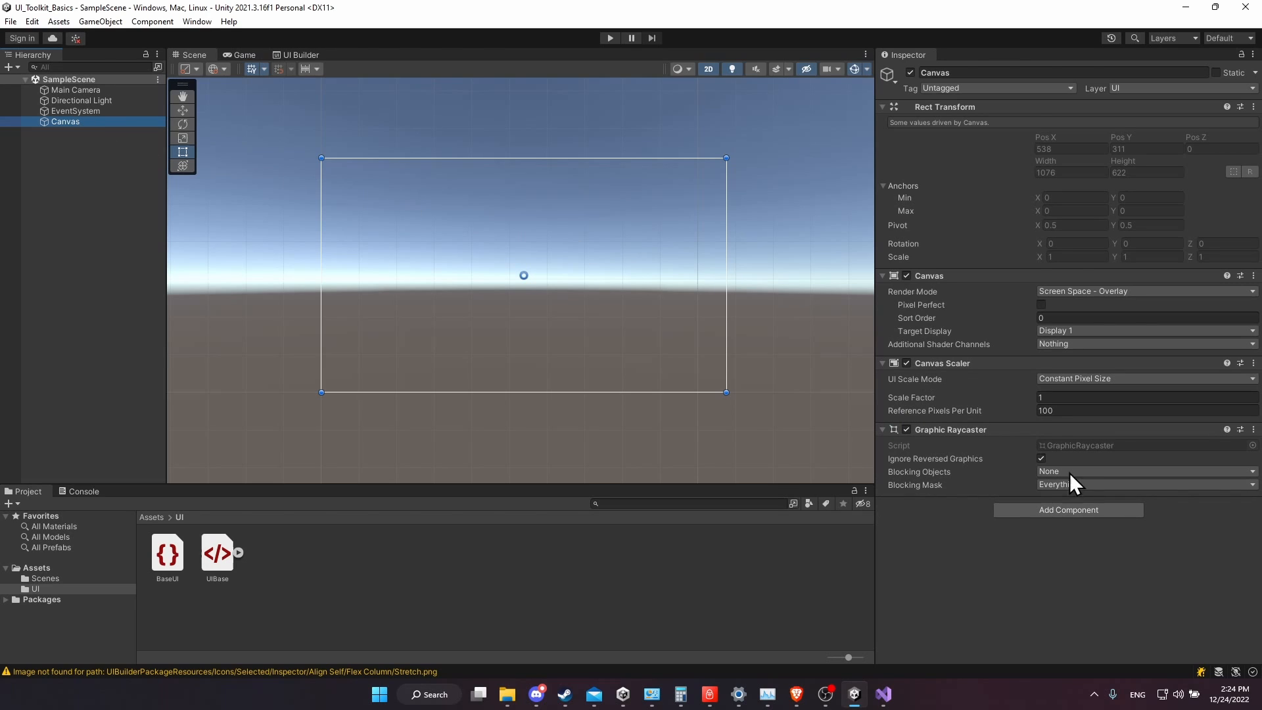
Create an empty child GameObject under the Canvas, to become MainUI
right_click(64, 120)
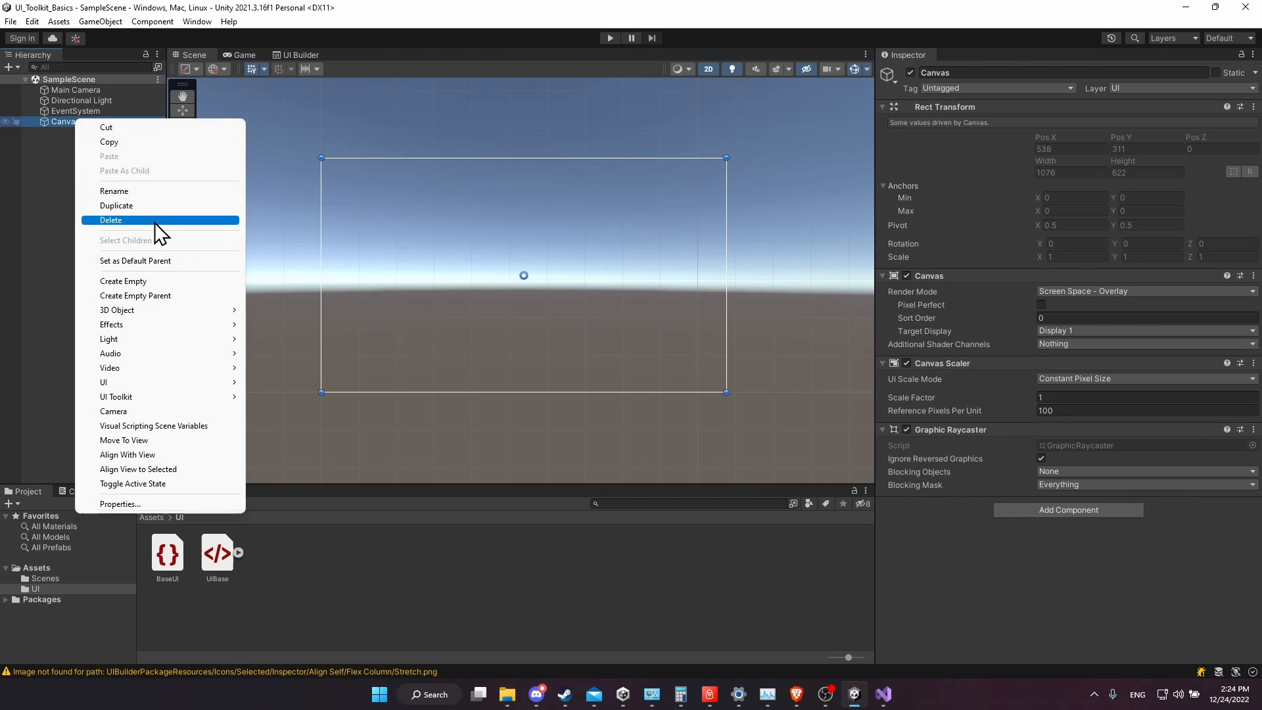
click(124, 281)
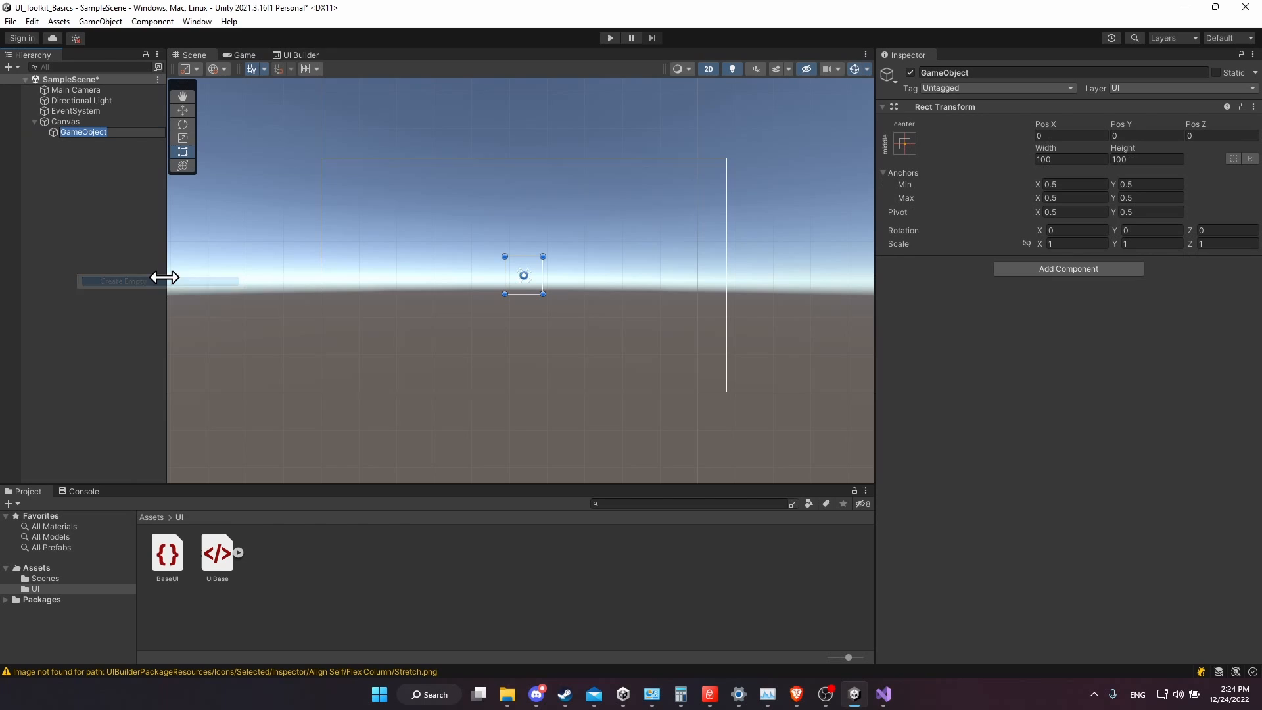
mouse_move(223, 216)
text(MainUI)
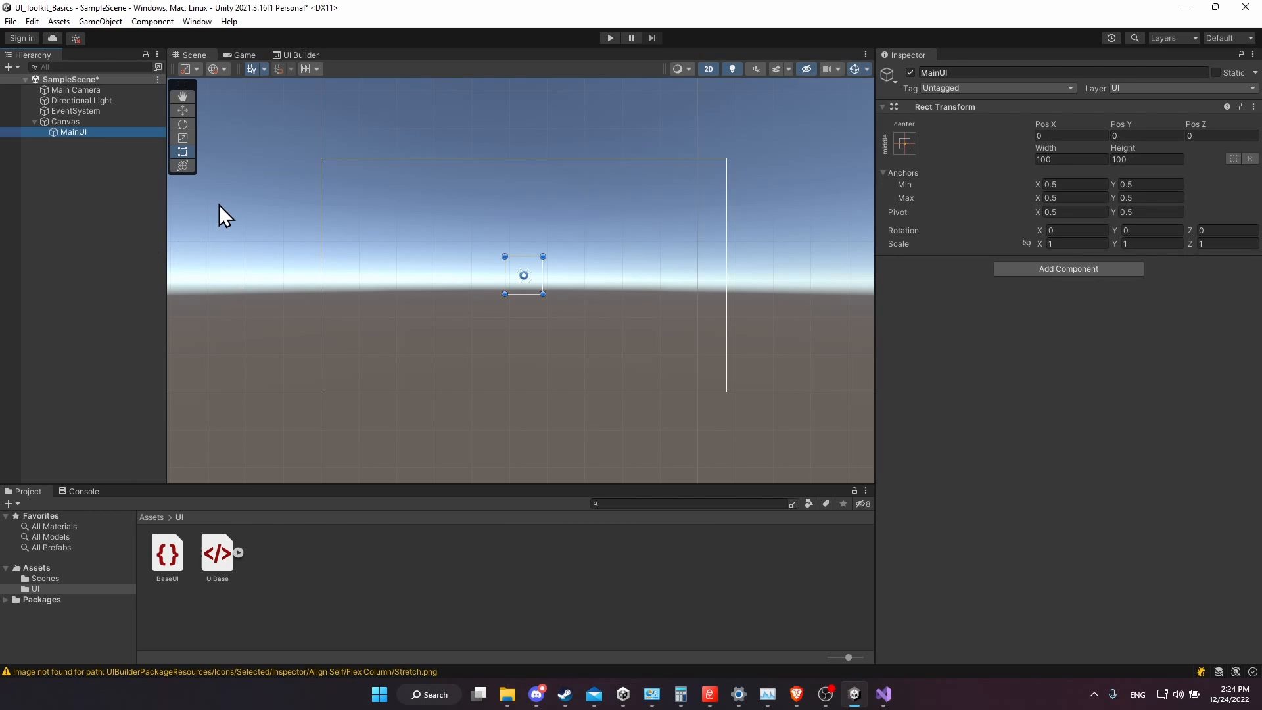
Add a UI Document component to MainUI, leaving Panel Settings and Source Asset unassigned
click(1068, 268)
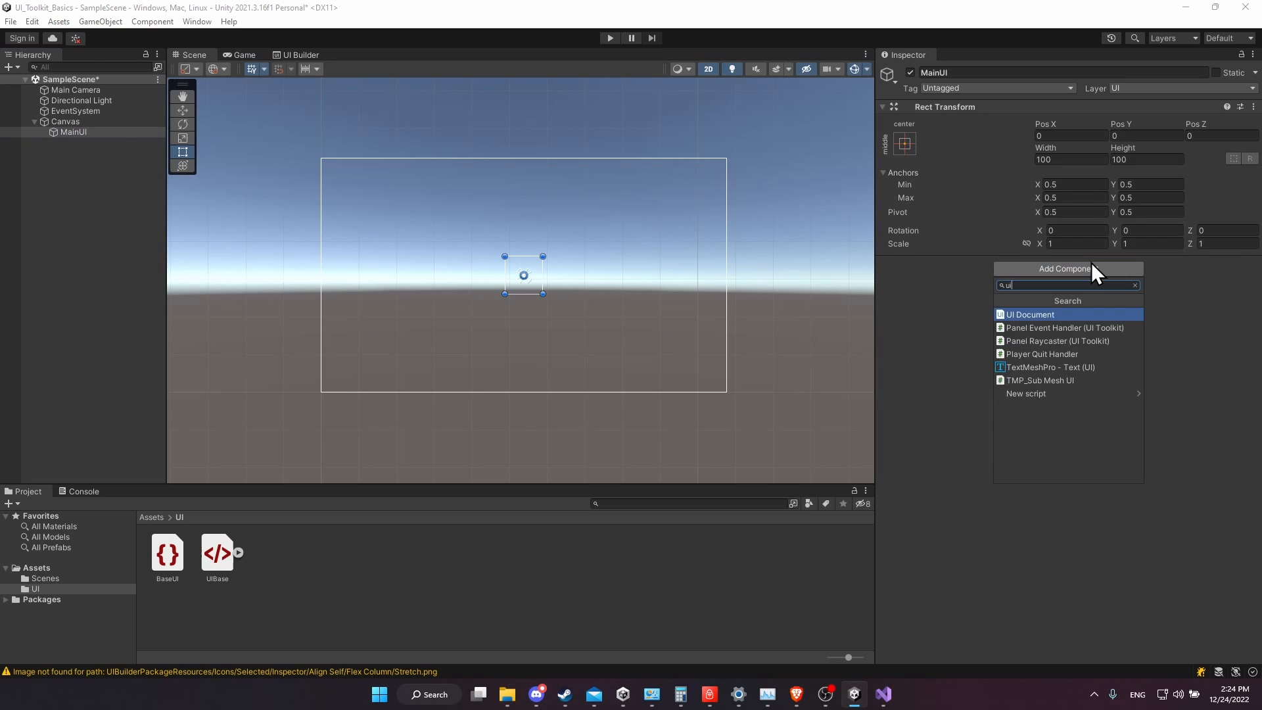
click(1030, 314)
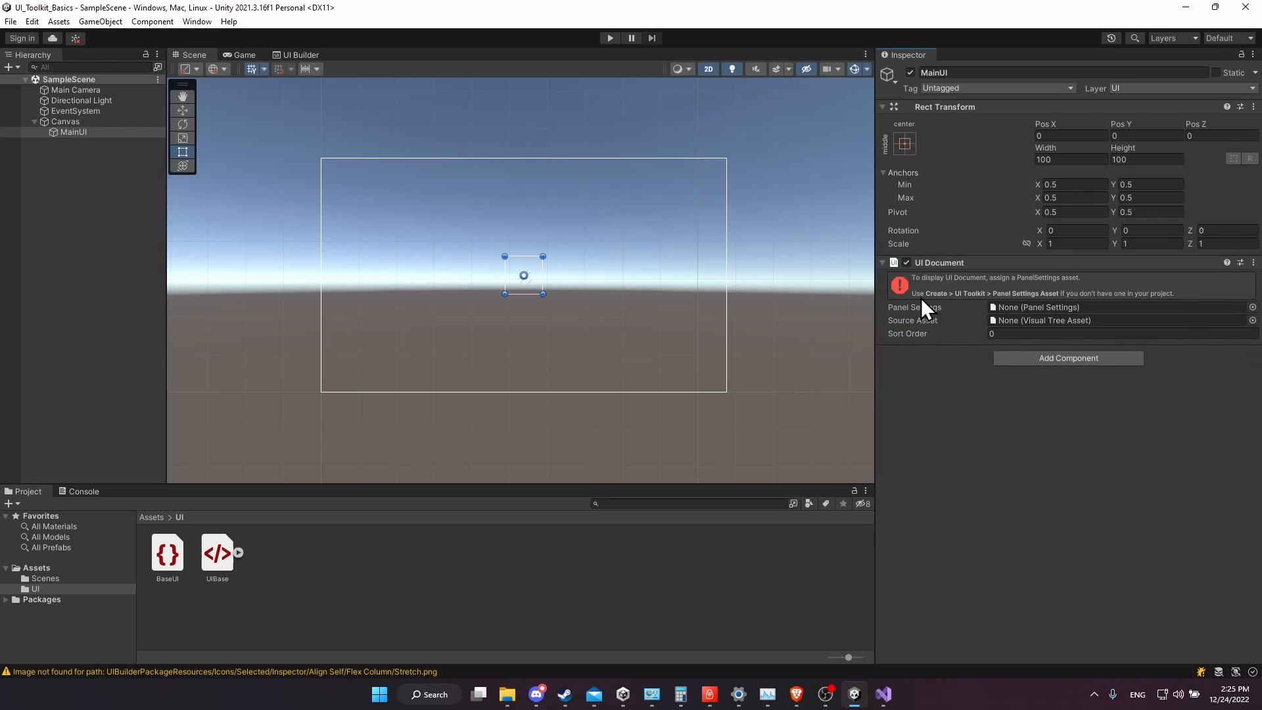
mouse_move(1123, 312)
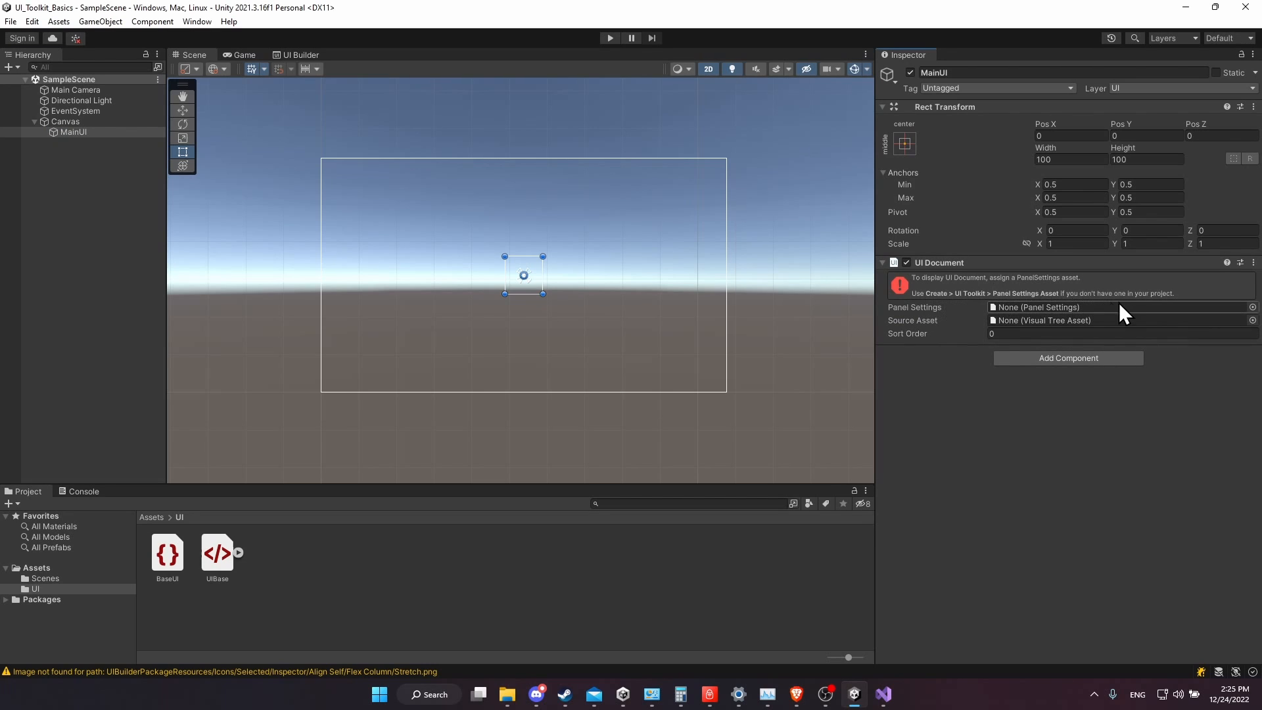
mouse_move(280, 561)
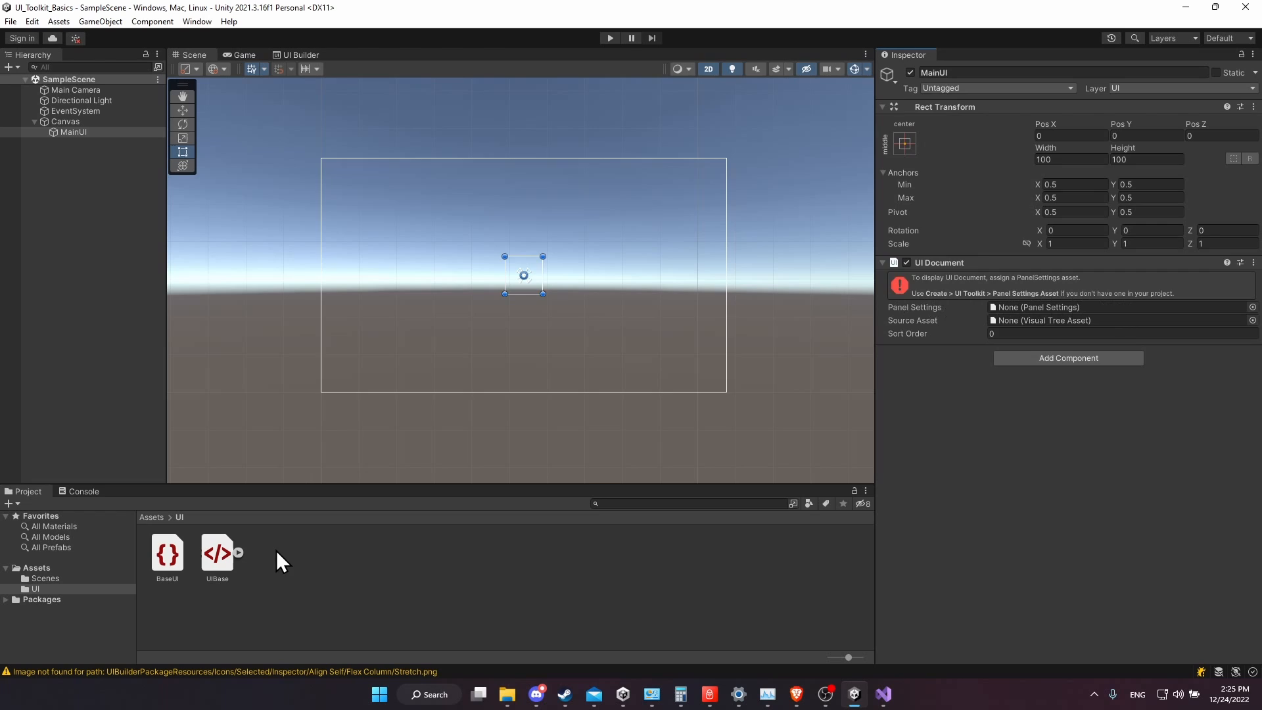
right_click(277, 561)
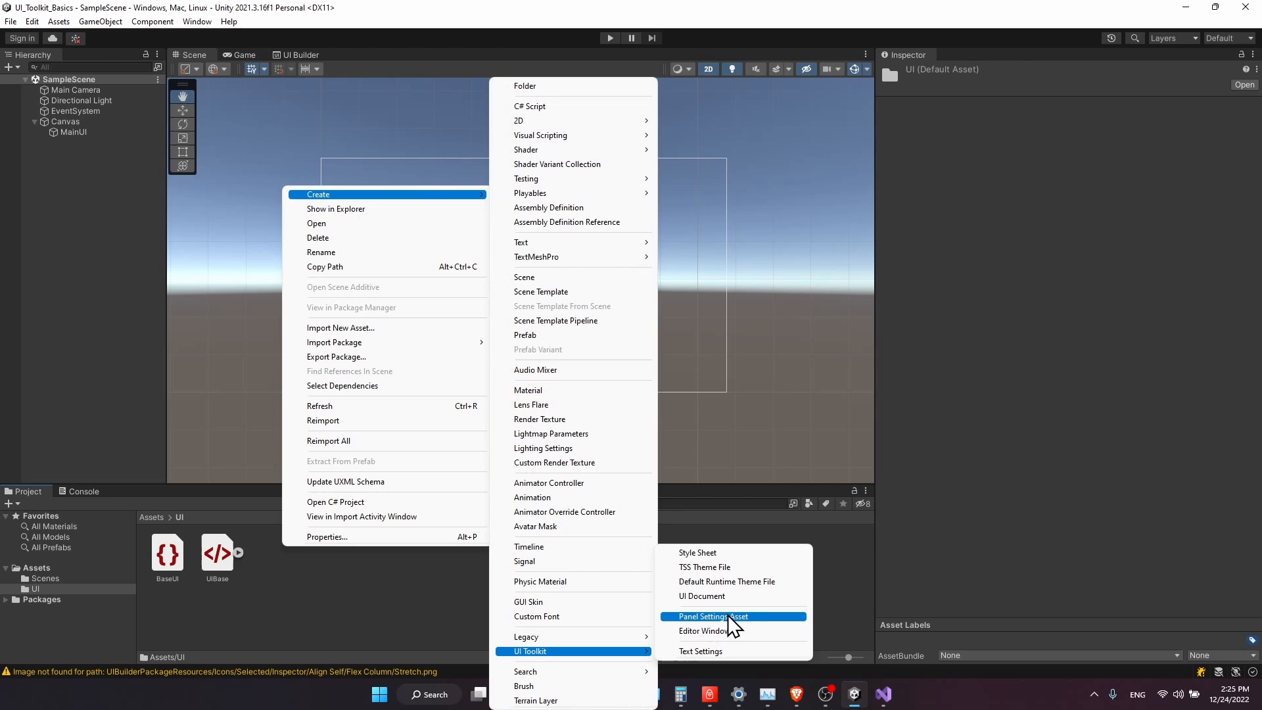
Create a Panel Settings asset in the UI folder and set its Scale Mode to Scale With Screen Size
click(711, 615)
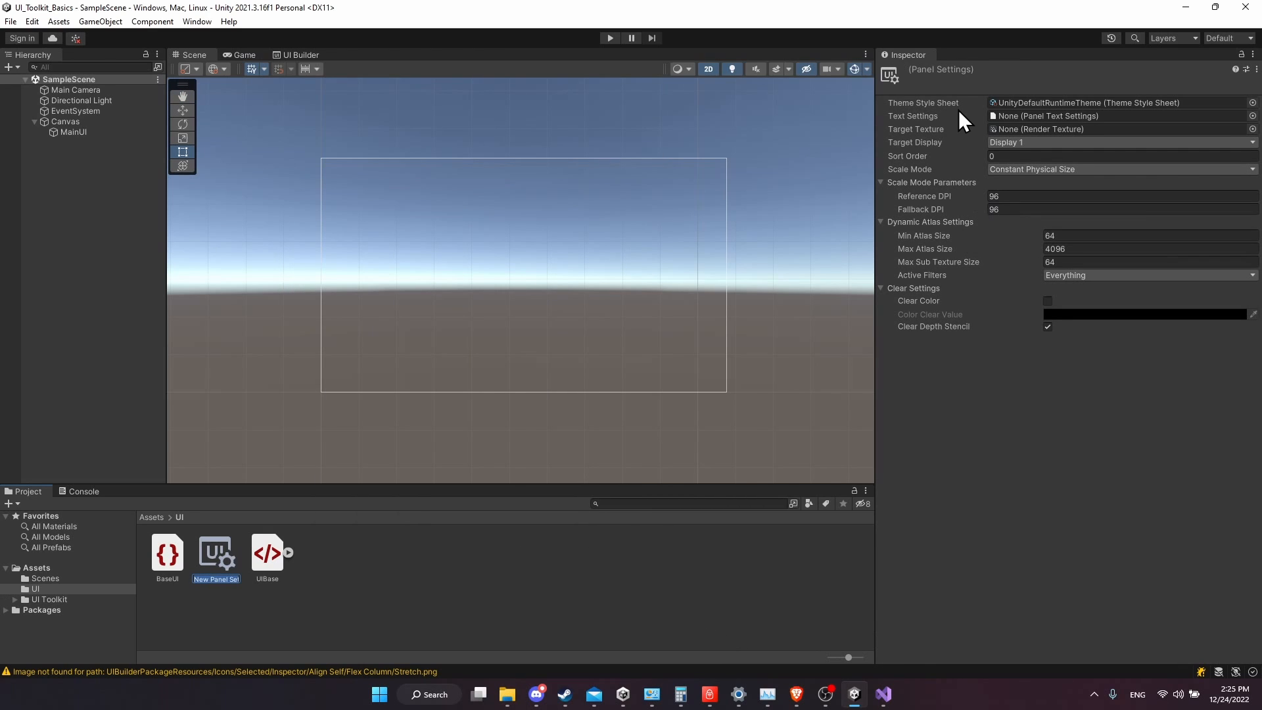
mouse_move(971, 266)
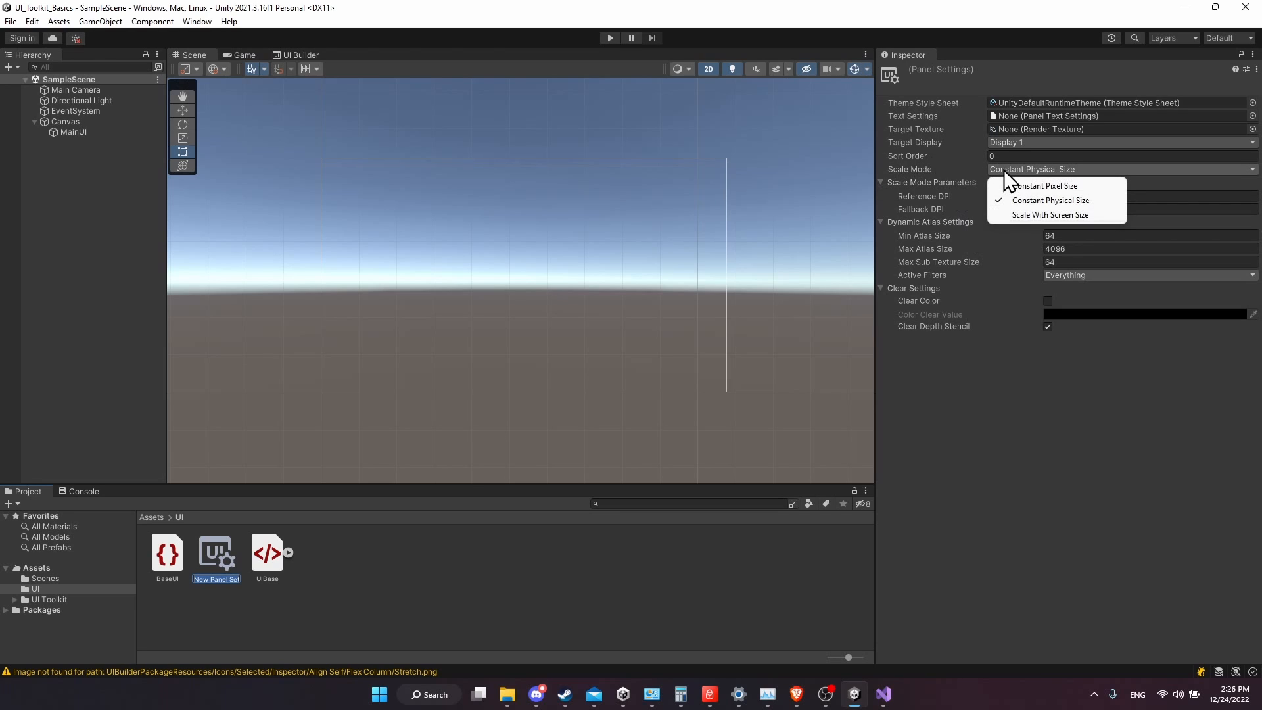
mouse_move(1057, 200)
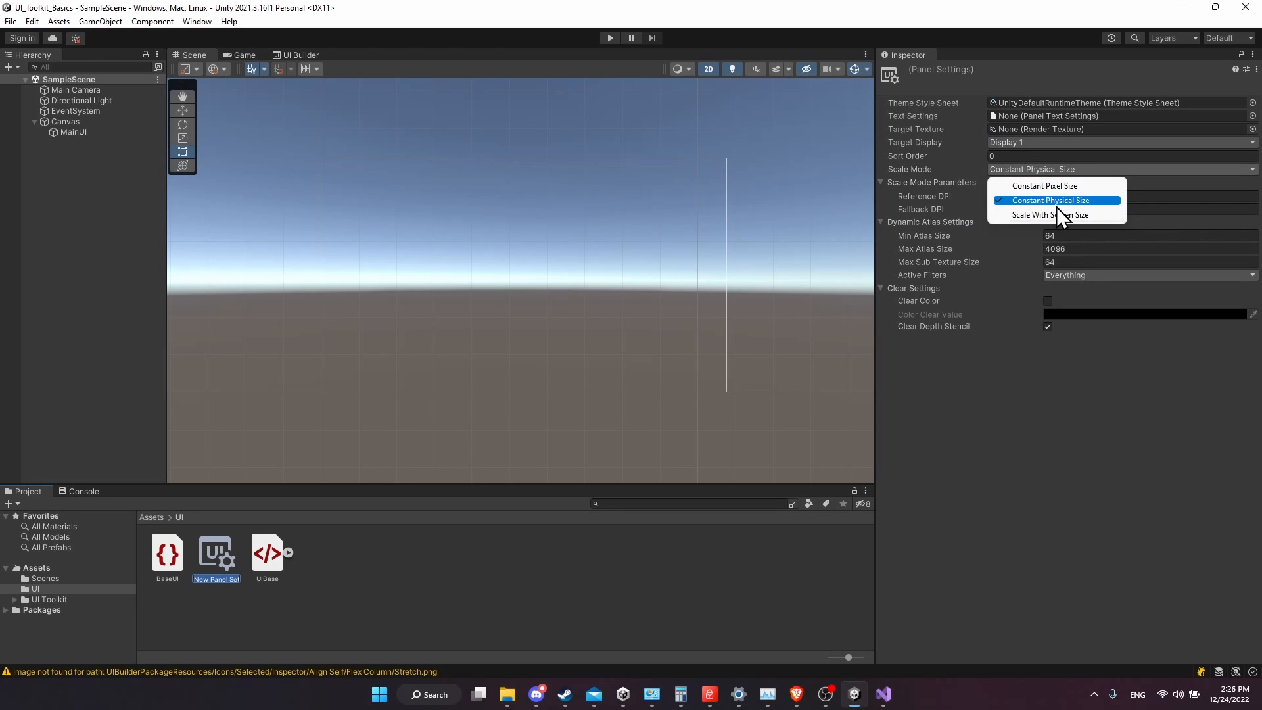
mouse_move(1056, 214)
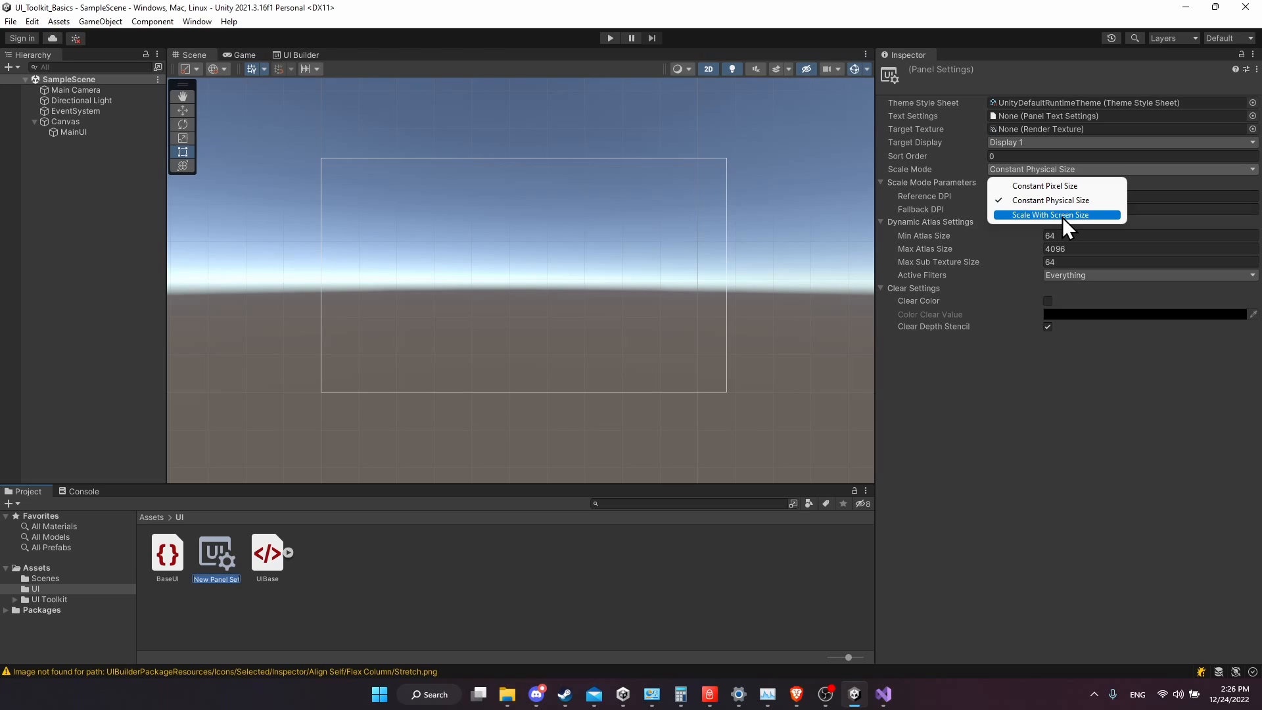
click(1051, 215)
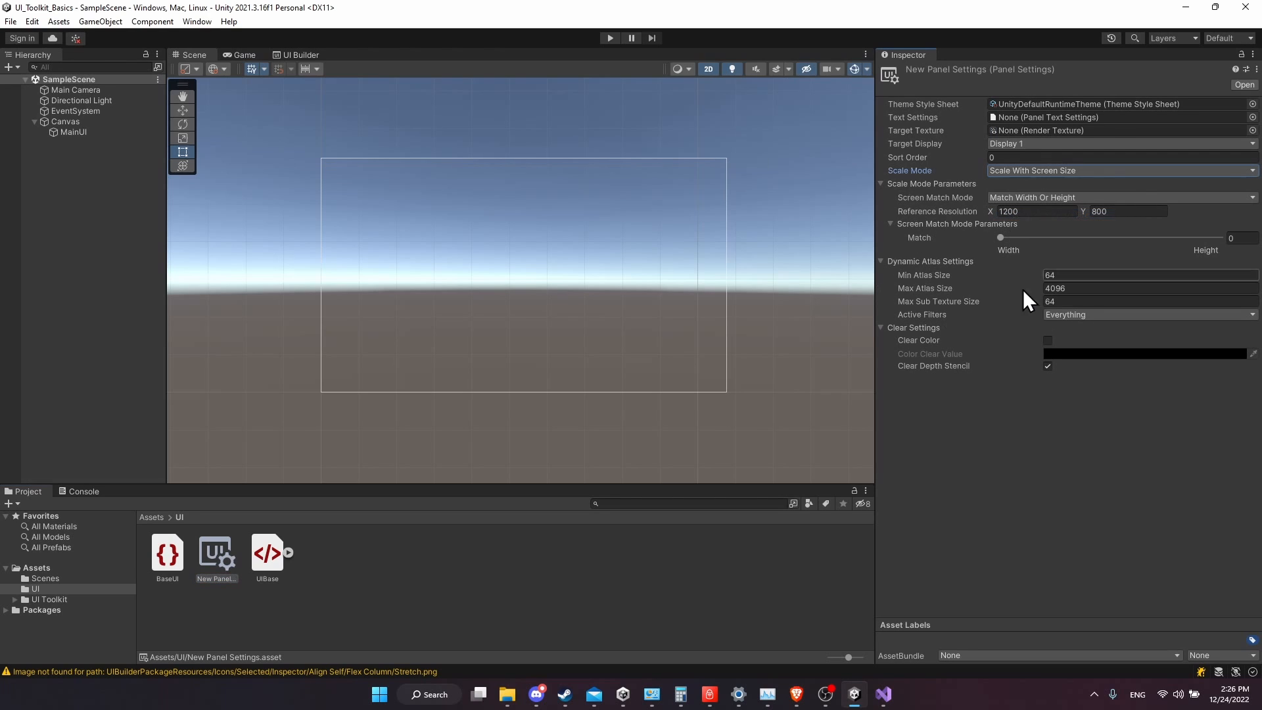
mouse_move(855, 223)
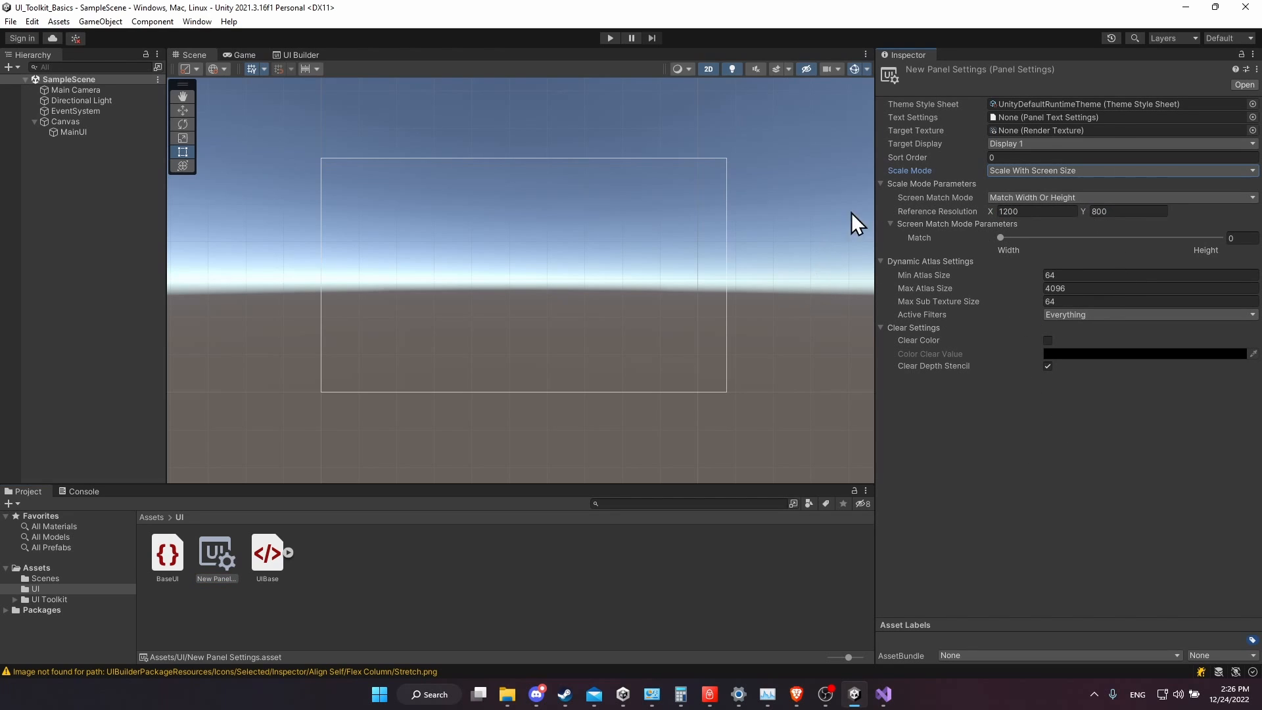
mouse_move(889, 442)
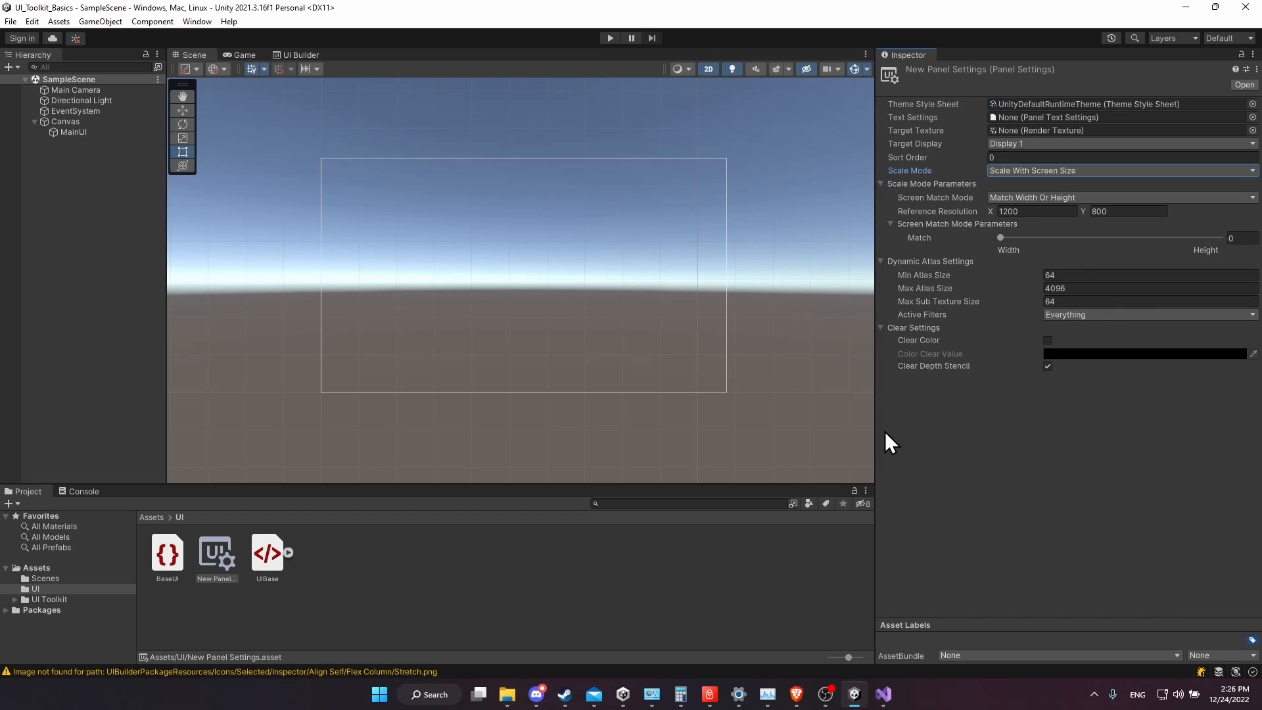
mouse_move(932, 415)
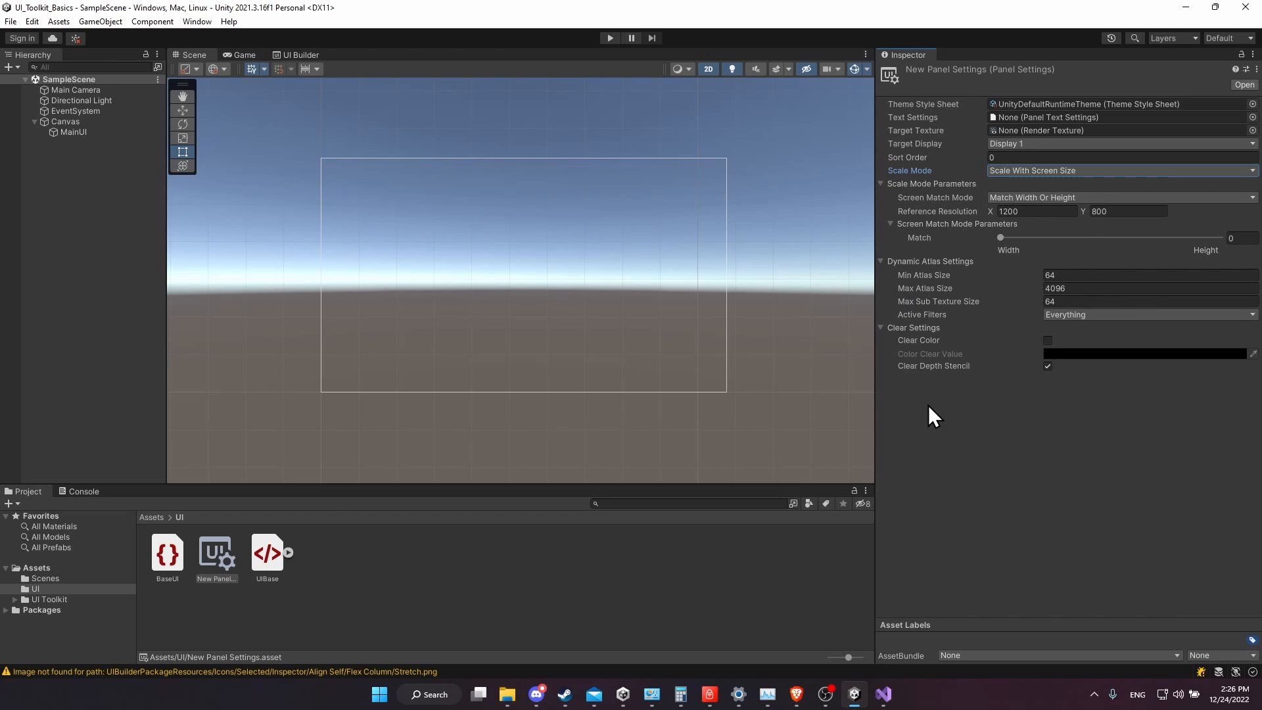
mouse_move(865, 140)
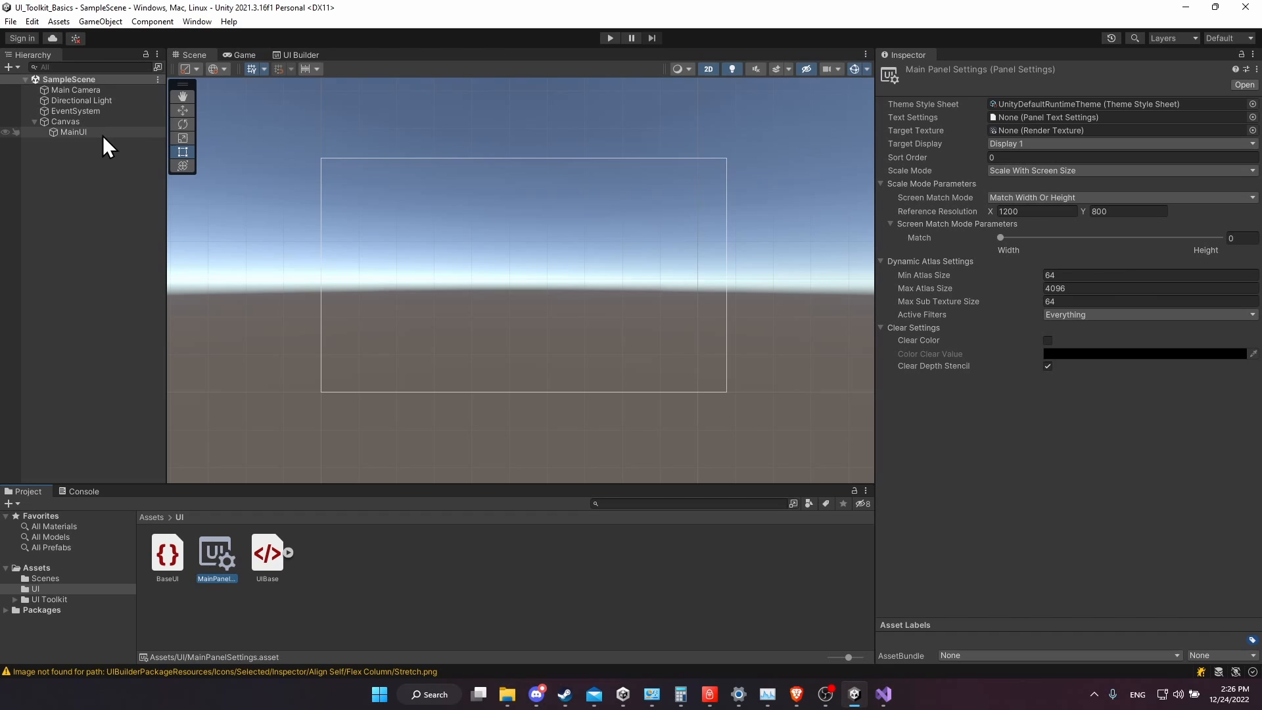
Assign MainPanelSettings and the UIBase layout to MainUI's UI Document
click(74, 131)
text(base)
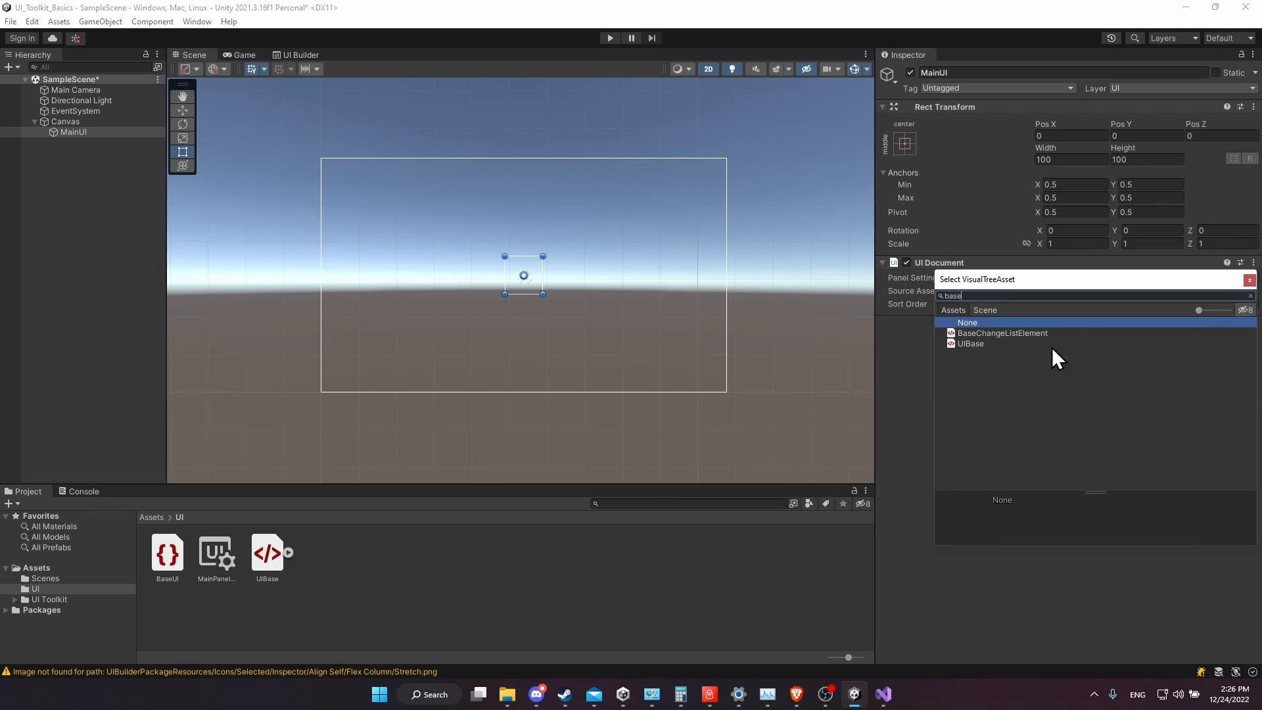
click(968, 322)
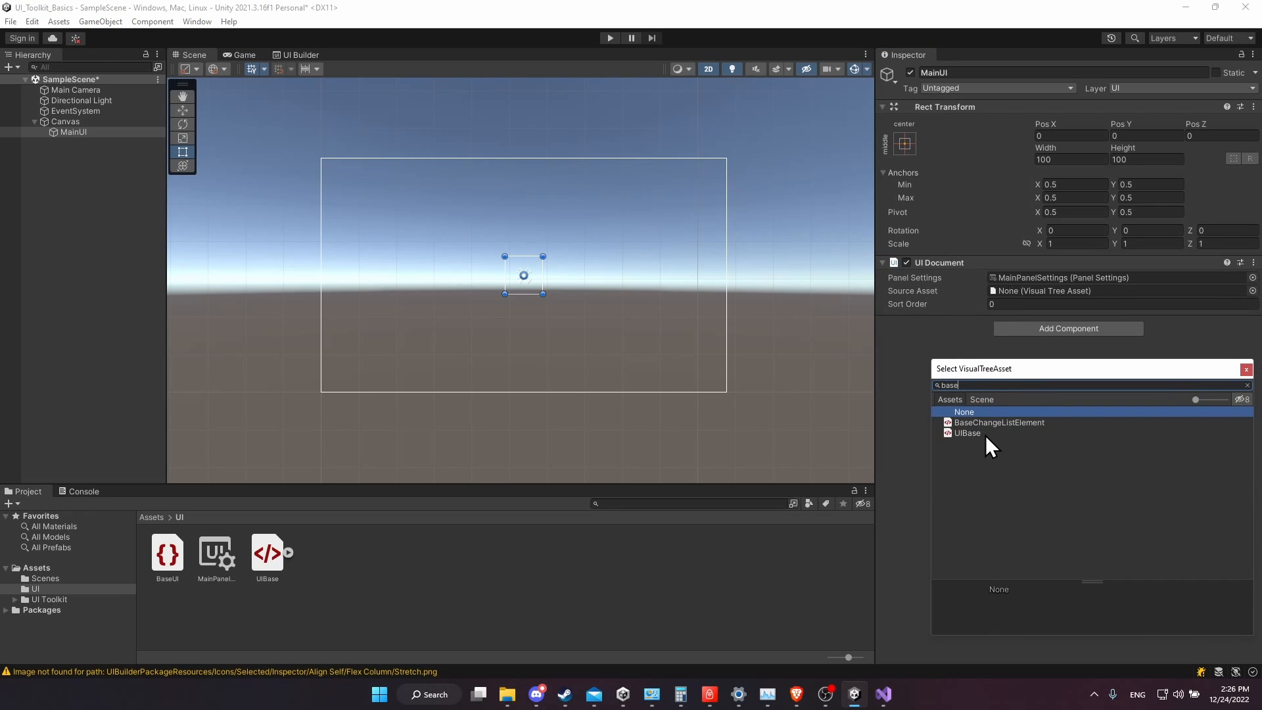
double_click(968, 433)
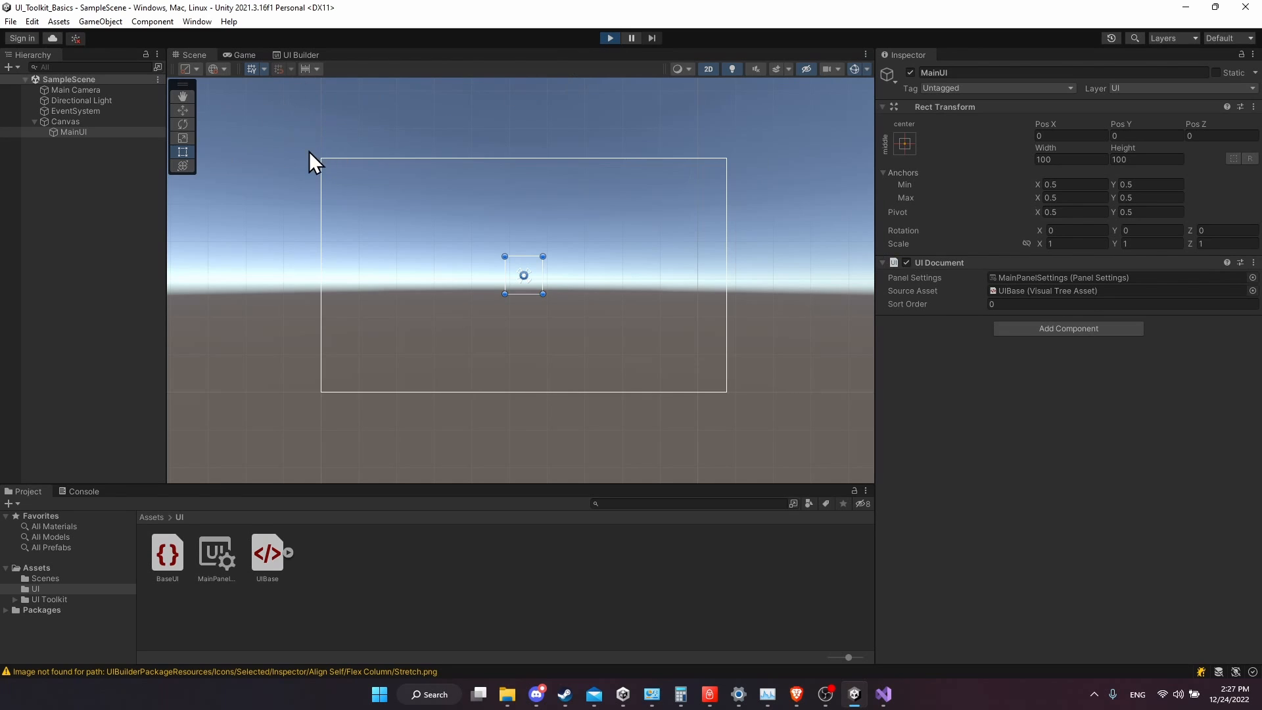
click(244, 55)
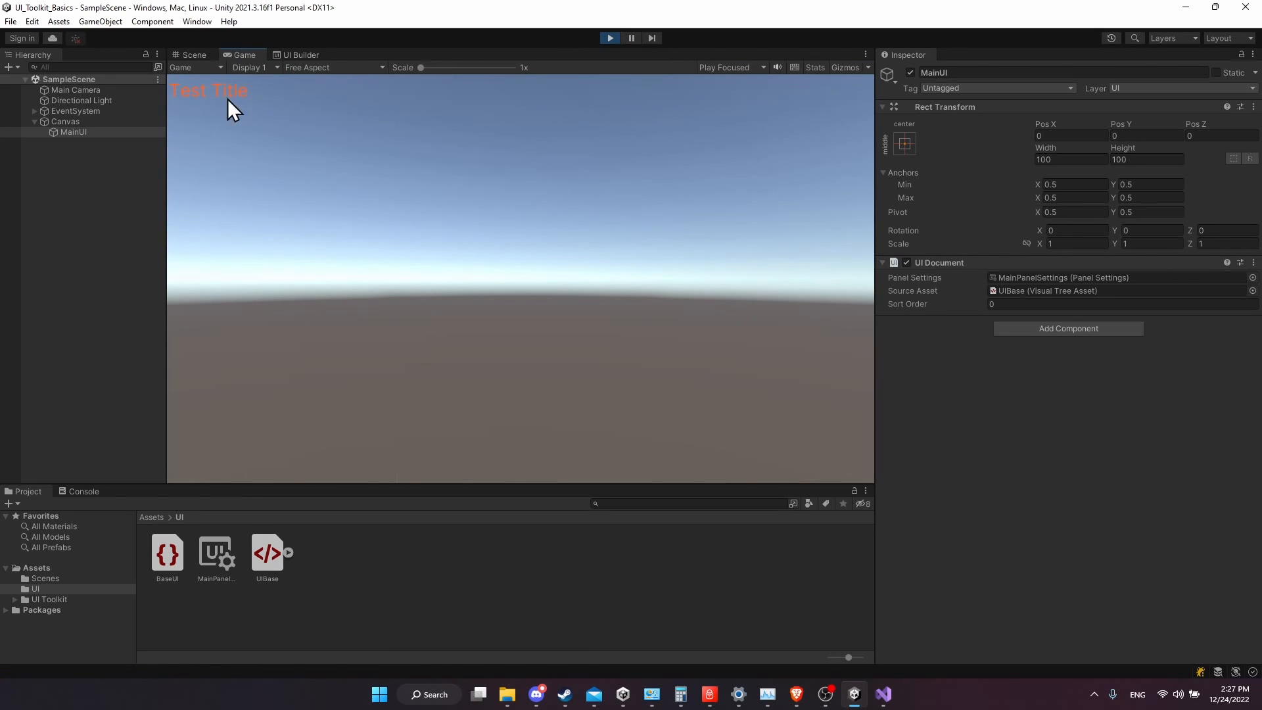
mouse_move(1053, 411)
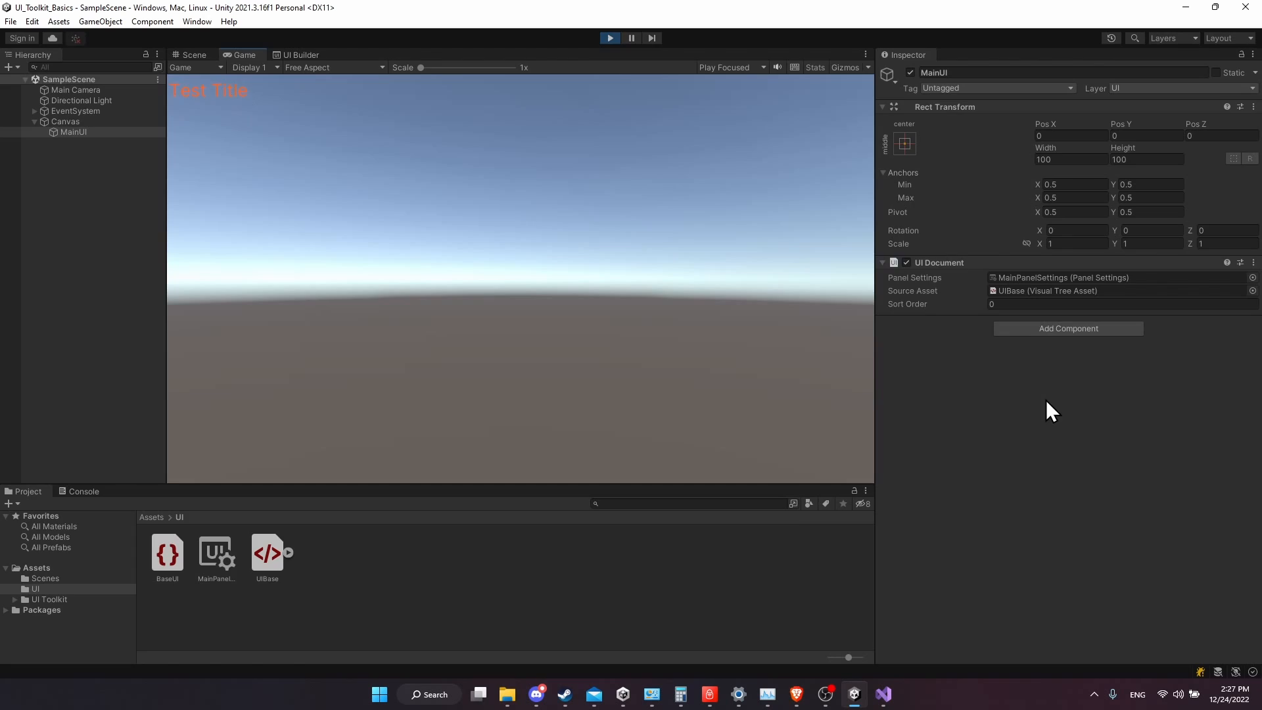
click(193, 55)
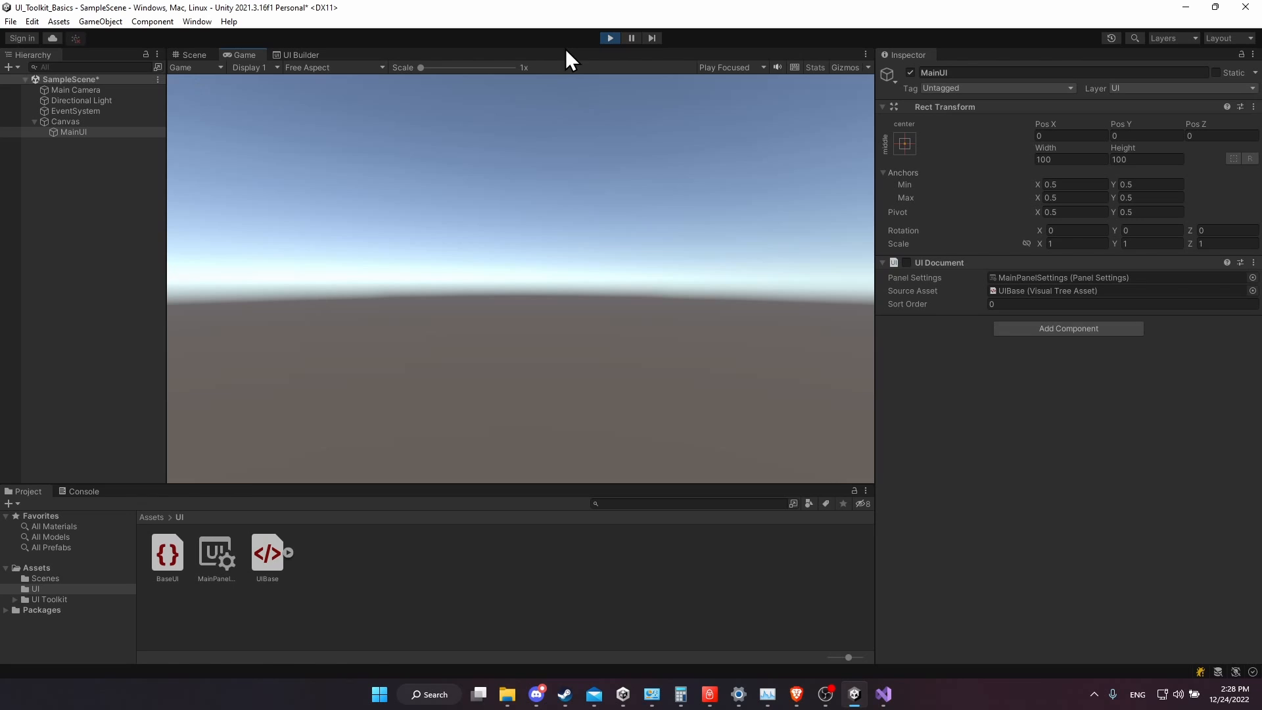
click(194, 56)
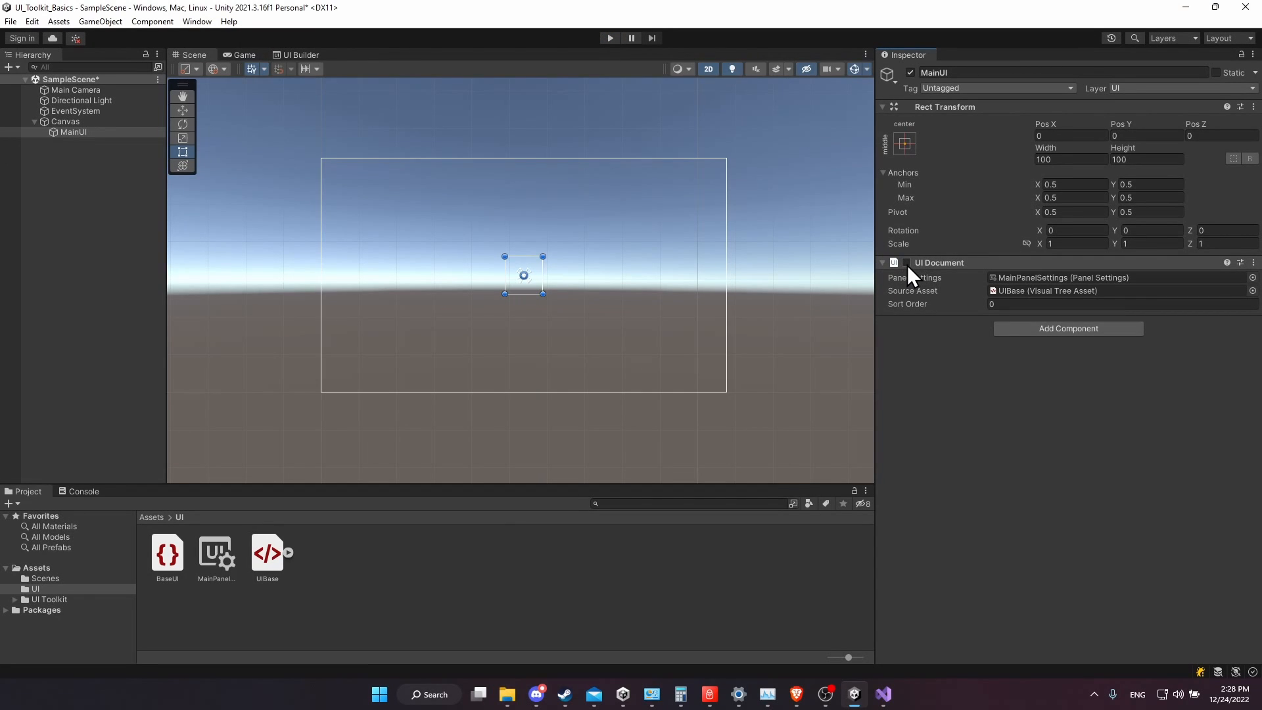
mouse_move(913, 274)
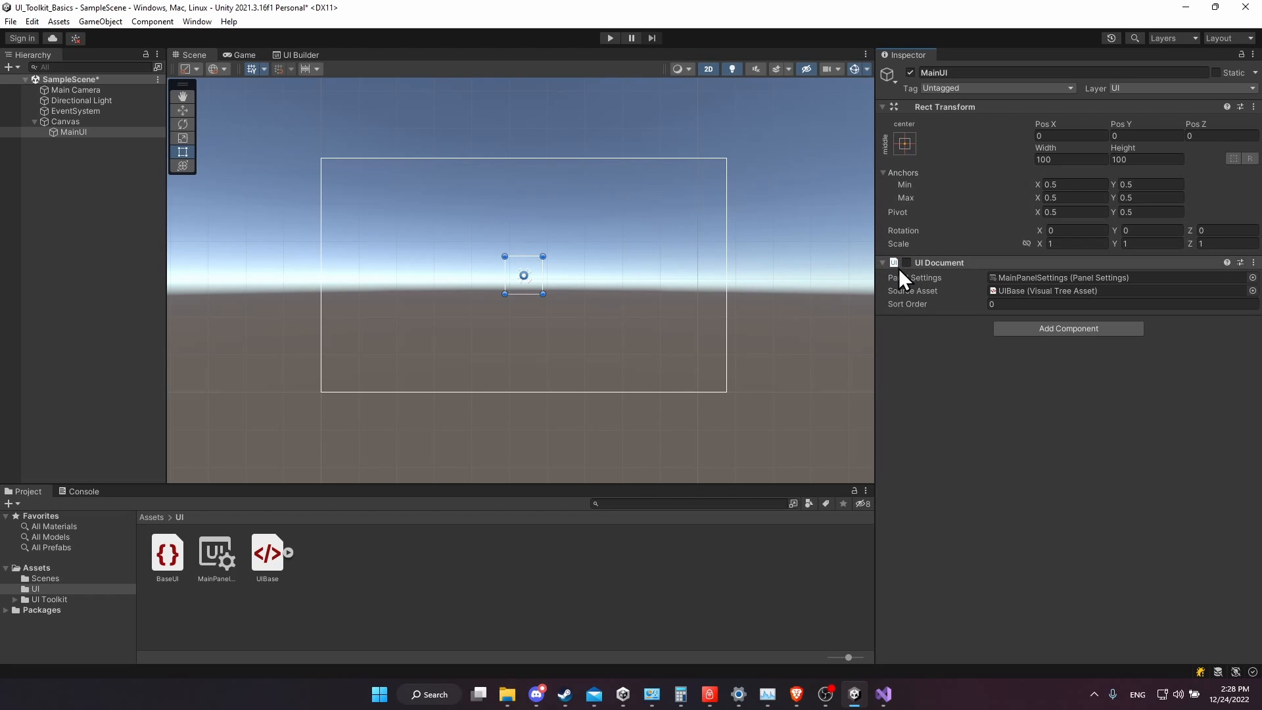
mouse_move(909, 277)
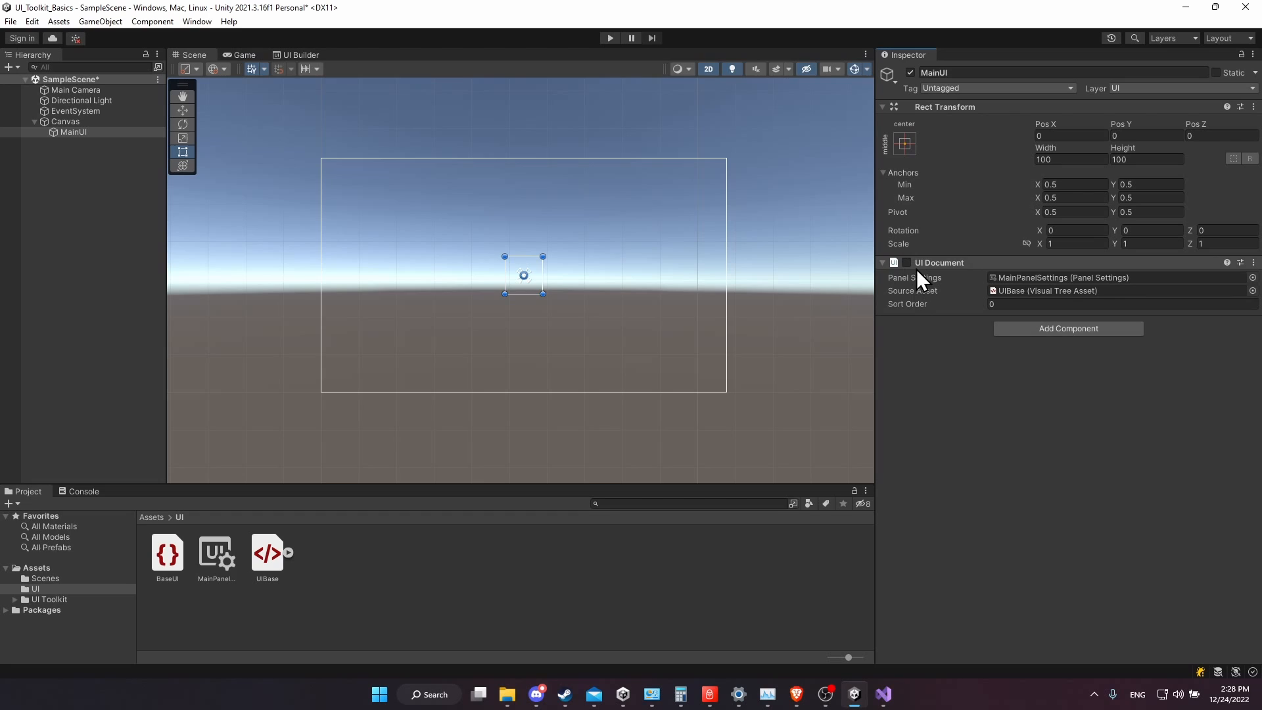
click(904, 263)
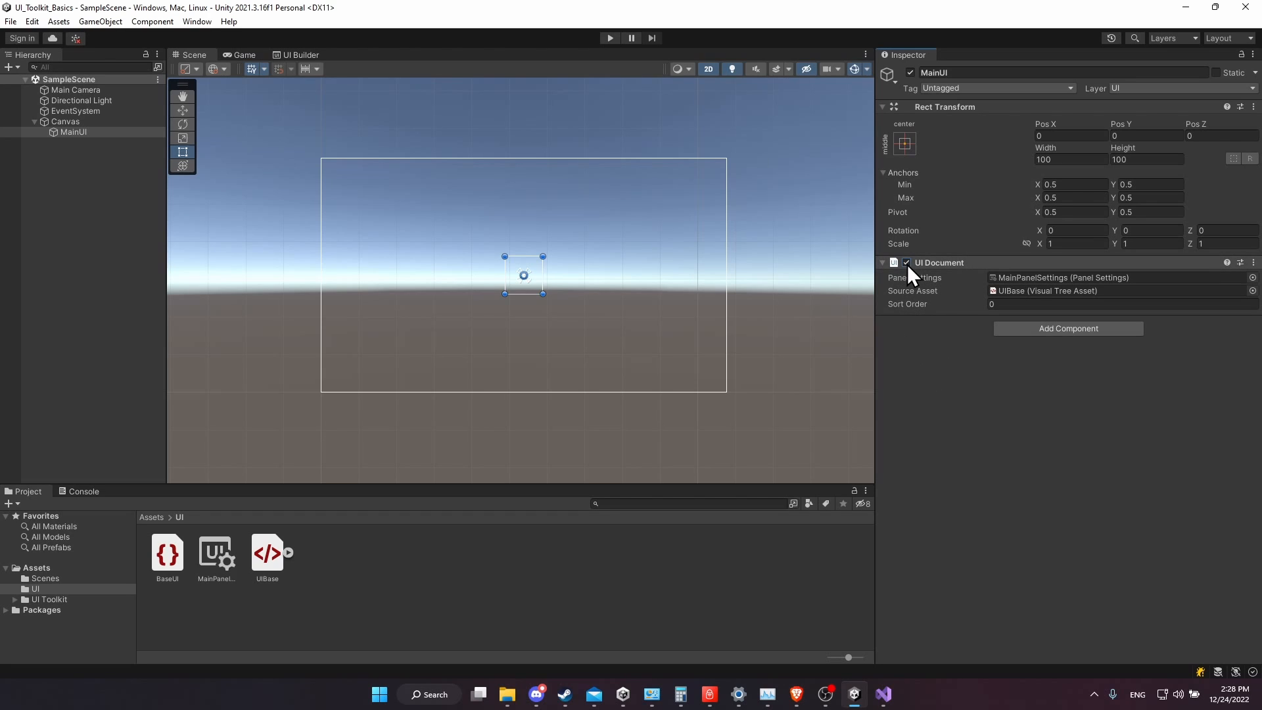
mouse_move(917, 281)
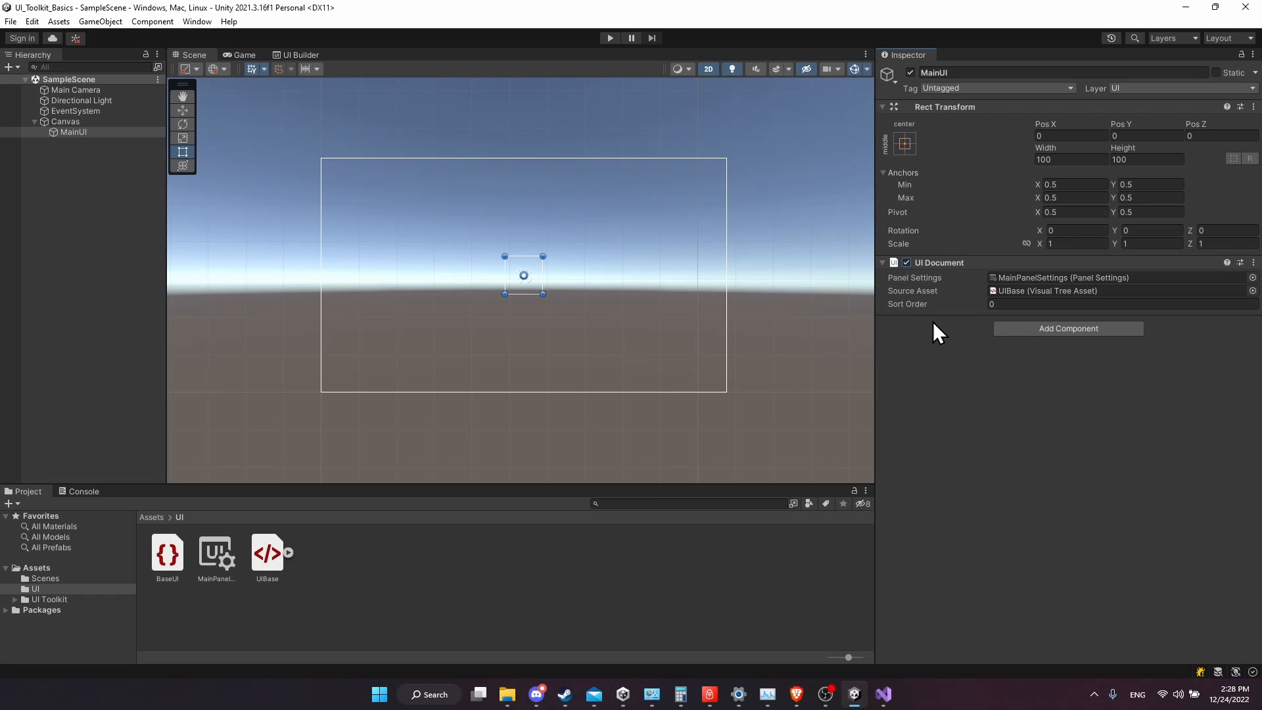
mouse_move(31, 159)
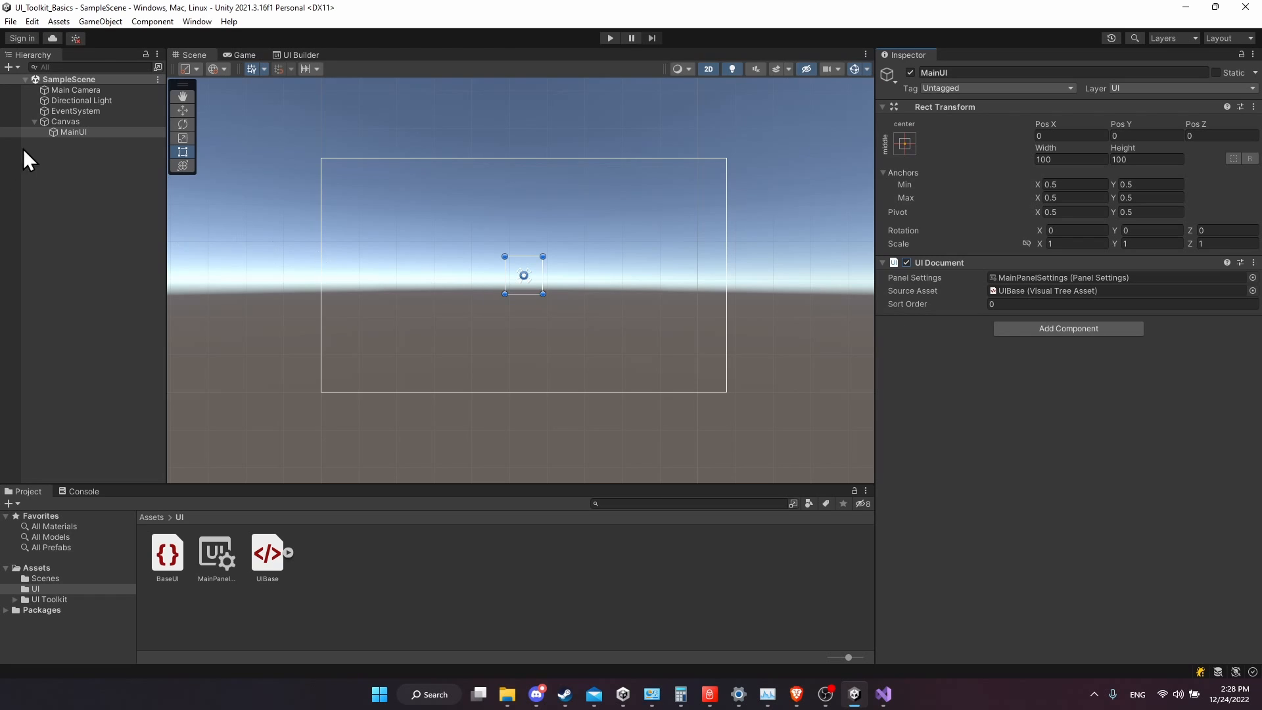
Create a ButtonUI child under MainUI with its own UI Document inheriting MainPanelSettings
right_click(72, 131)
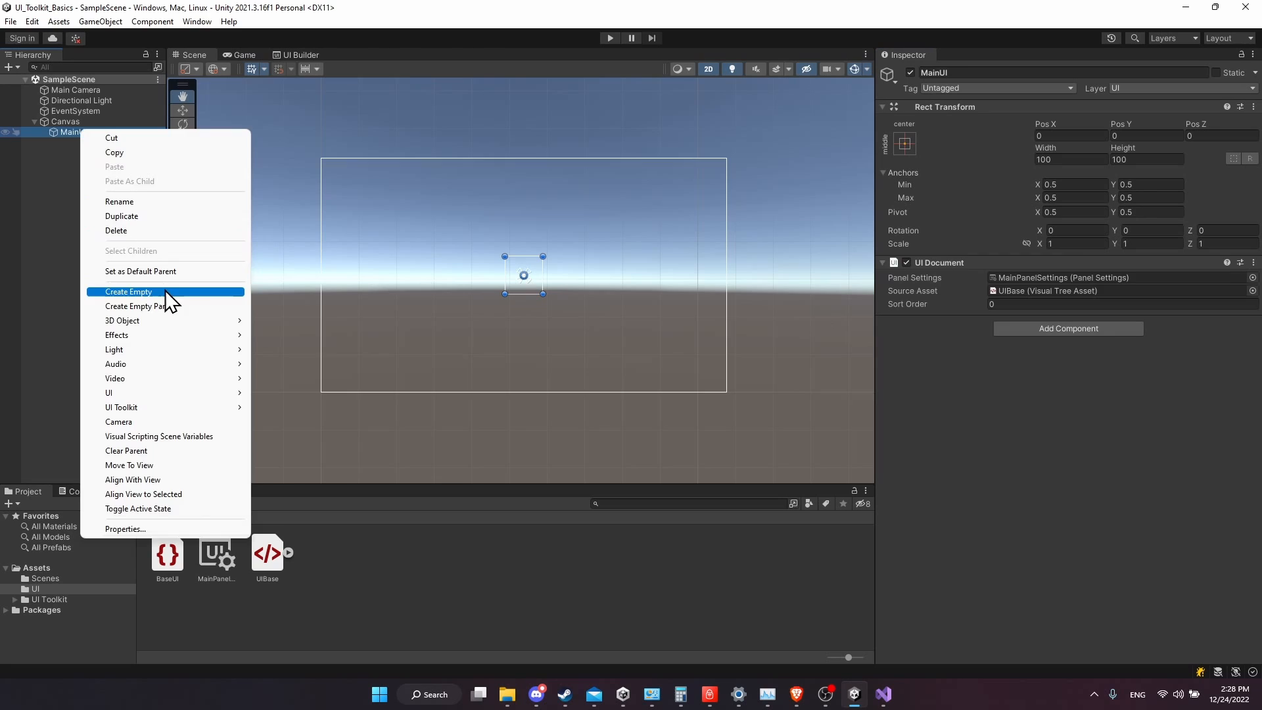
click(129, 292)
text(ButtonUI)
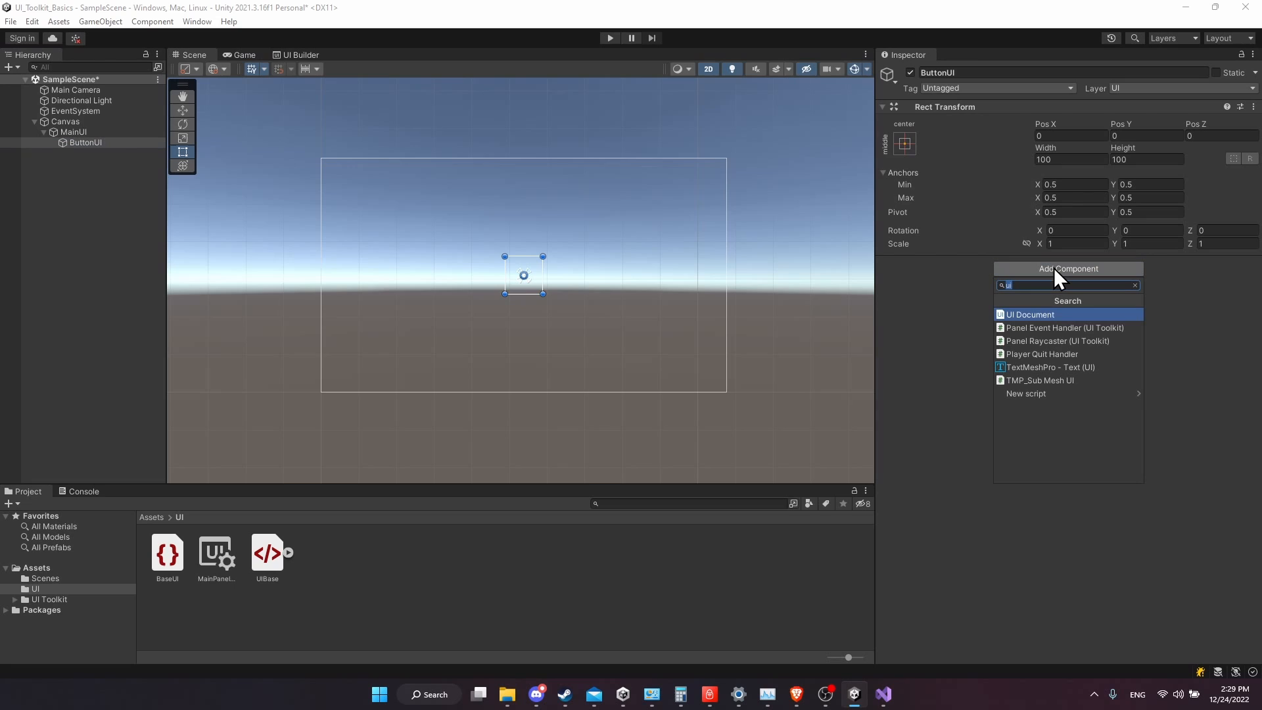
click(1030, 314)
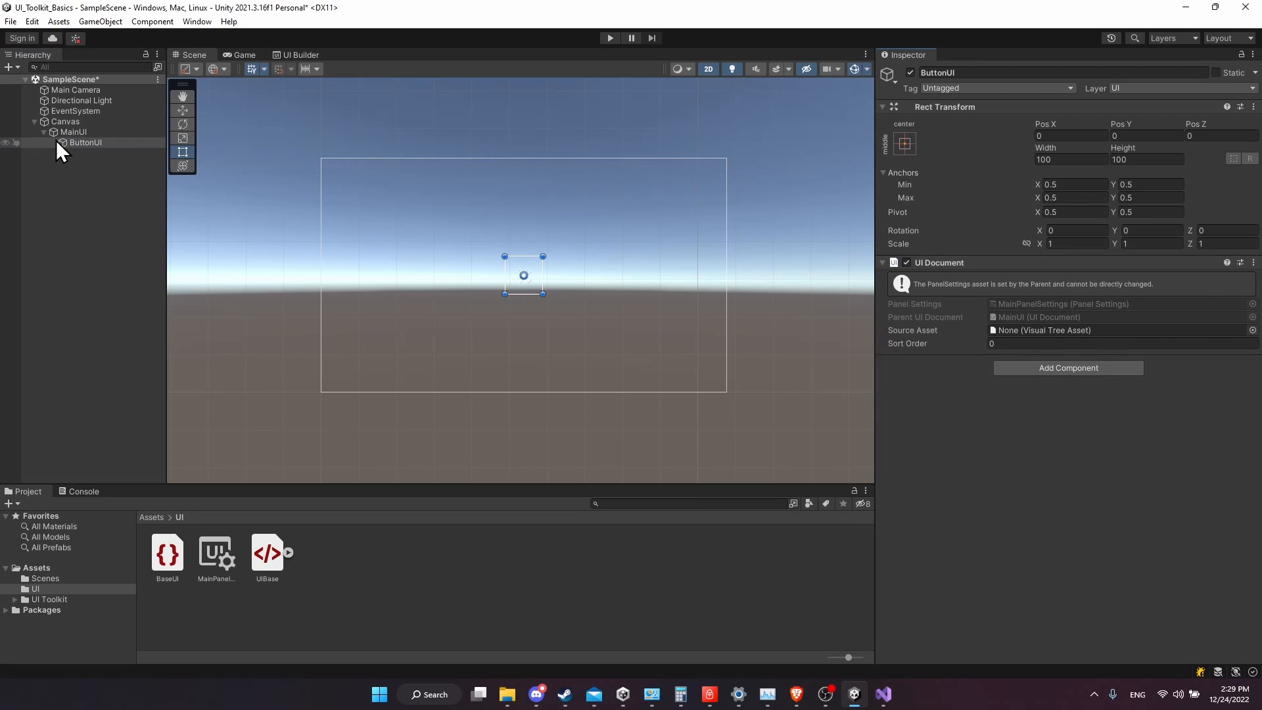
mouse_move(89, 142)
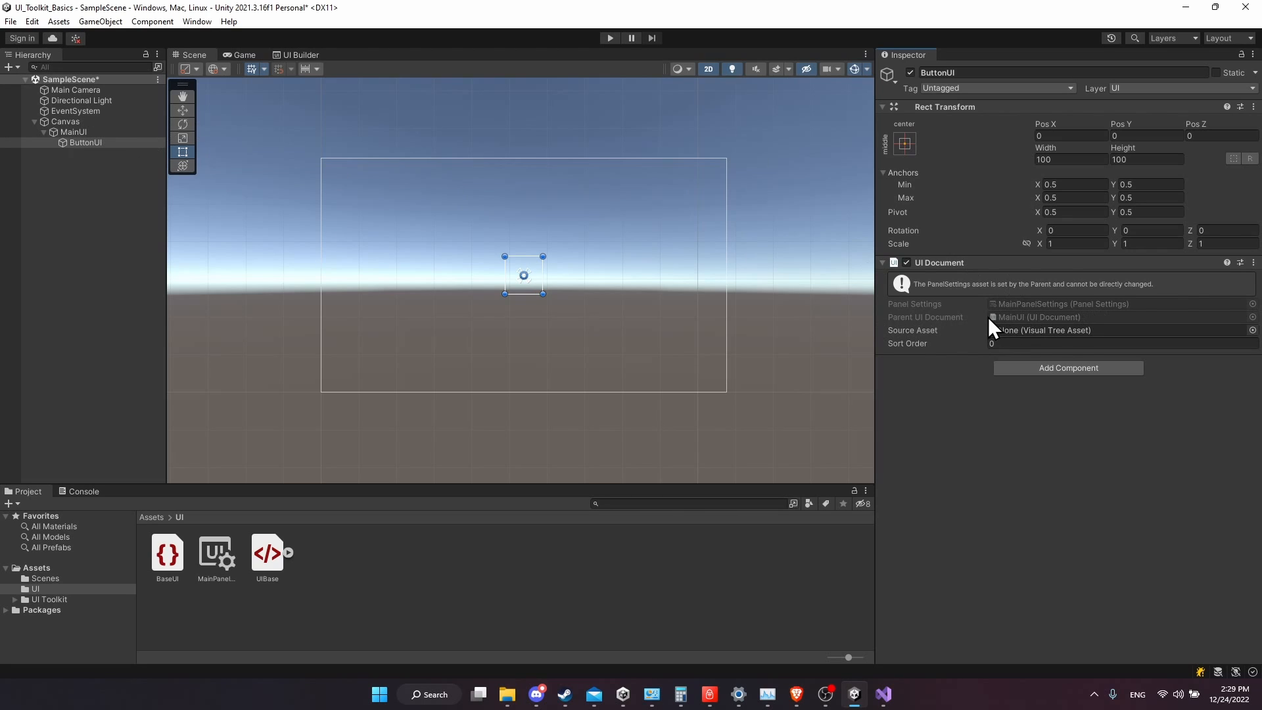
mouse_move(1051, 334)
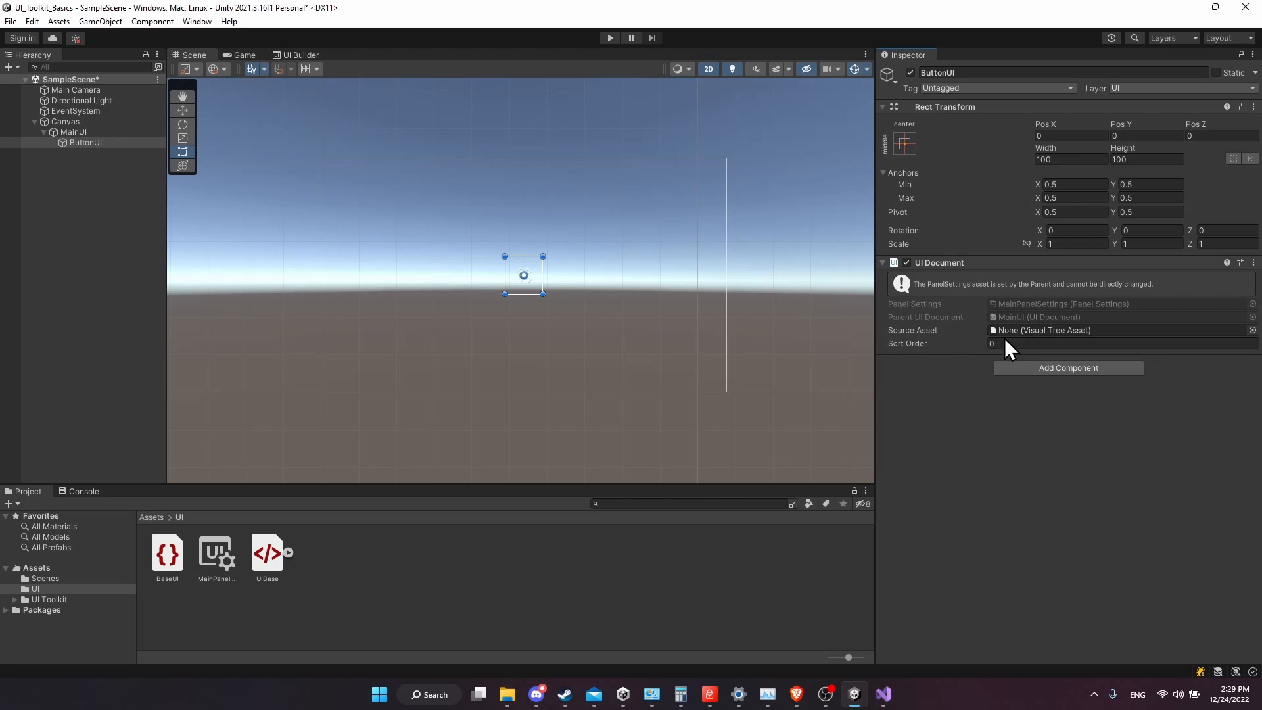
mouse_move(623, 569)
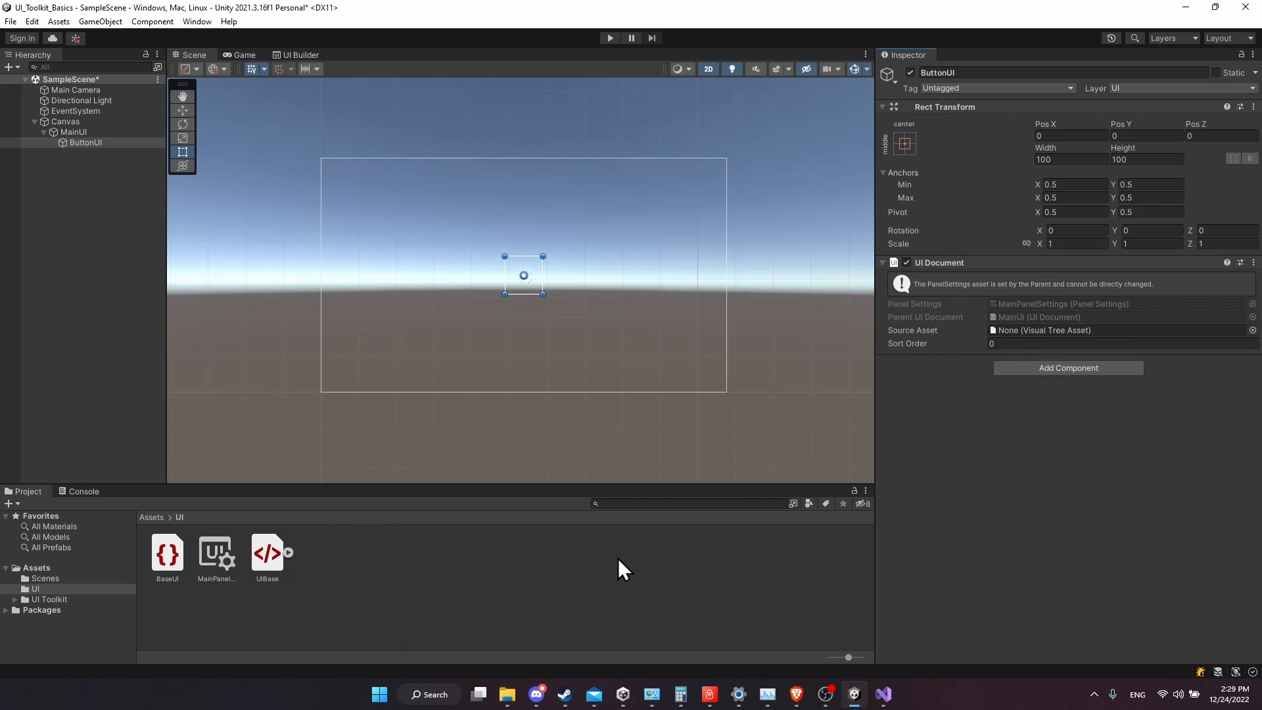
mouse_move(364, 569)
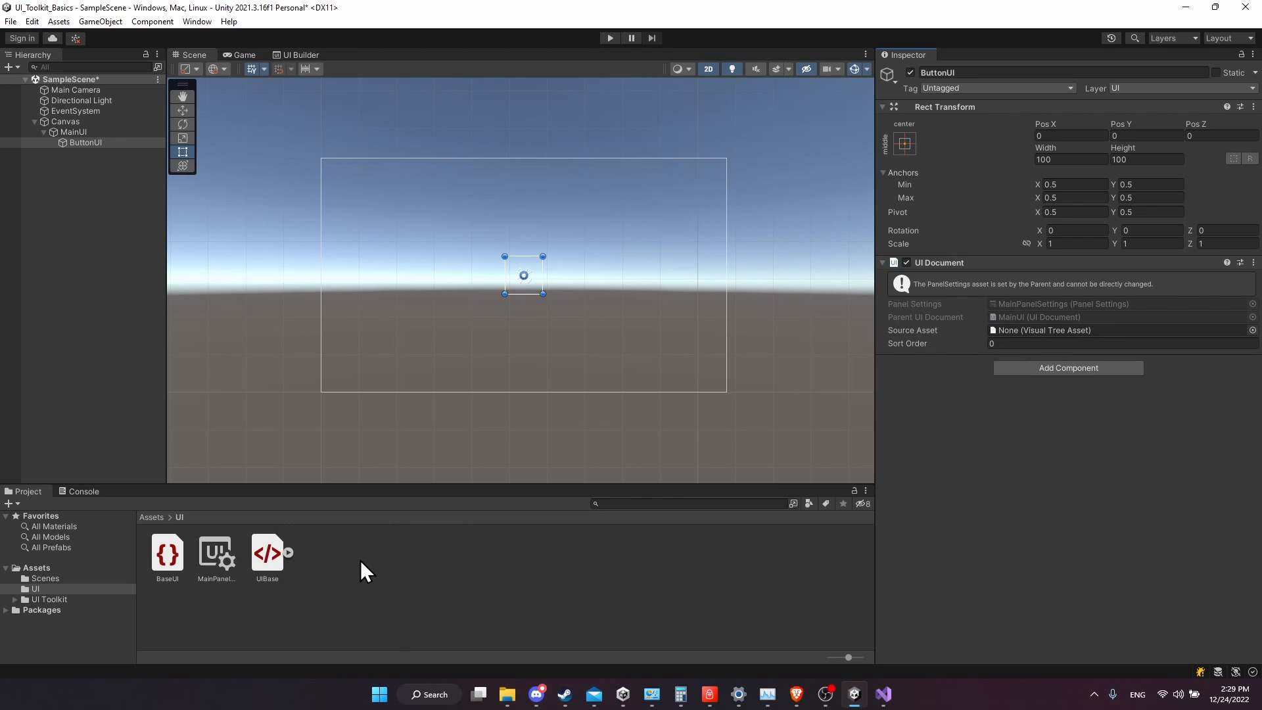
Create a ButtonUI.uxml UI Toolkit document in the UI folder and place a Button in it
right_click(363, 564)
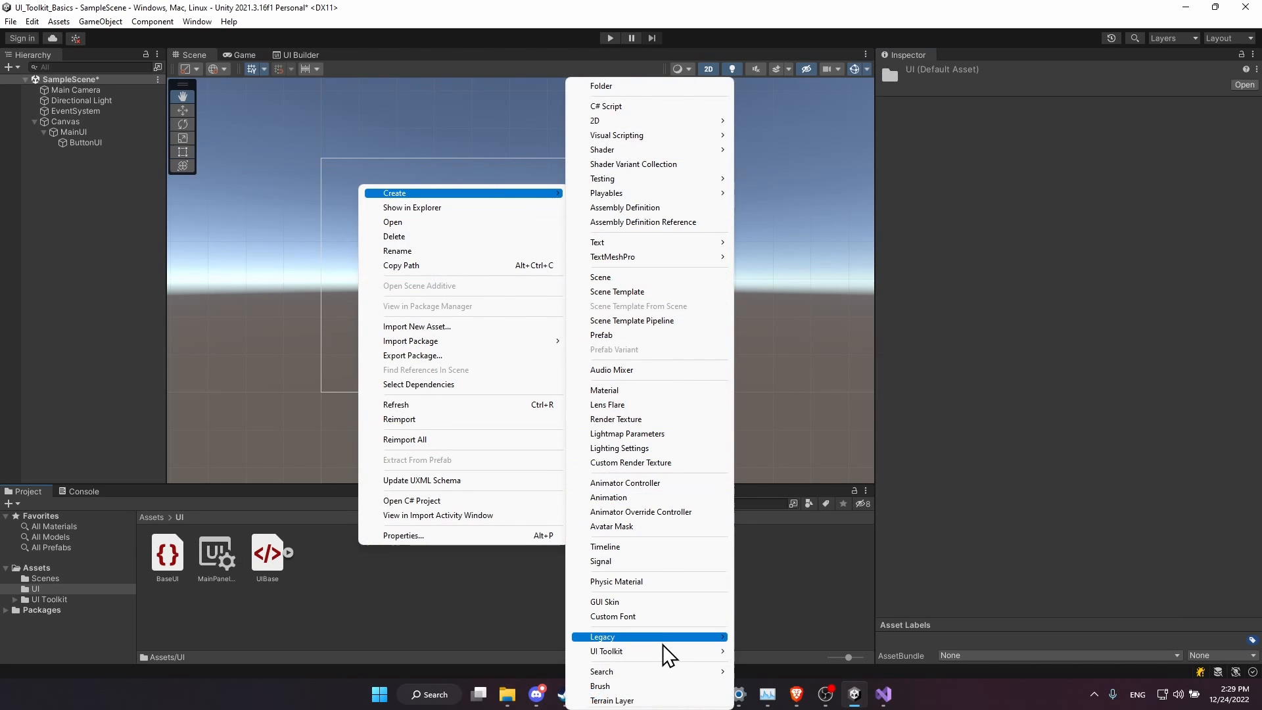
mouse_move(606, 650)
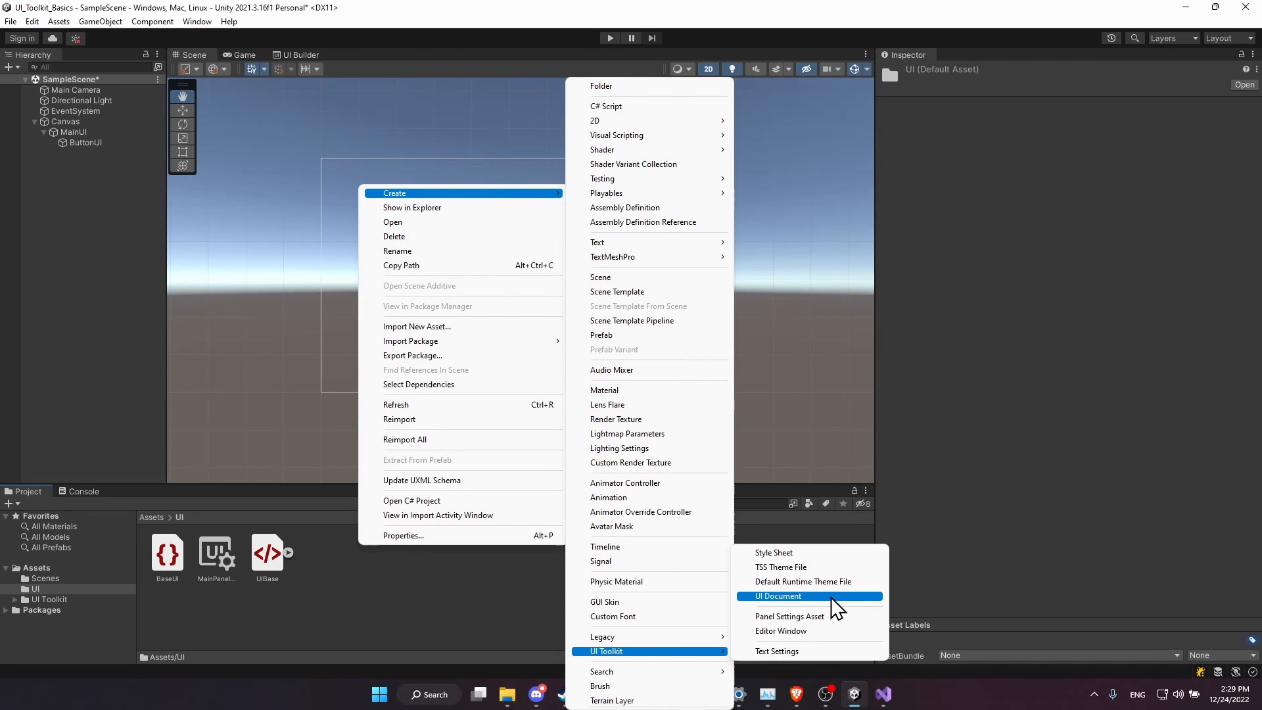
click(777, 596)
text(ButtonUI)
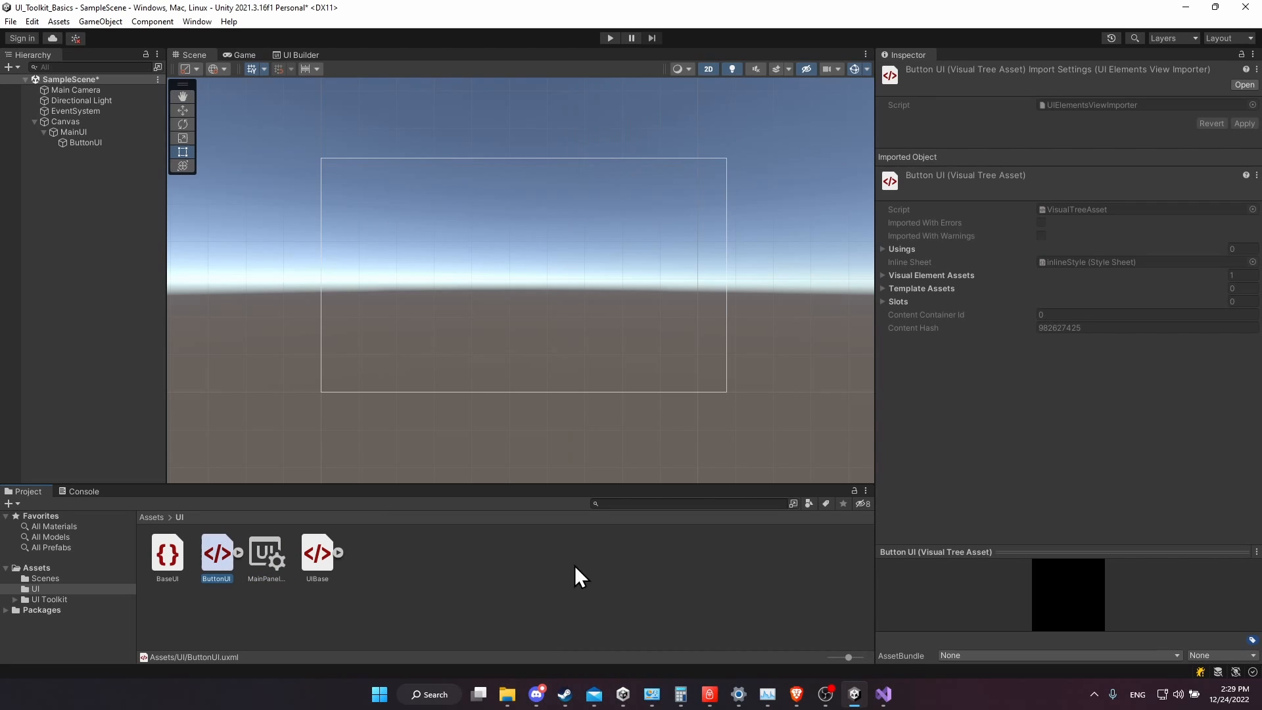
click(299, 54)
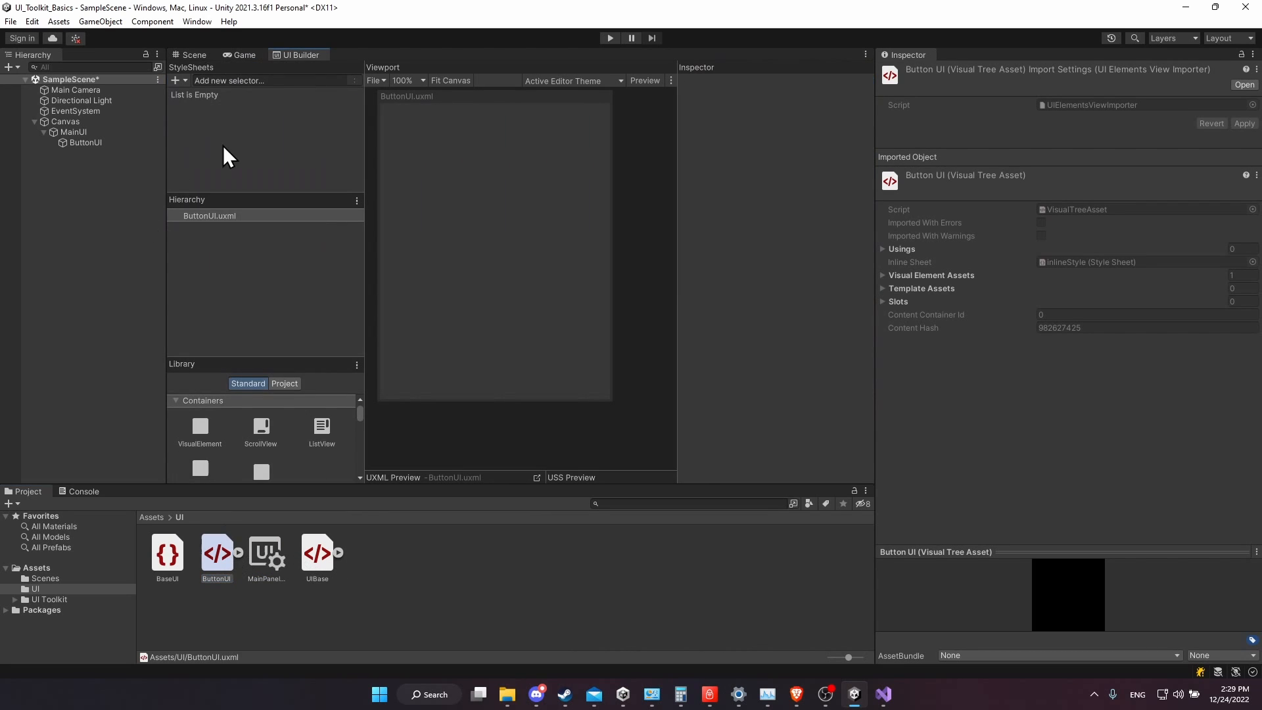
mouse_move(296, 413)
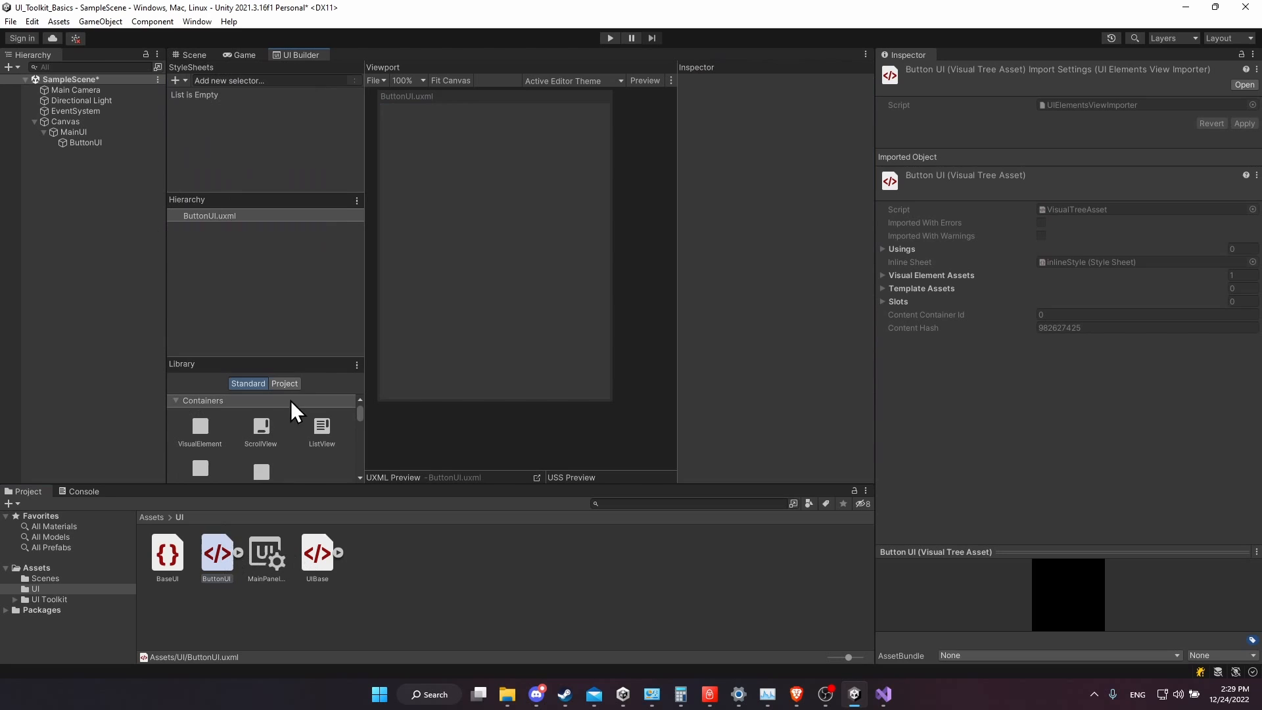
scroll(down, 3)
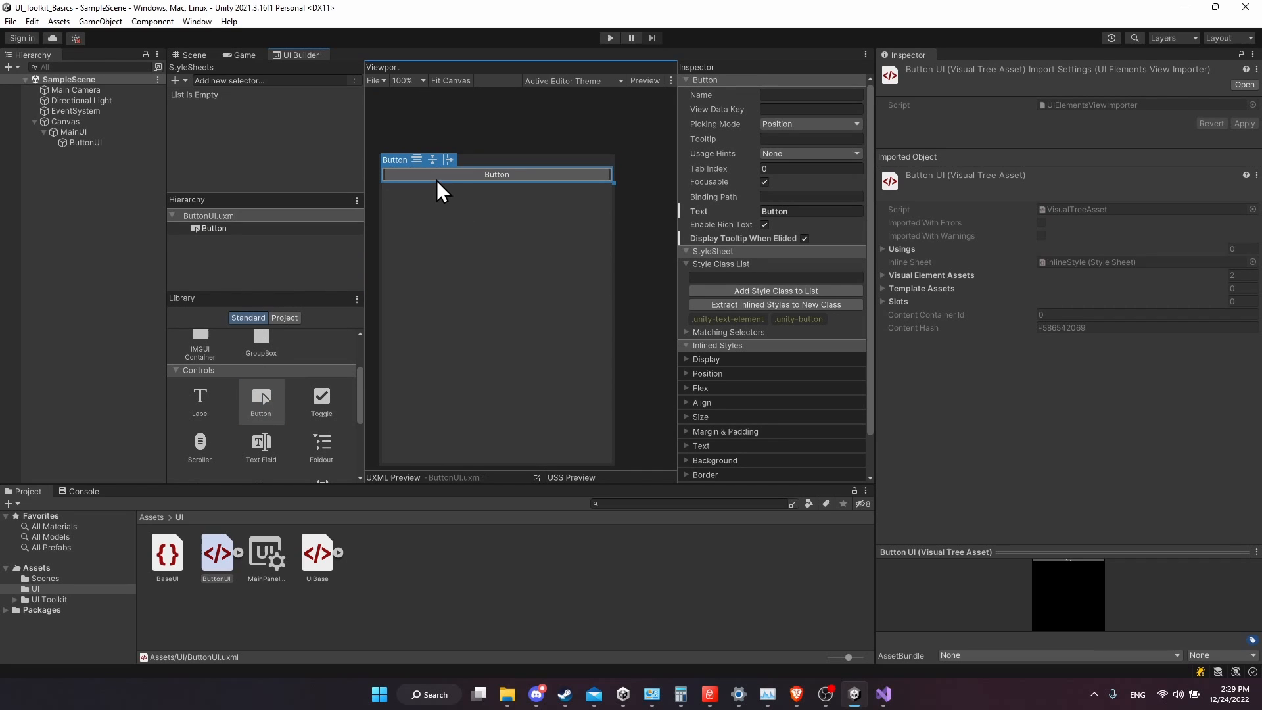
Select the ButtonUI object, whose source asset is now ButtonUI, and return to the Scene view
click(85, 142)
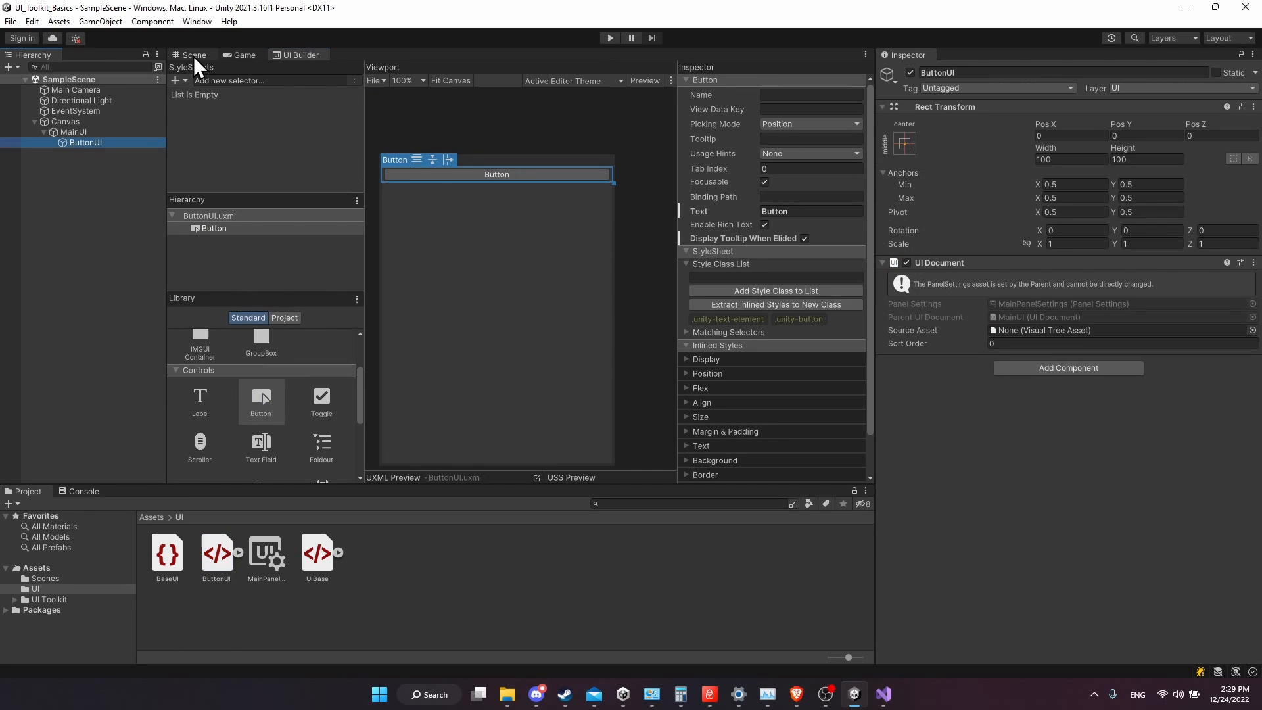
click(191, 55)
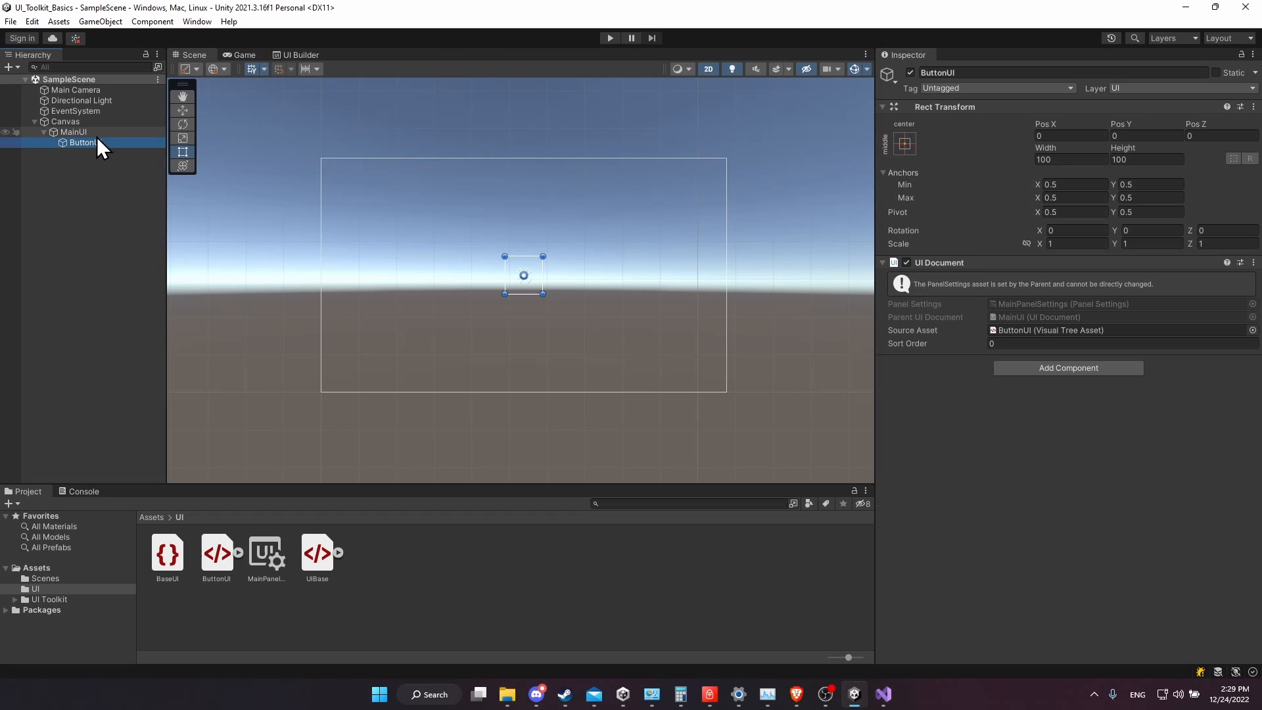
Run the scene in Play mode so the Game view shows Test Title and the full-width Button
click(72, 131)
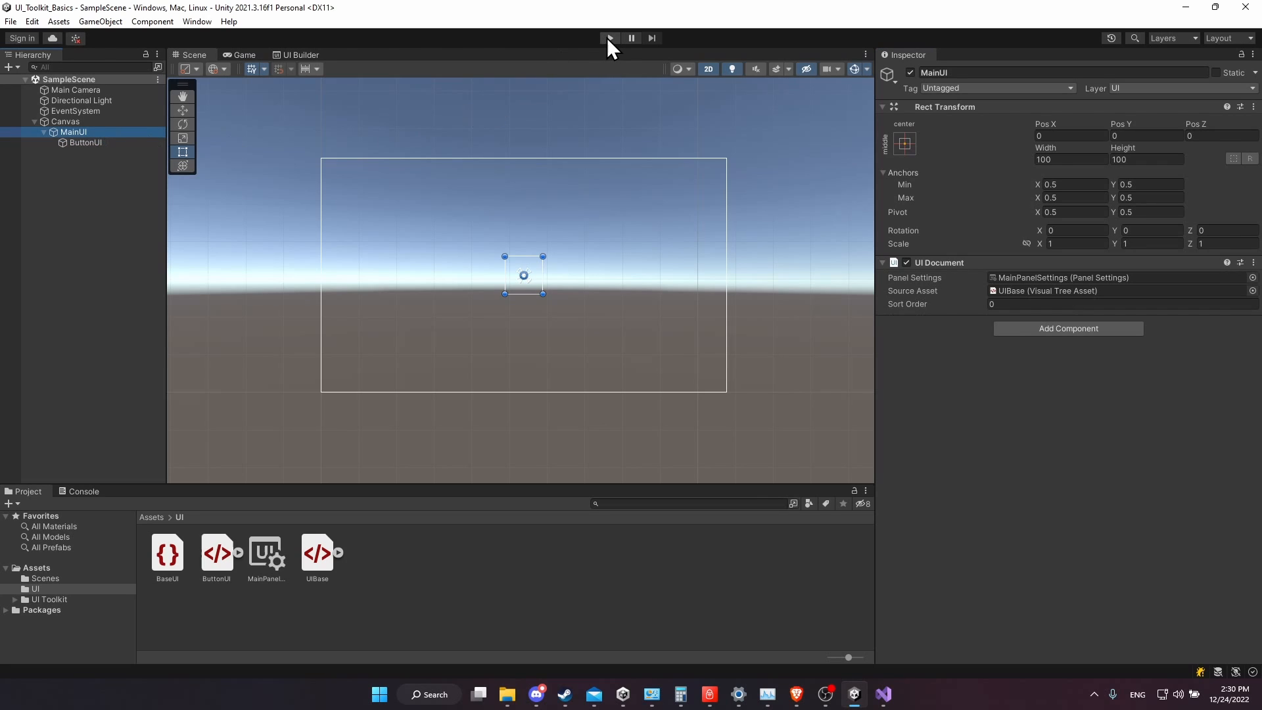
click(609, 39)
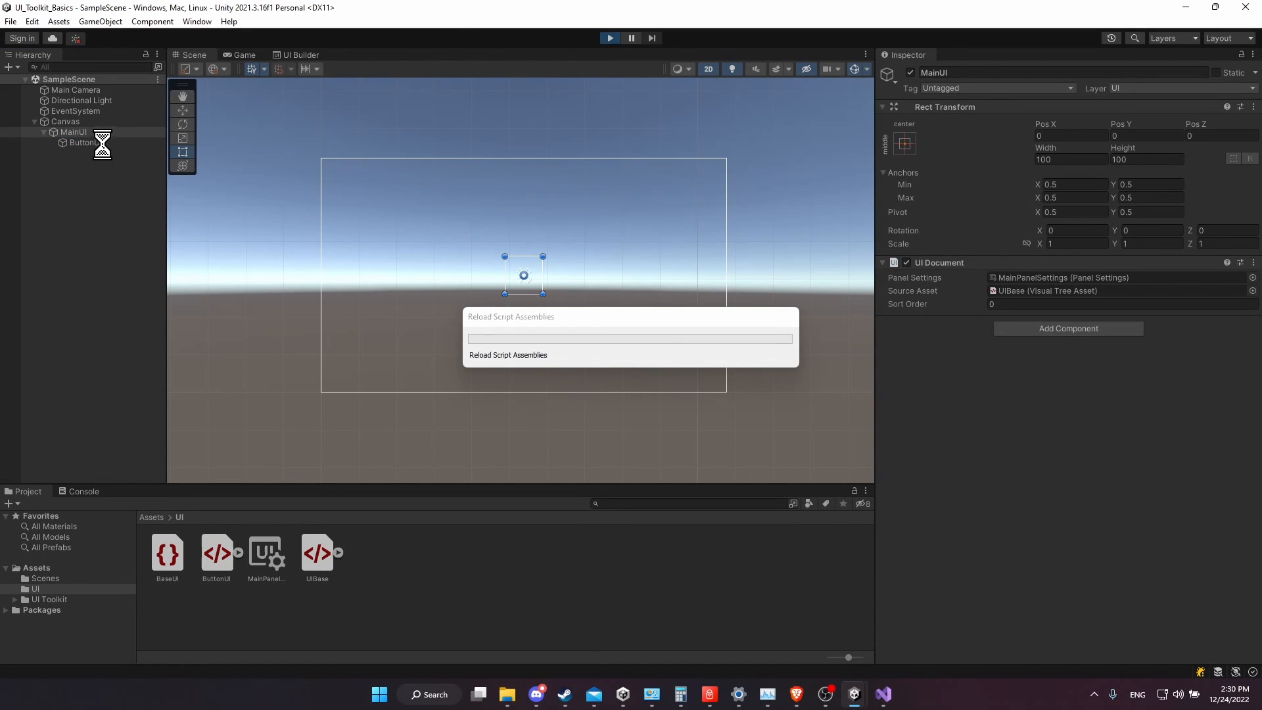
click(244, 55)
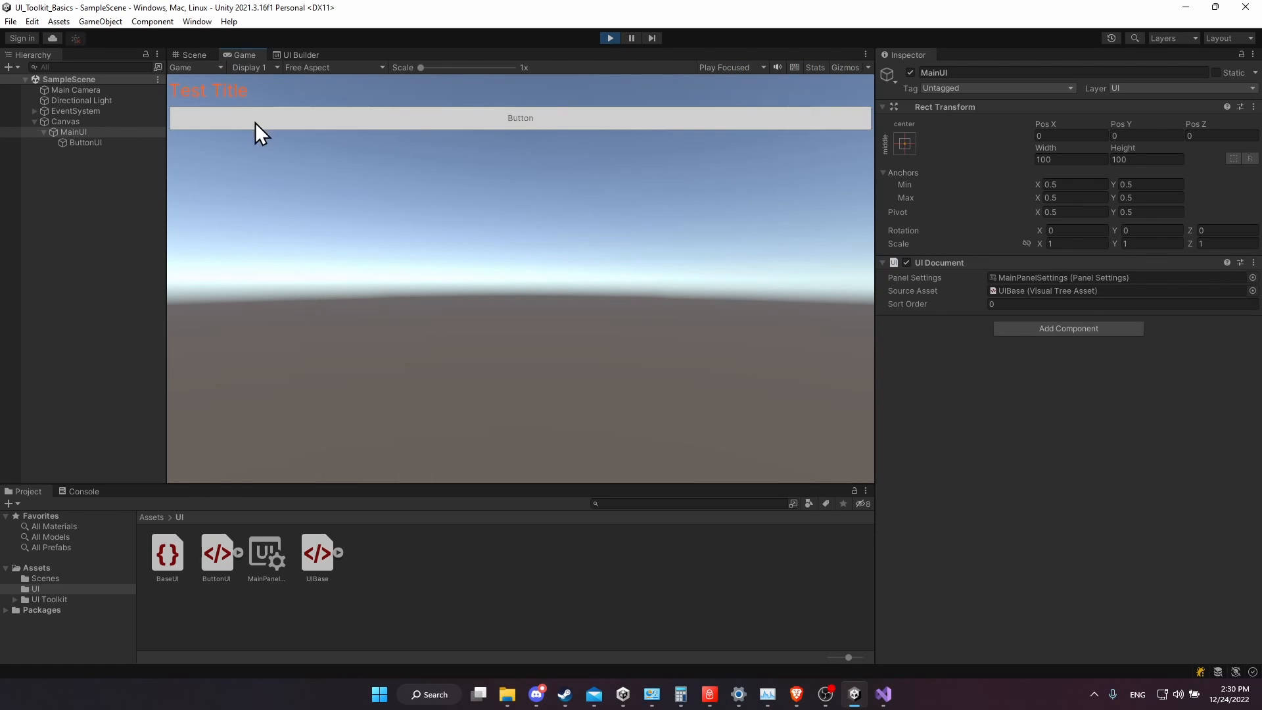
mouse_move(500, 133)
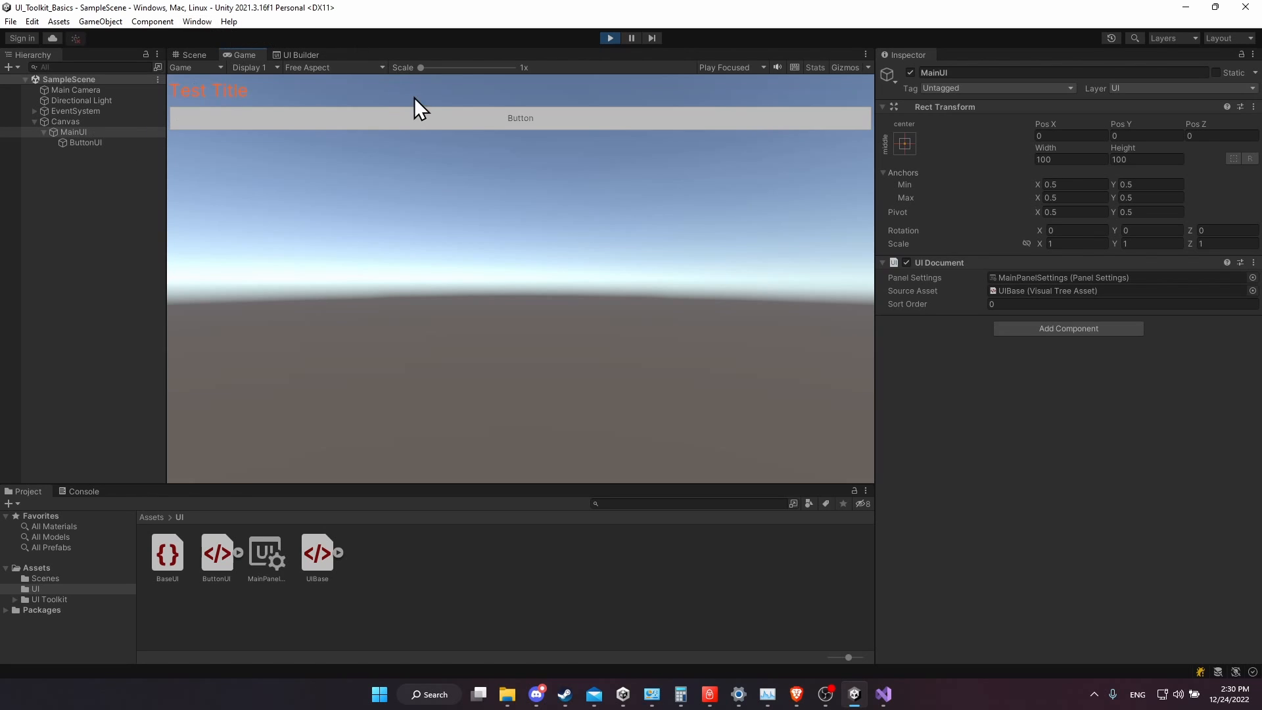
click(195, 22)
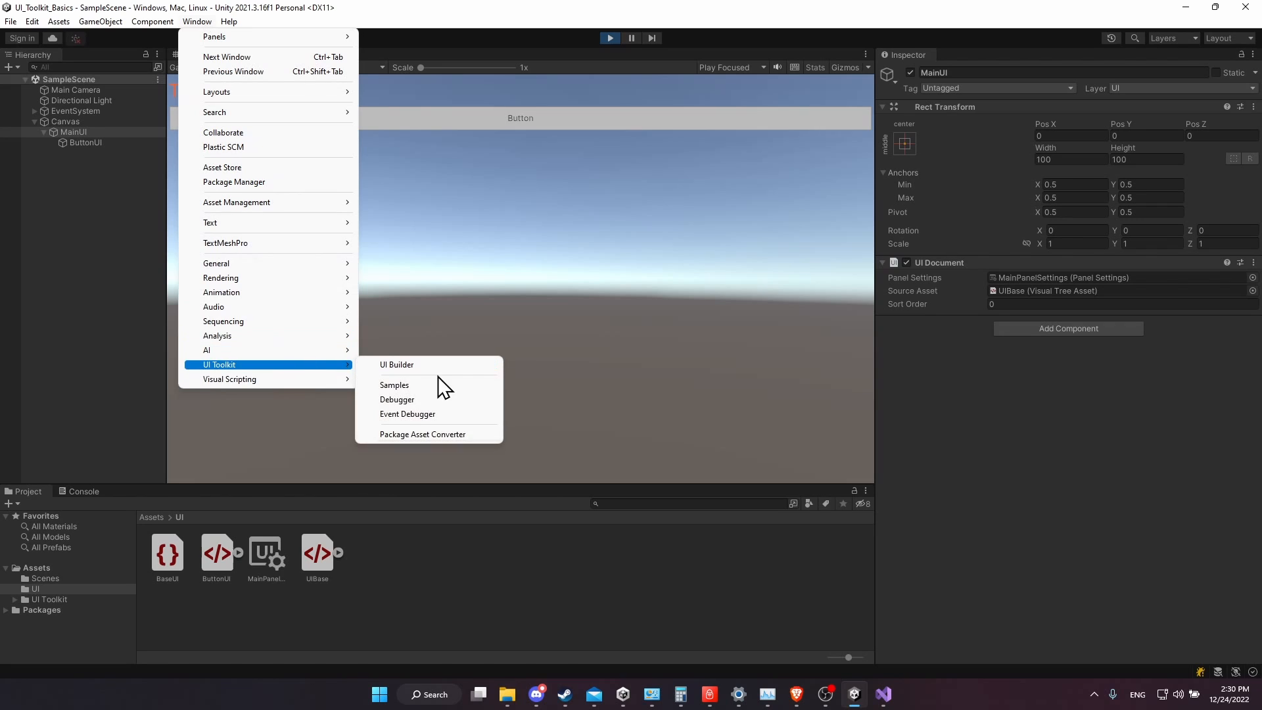
In the UI Toolkit Debugger, inspect the MainUI-container, Container and Test Title label elements
click(397, 399)
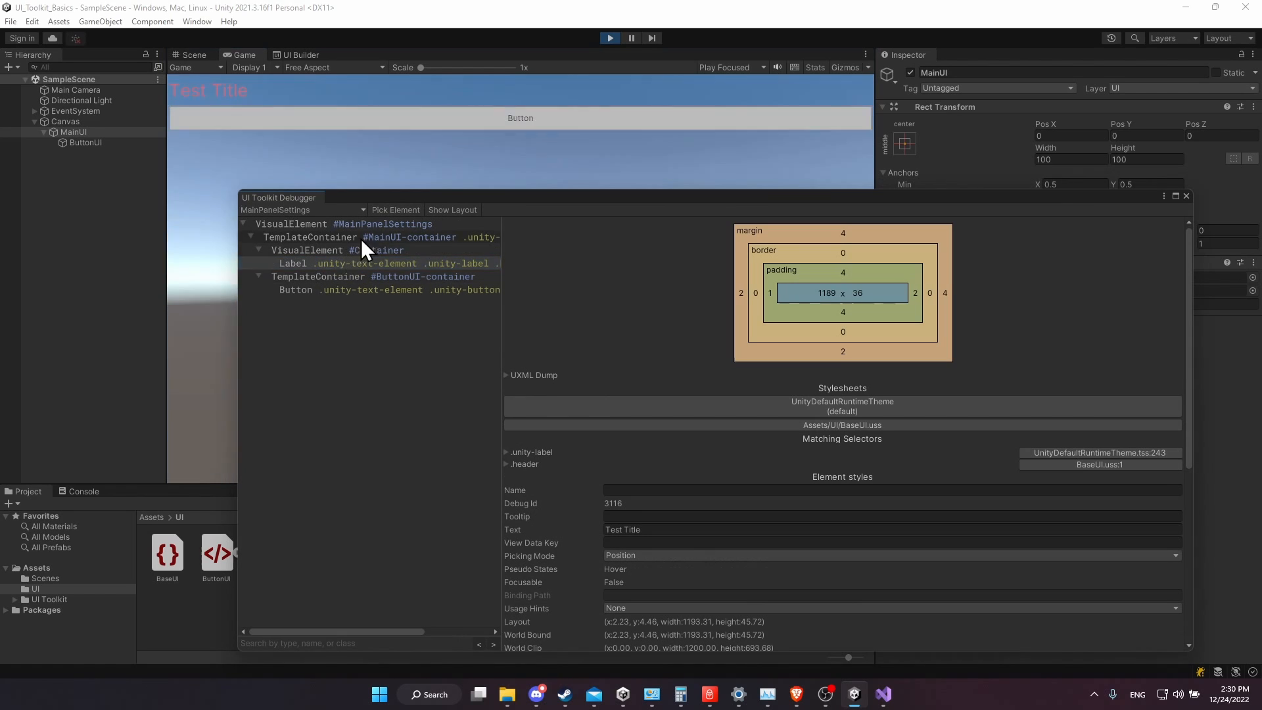
click(409, 237)
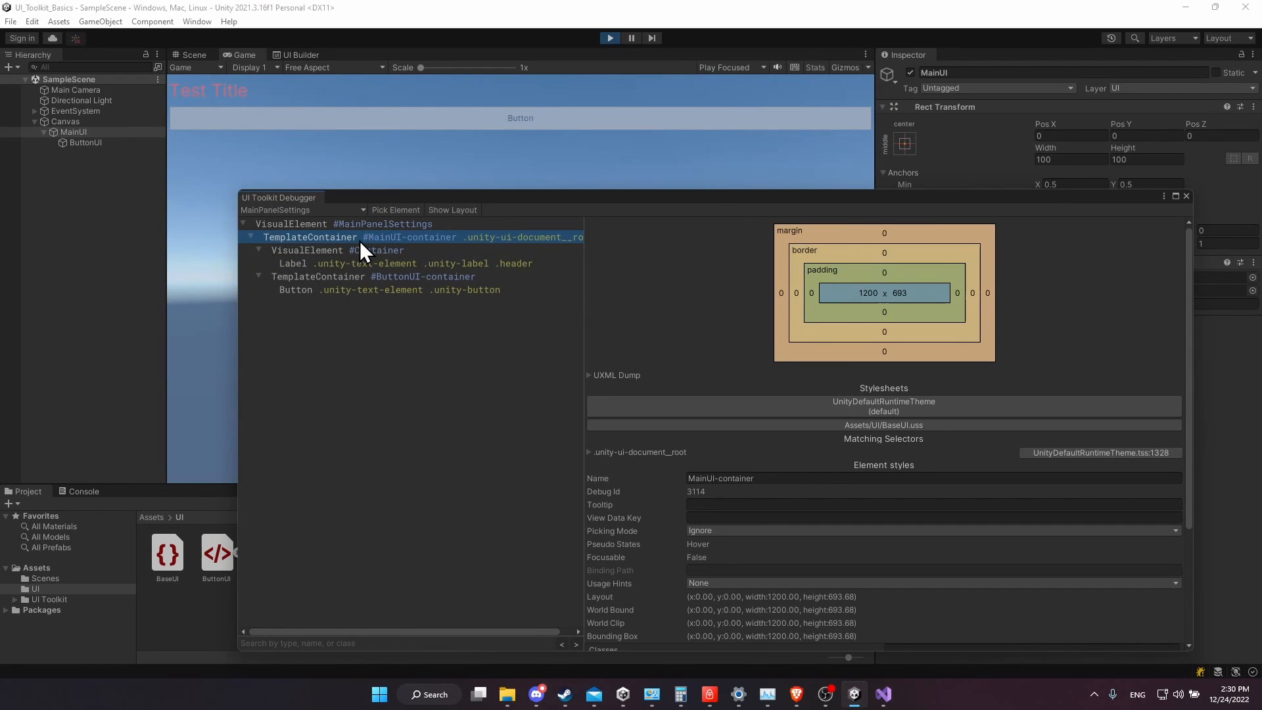
click(338, 250)
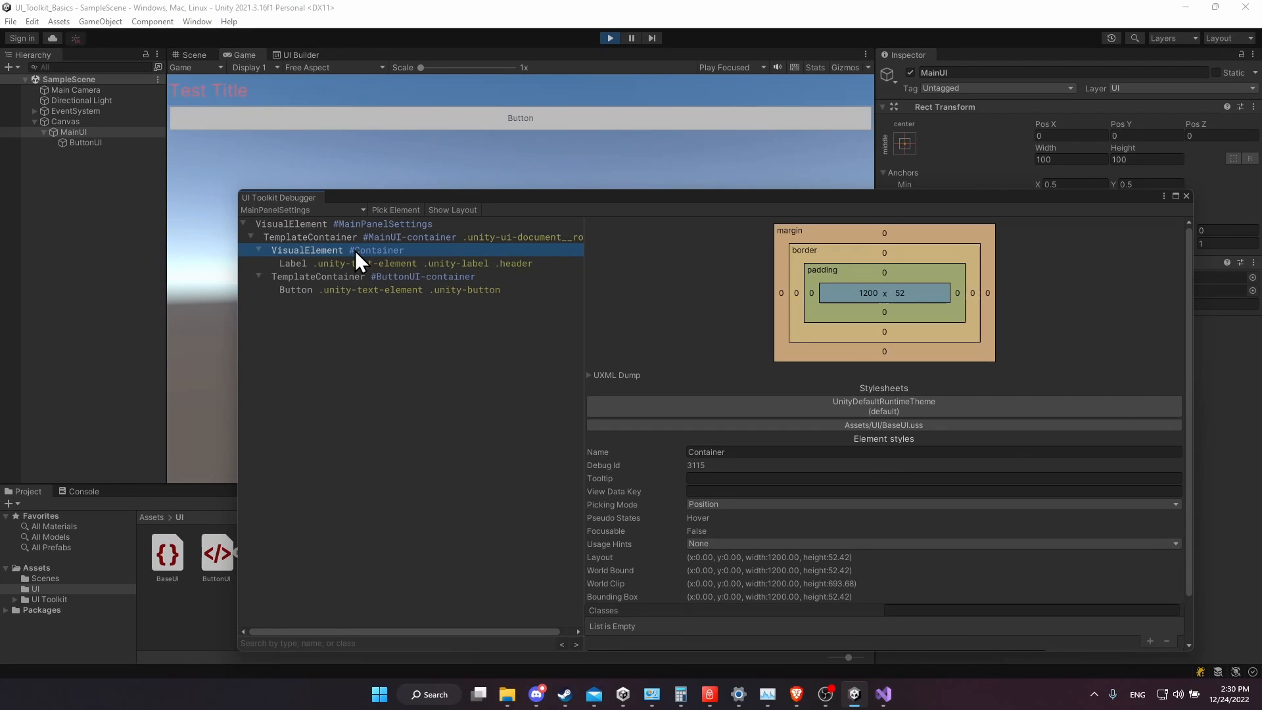
click(410, 237)
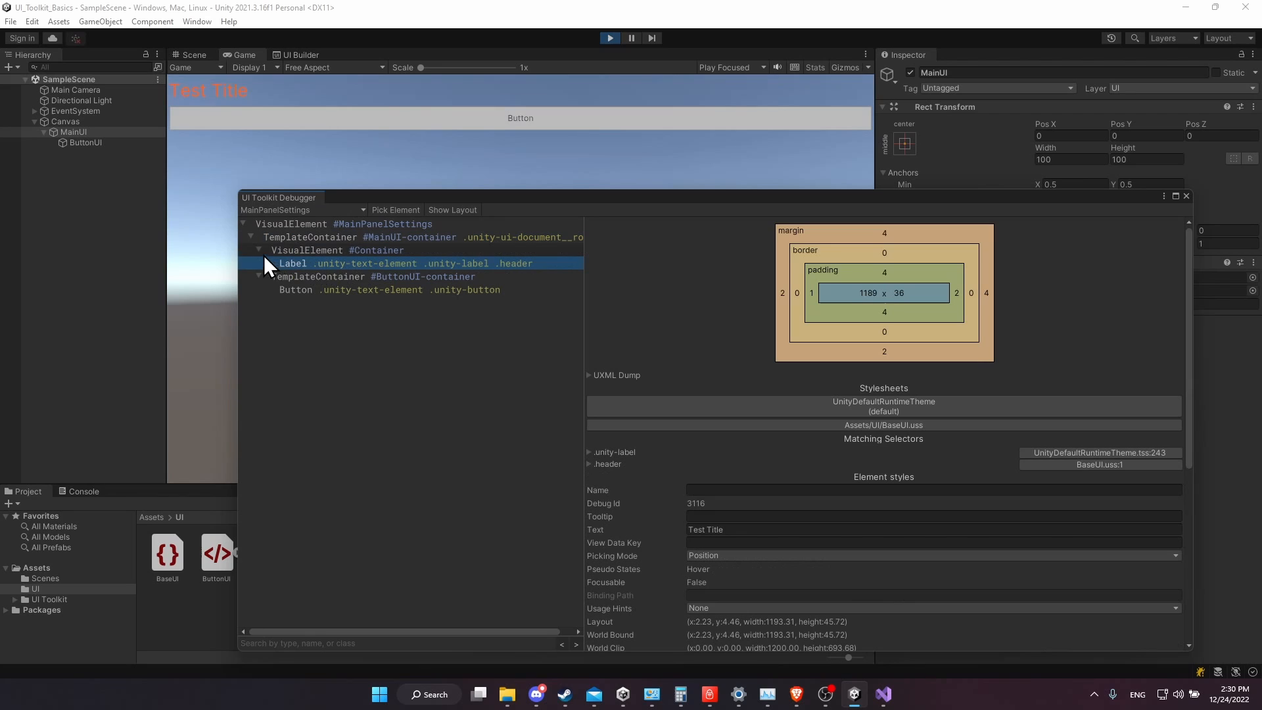
Inspect the ButtonUI-container and its Button, then return to the MainUI-container element
click(375, 263)
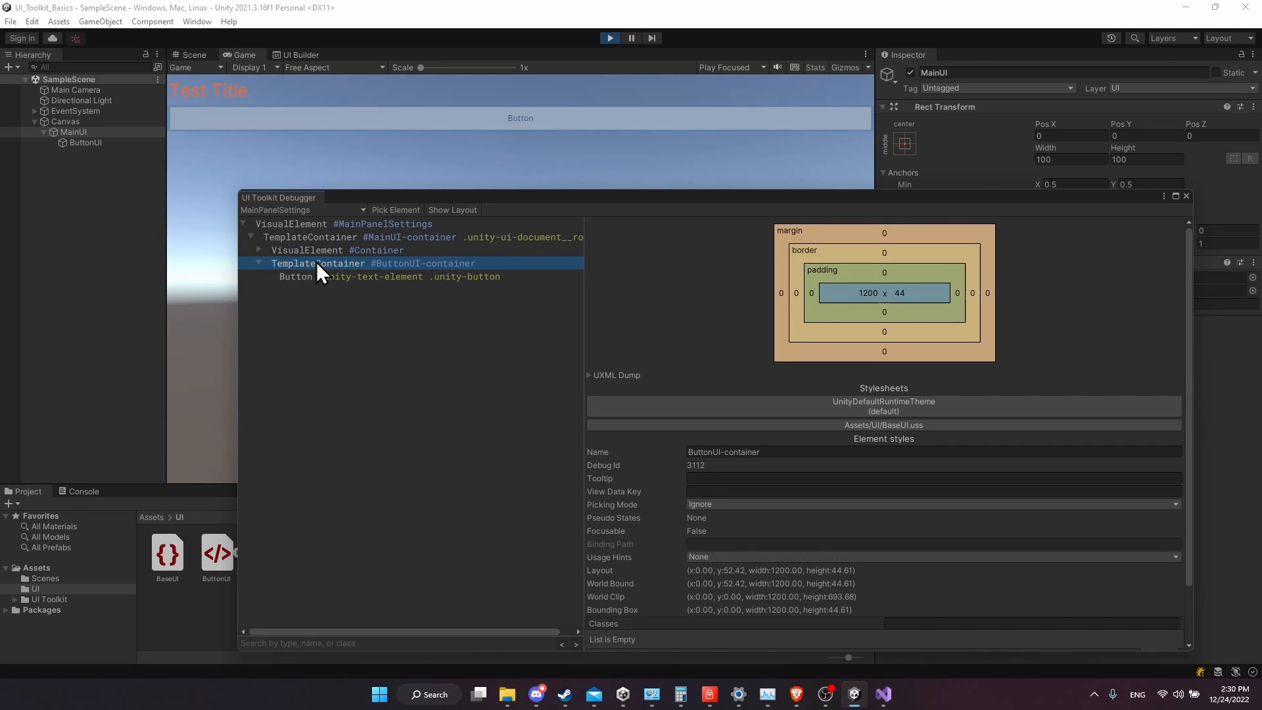
mouse_move(360, 279)
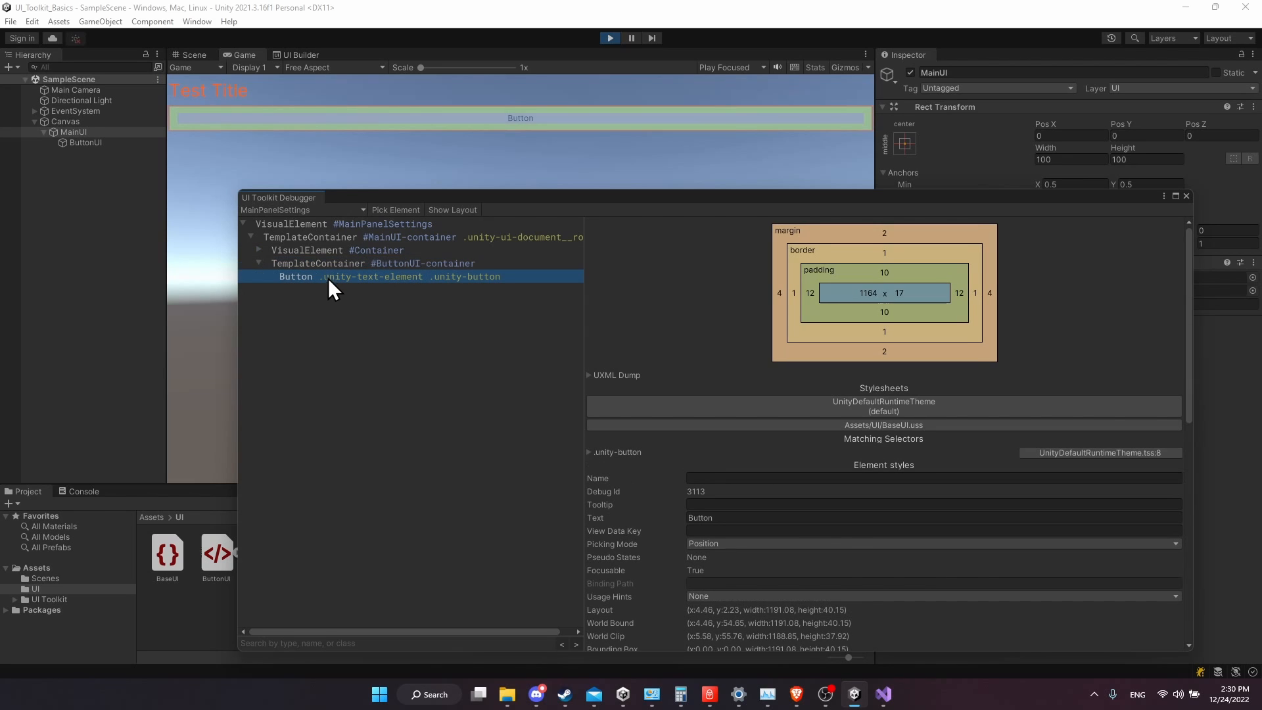
click(373, 263)
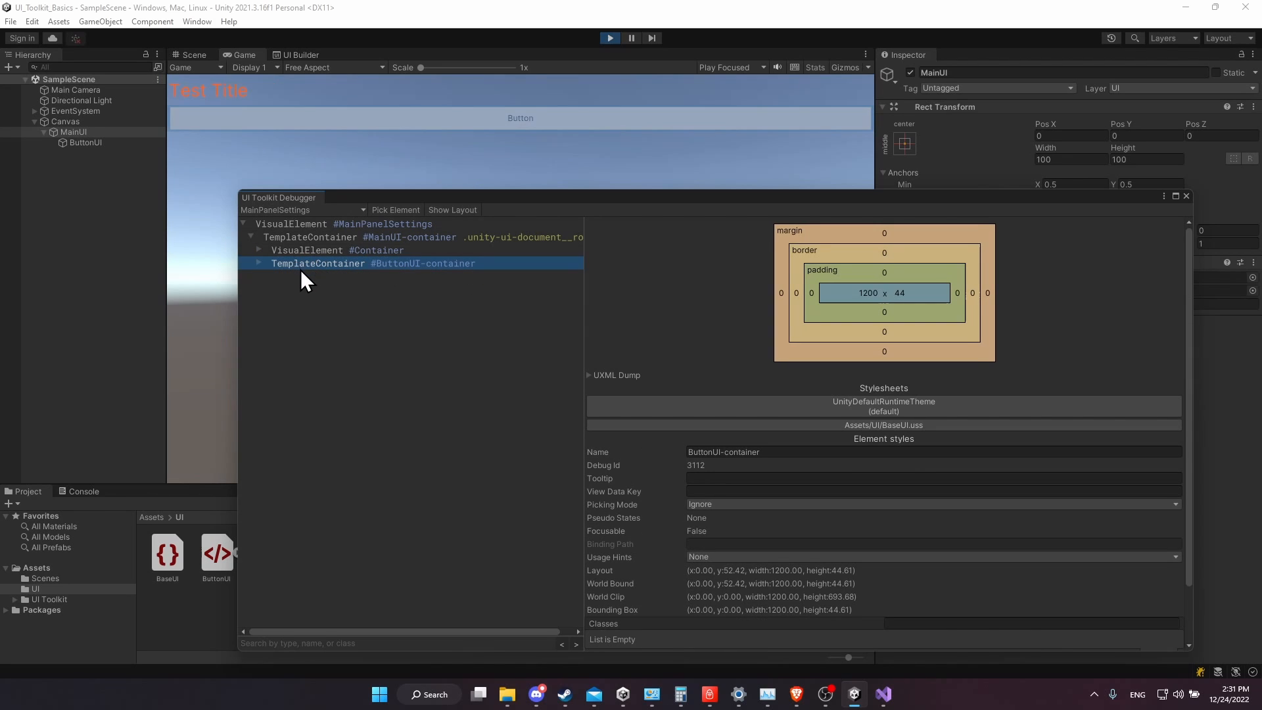
click(409, 236)
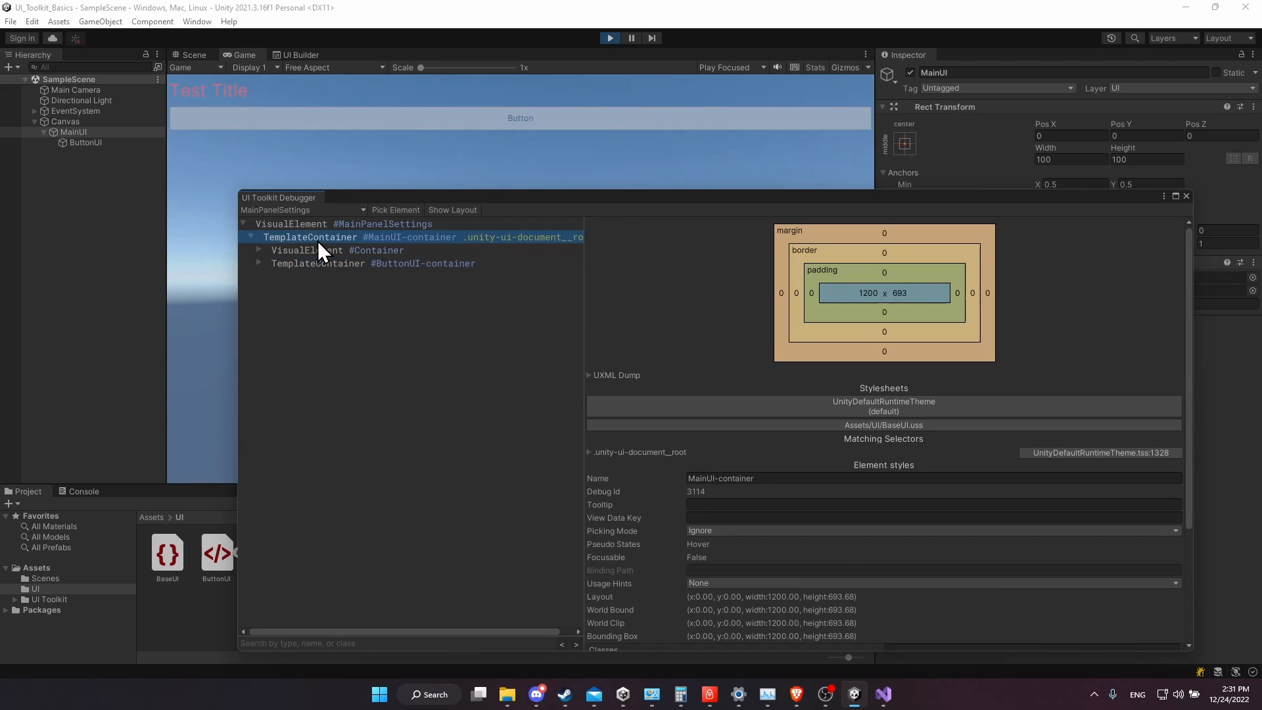
mouse_move(342, 272)
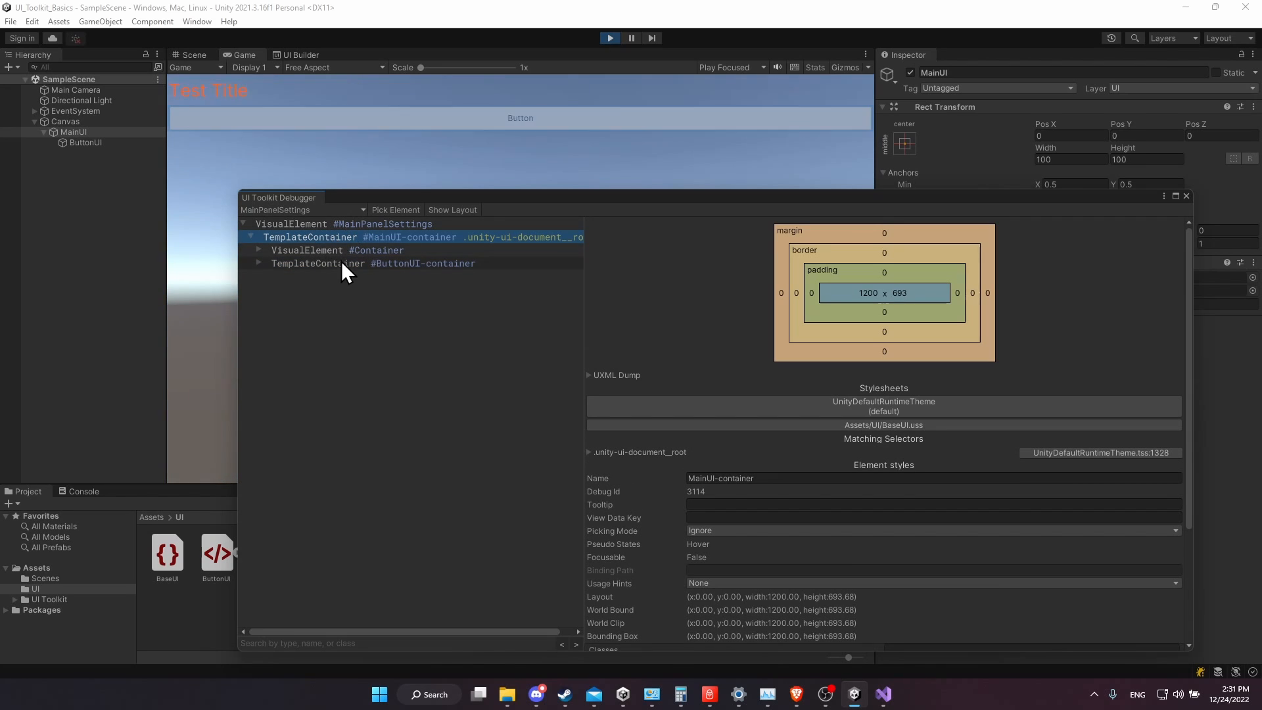
Dismiss the UI Toolkit Debugger and leave Play mode back to the Scene view
click(1185, 196)
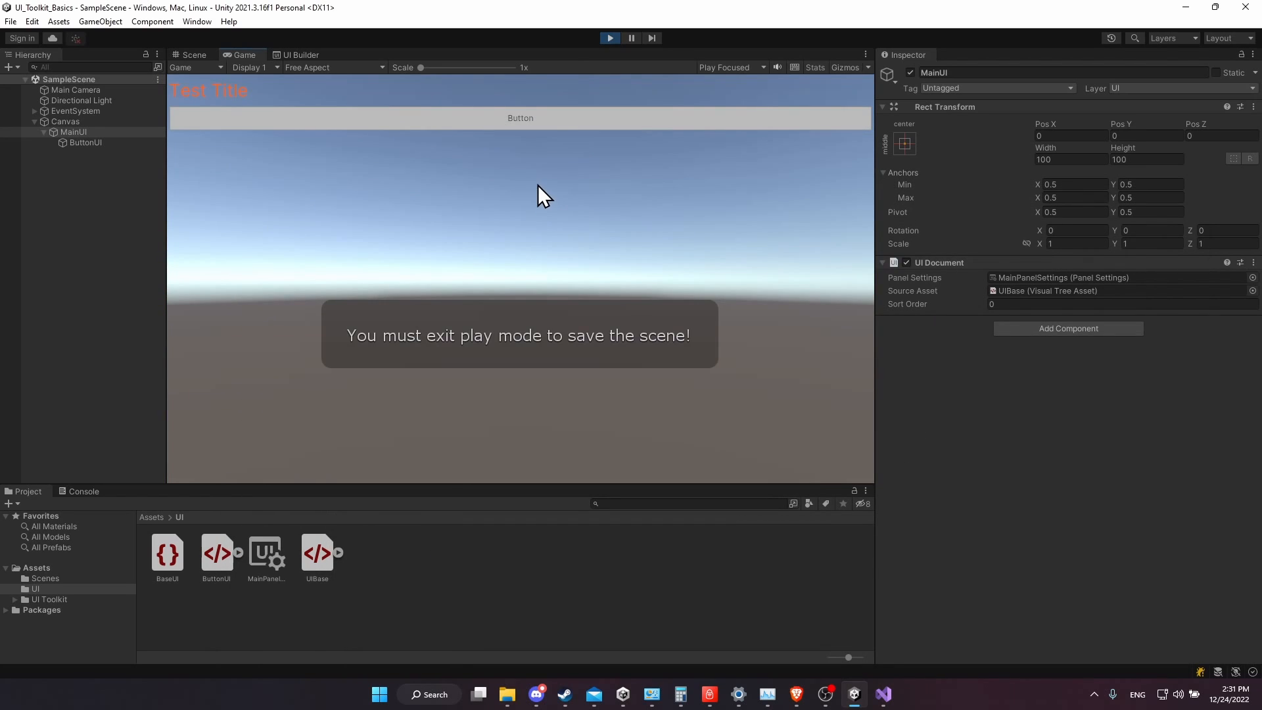
mouse_move(564, 137)
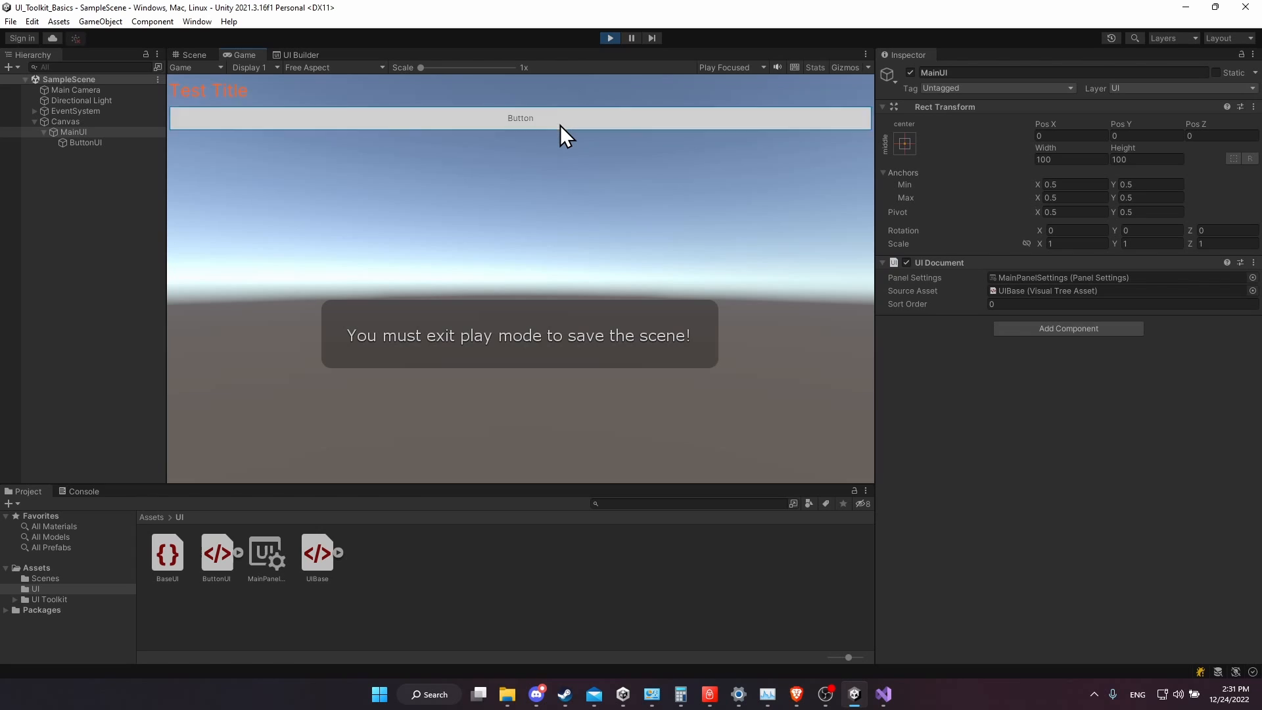
mouse_move(572, 137)
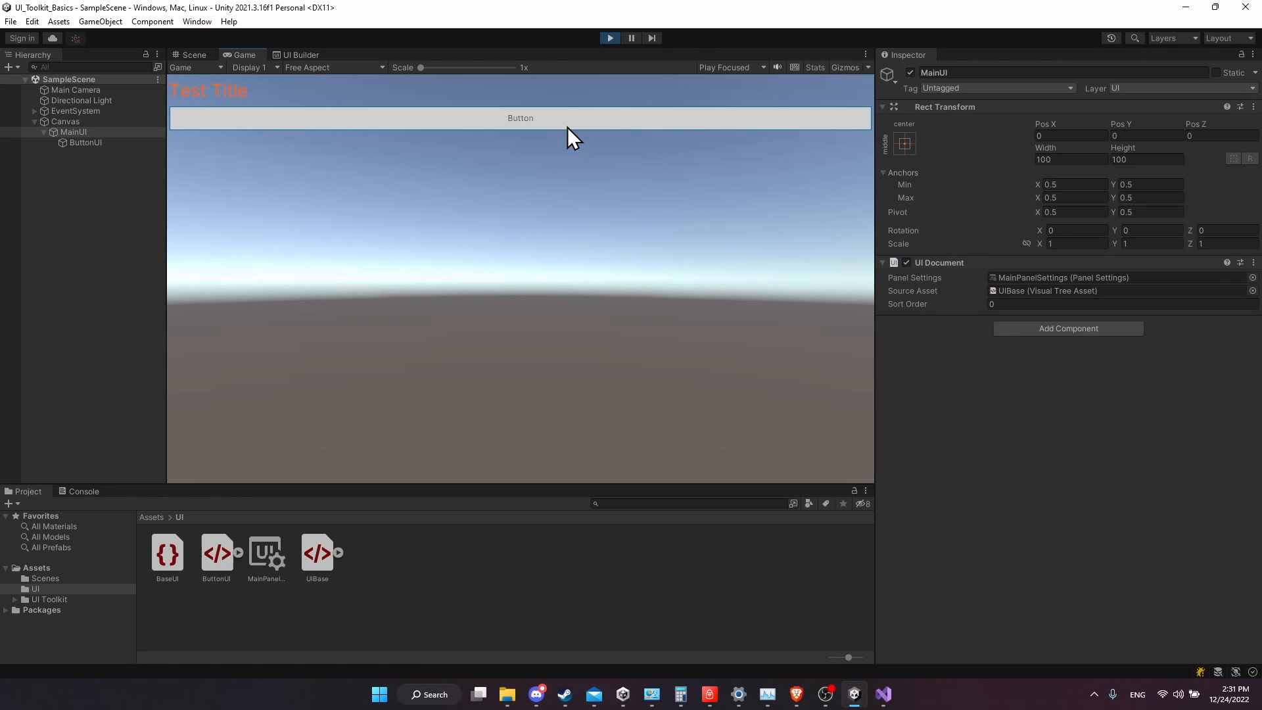
click(86, 142)
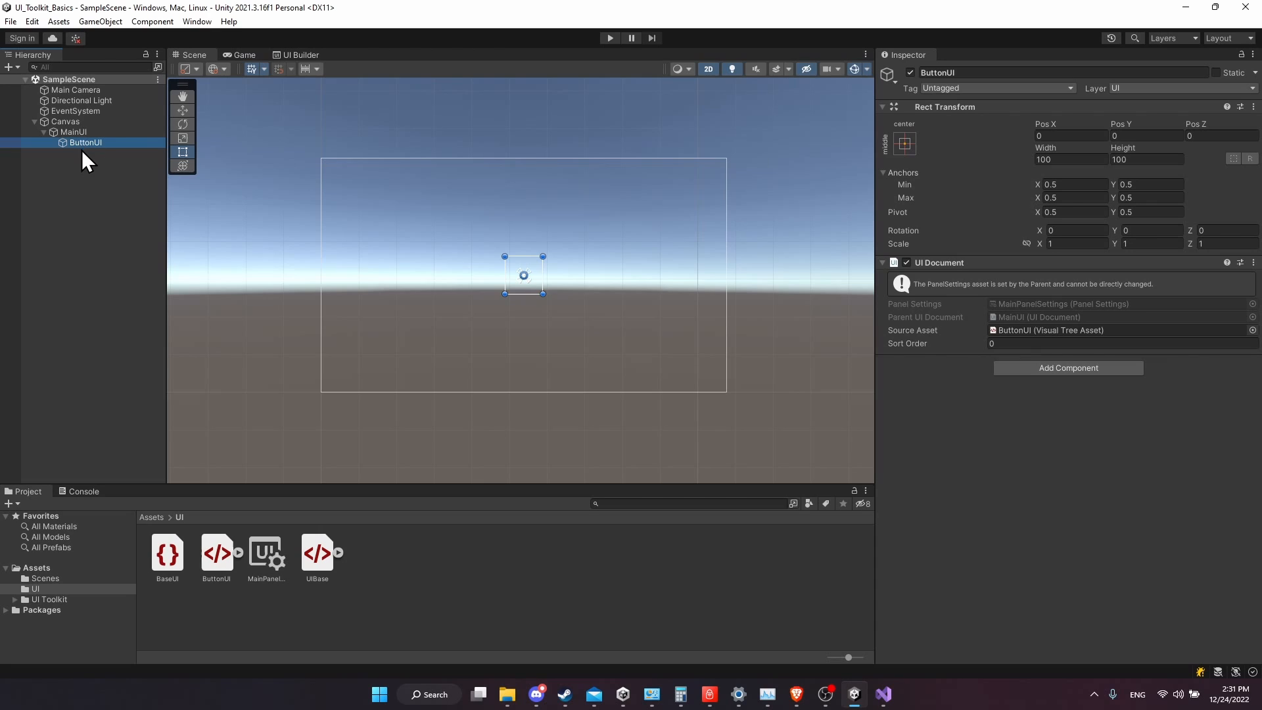
Add a new script component named ButtonClicker to ButtonUI and create it
click(1068, 368)
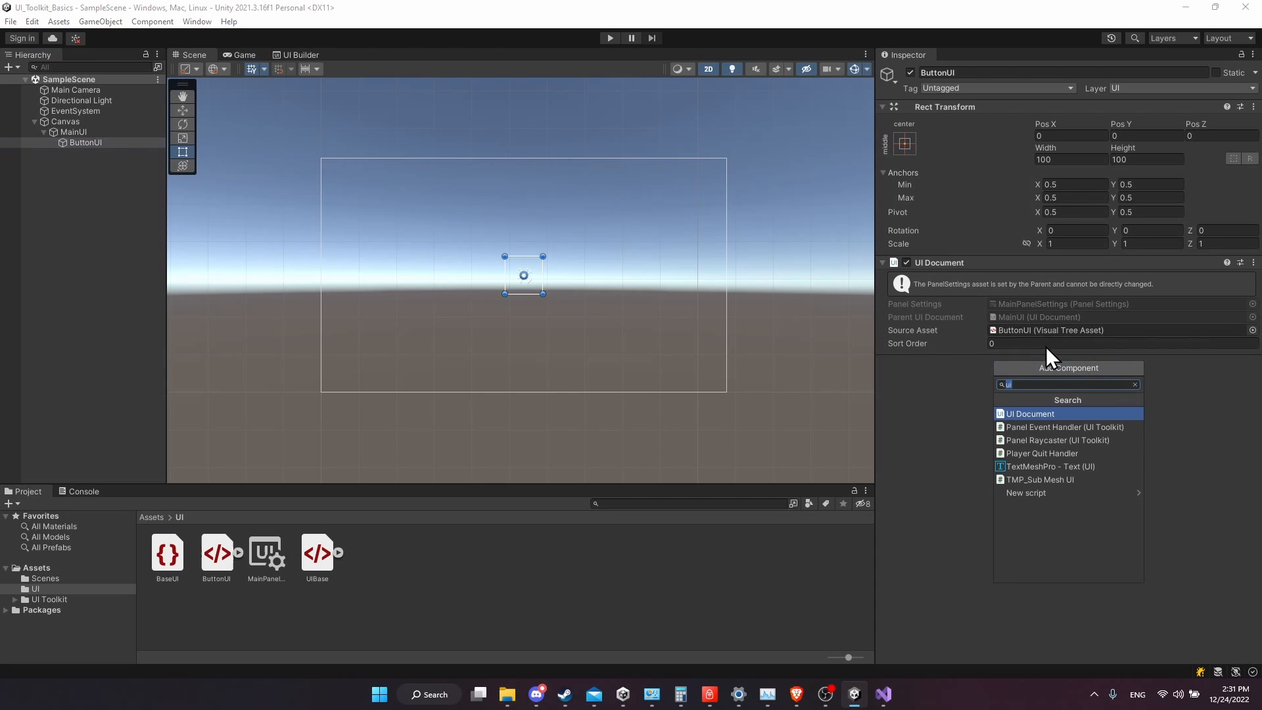
mouse_move(1151, 362)
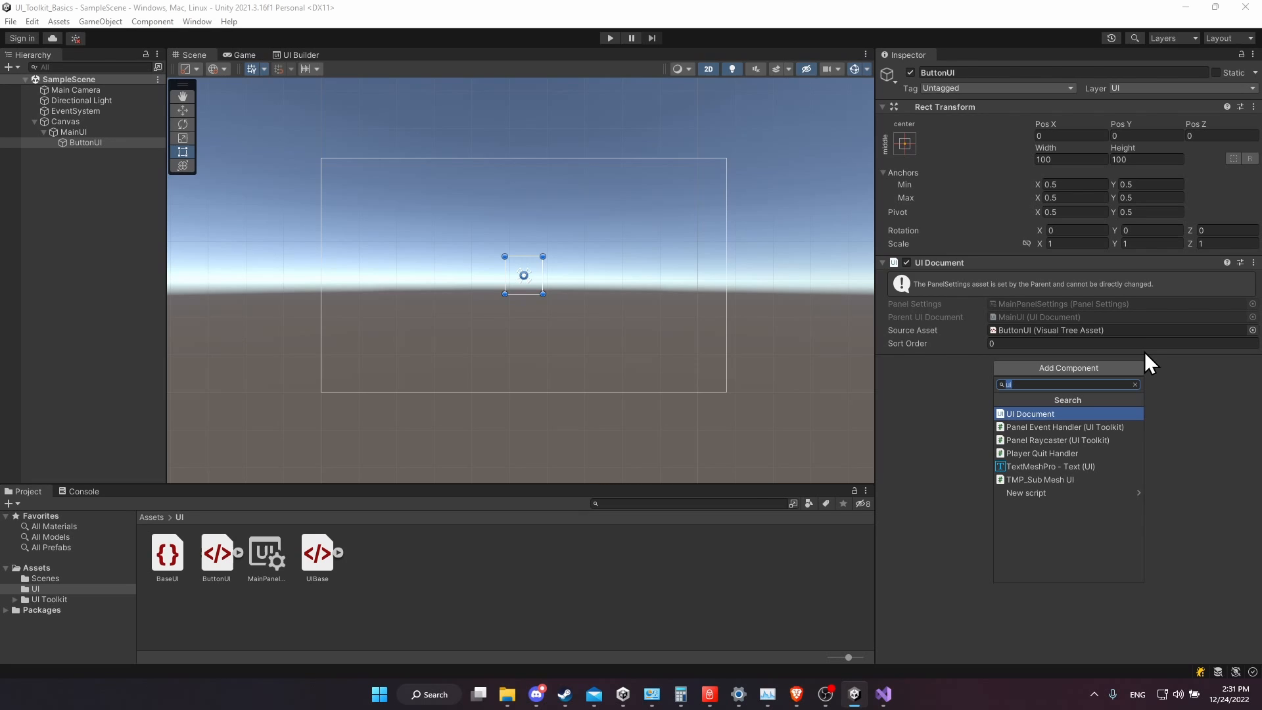
click(1026, 493)
text(ButtonClicker)
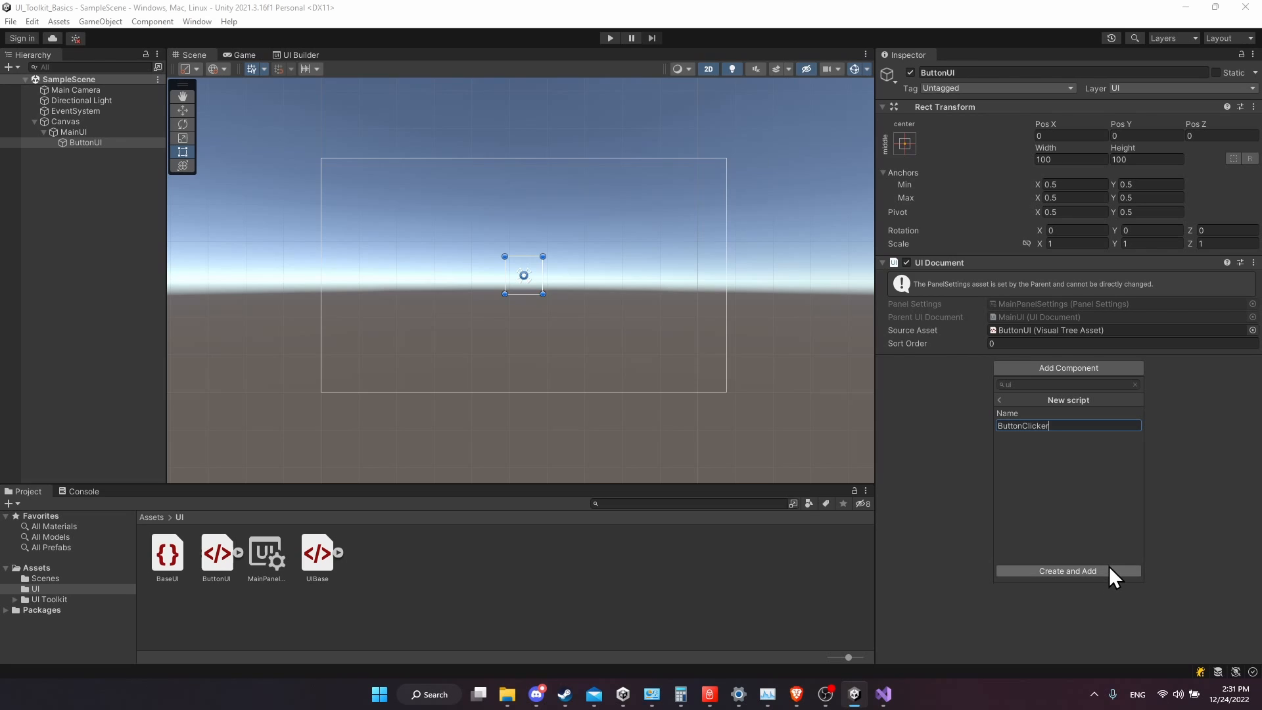
click(1068, 571)
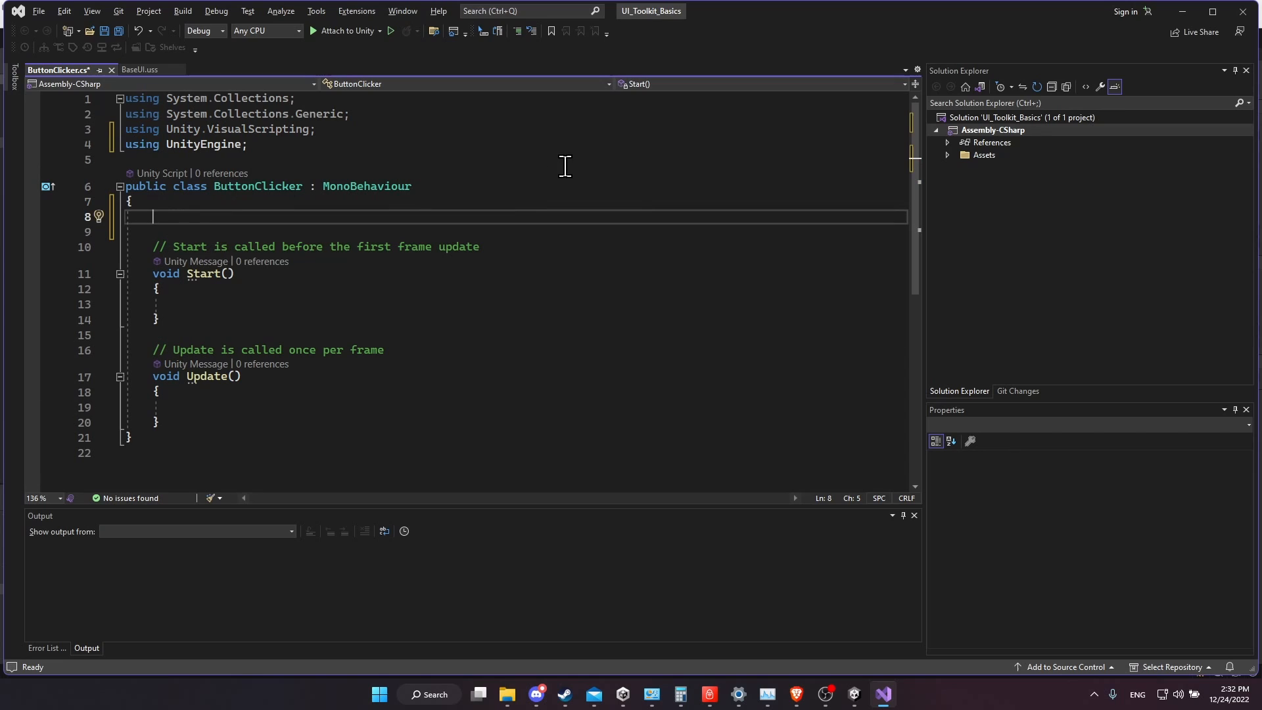
Add an empty void OnEnable() method to ButtonClicker and save the script
text(void OnEnable()
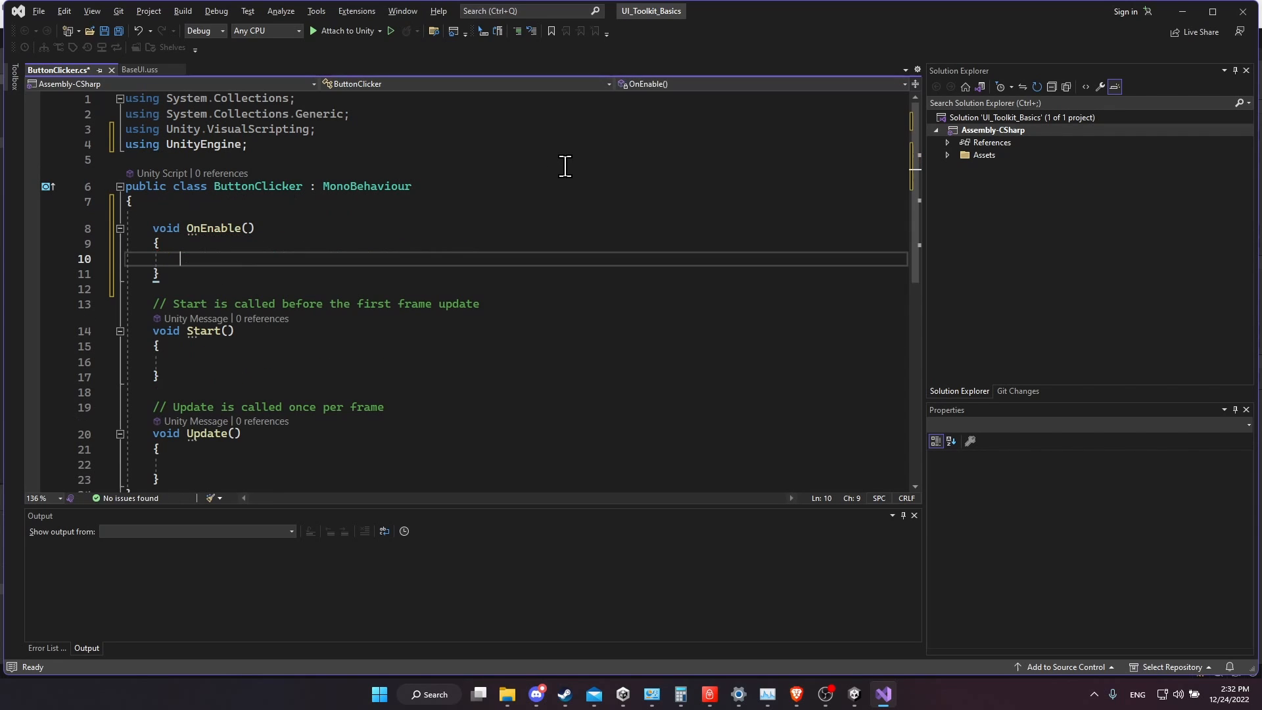
key(ctrl+s)
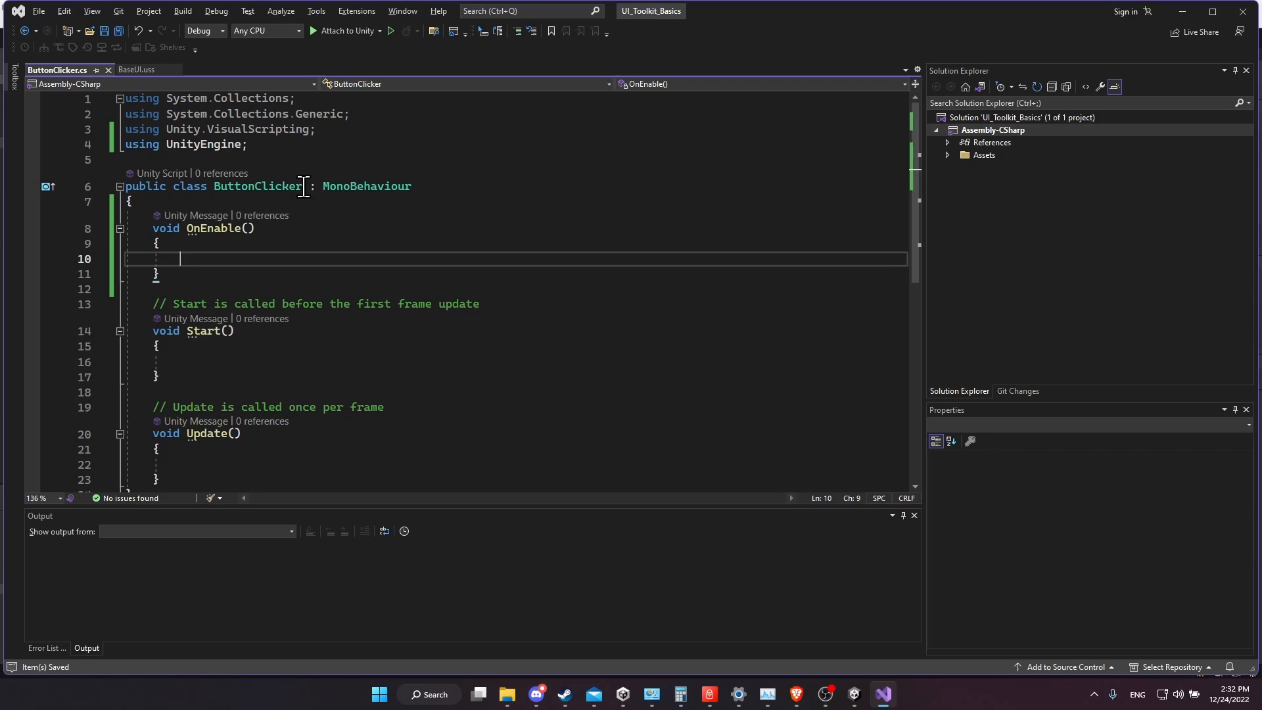
mouse_move(287, 197)
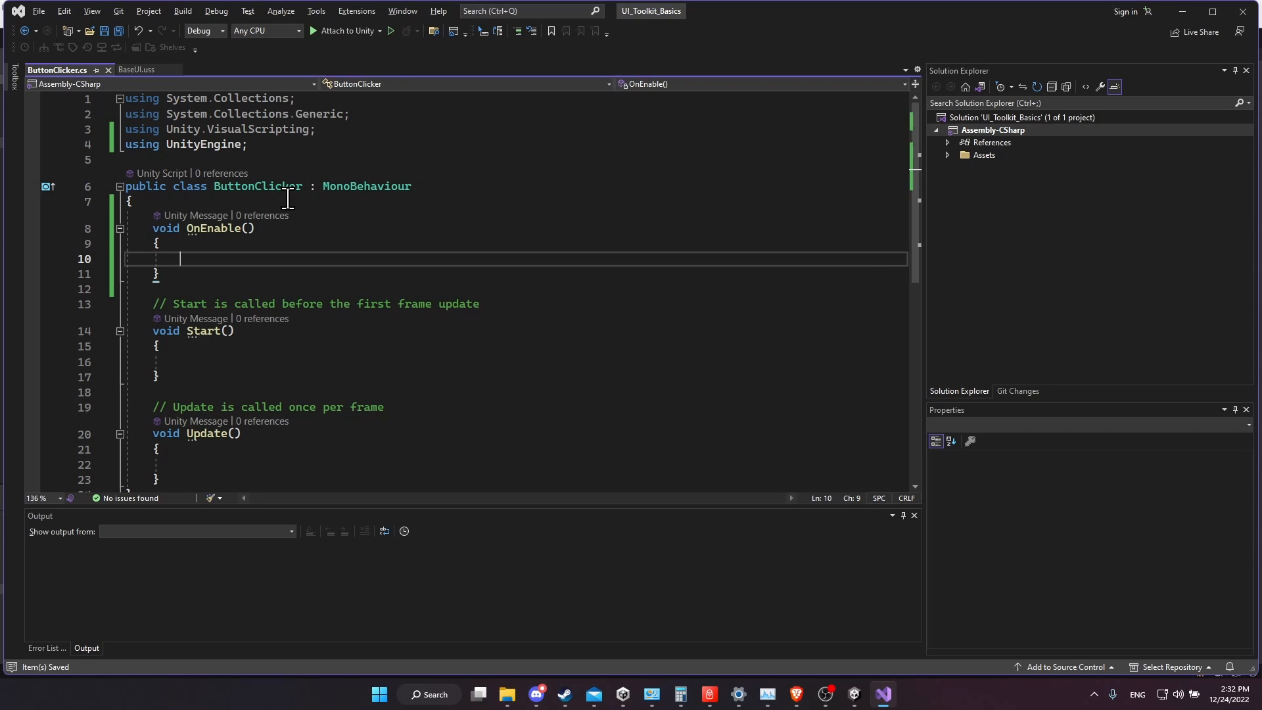
Declare a 'UIDocument buttonDocument;' field at the top of the class body
click(160, 199)
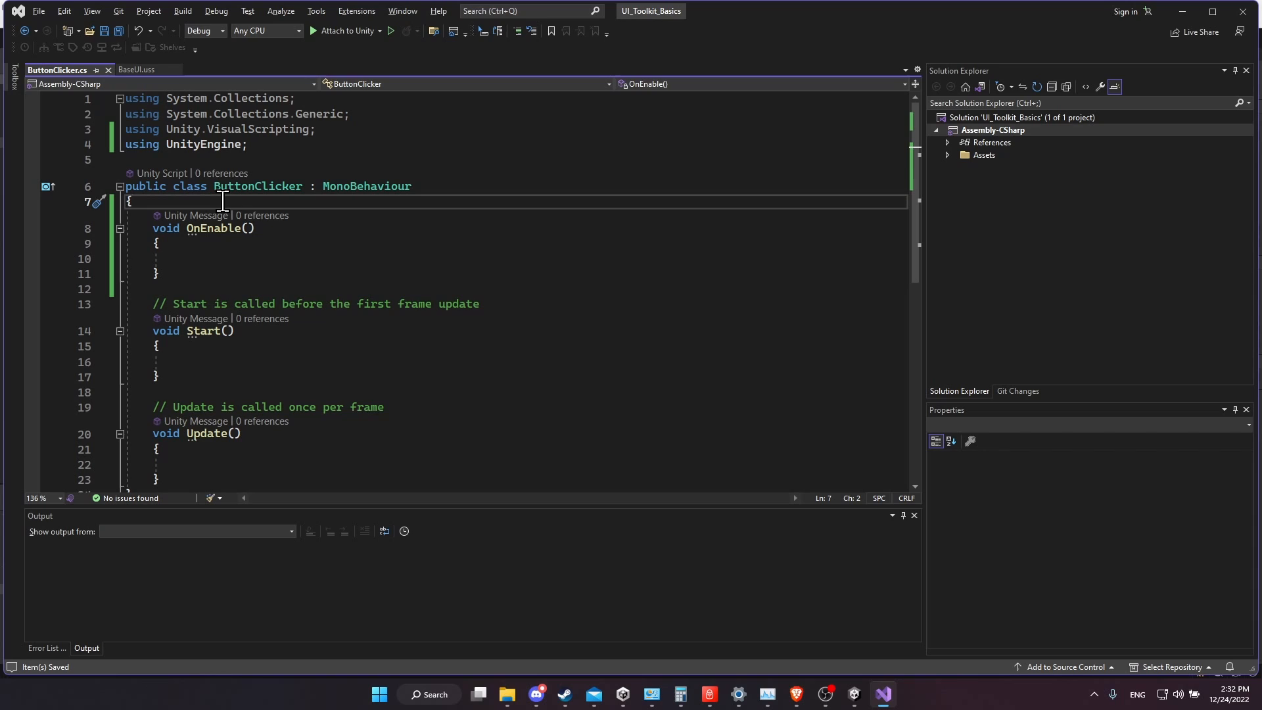
key(enter)
text(UIDocument)
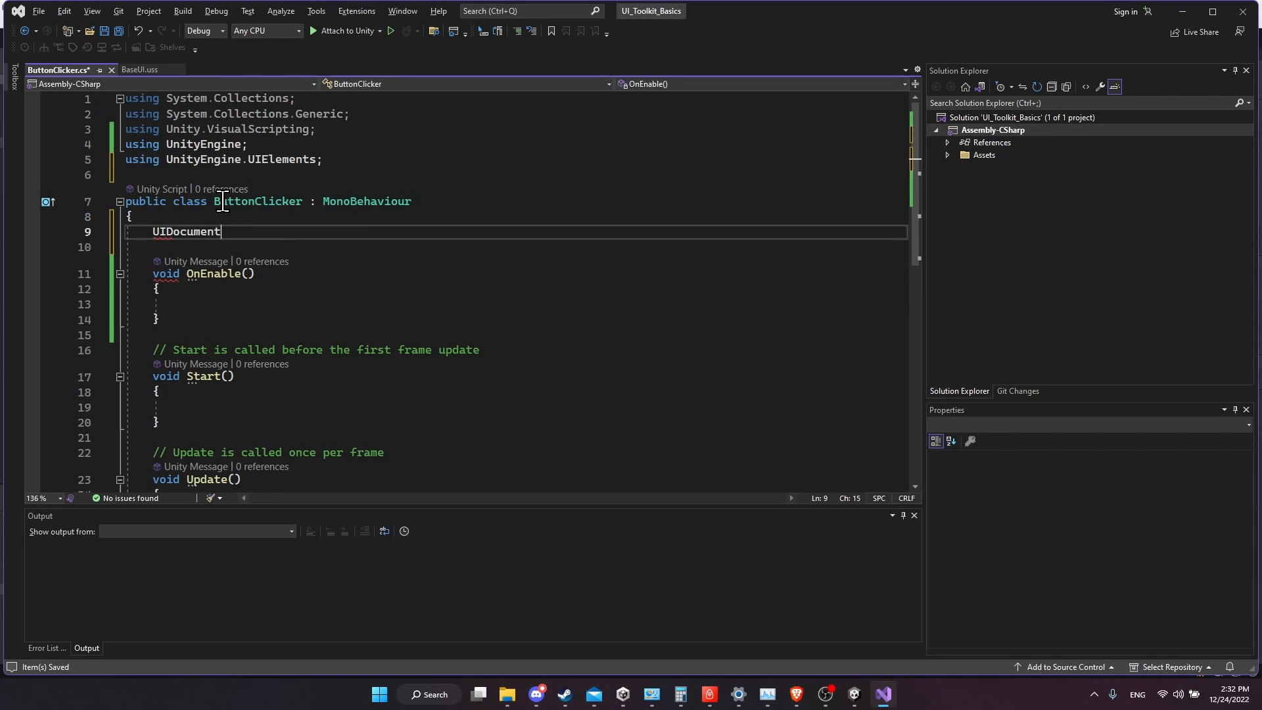
text(button)
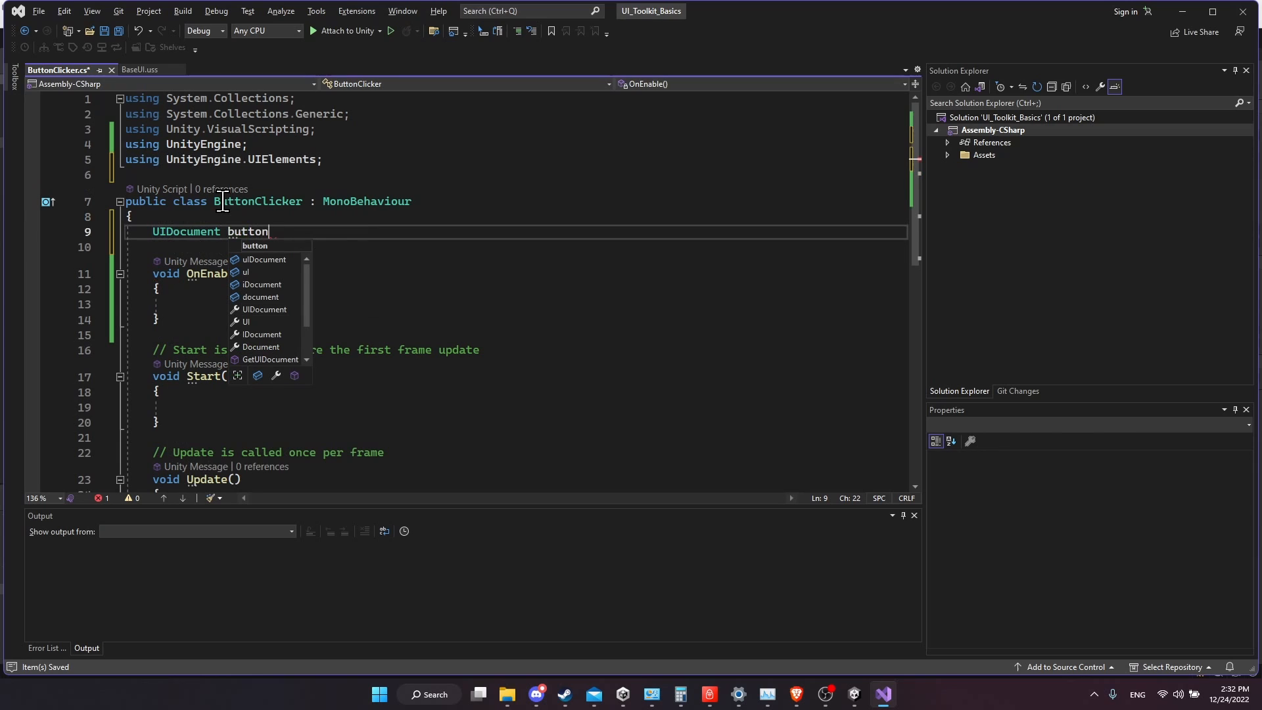
text(Document;)
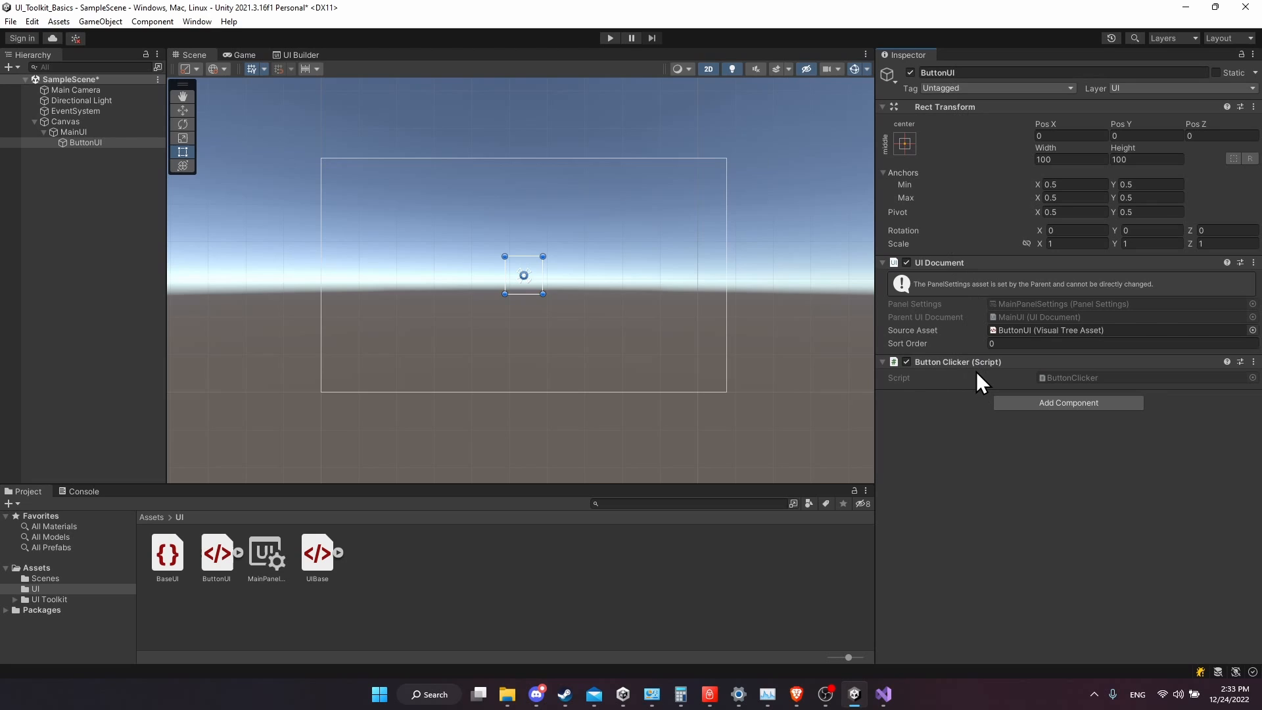
mouse_move(988, 281)
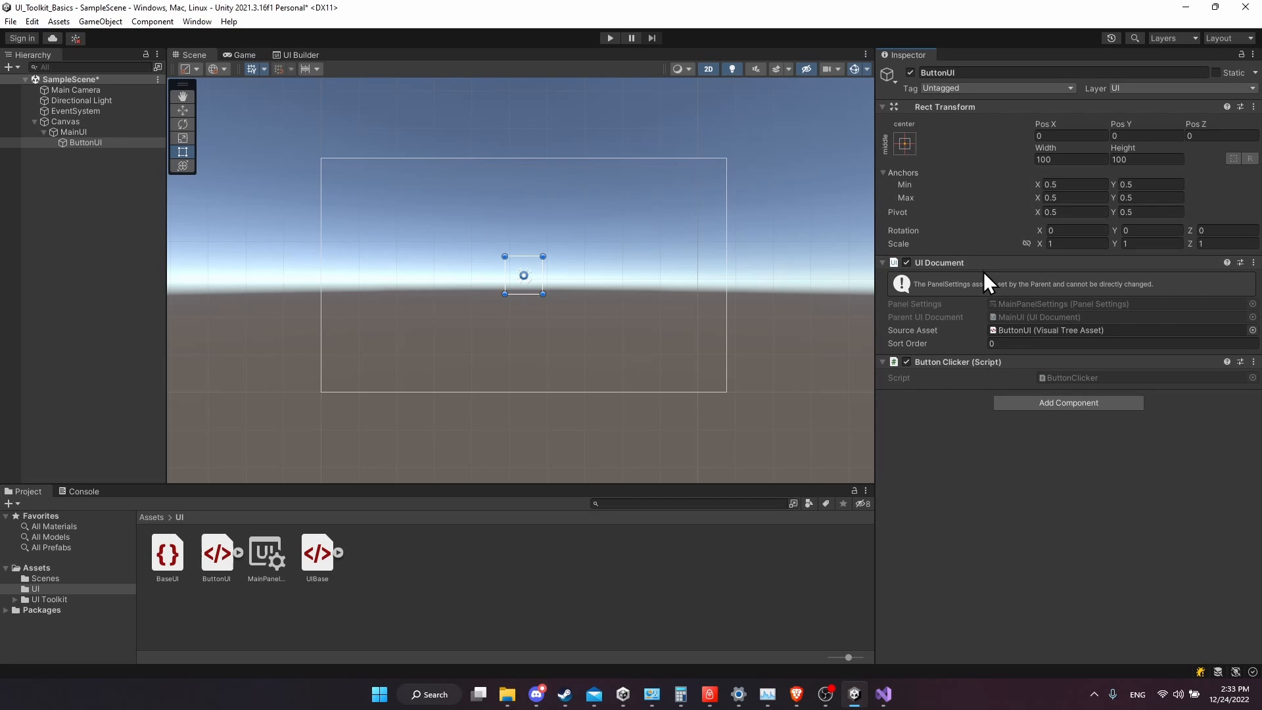
mouse_move(980, 265)
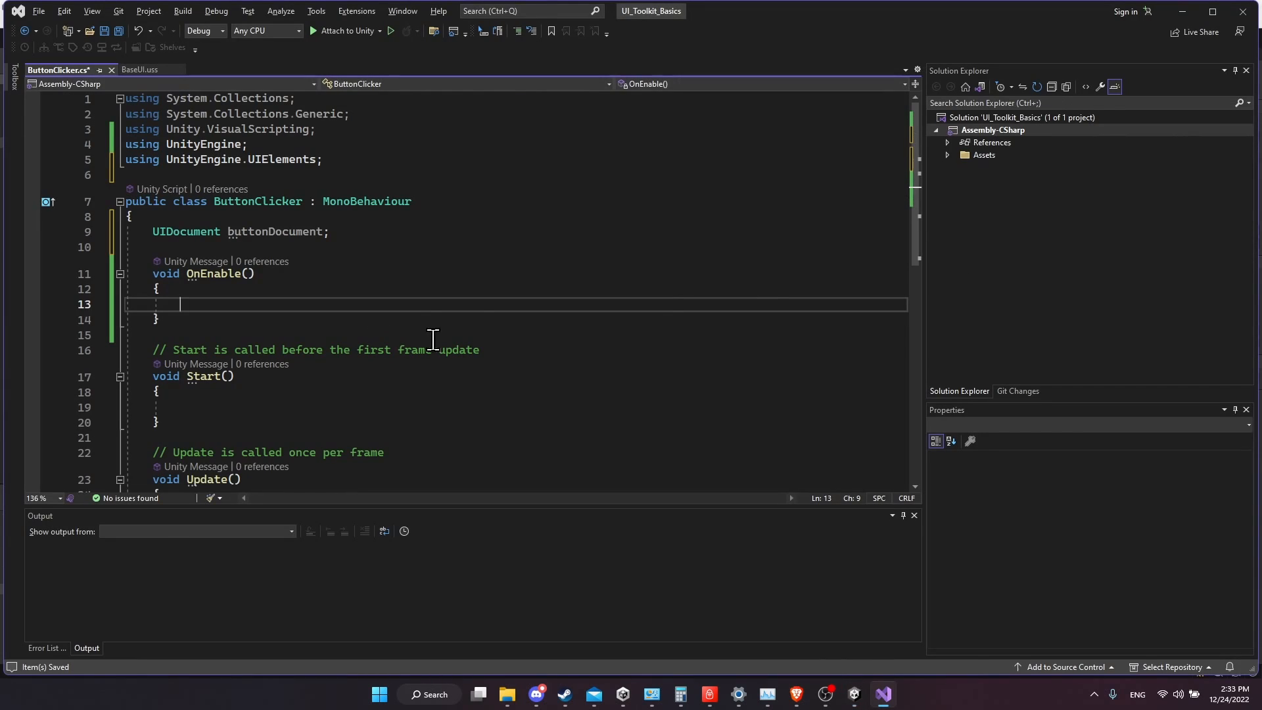
Fetch buttonDocument via GetComponent<UIDocument>() and add an 'if(buttonDocument == null)' check
text(buttonDocument = GetComponent<>)
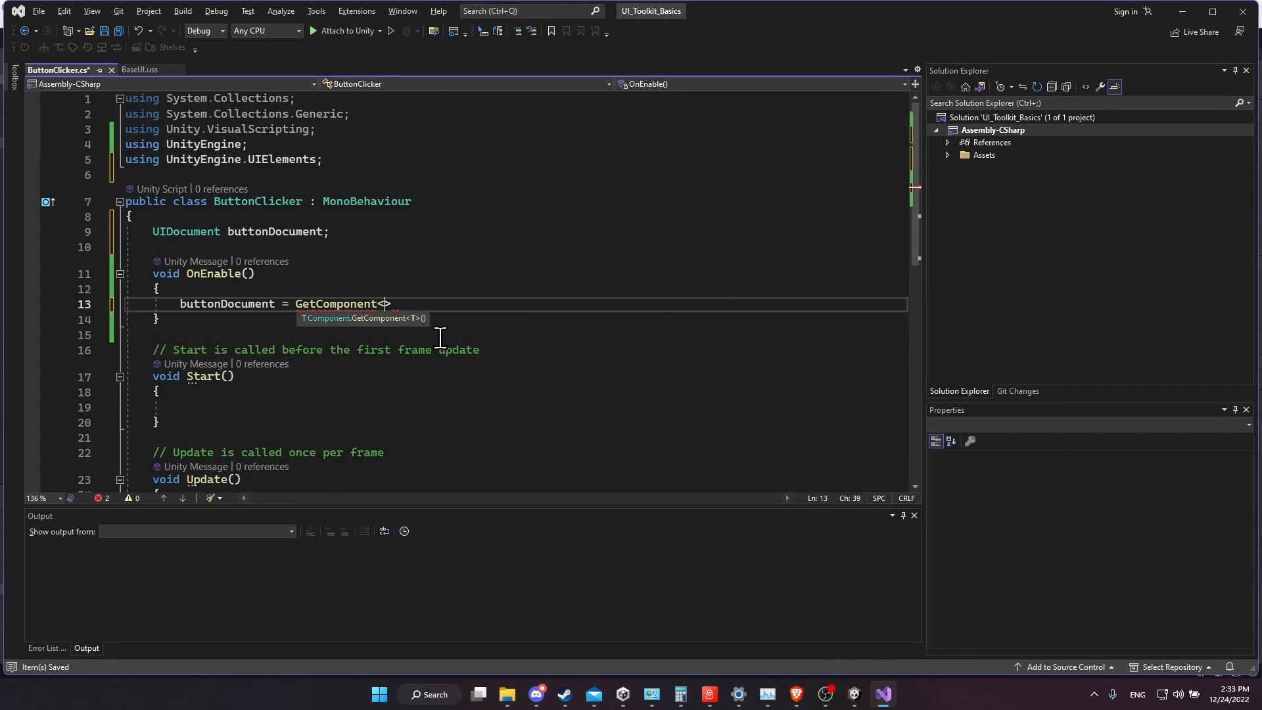
text(UIDocument)
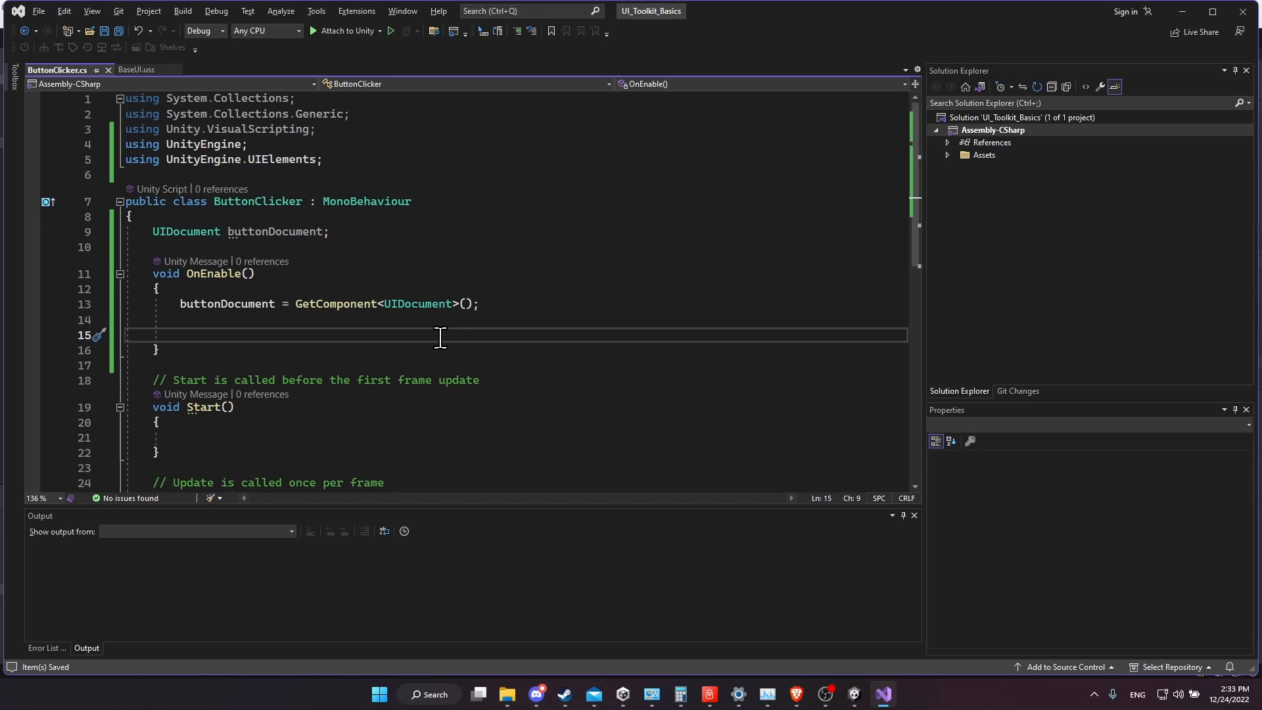
text(if(buttonDocument))
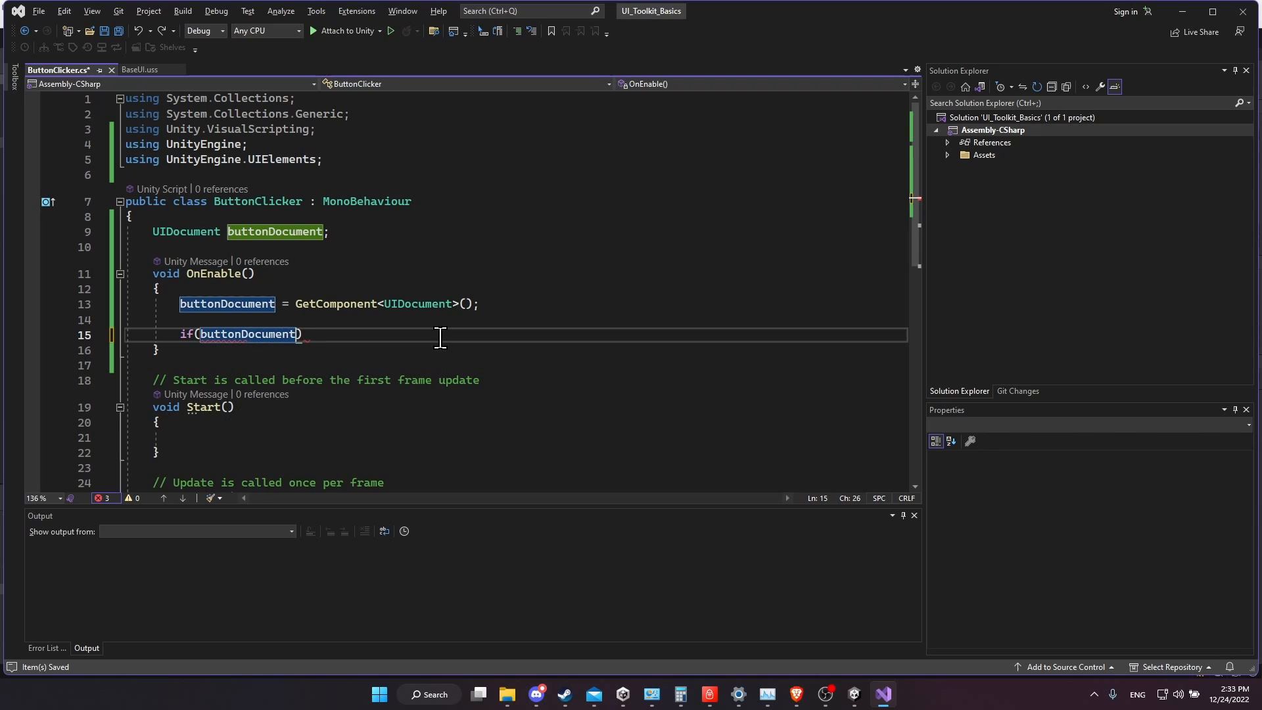
text(== null)
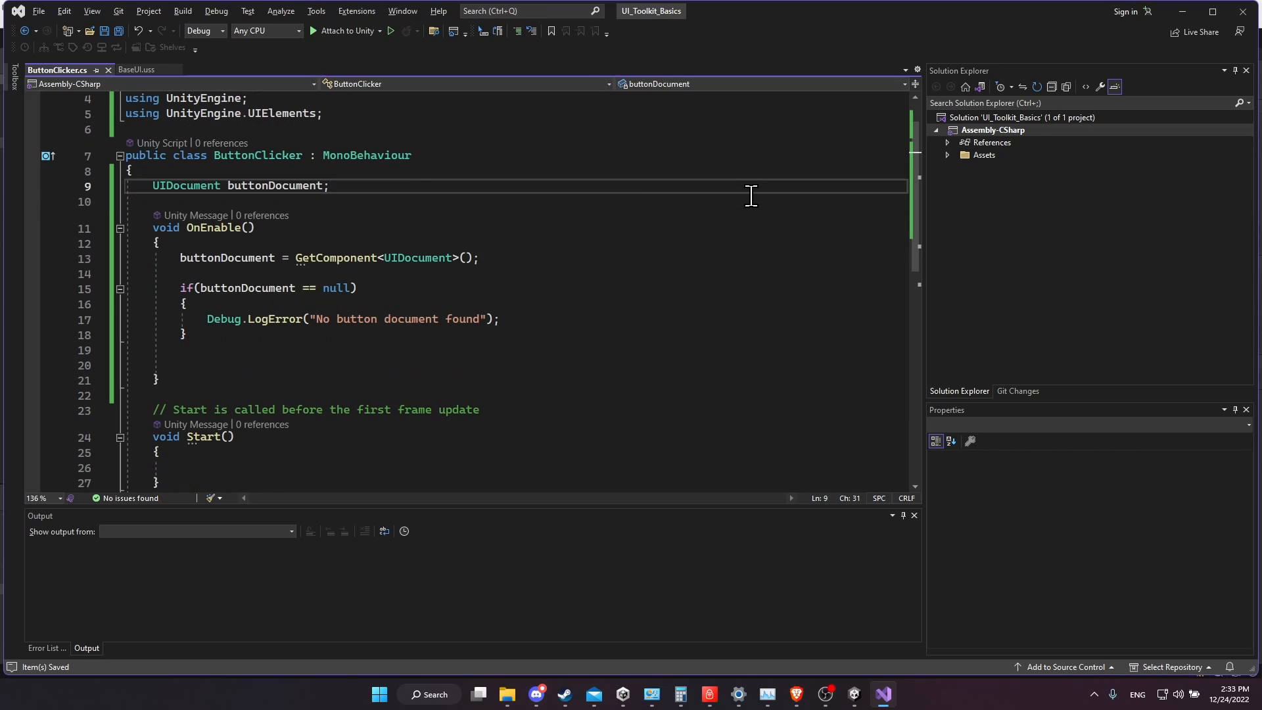
Declare 'Button uiButton;' and assign it buttonDocument.rootVisualElement.Q("TestButton") as Button
text(Button)
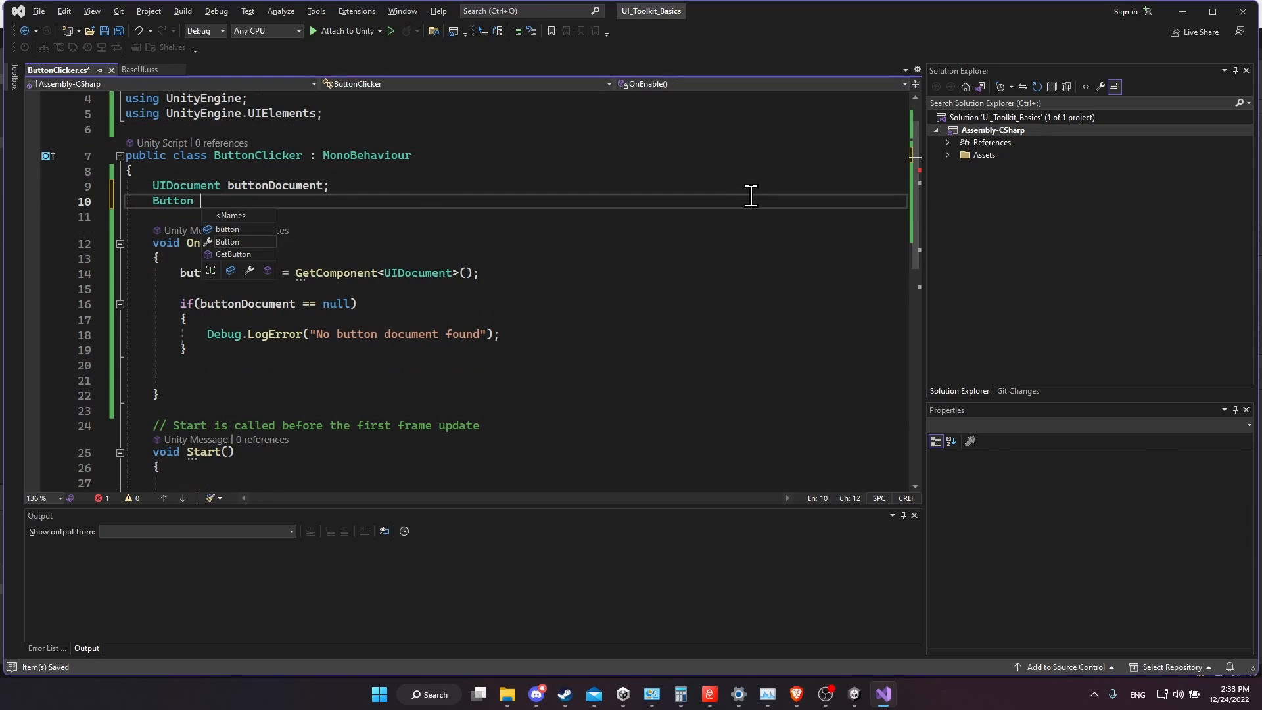
text(uiD)
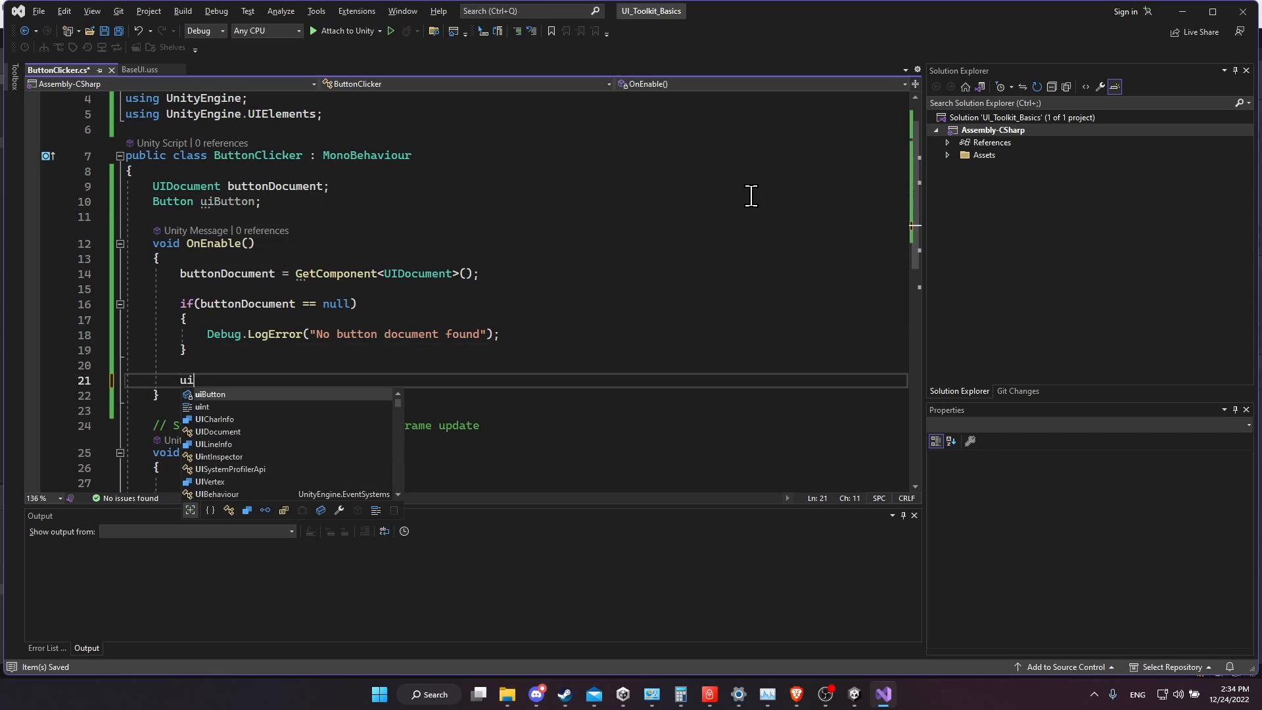
text(Button = buttonDocument.)
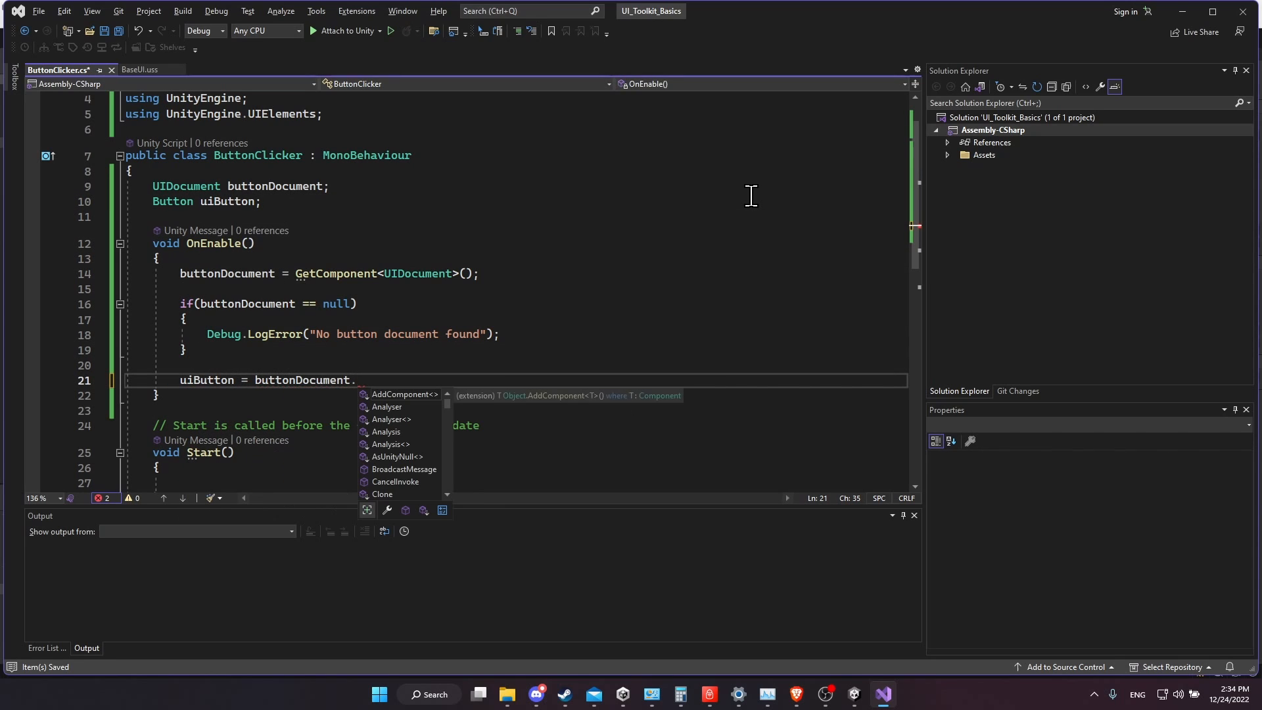
text(rootVisualElement)
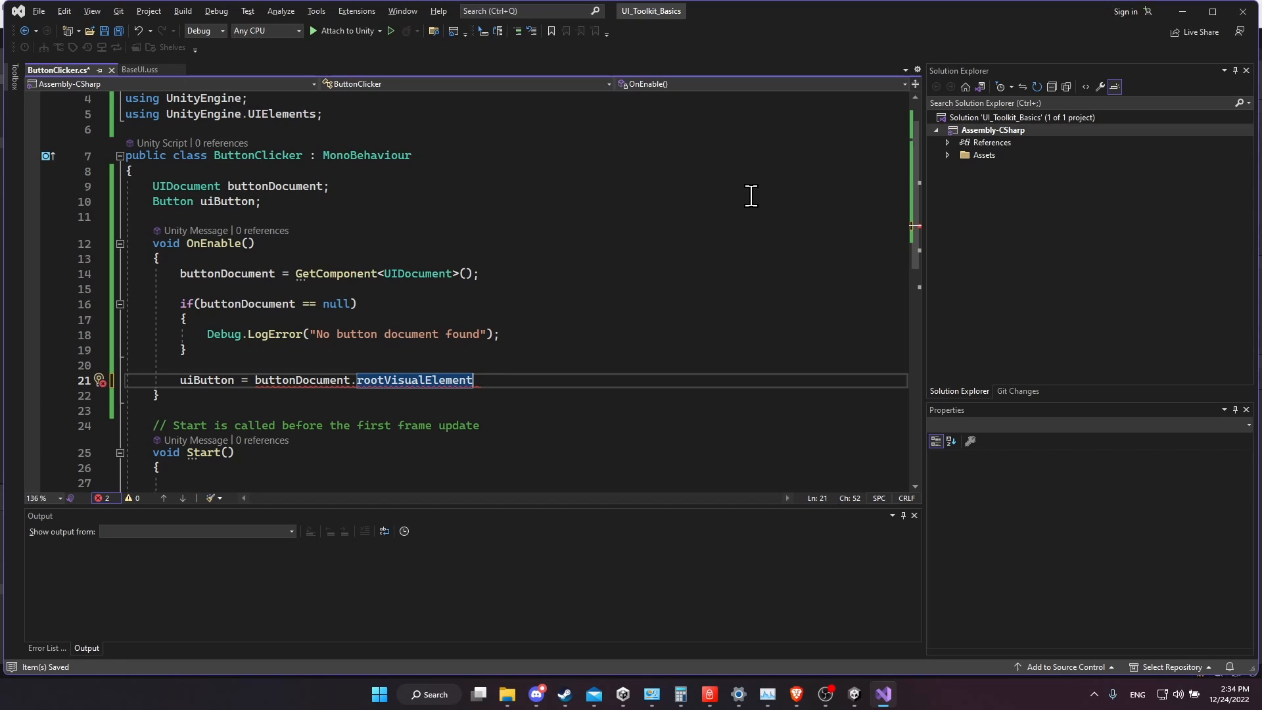
text(.)
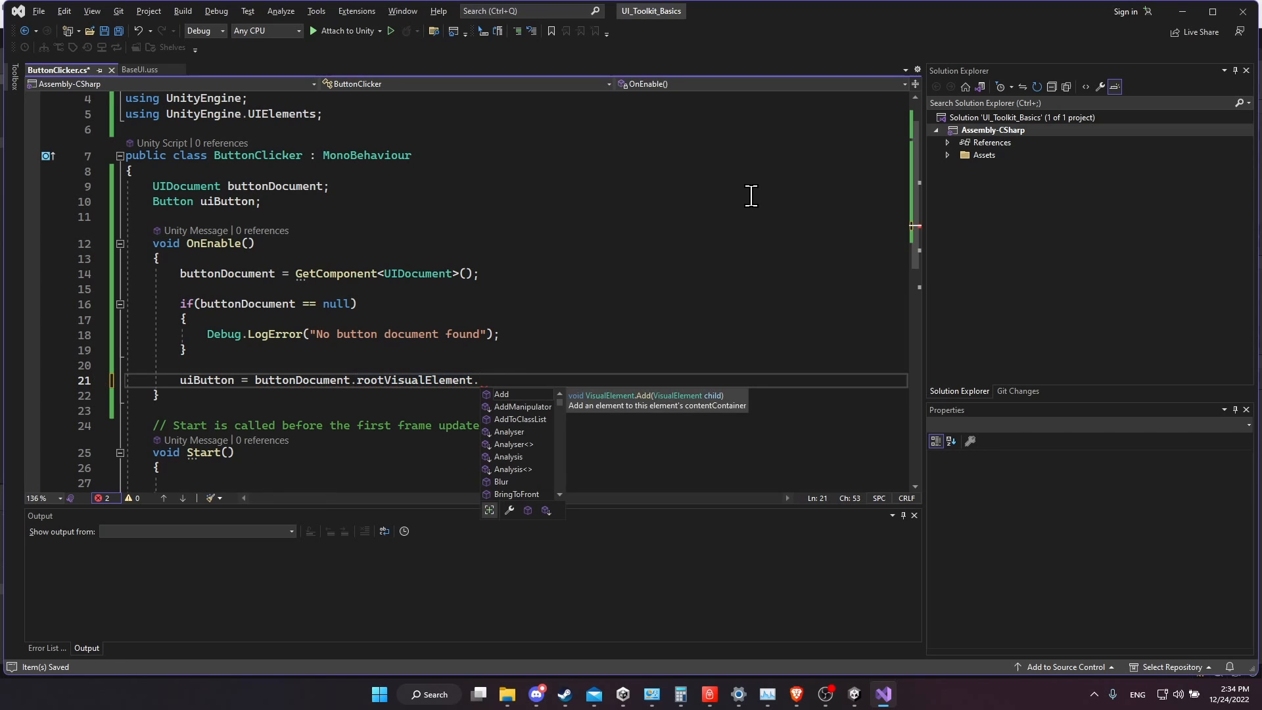
text(Q(")
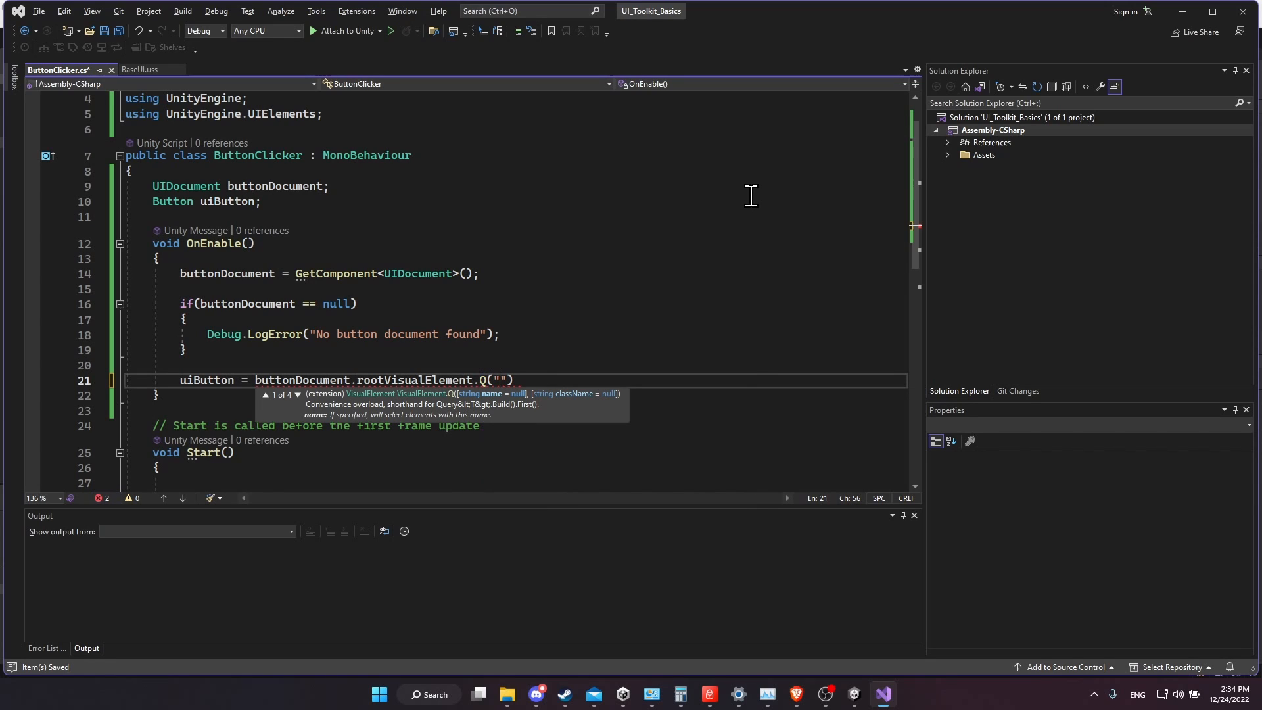
text(Test)
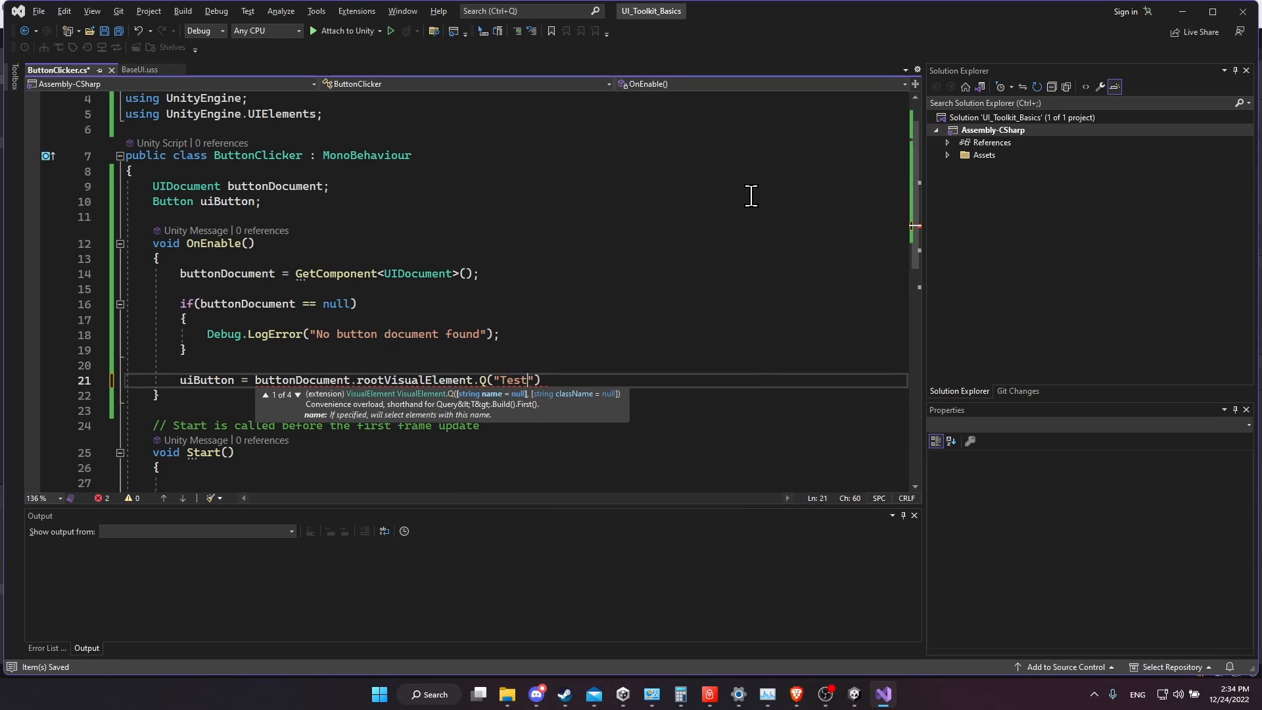
text(Button");)
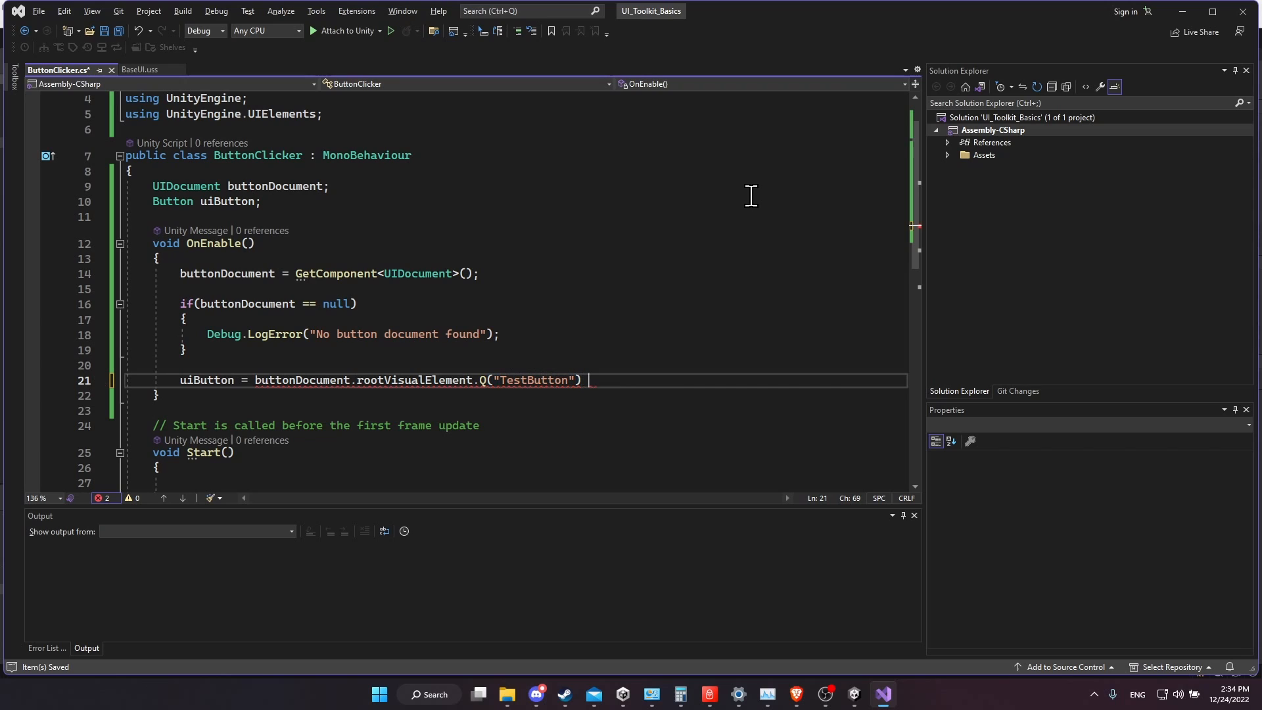
mouse_move(453, 418)
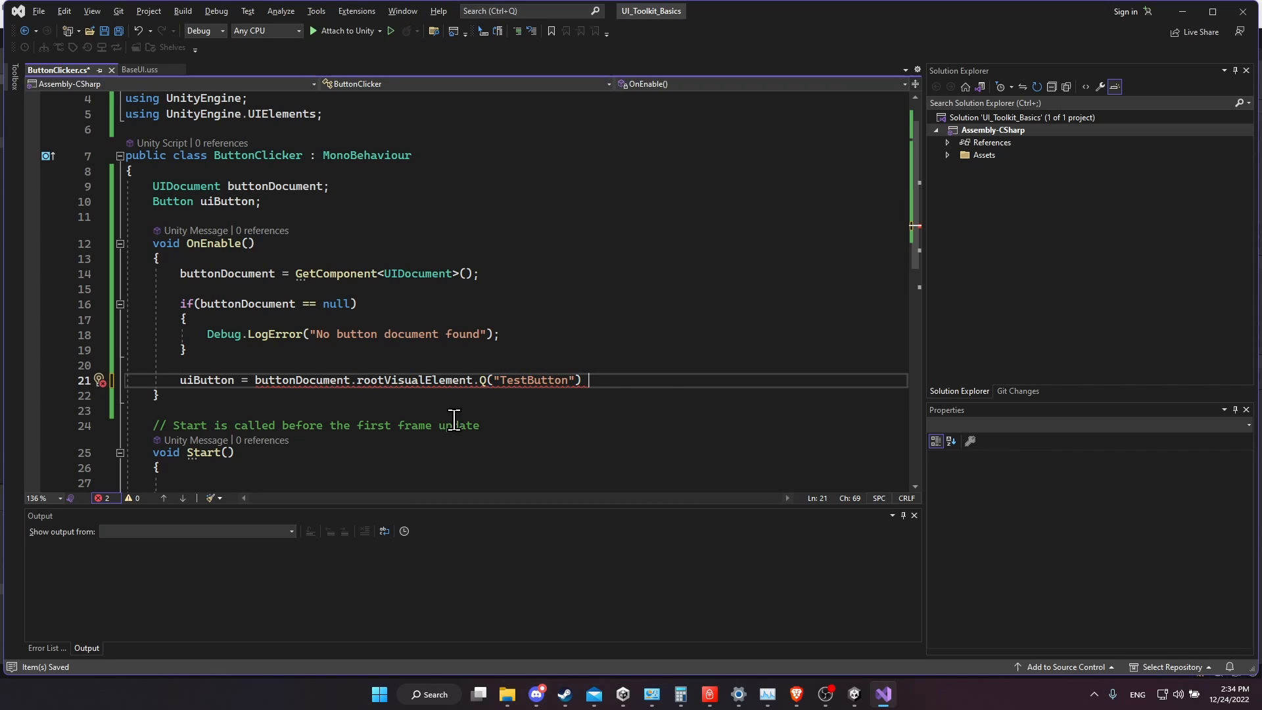
mouse_move(224, 378)
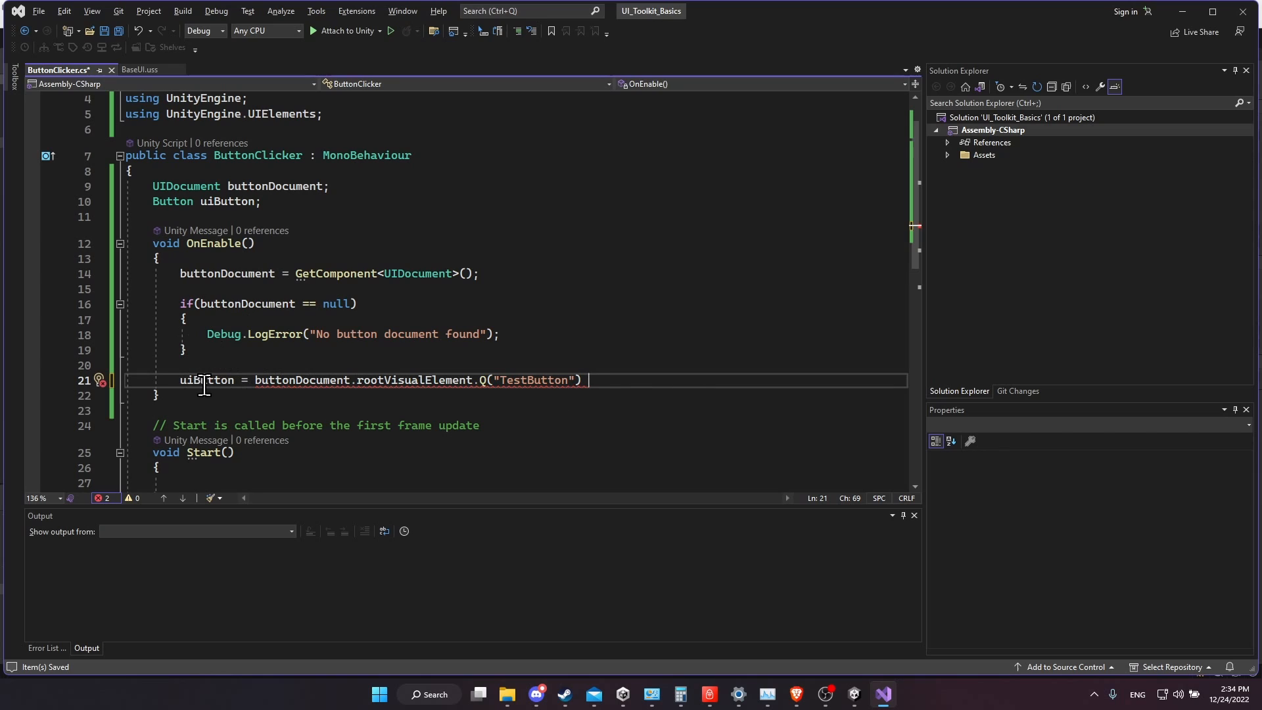
text(as Button;)
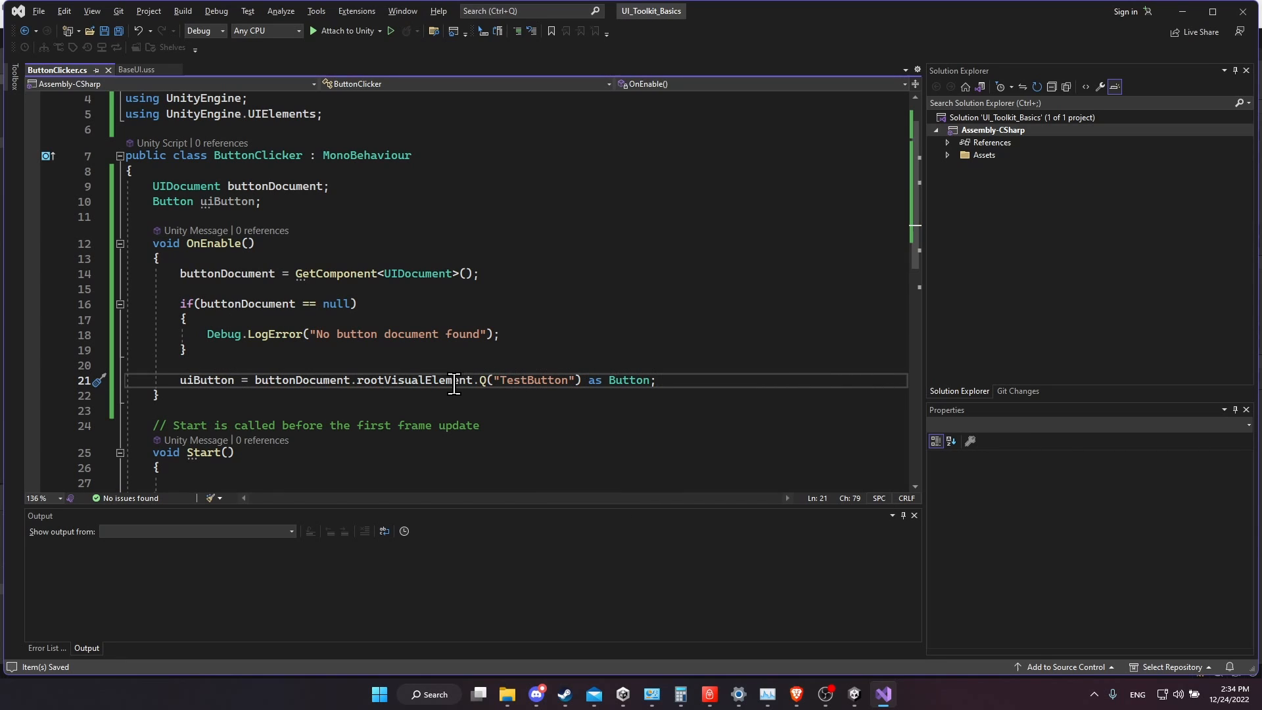
mouse_move(632, 380)
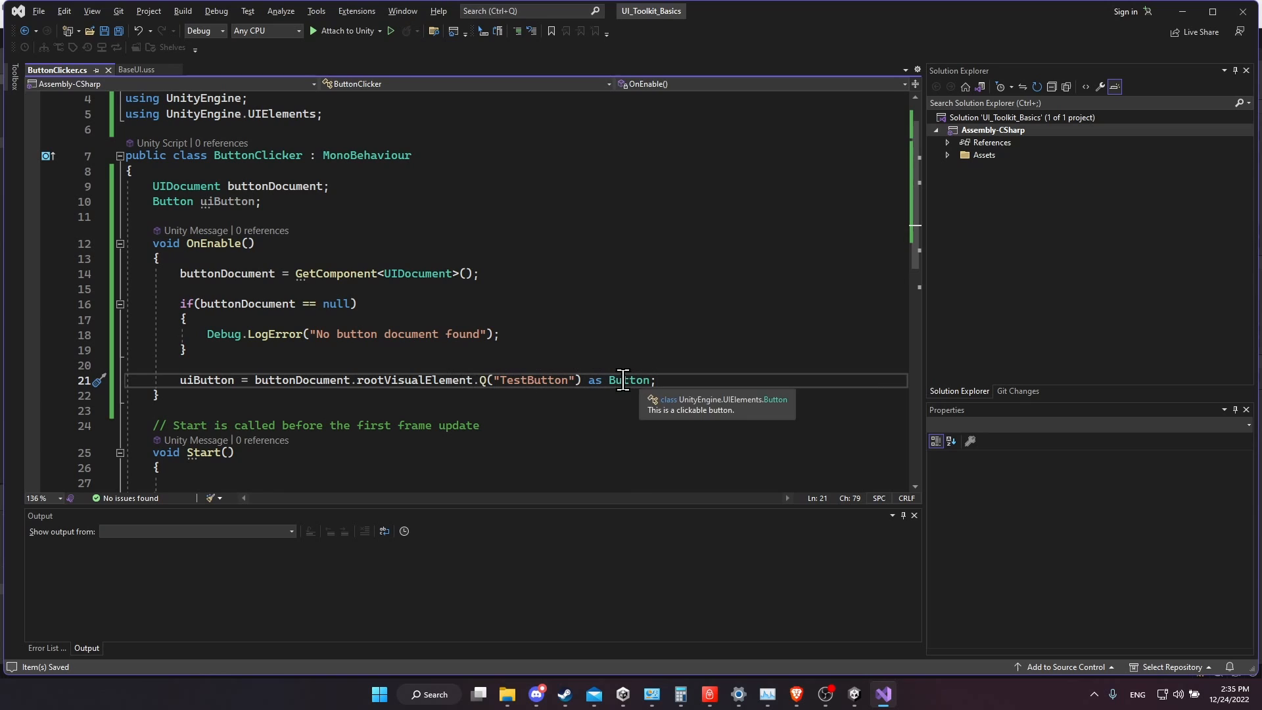
mouse_move(483, 380)
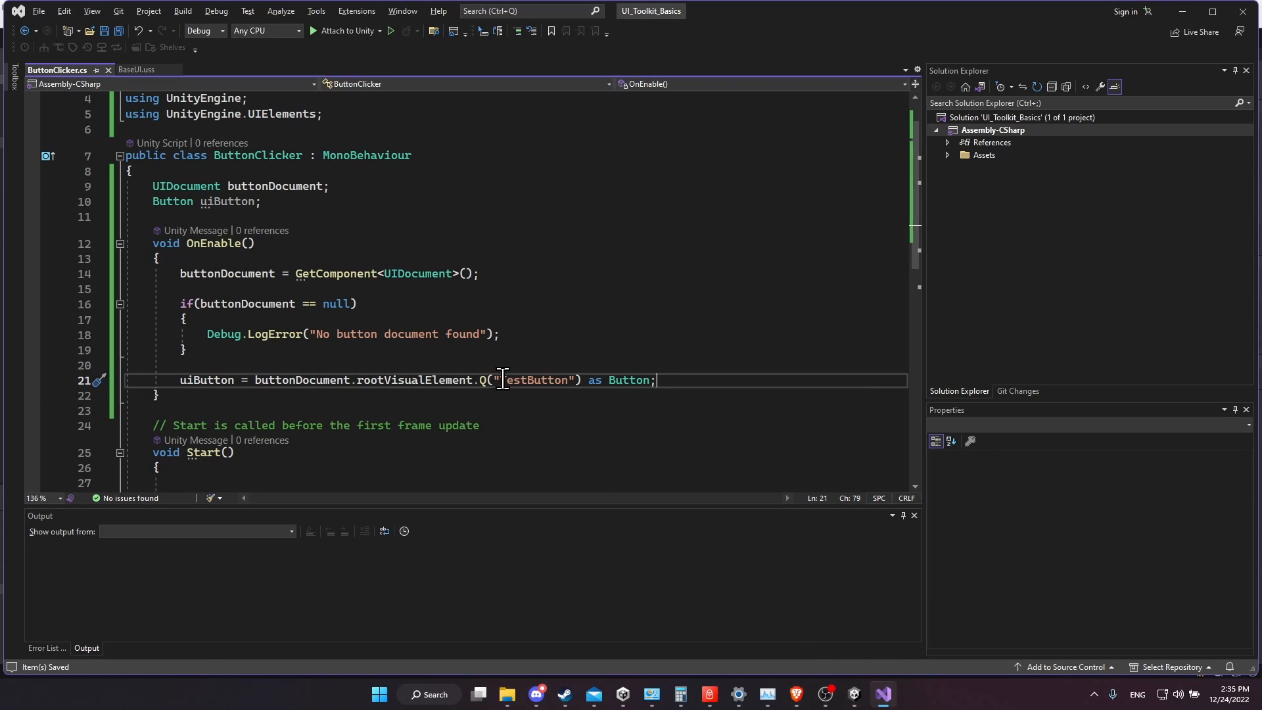
double_click(534, 380)
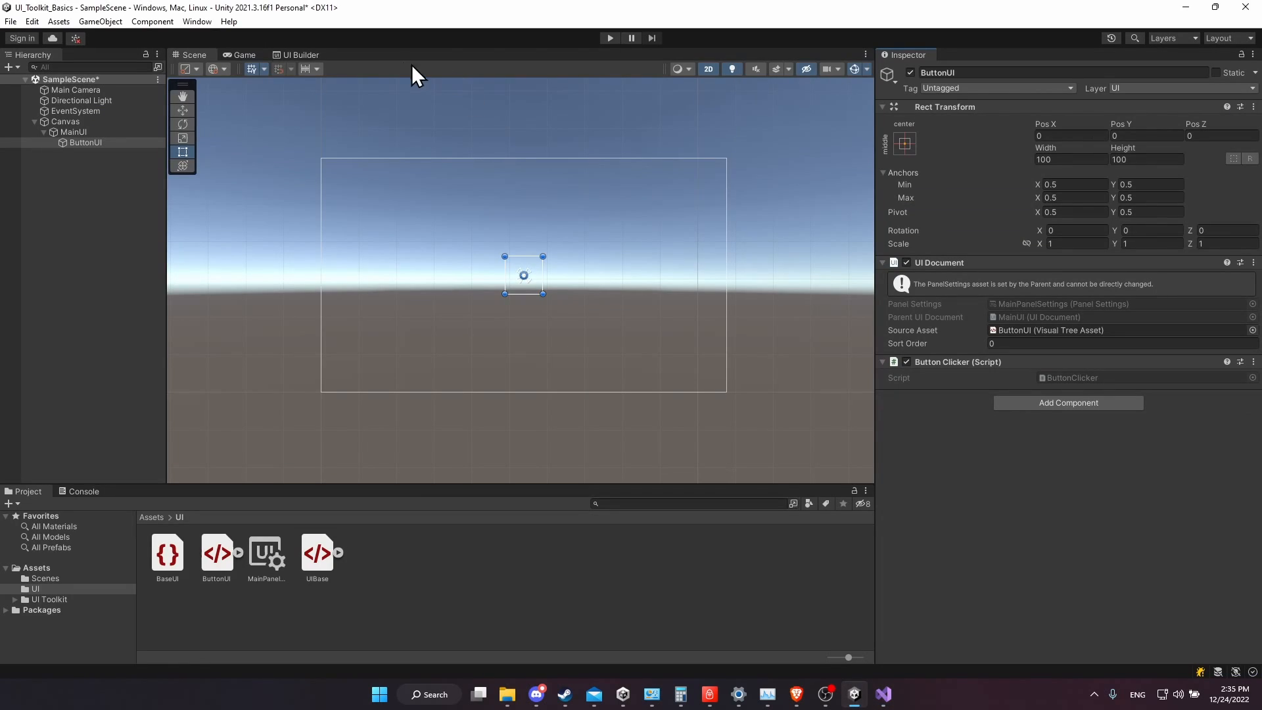
Name the Button element 'TestButton' in the ButtonUI layout's UI Builder Inspector
click(298, 55)
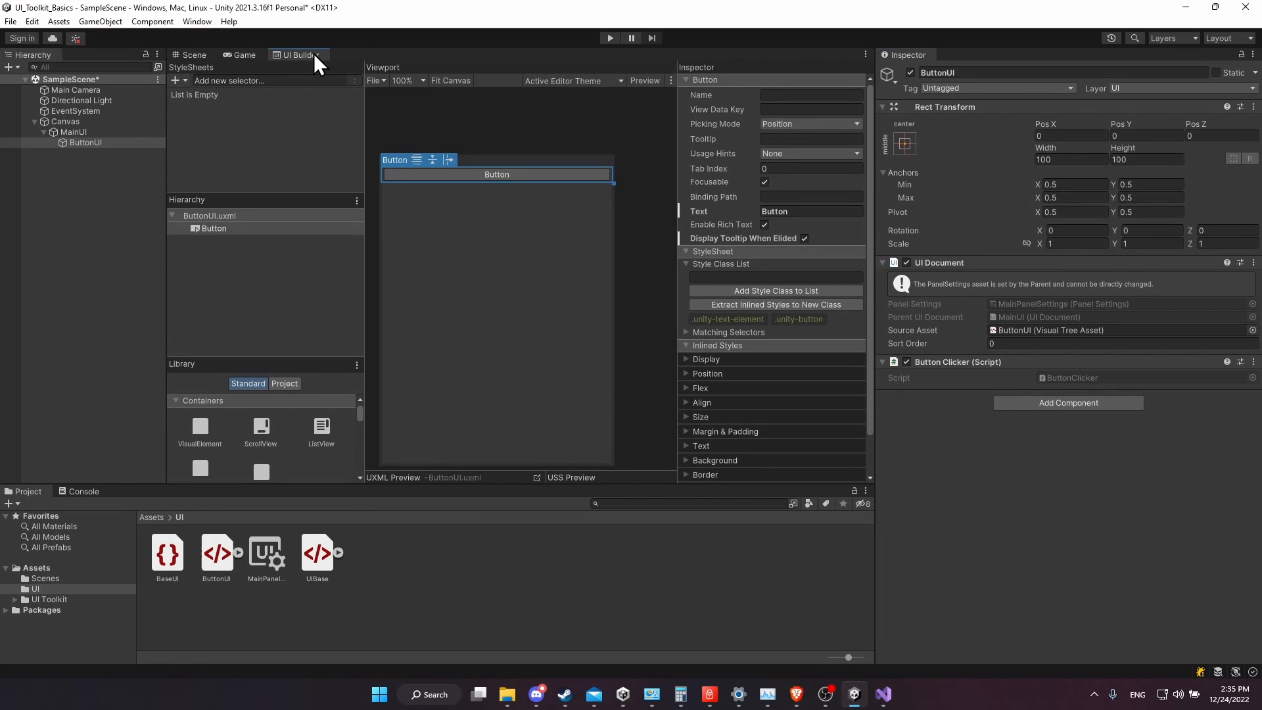
click(810, 94)
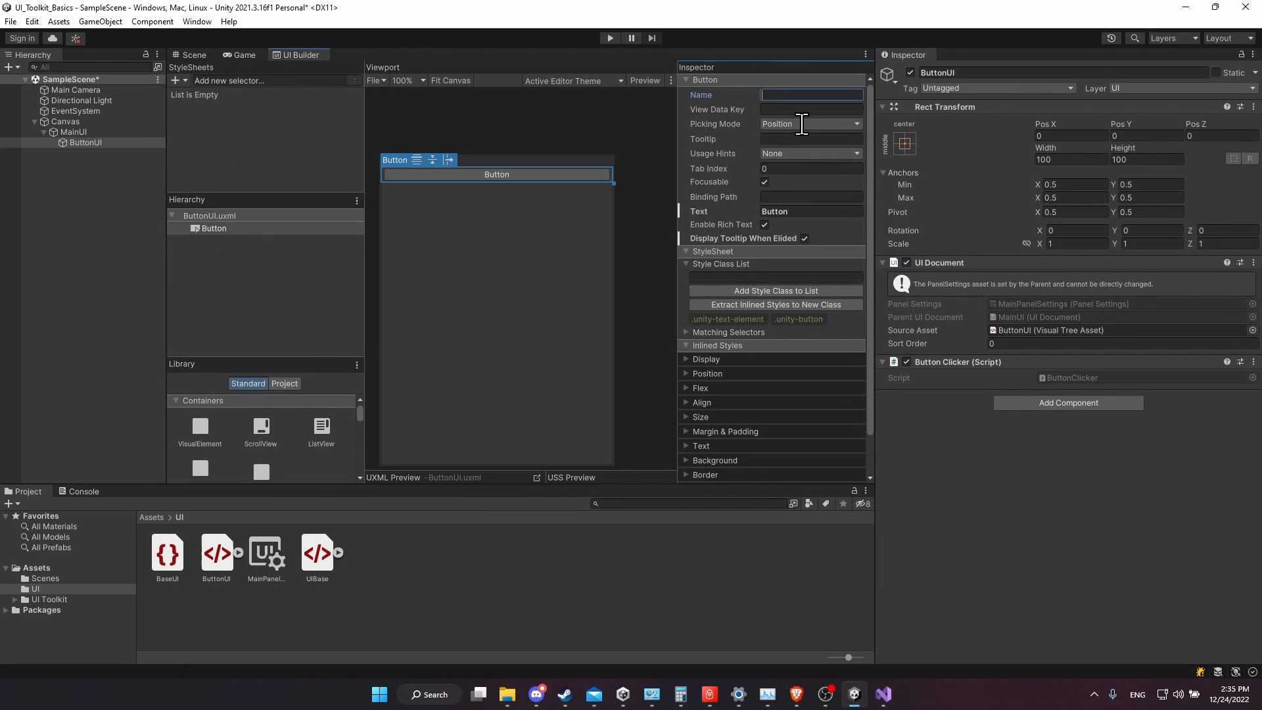
text(TestButton") as Button;)
text(if(uiButto)
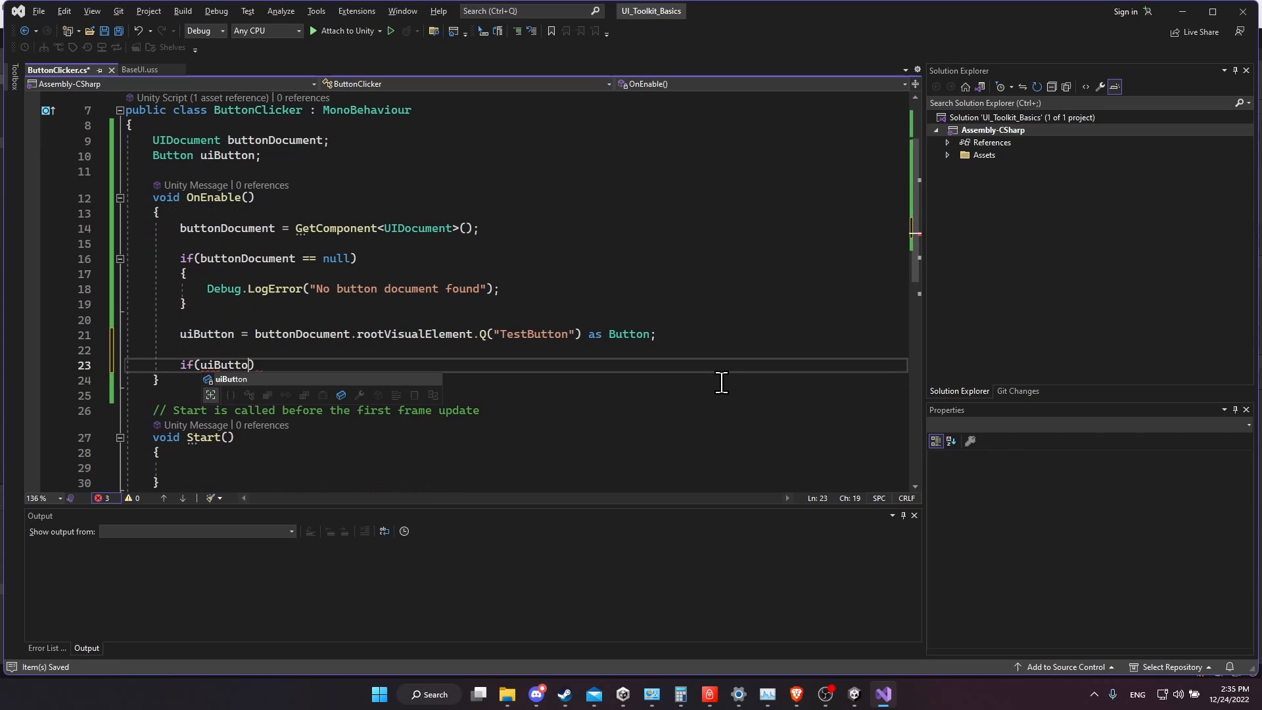
Begin the 'if(uiButton != ...' null check below the query line
text(!=)
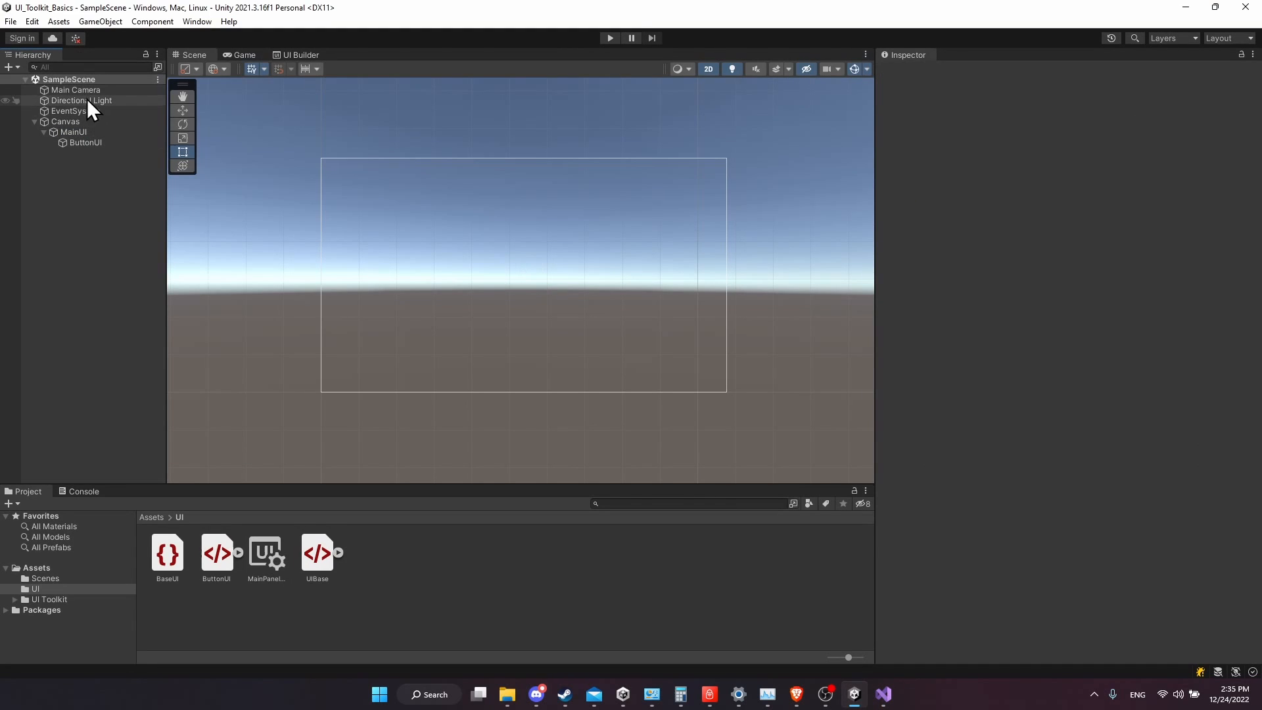
Check ButtonUI's Button Clicker component and enter Play mode so the Console logs BUTTON FOUND
click(85, 142)
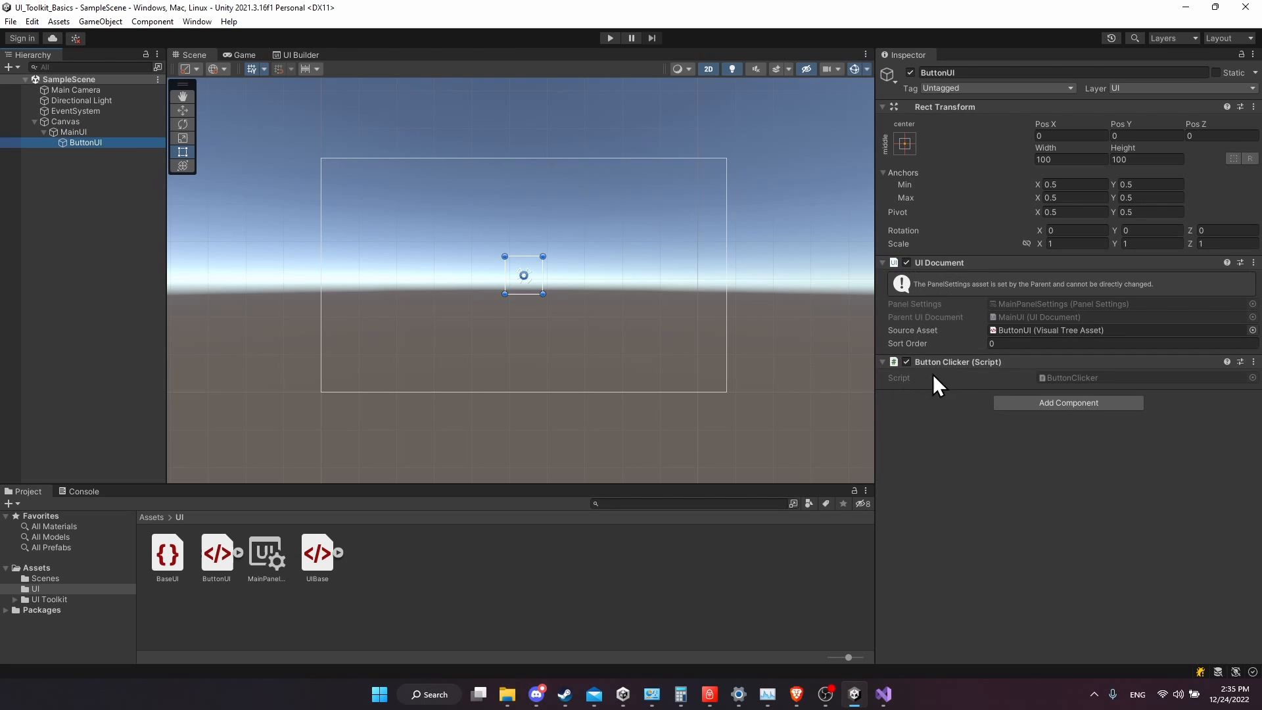
mouse_move(983, 426)
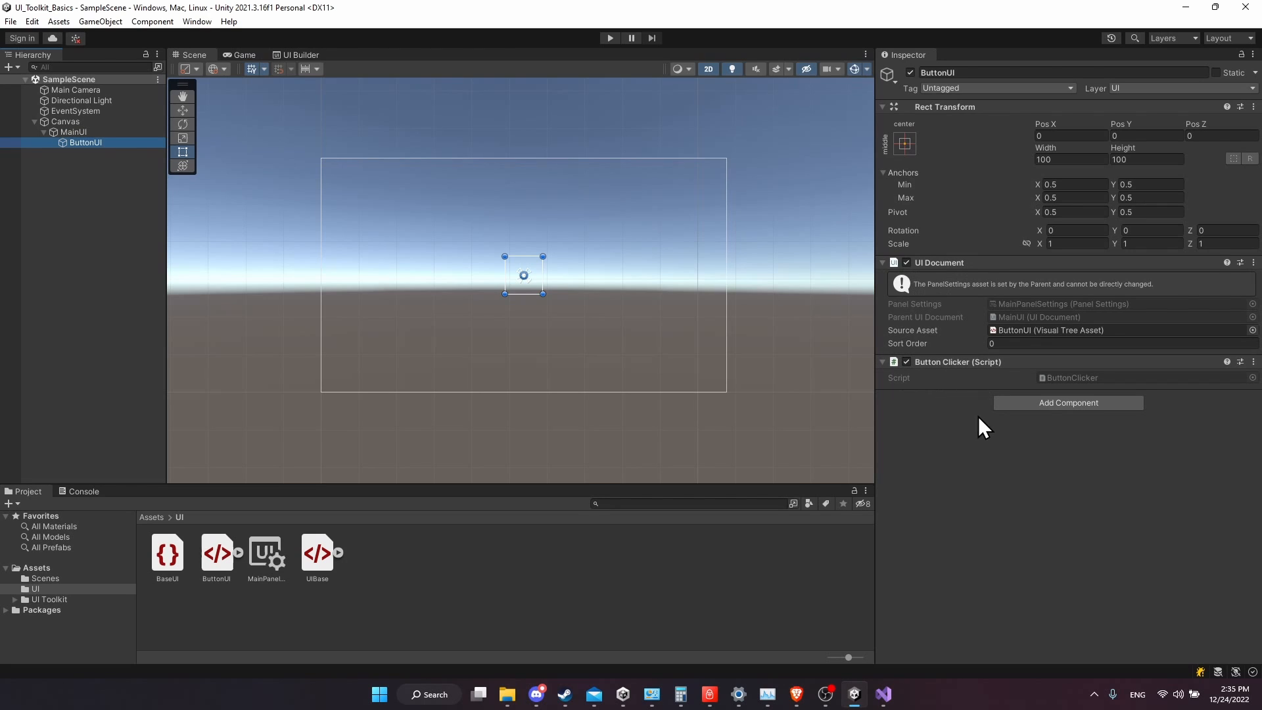
click(608, 38)
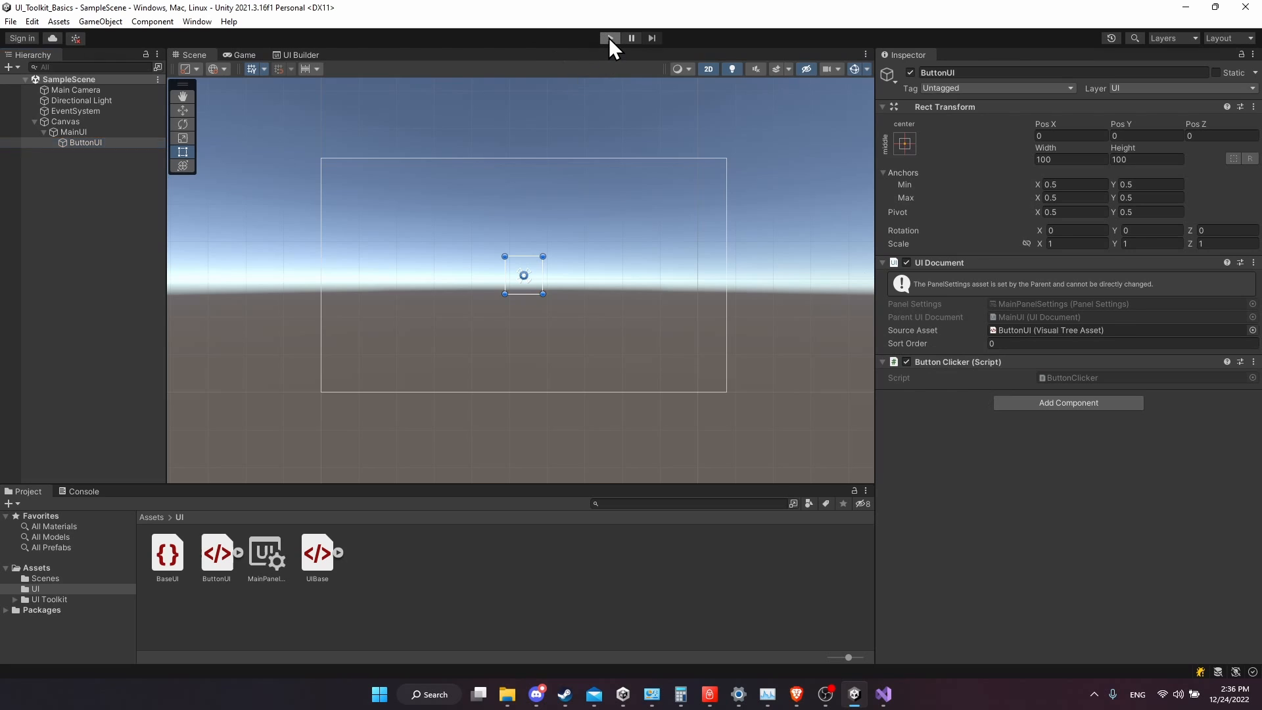
click(609, 38)
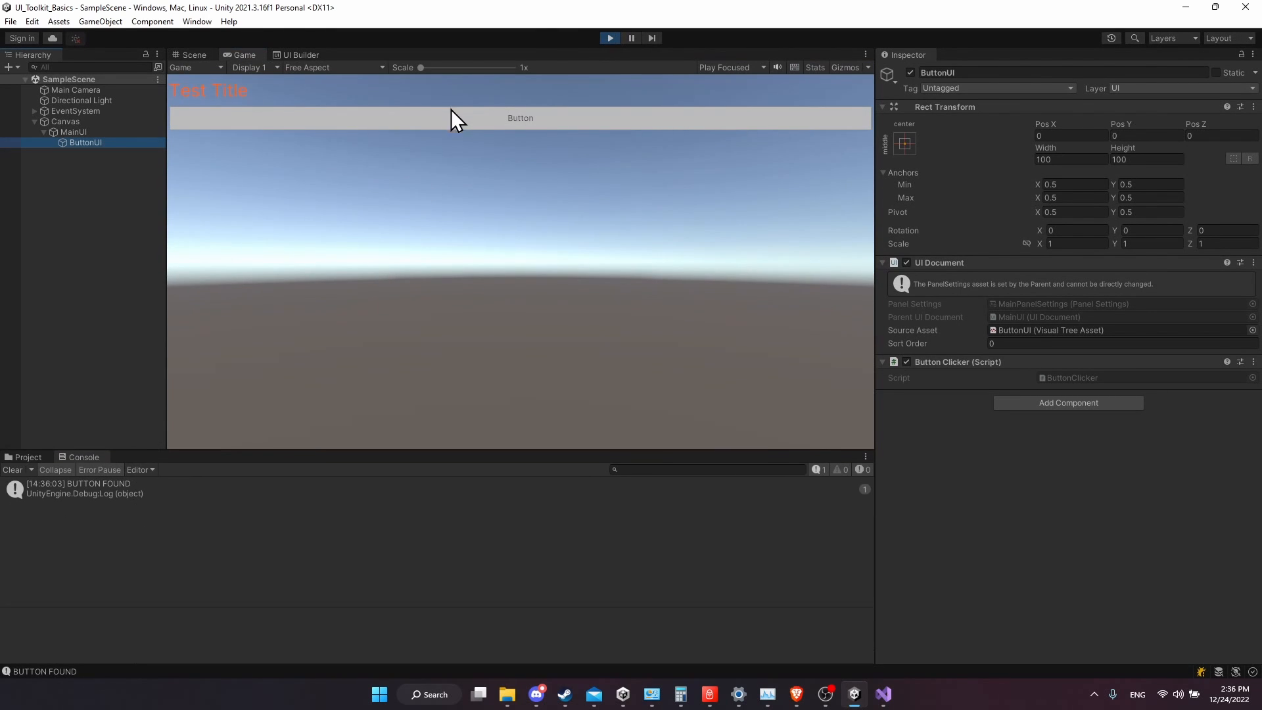
mouse_move(520, 123)
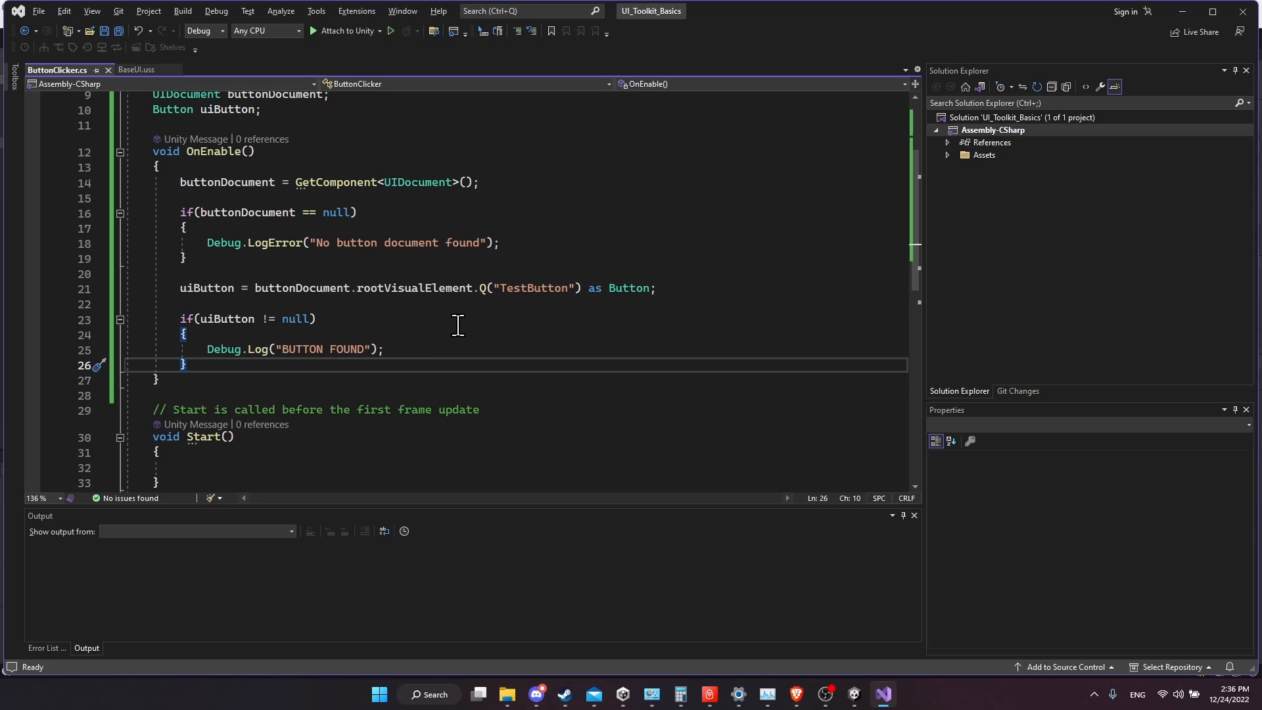
Register a ClickEvent callback on uiButton pointing to OnButtonClick inside OnEnable
key(Enter)
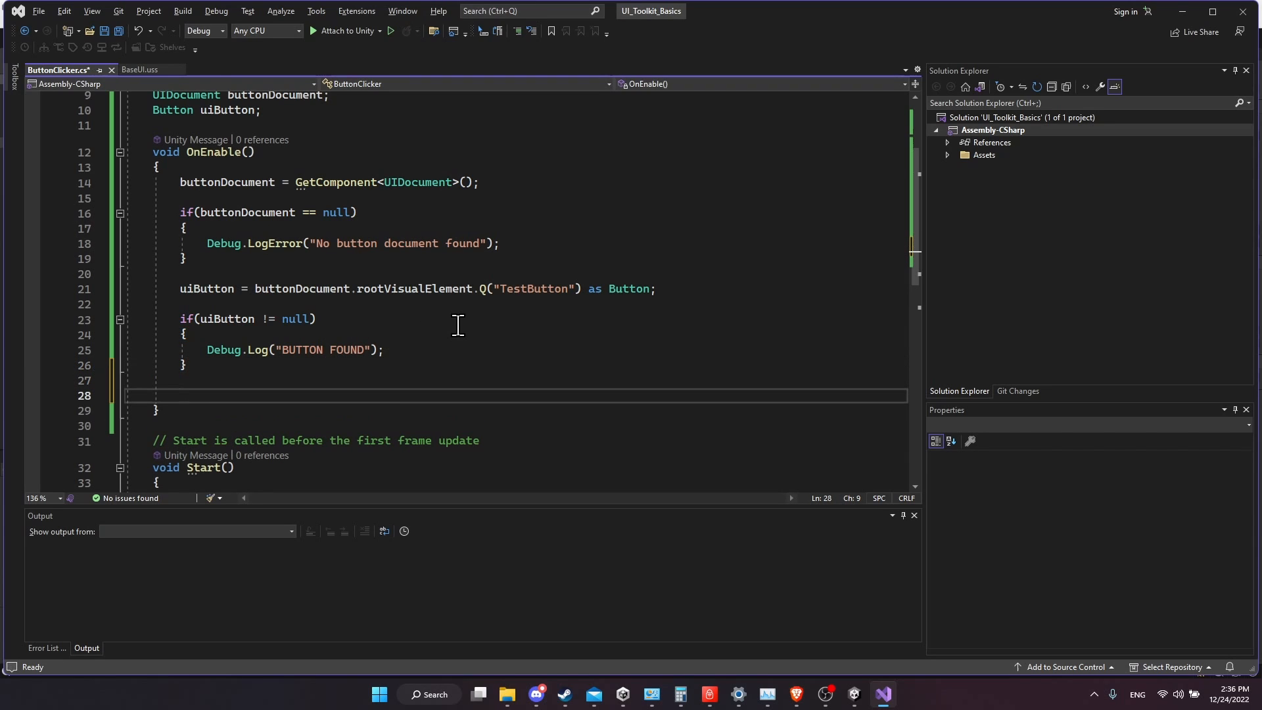
text(uiButton.)
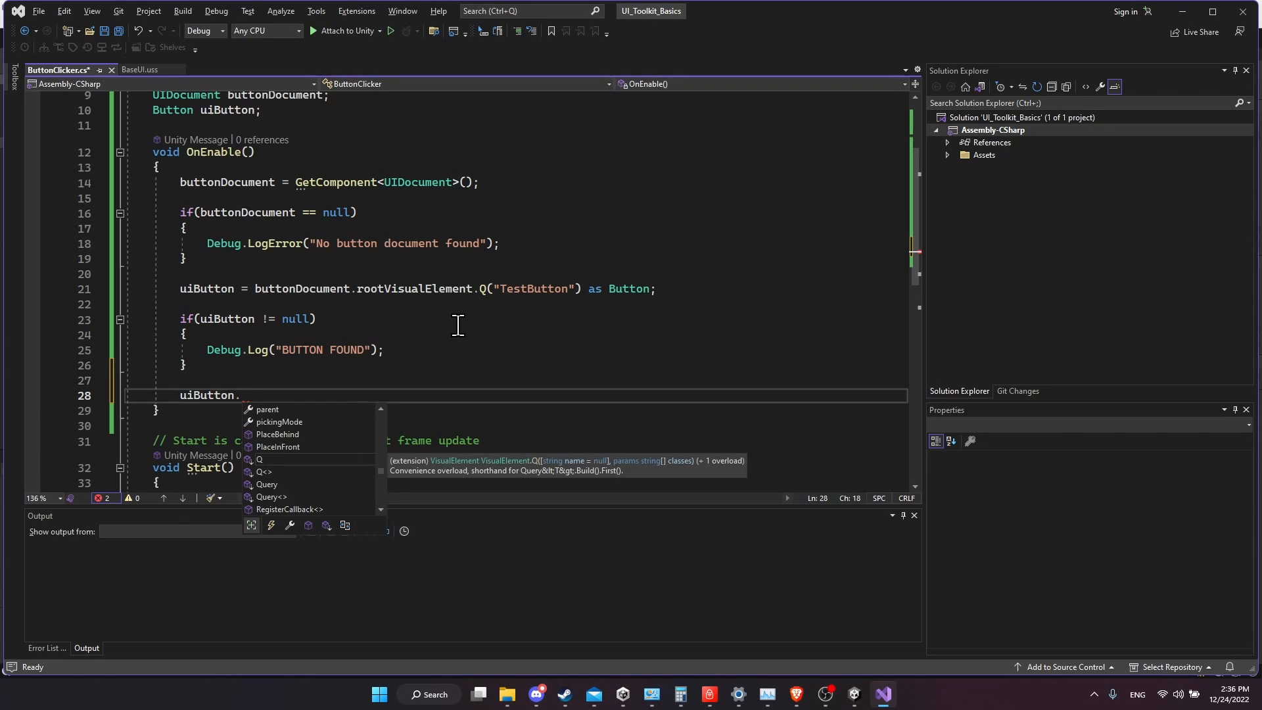
text(RegisterCallback<>)
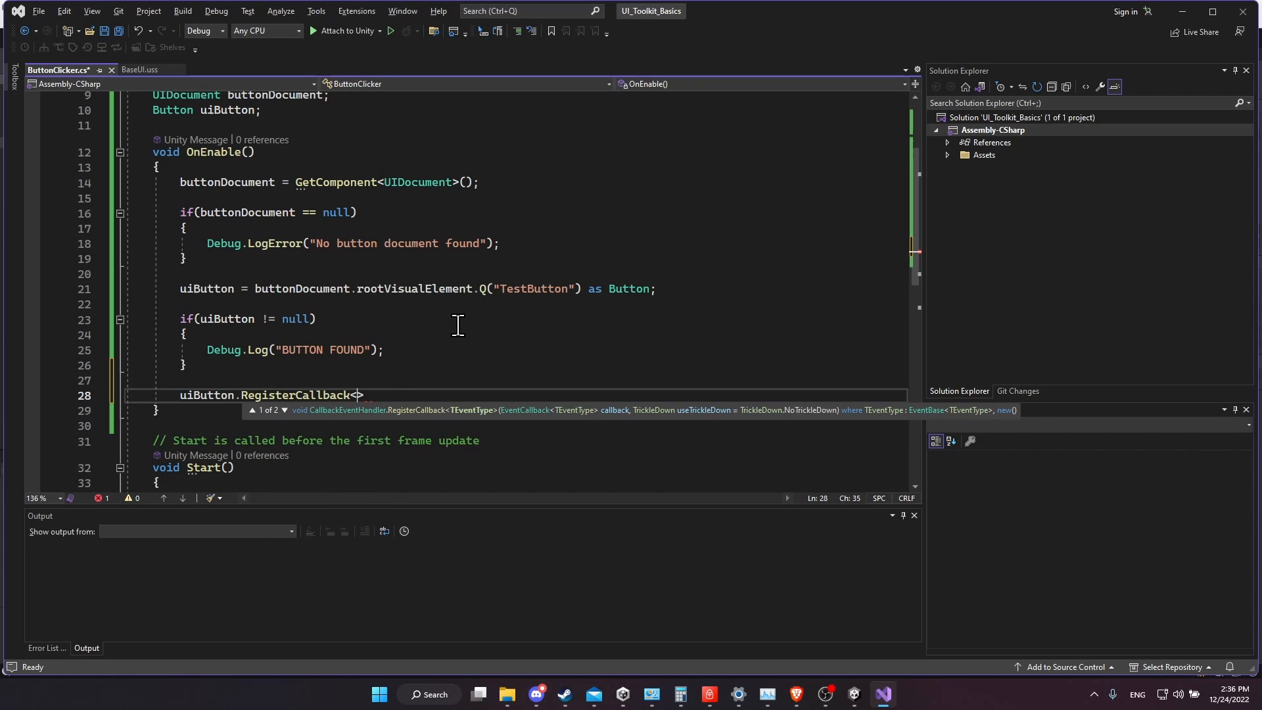
text(ClickEvent)
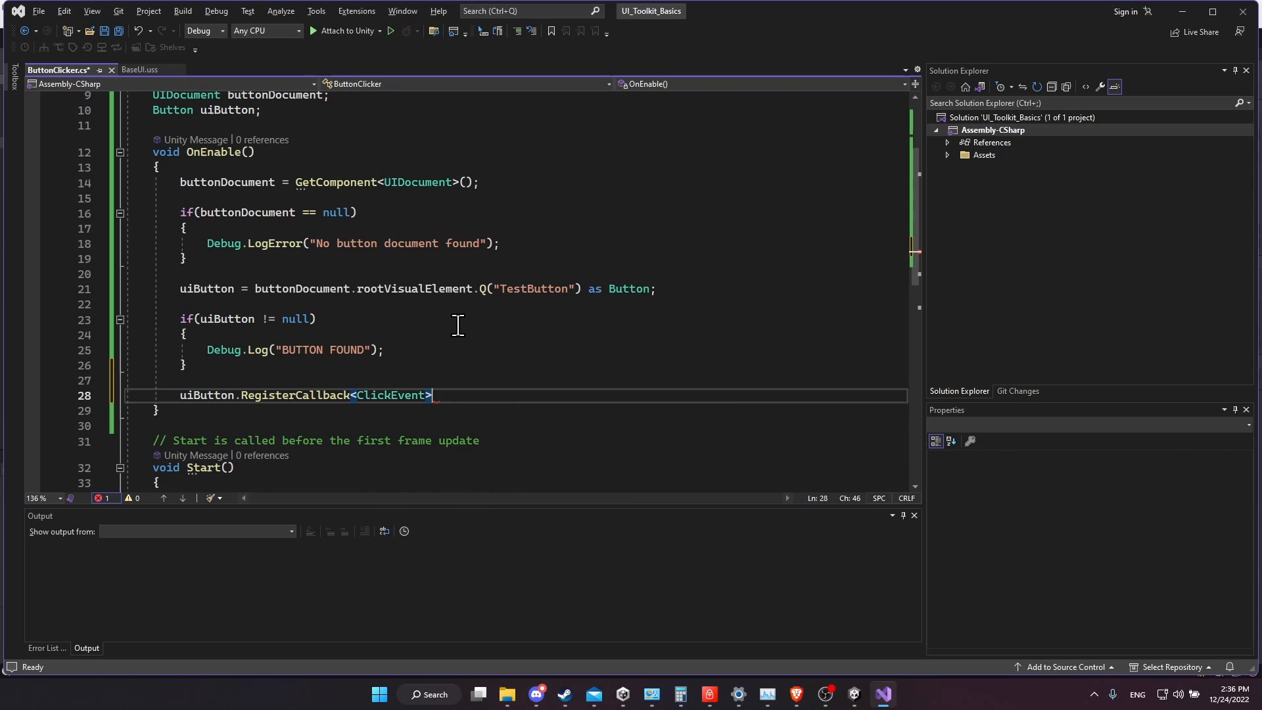
text(()
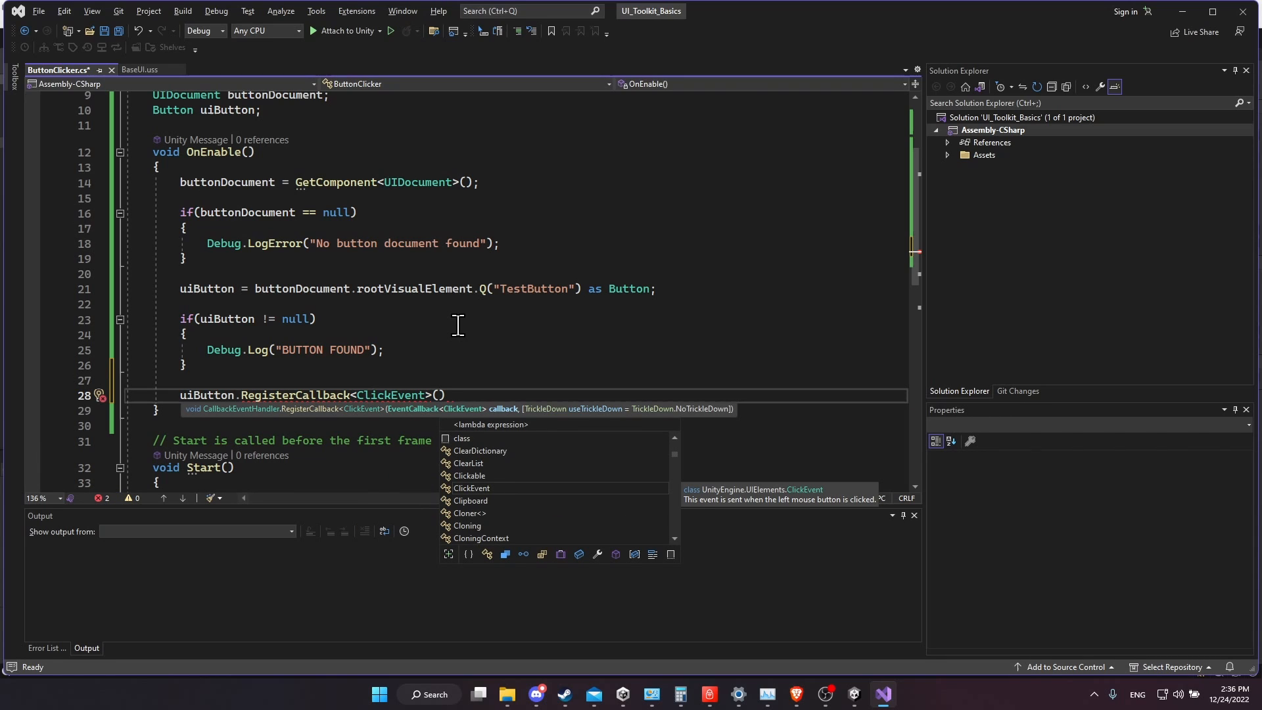
text(OnButtonClick)
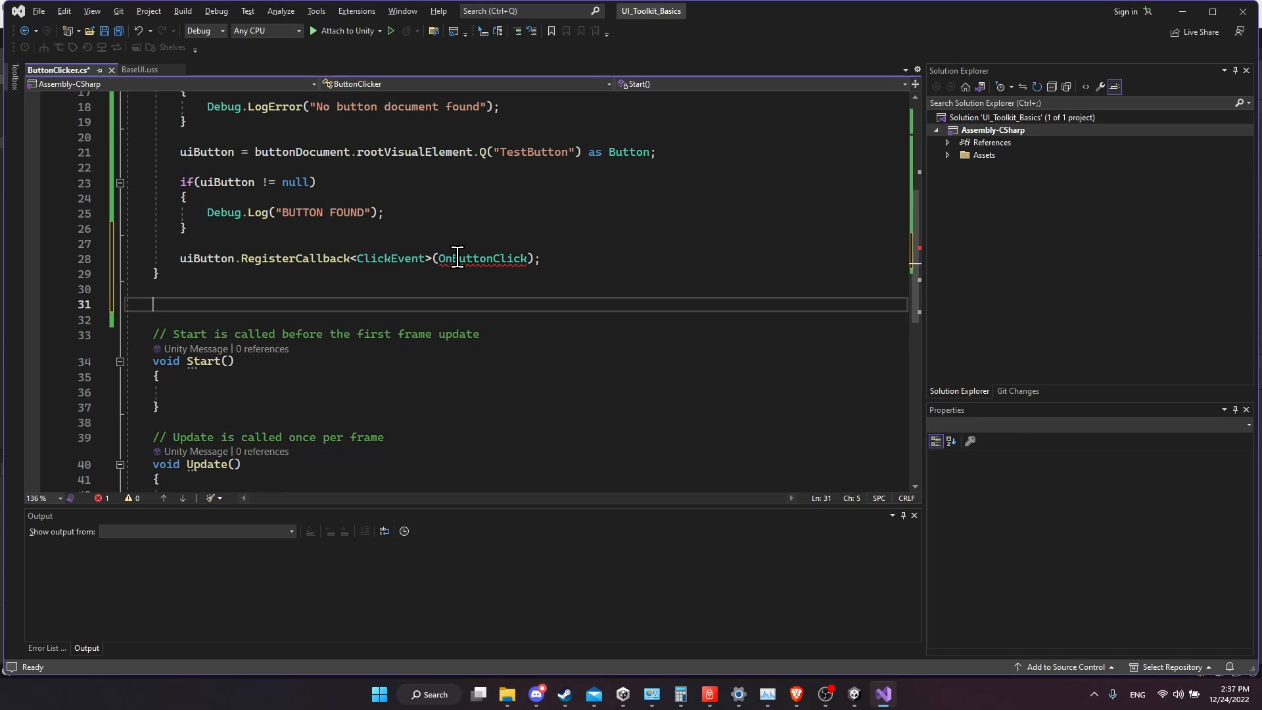
Write public void OnButtonClick(ClickEvent evt) that logs "The UI Button Has Been Clicked on!"
text(public void)
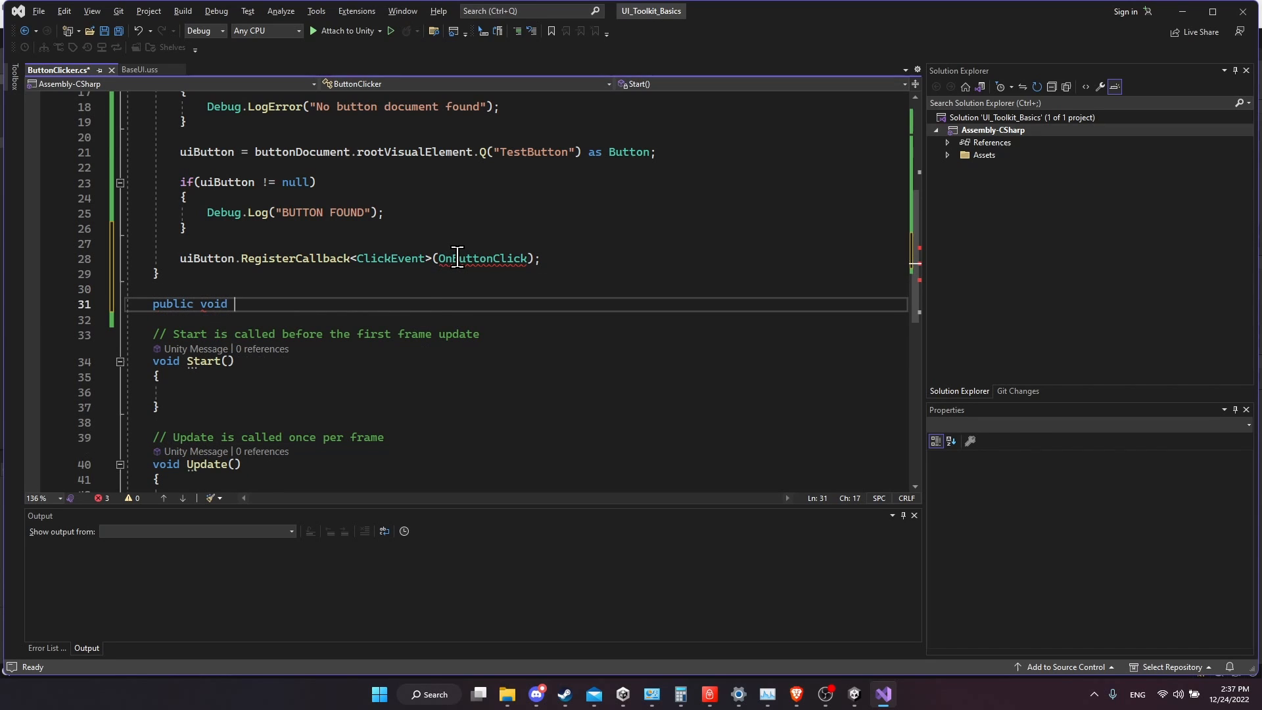
text(OnBut)
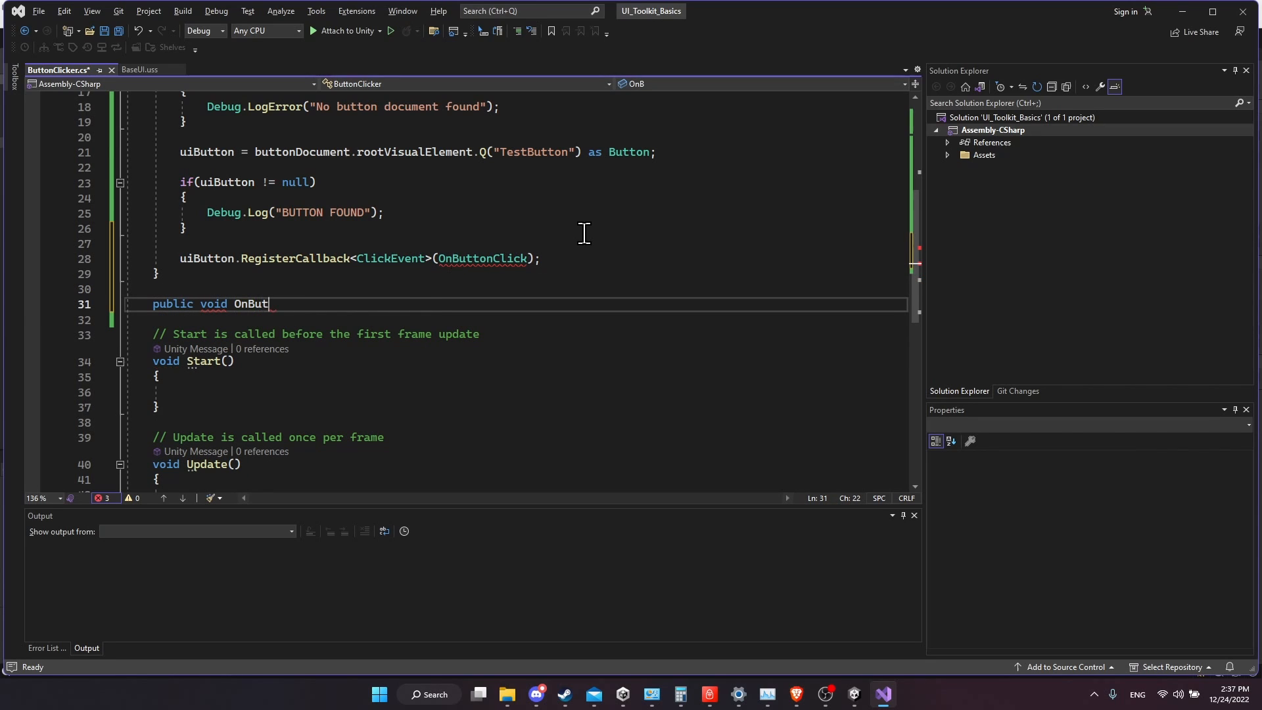
text(tonClick(ClickEvent)
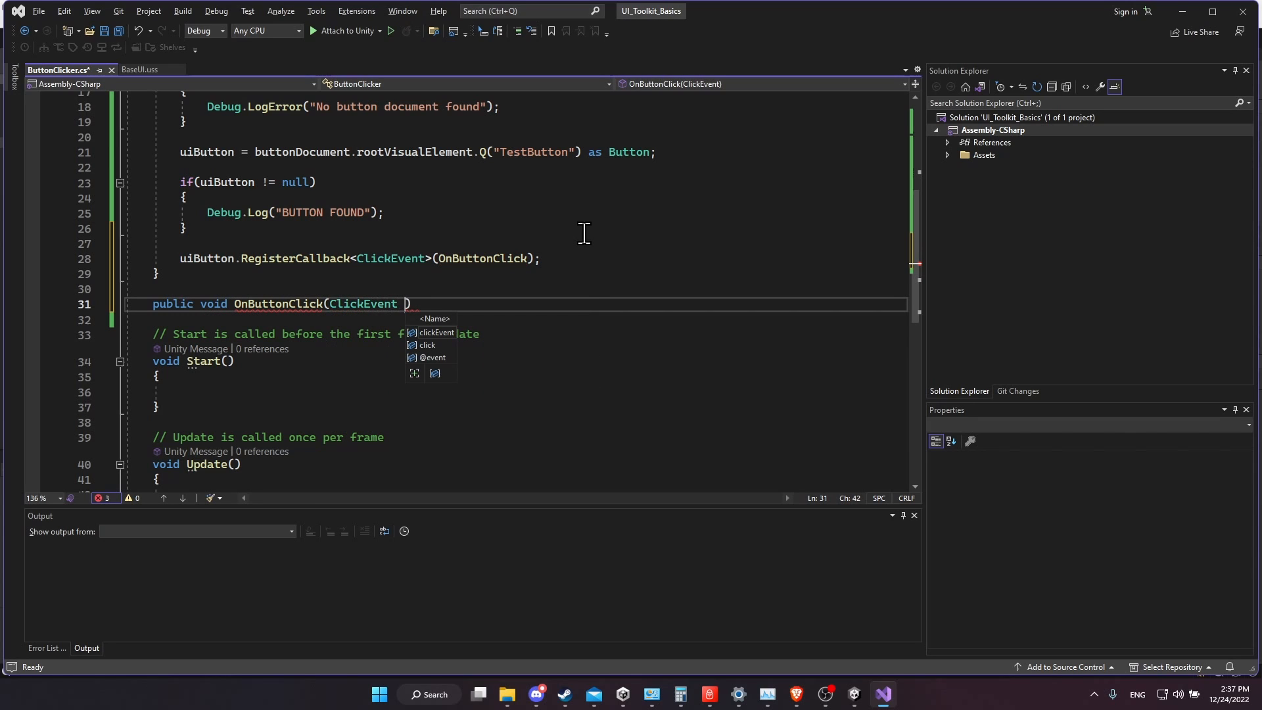
text(evt)
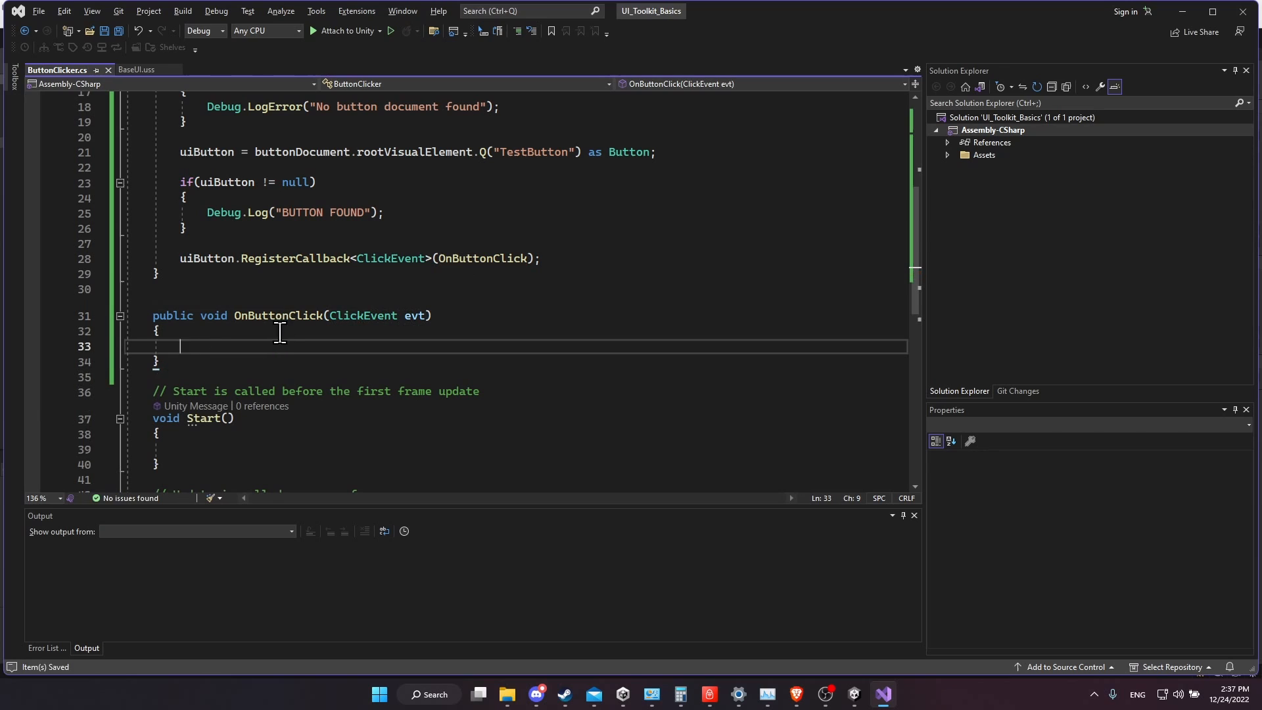
scroll(up, 3)
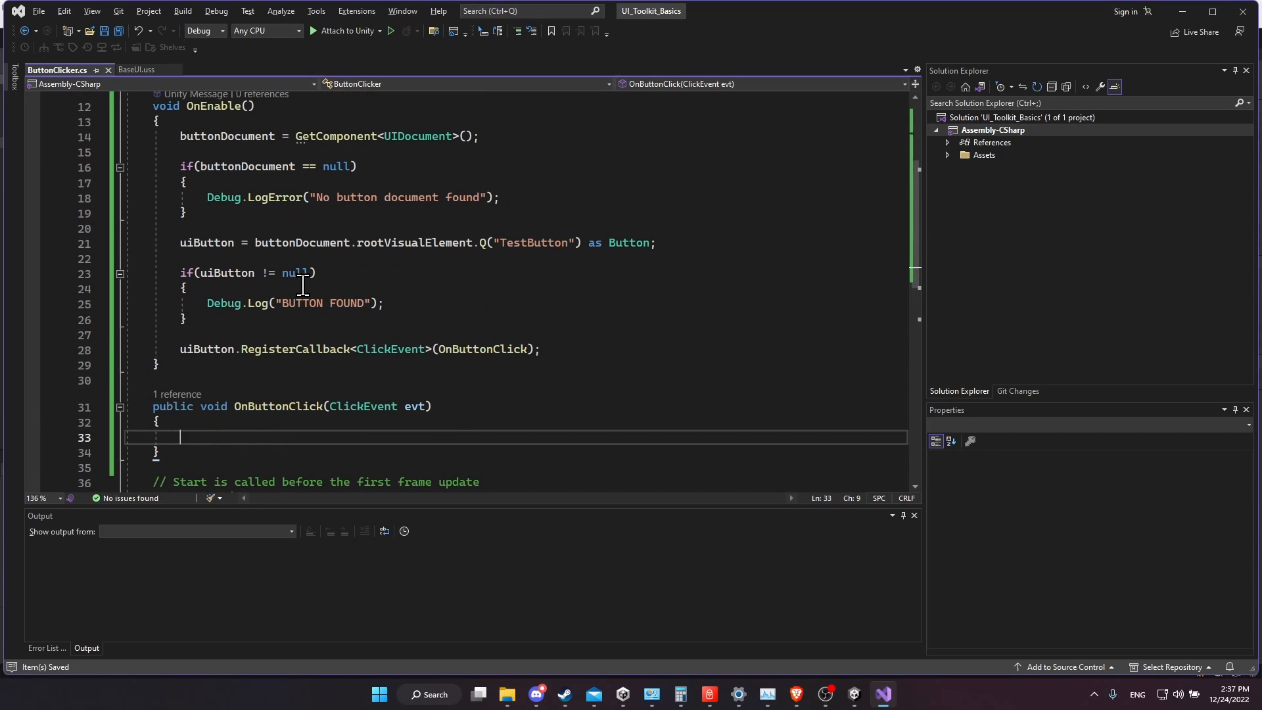
mouse_move(217, 348)
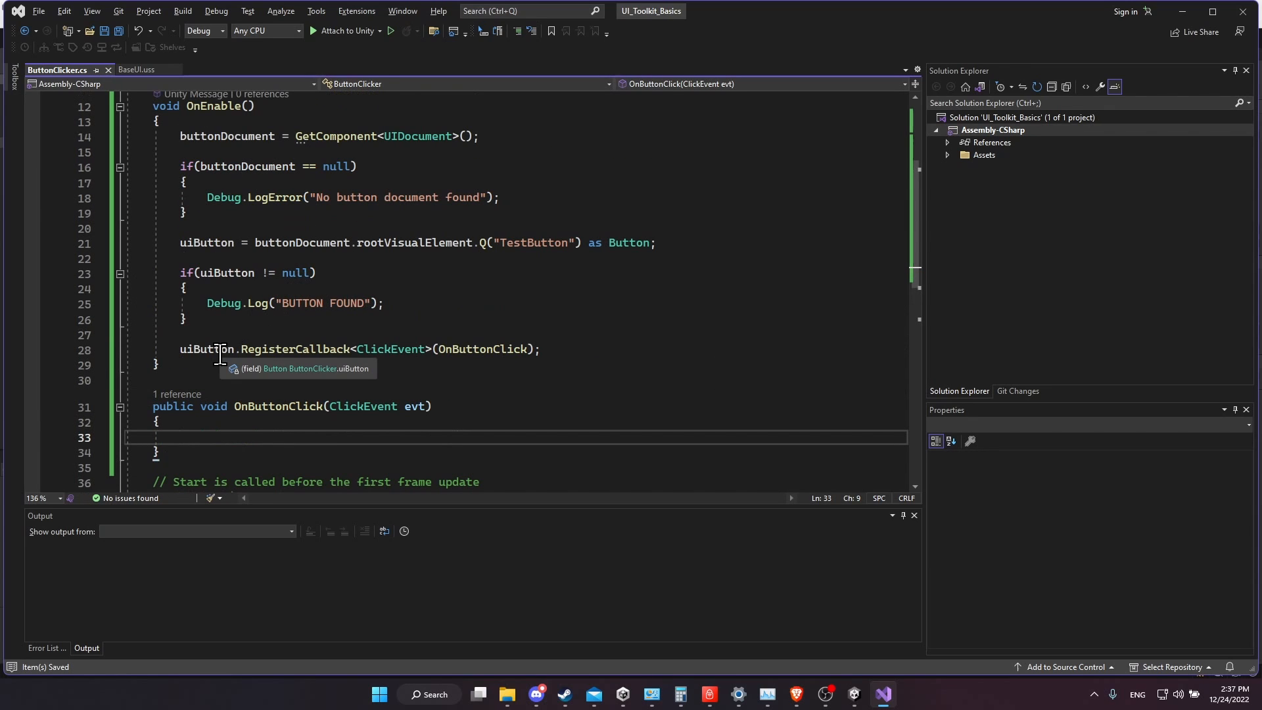
mouse_move(184, 433)
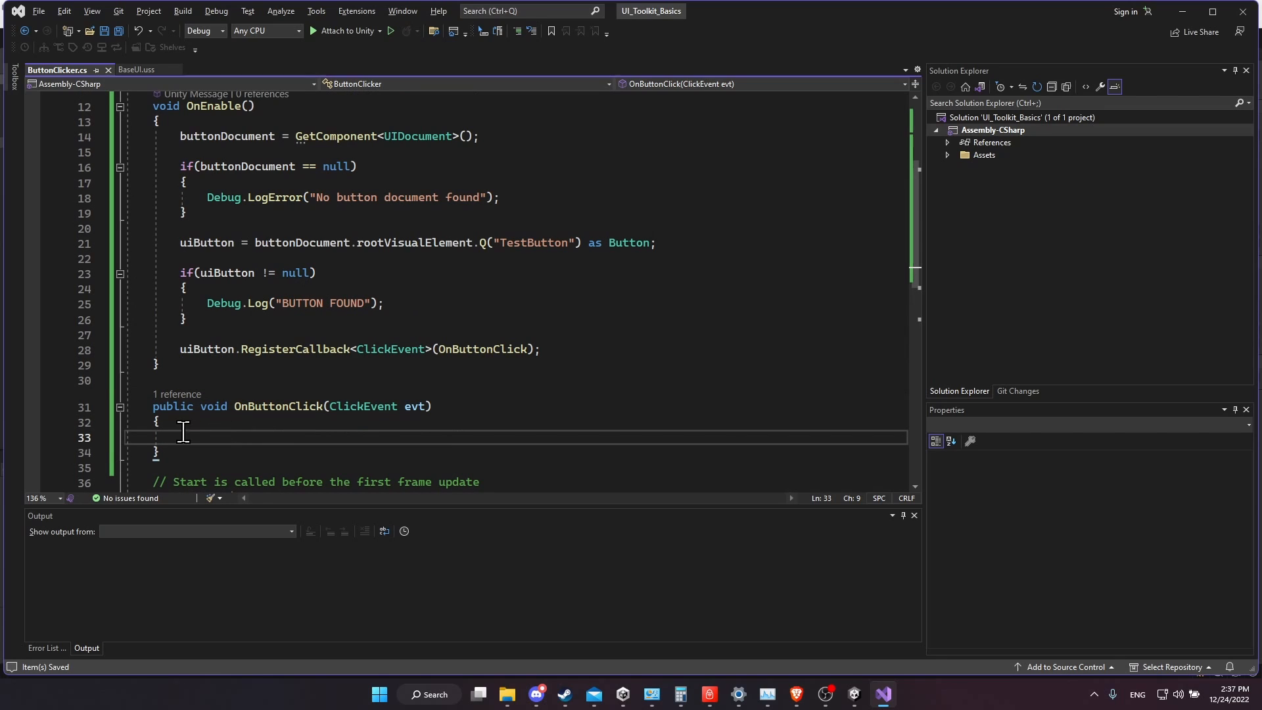
text(Debug.Log(")
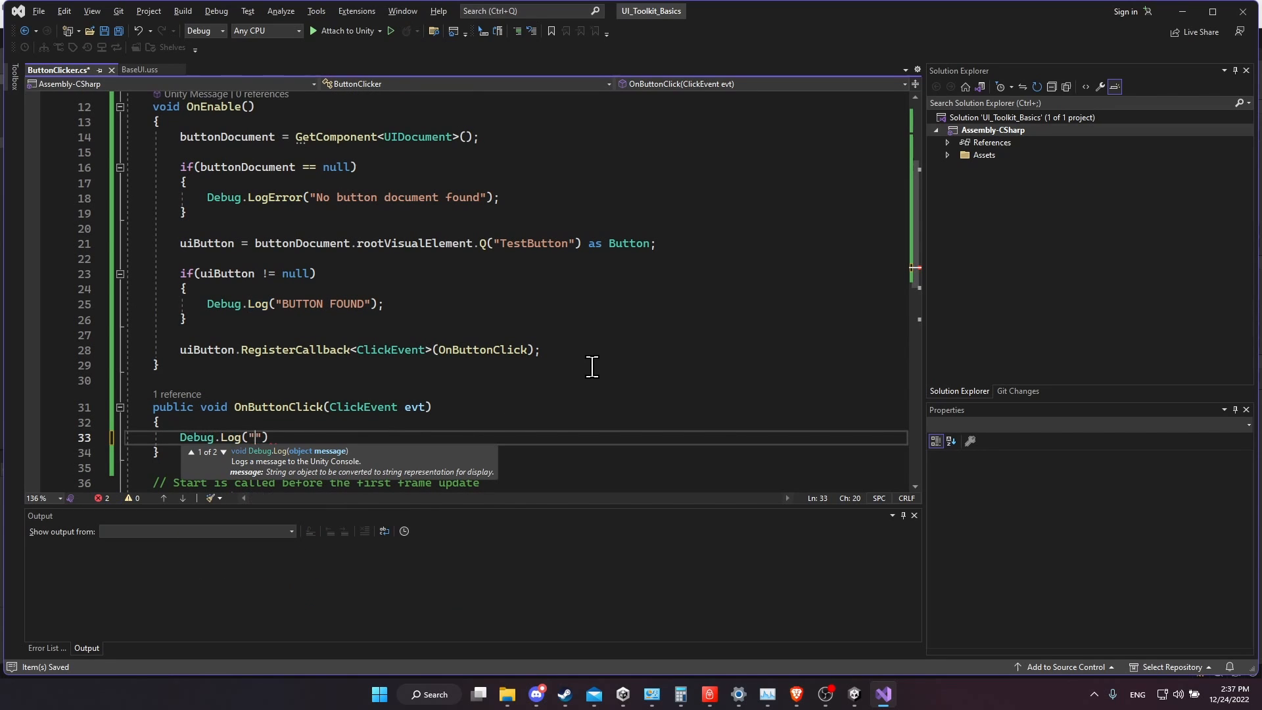
text(The UI)
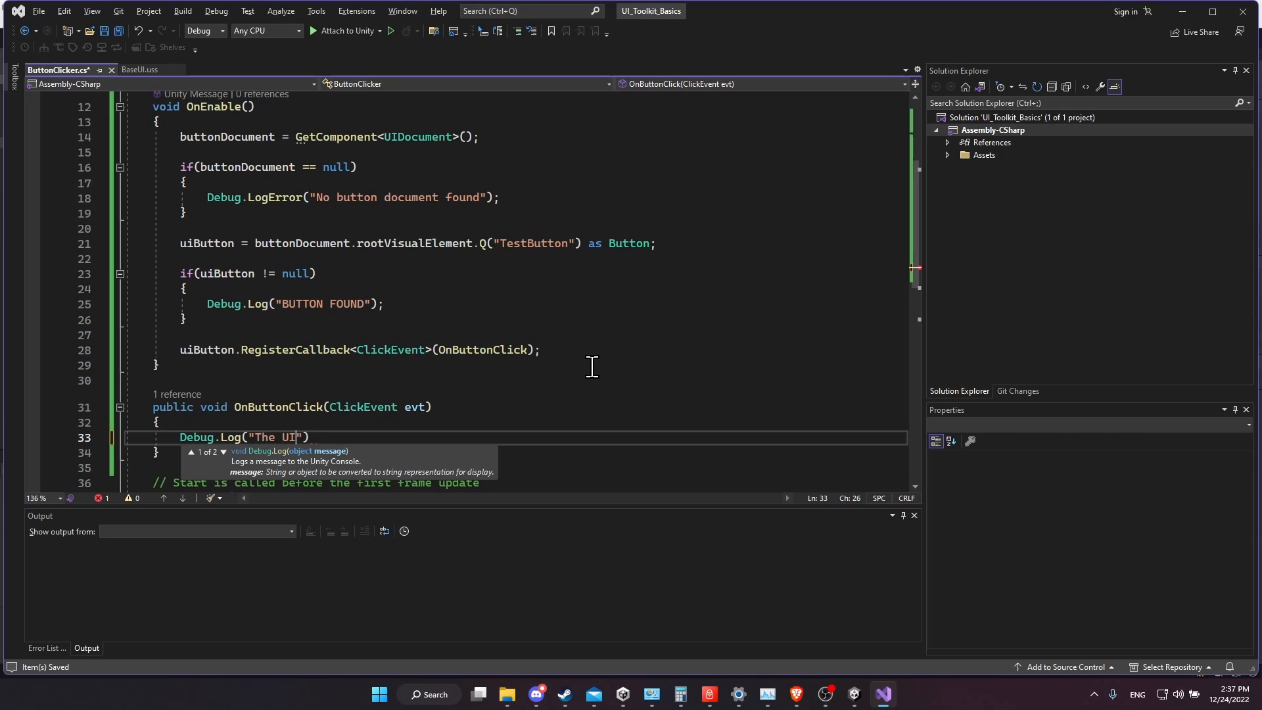
text(Button Has Been C)
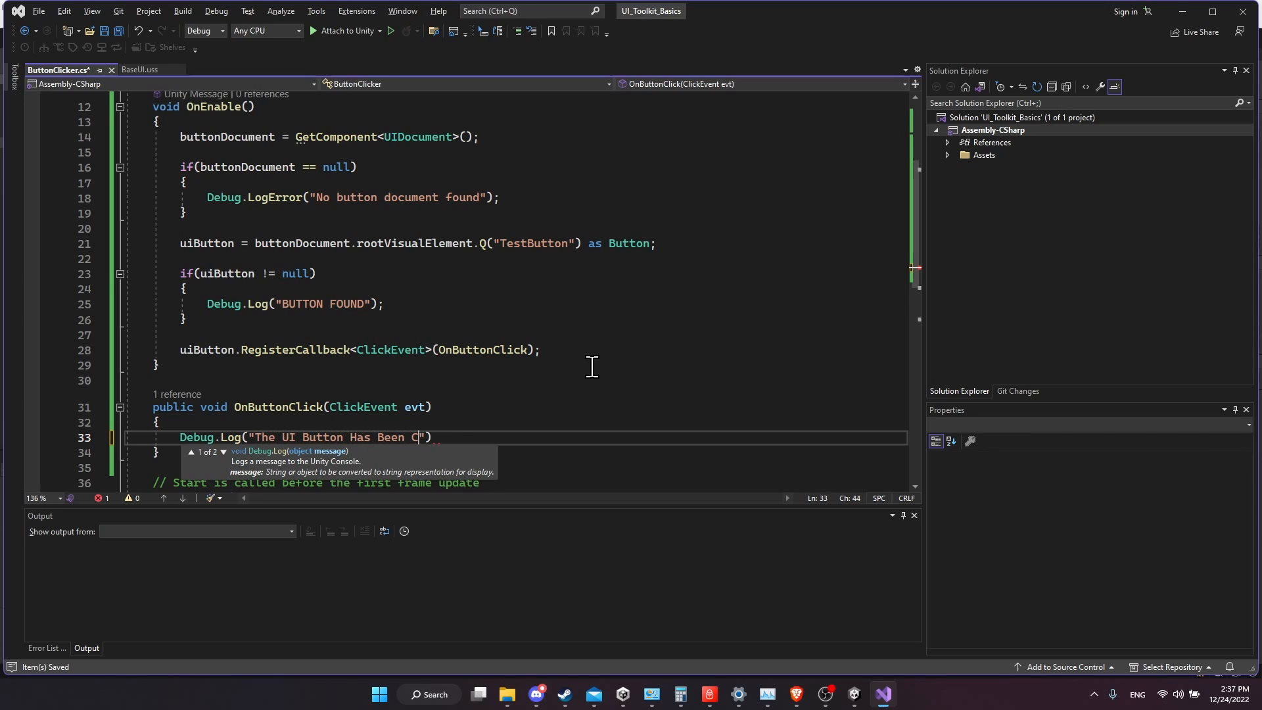
text(licked on!");)
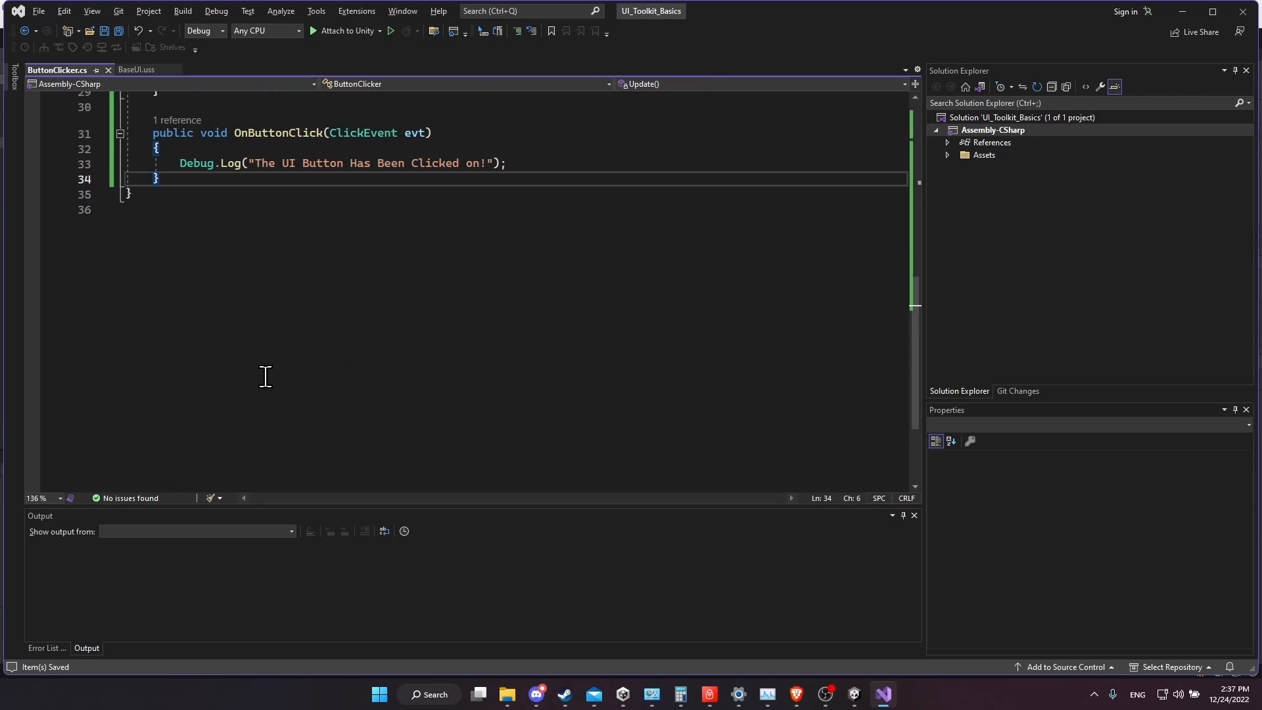
scroll(up, 3)
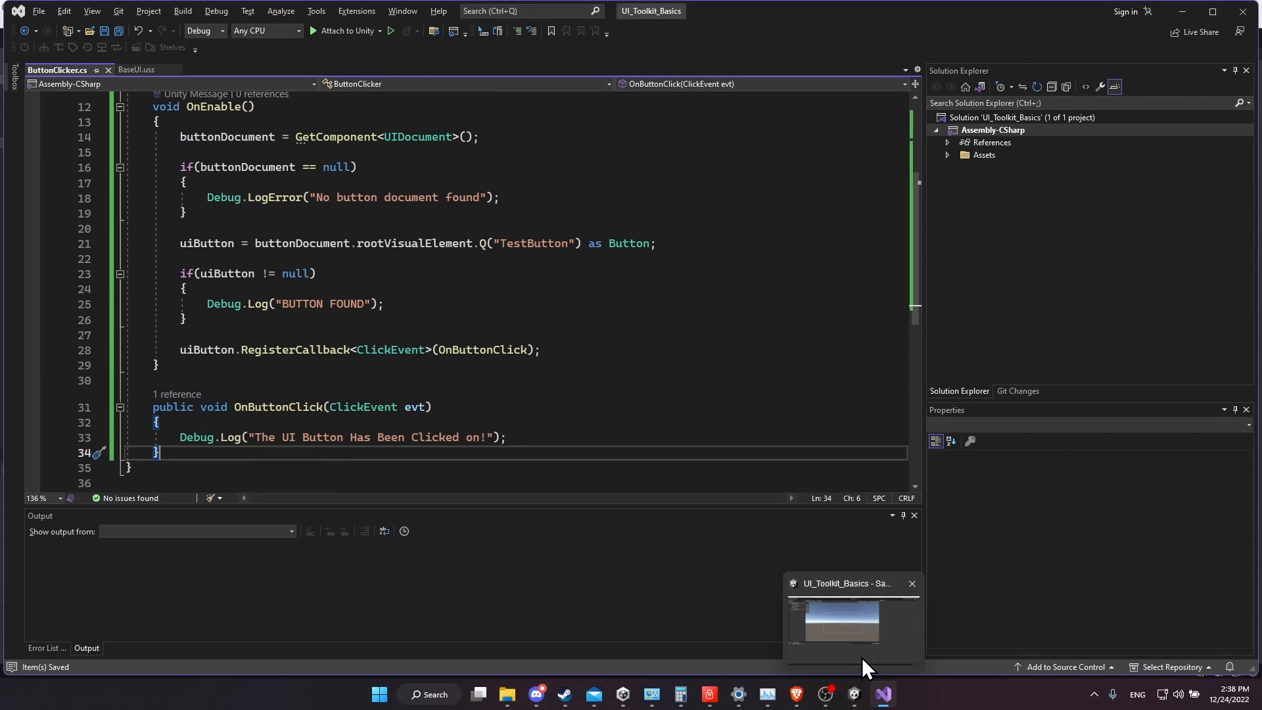
Return to Unity in Play mode and click the in-game Button repeatedly to log the click message
click(834, 615)
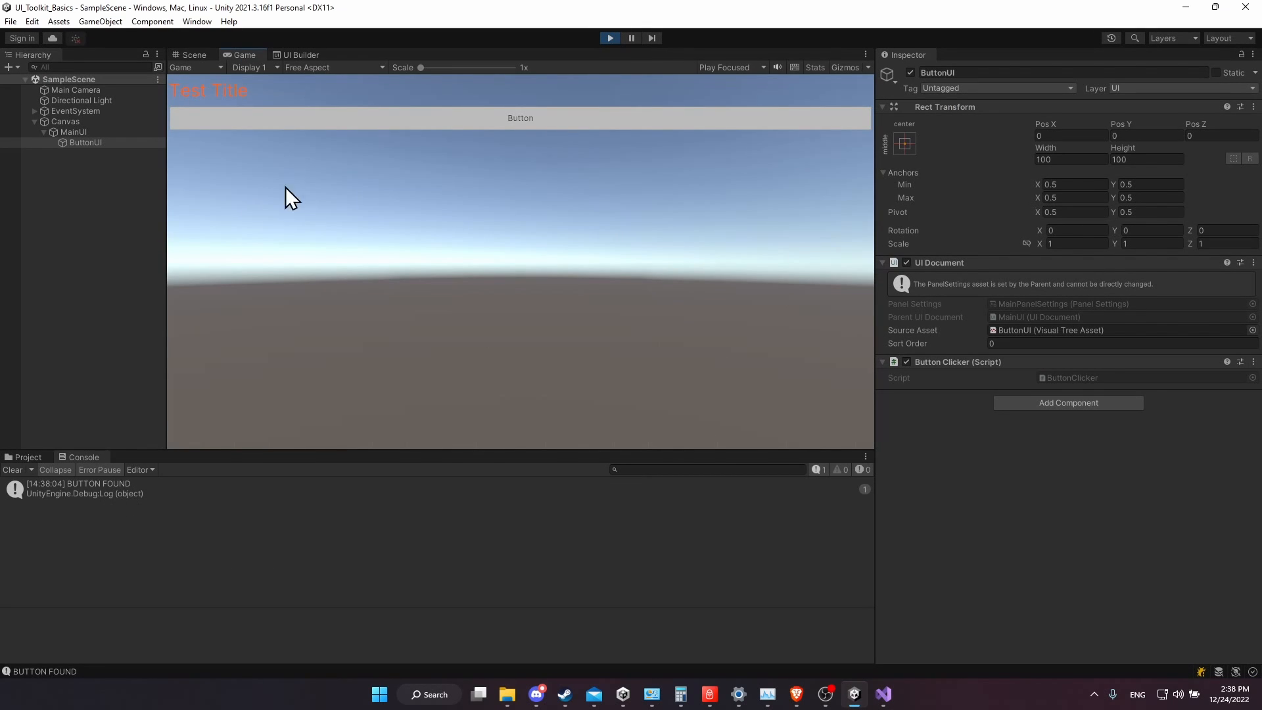
mouse_move(520, 119)
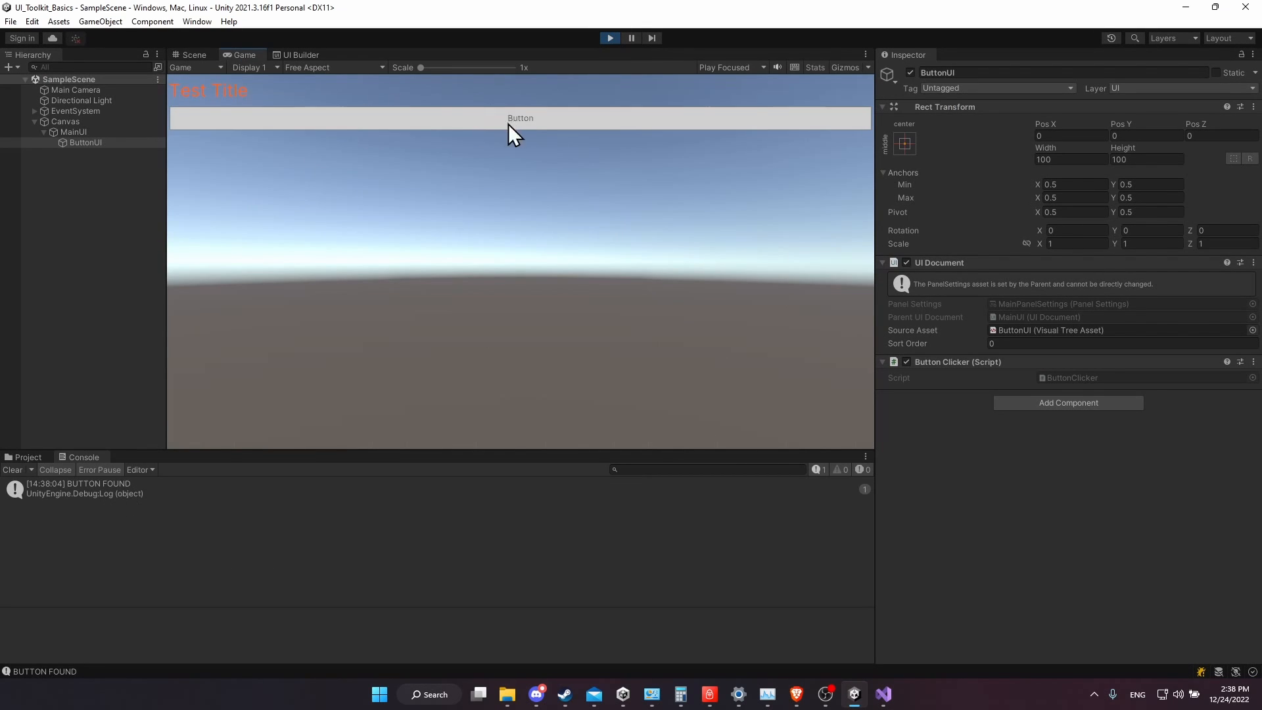
click(521, 117)
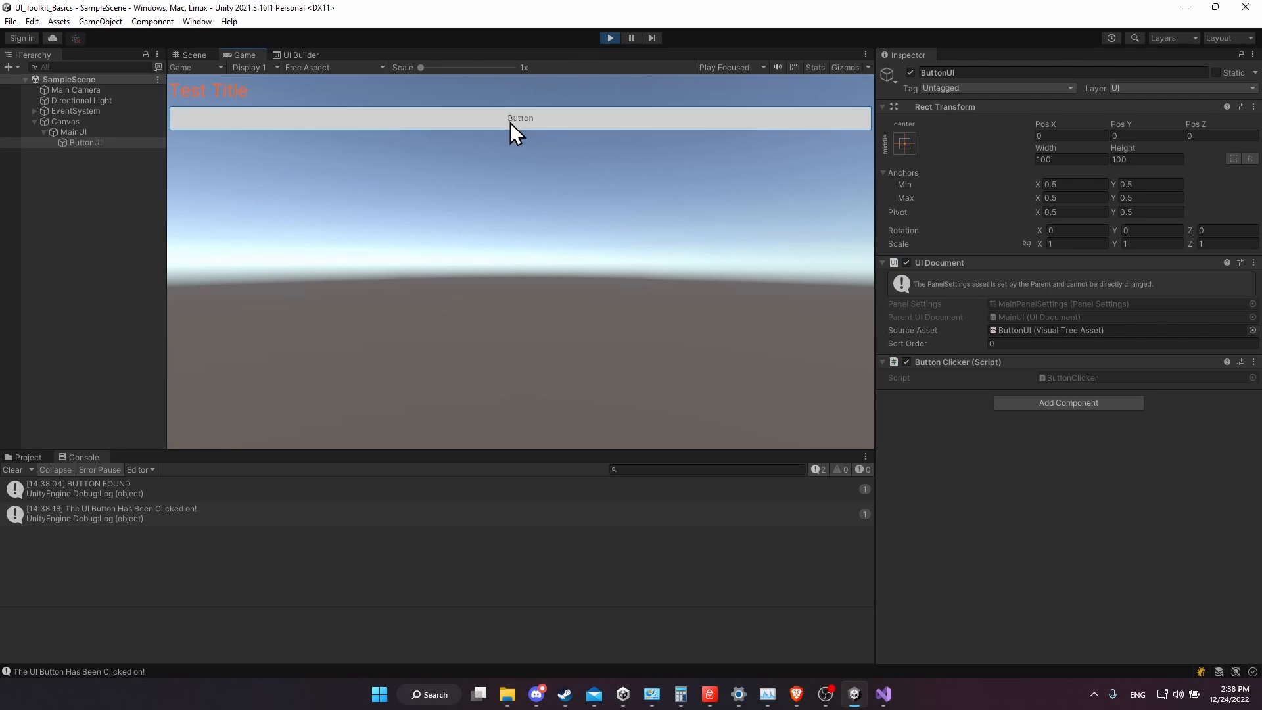
click(521, 117)
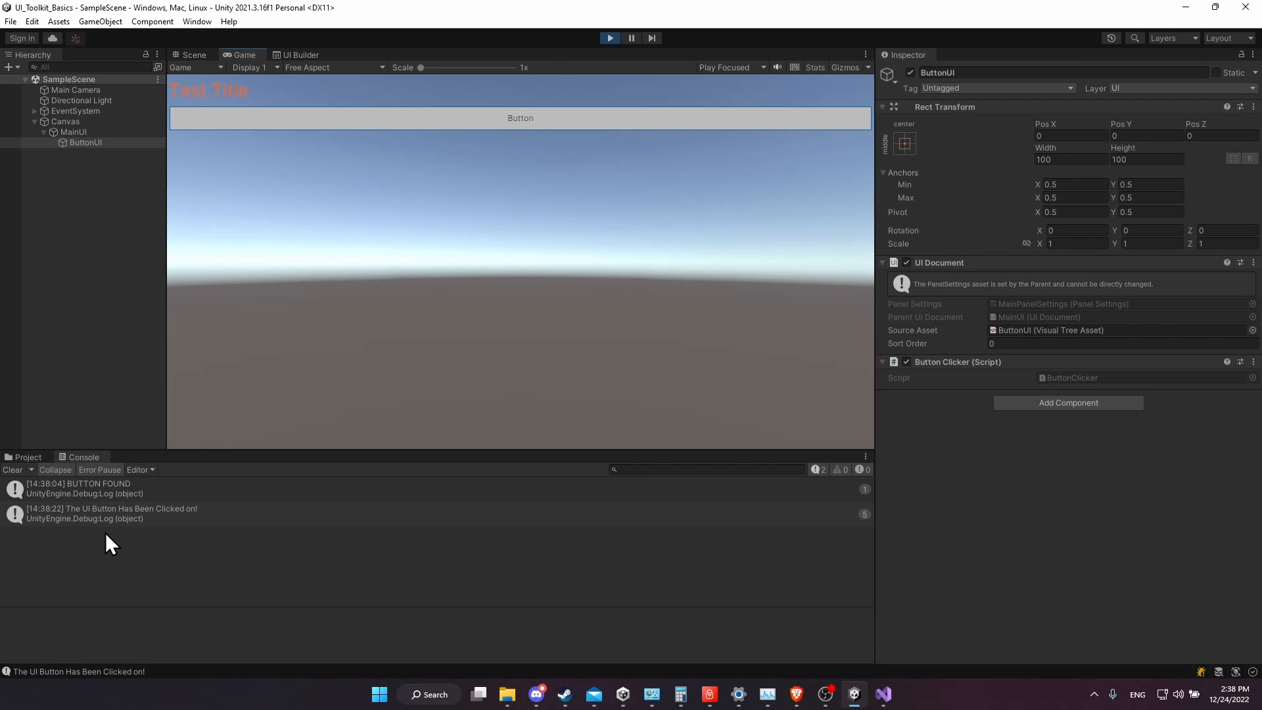
mouse_move(558, 114)
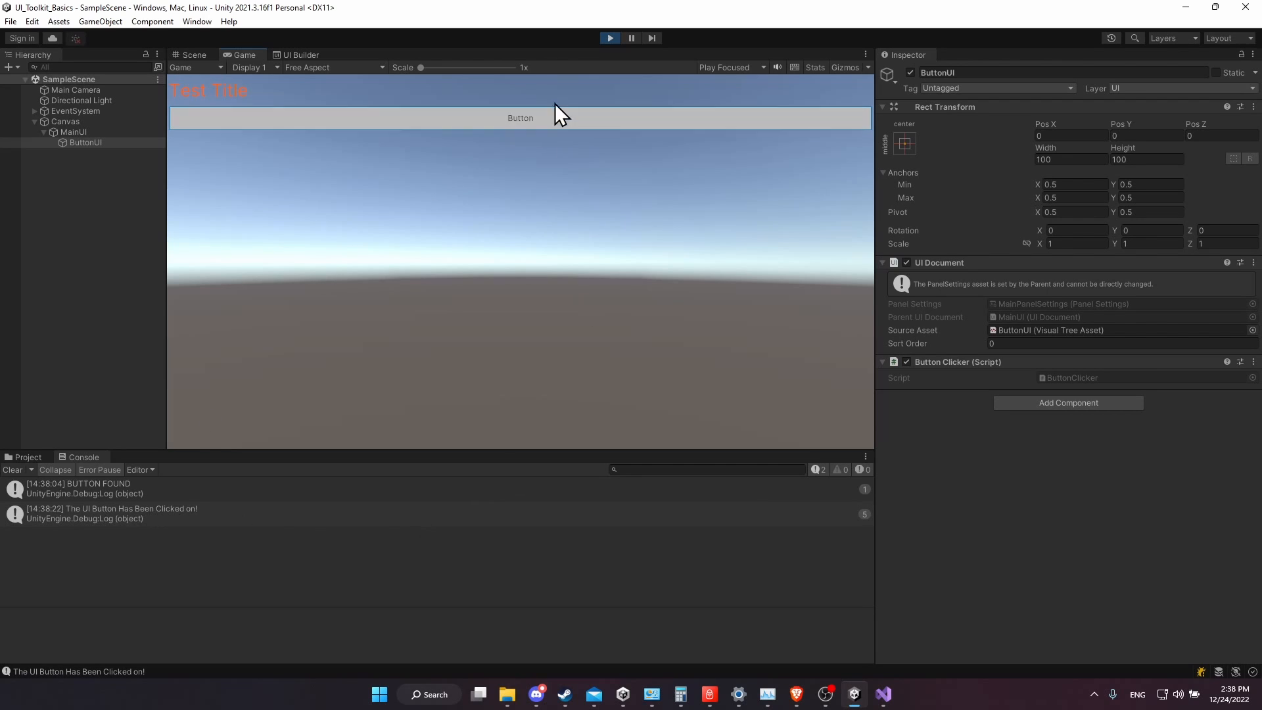
click(194, 54)
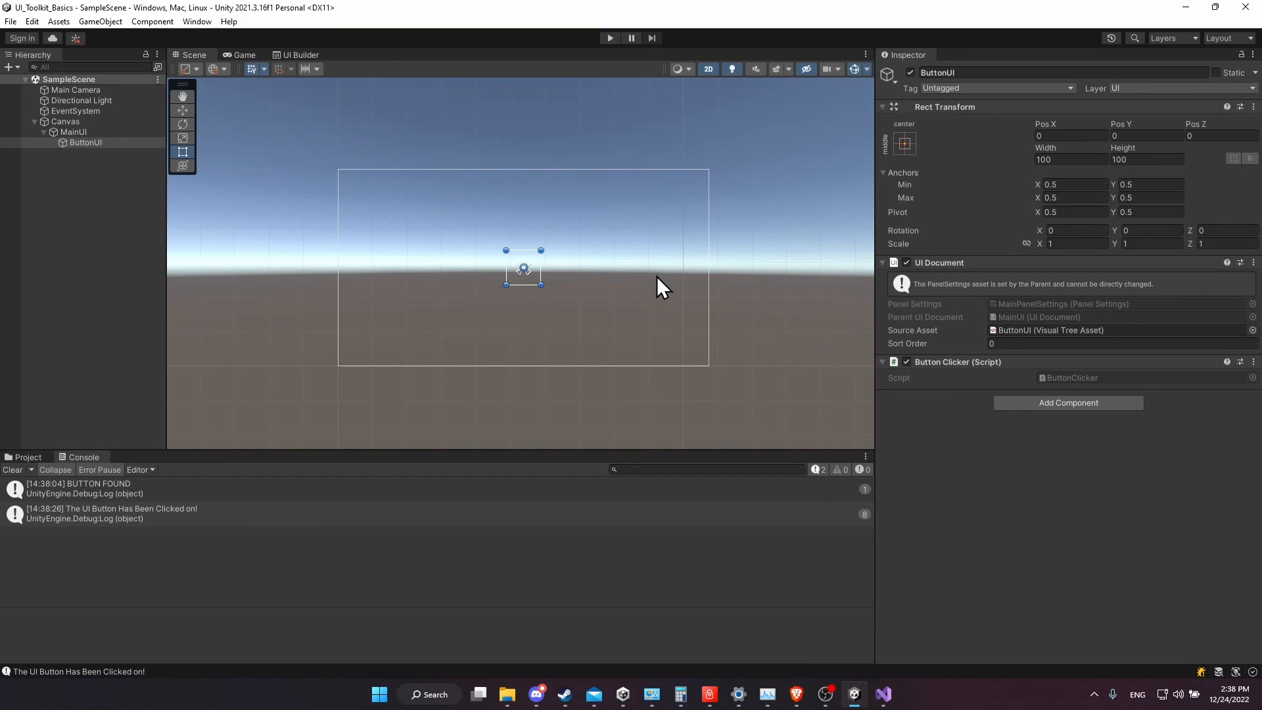
mouse_move(225, 153)
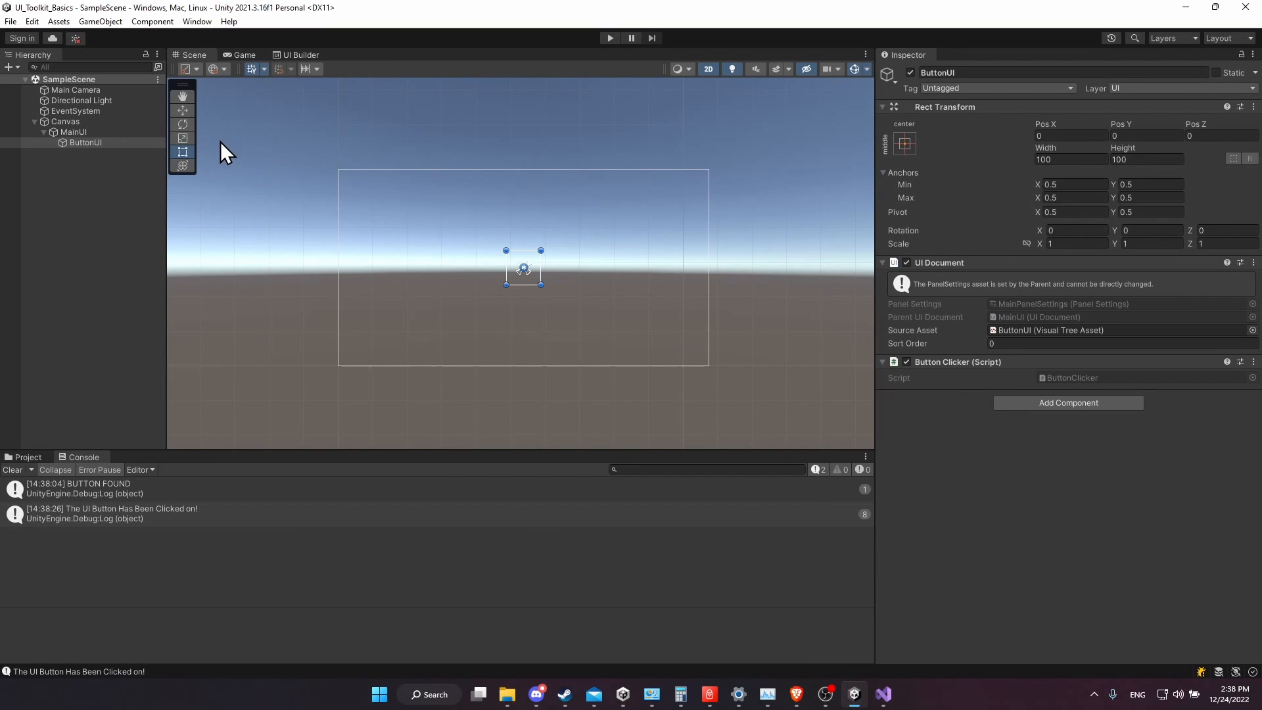
Inspect MainUI and the TestButton layout in UI Builder, then return to the buttonDocument declaration in ButtonClicker
click(73, 131)
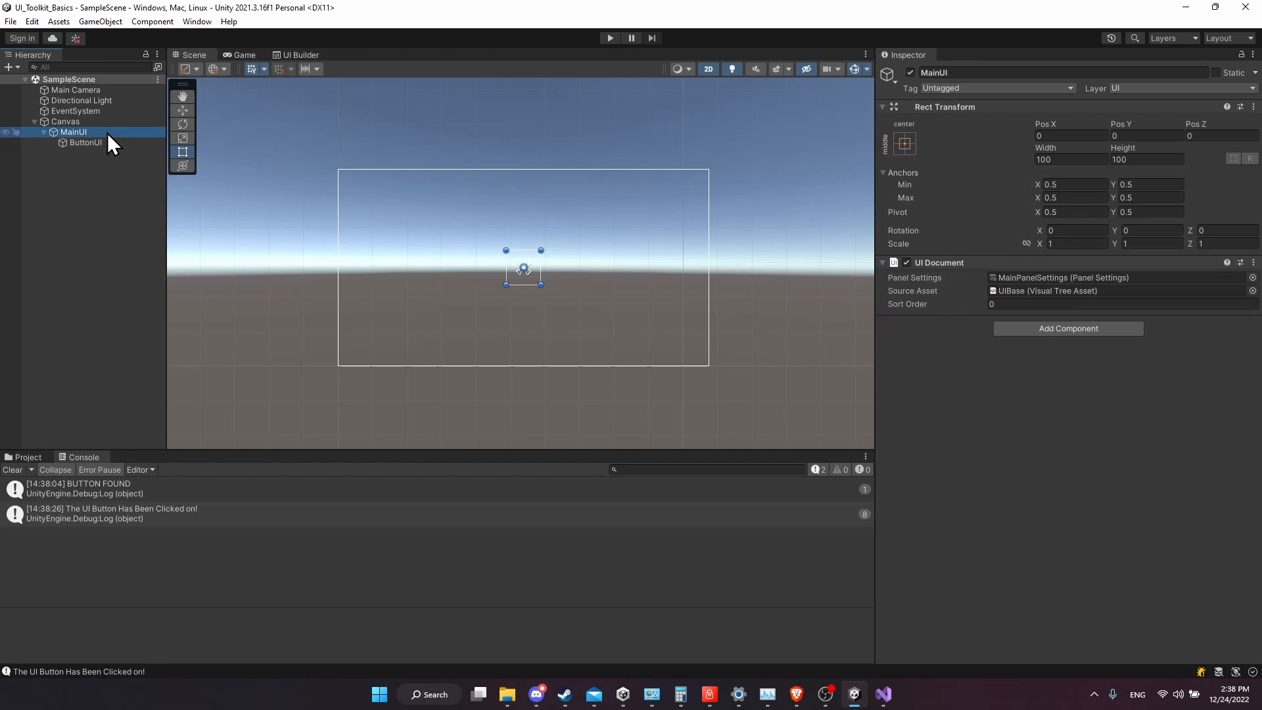
mouse_move(470, 152)
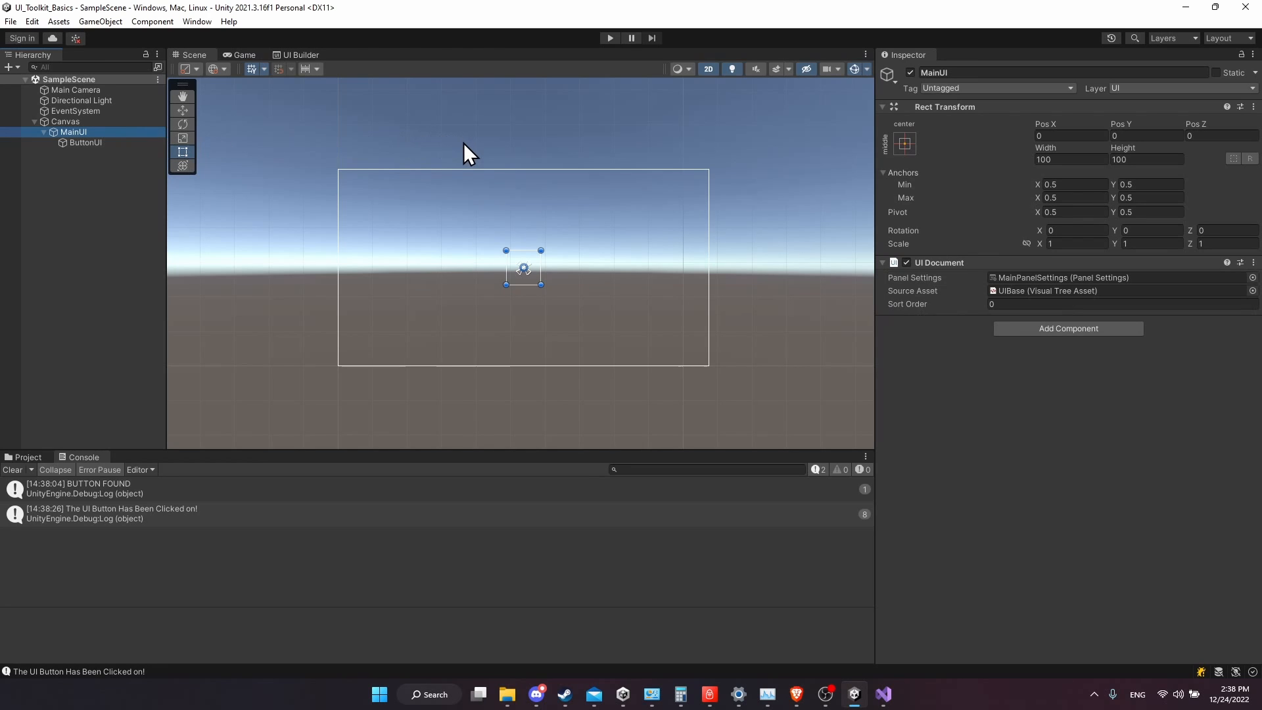
click(300, 55)
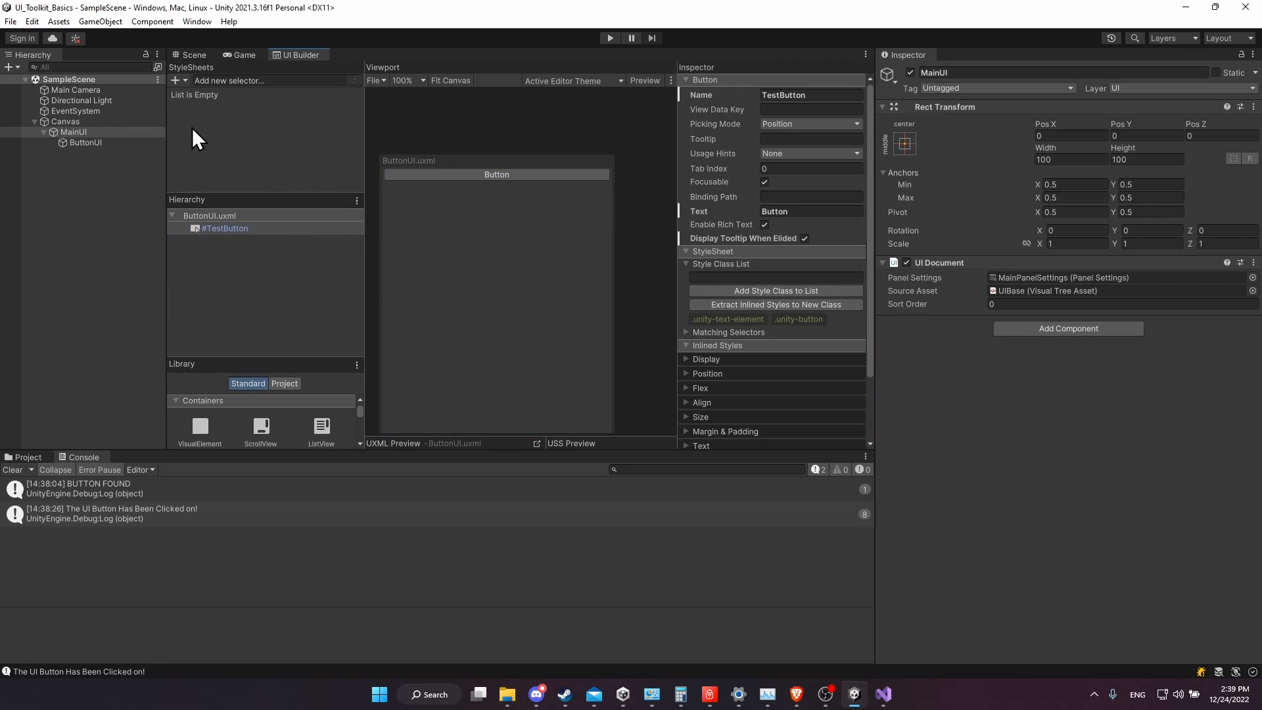
mouse_move(269, 118)
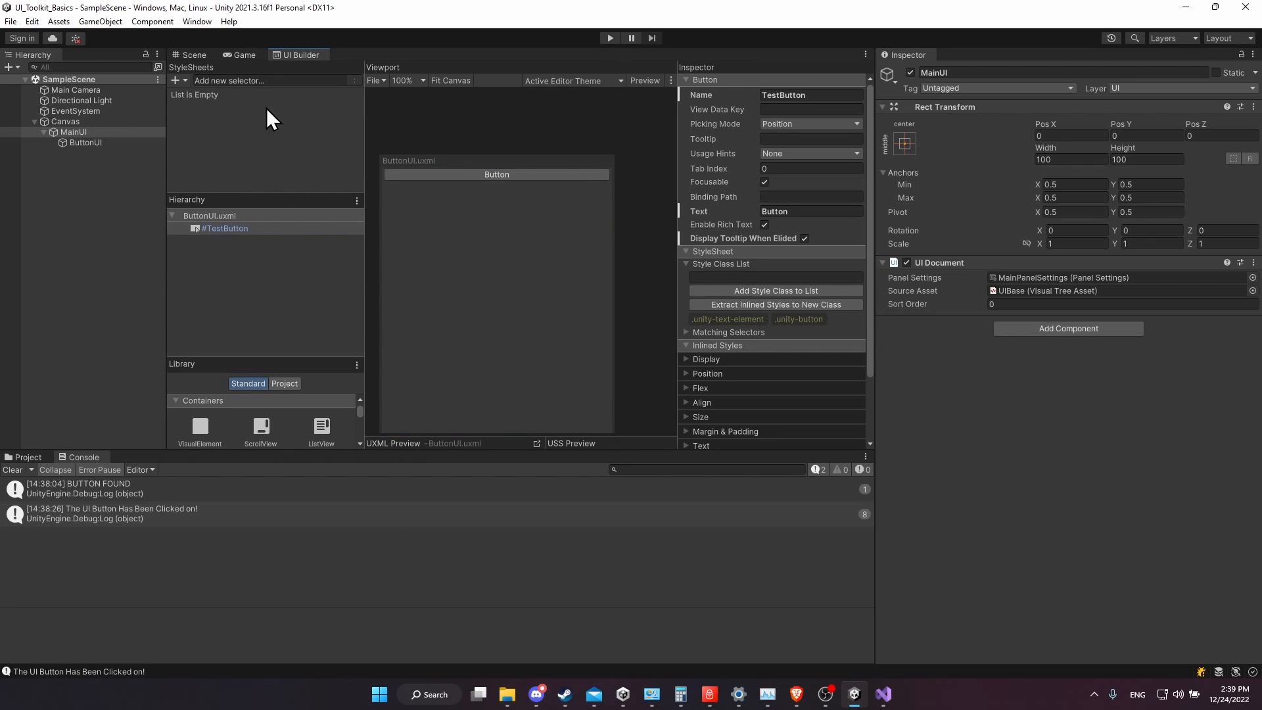
click(883, 694)
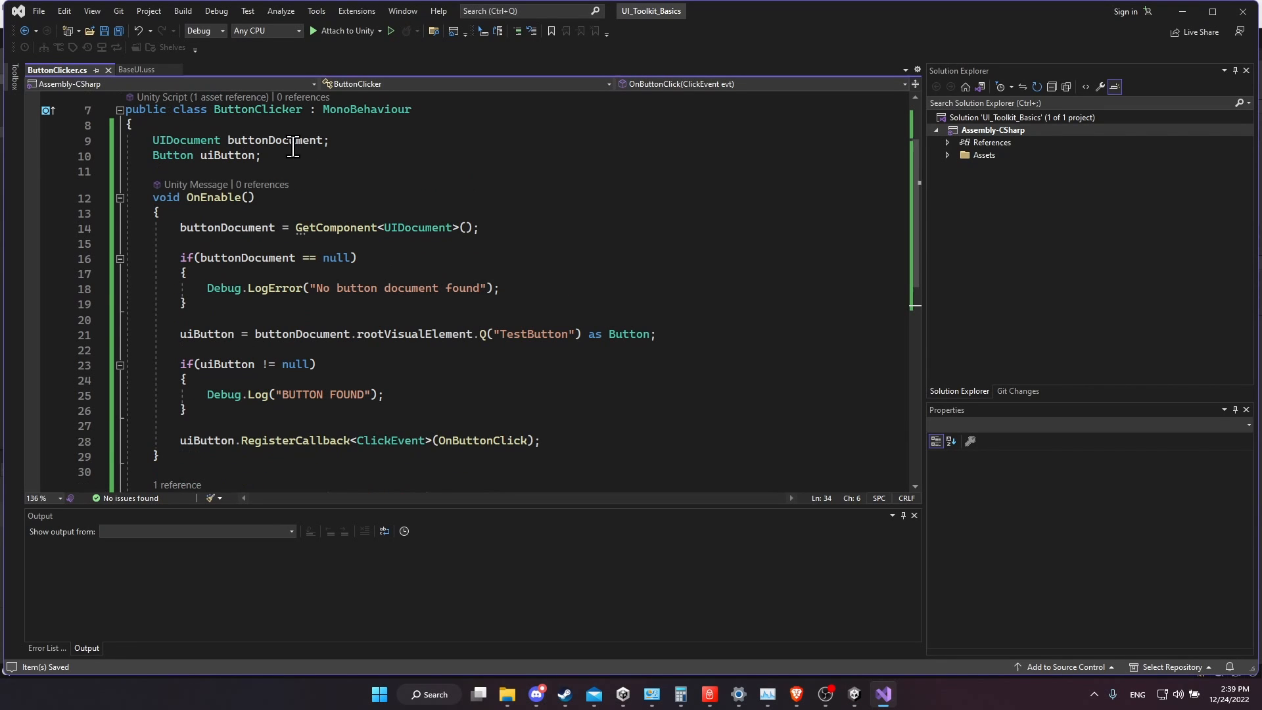
click(330, 141)
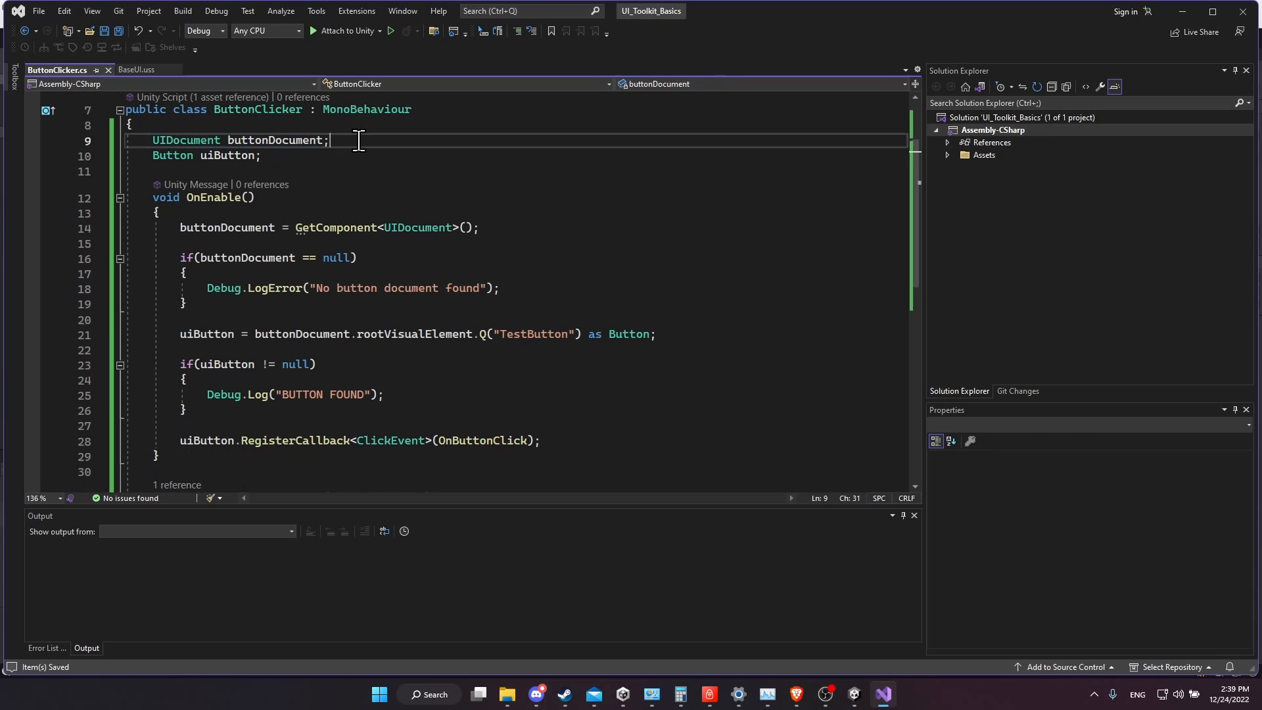